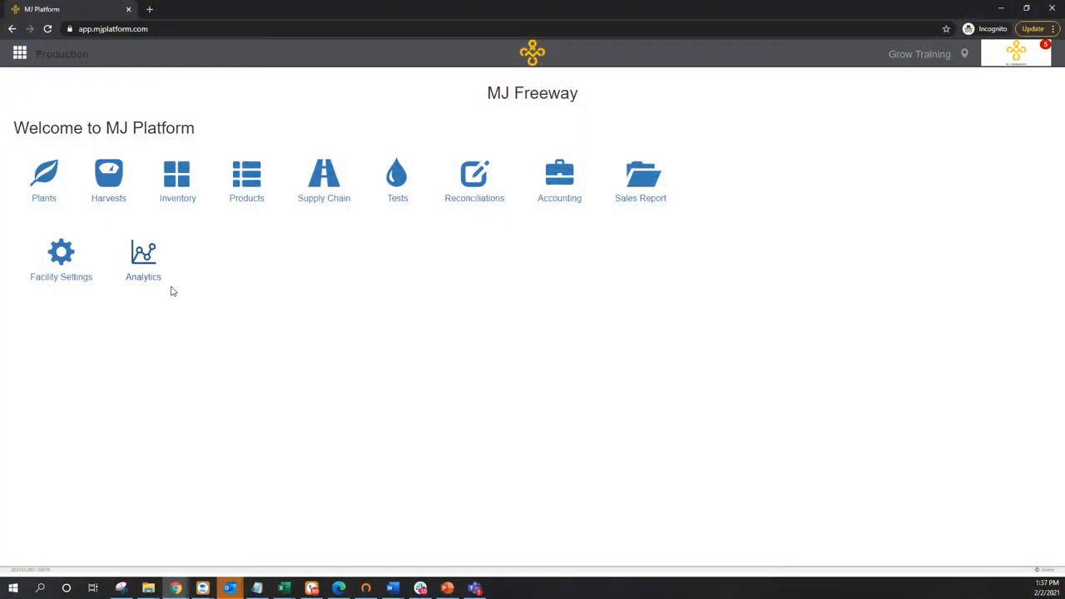
mouse_move(273, 406)
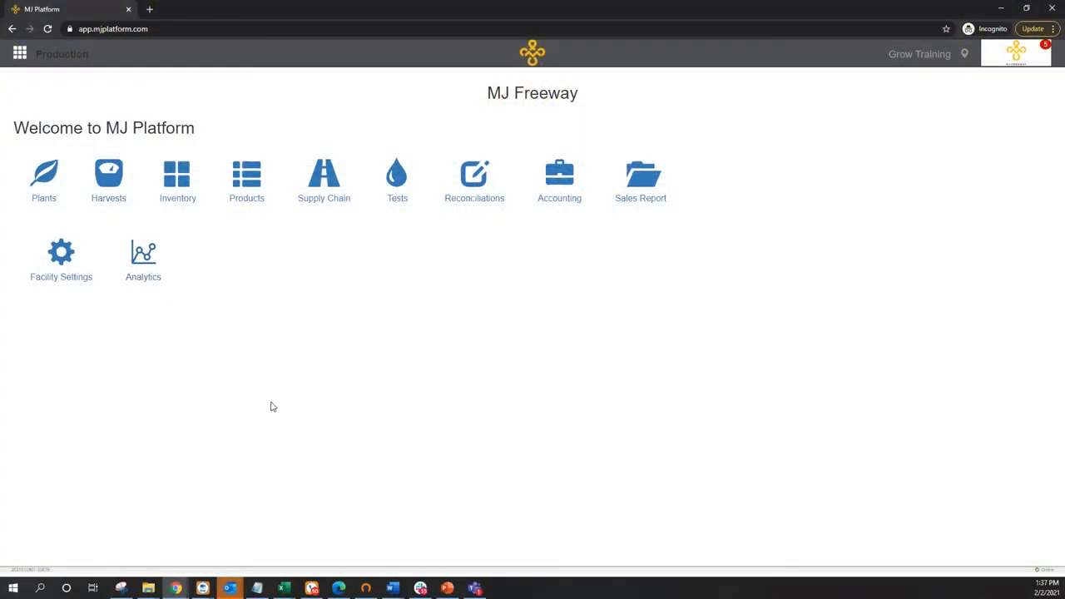
mouse_move(225, 366)
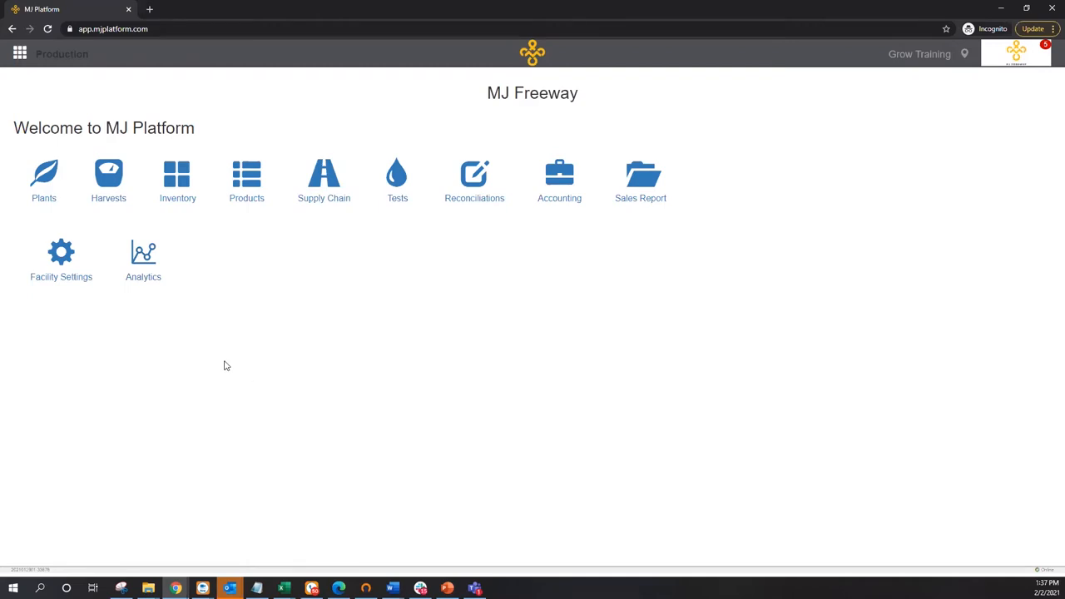
mouse_move(143, 258)
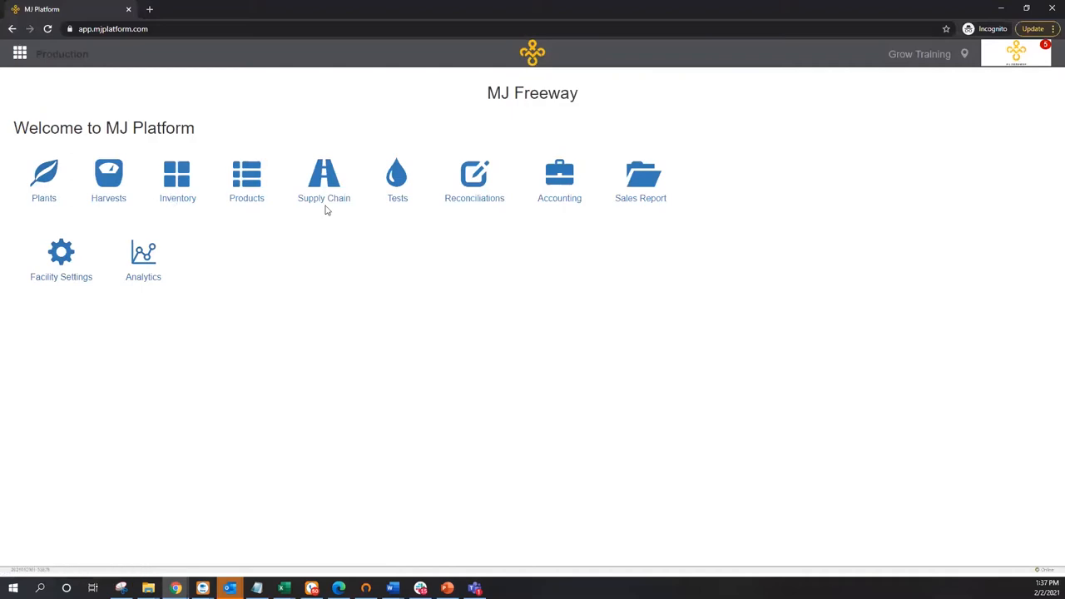
Show the Cultivation analytics reports and launch the Inventory and Plants reports in new tabs
click(142, 260)
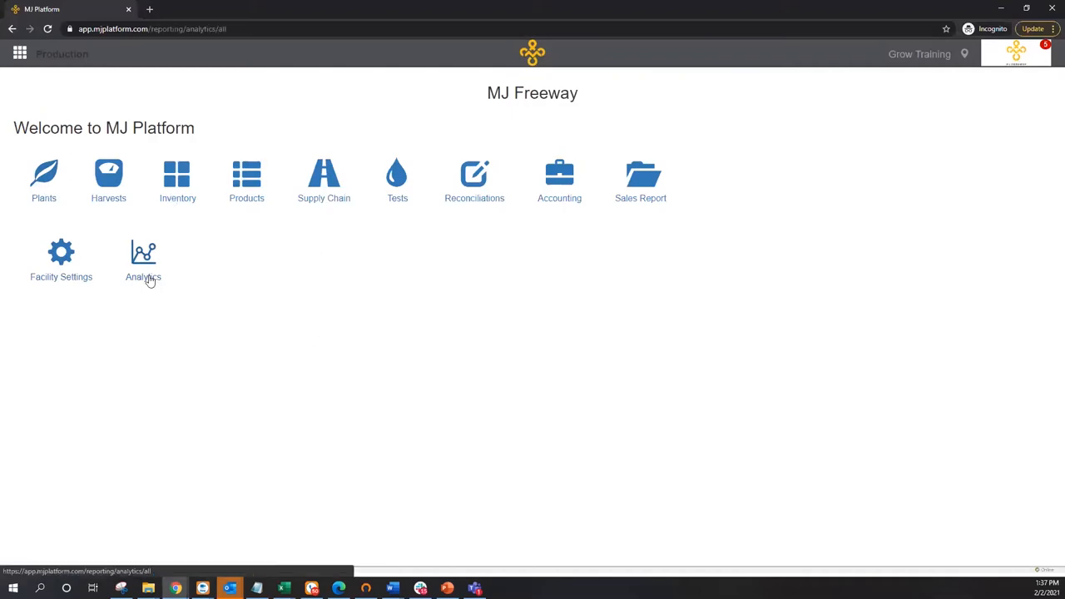
click(142, 253)
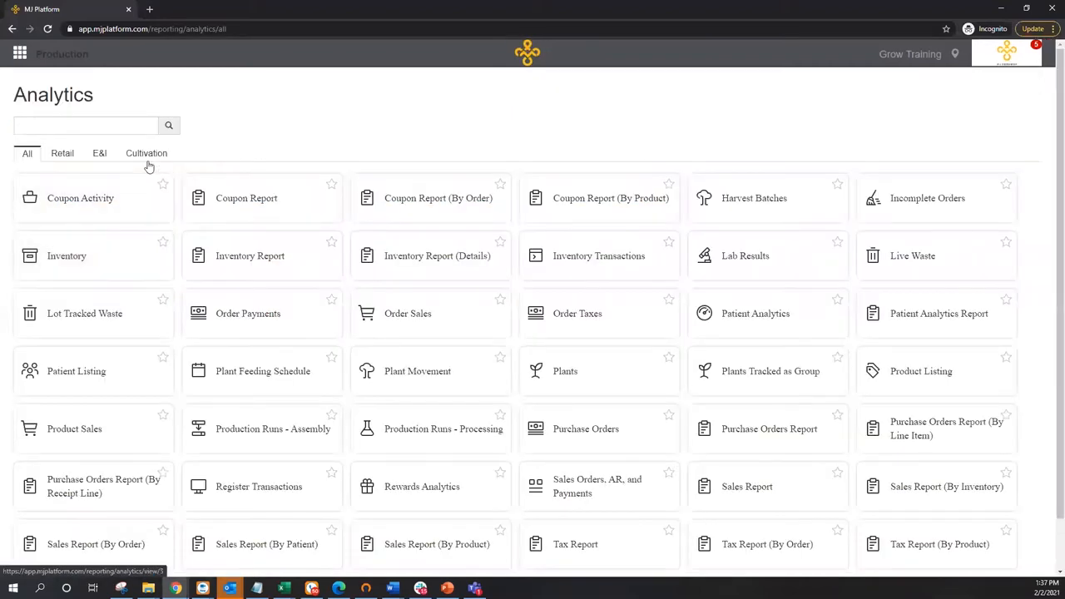
click(147, 153)
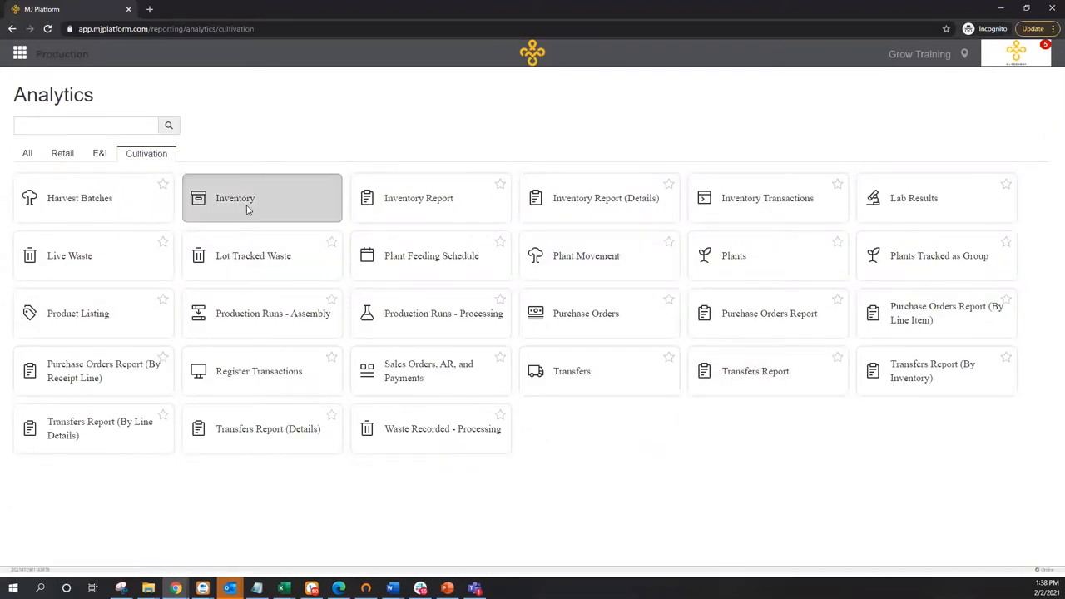
click(262, 198)
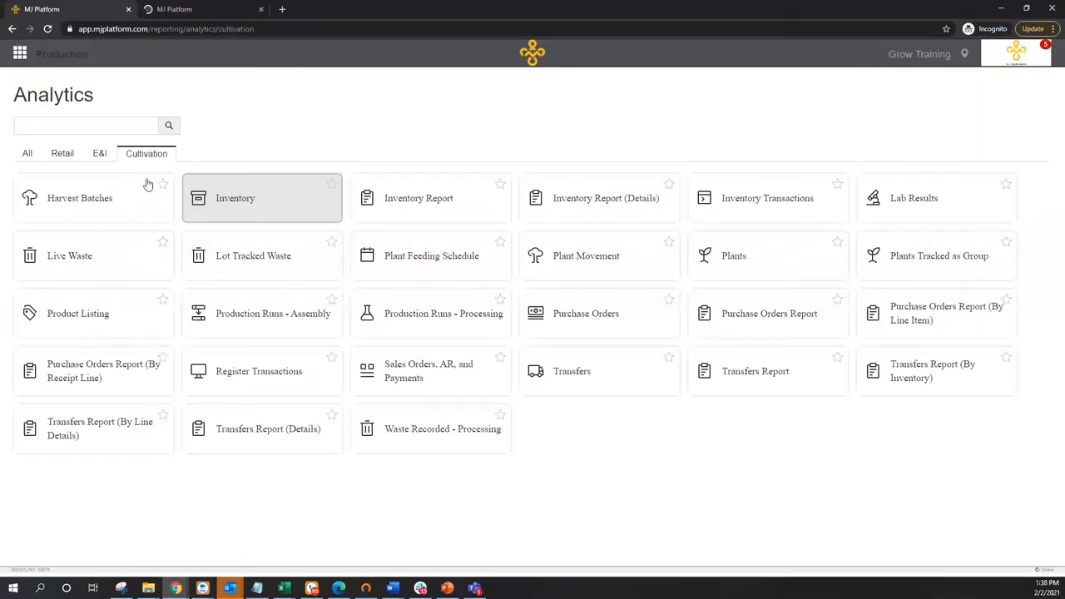
click(235, 198)
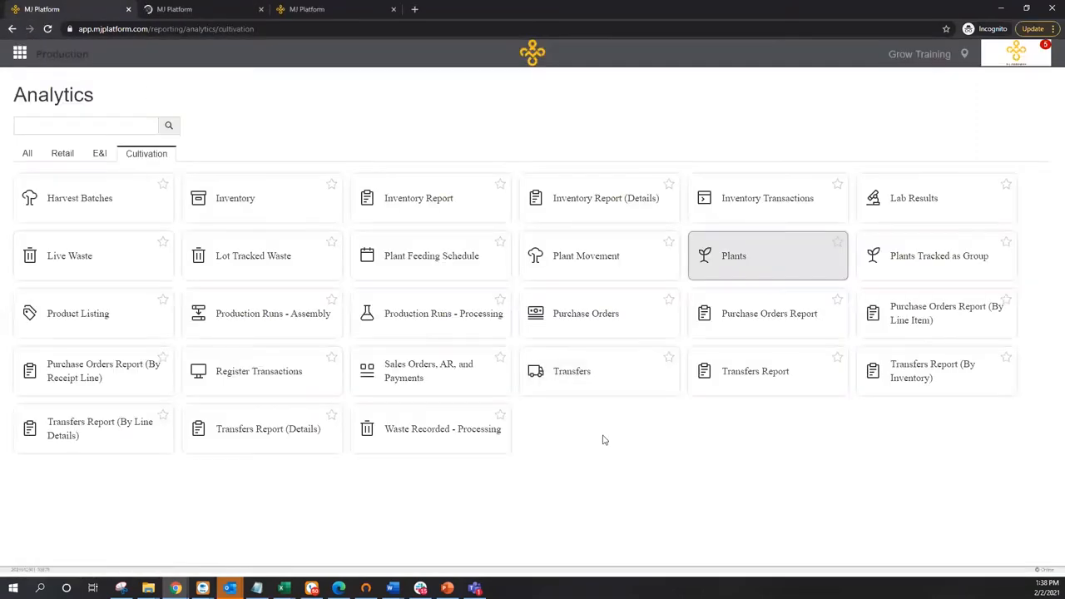
mouse_move(600, 452)
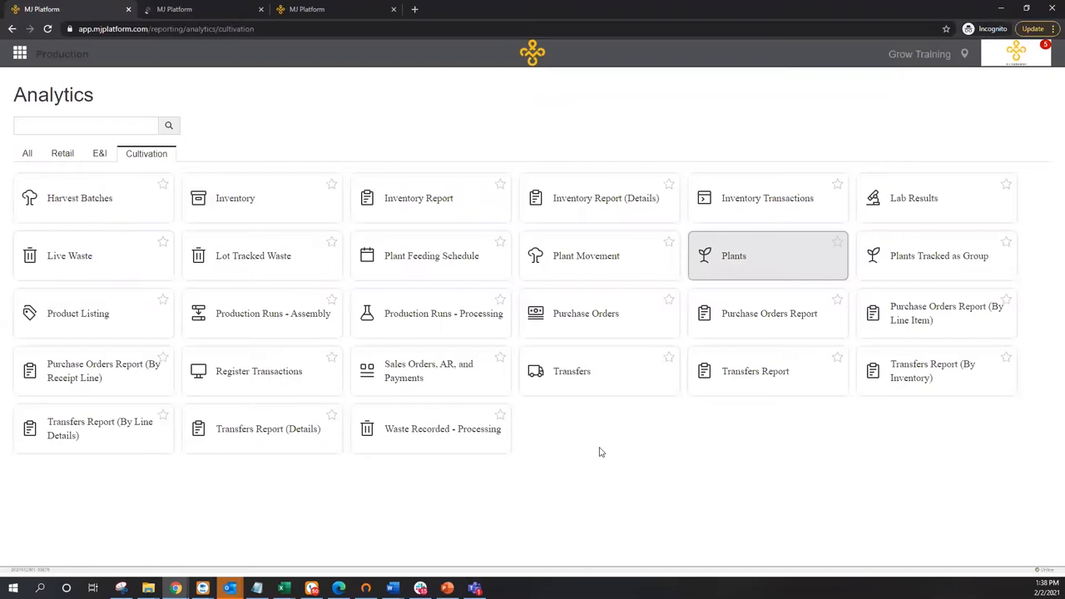
mouse_move(744, 338)
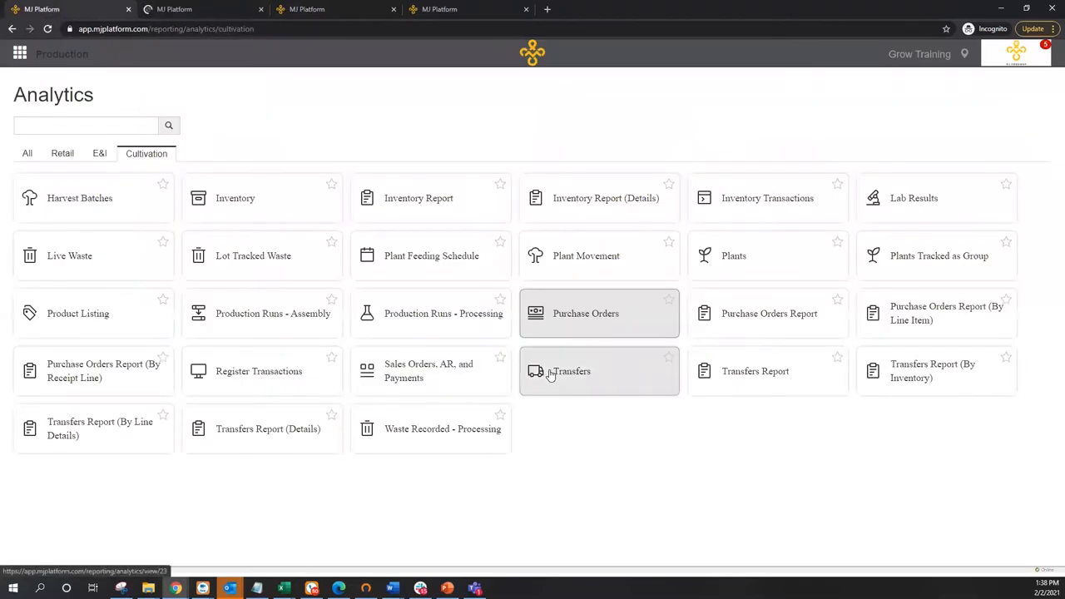
mouse_move(481, 370)
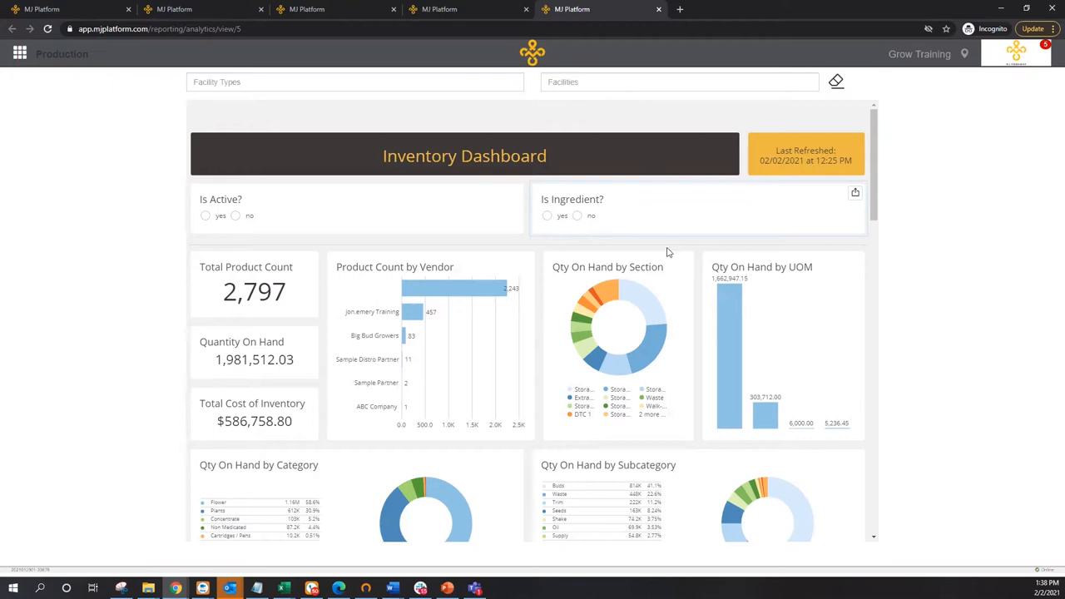
mouse_move(836, 187)
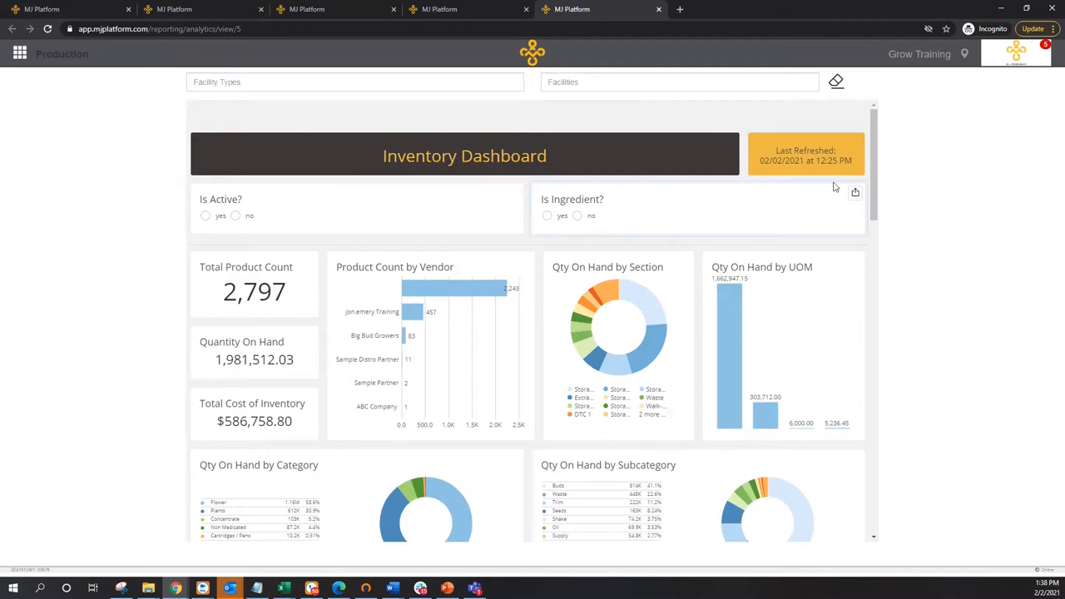
Scroll through the Inventory Dashboard charts, Inventory Report table and Appendix filters
scroll(down, 3)
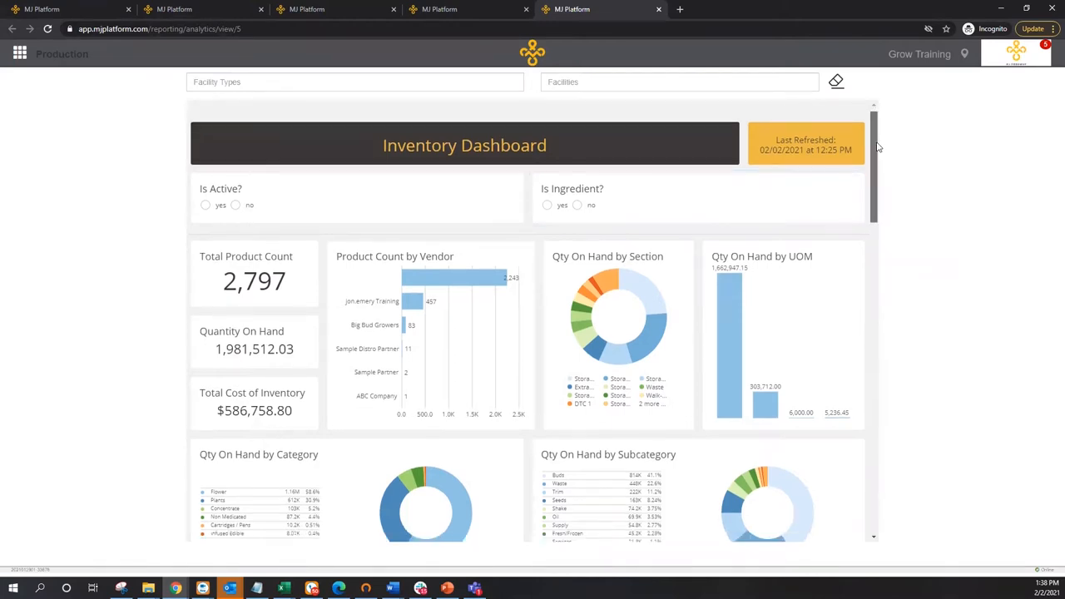
scroll(down, 3)
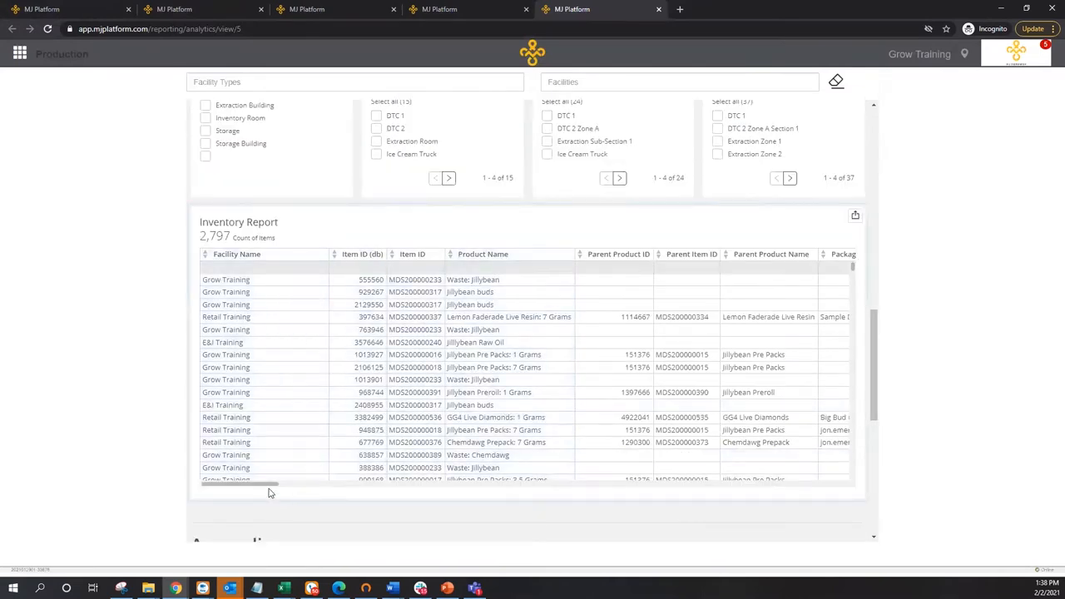
drag(241, 483, 312, 483)
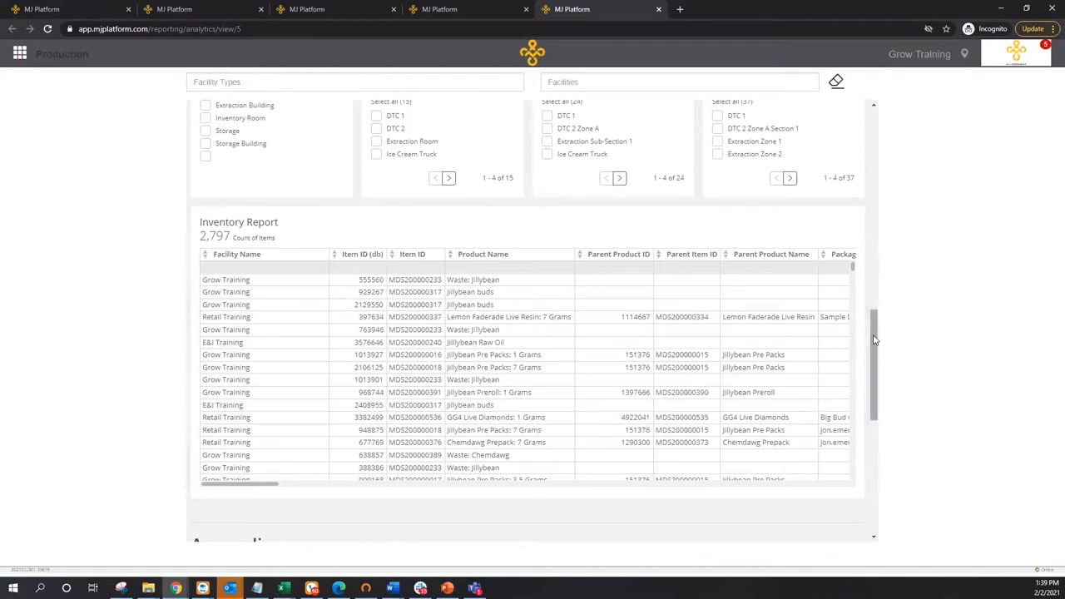
scroll(down, 3)
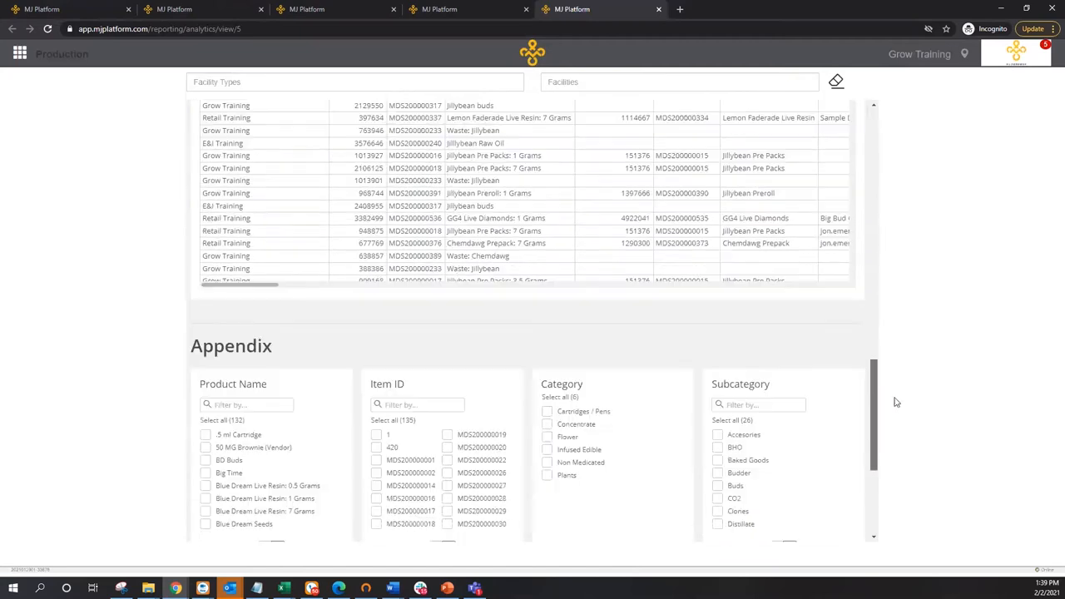
scroll(down, 3)
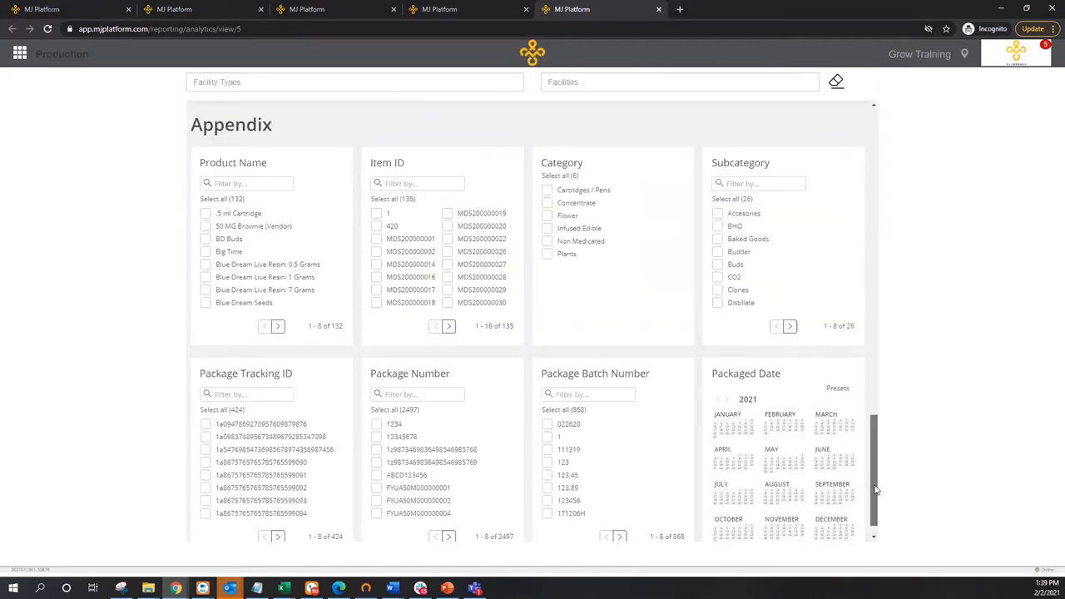
scroll(down, 3)
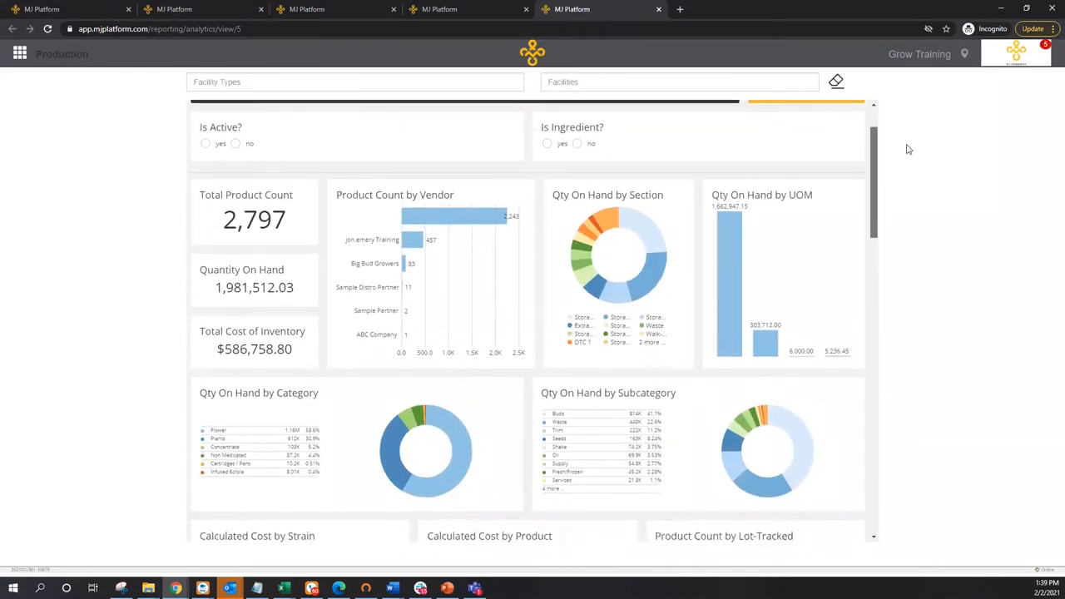
scroll(down, 3)
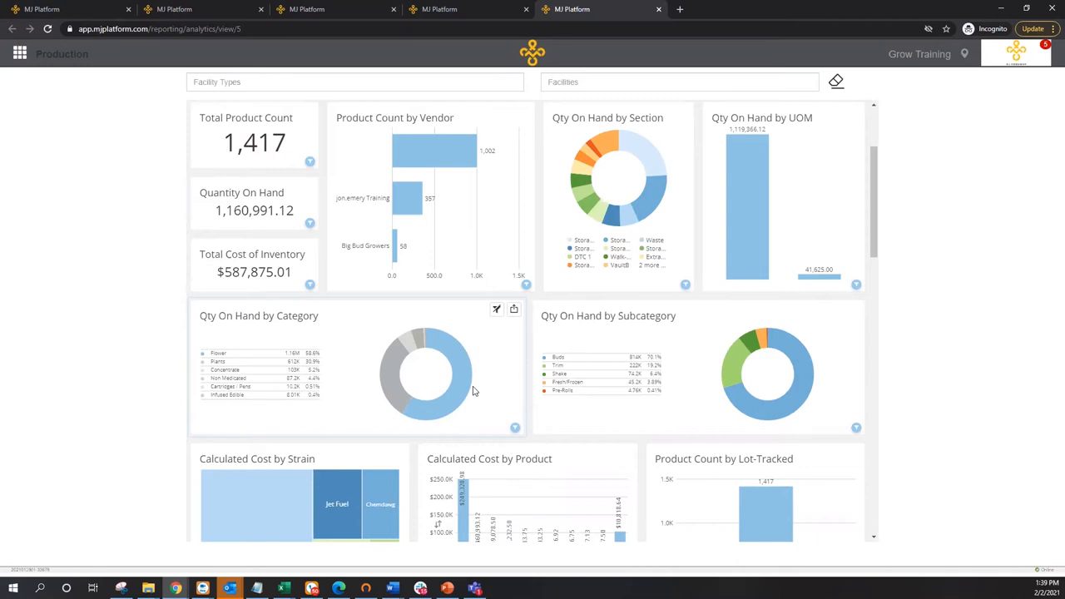
scroll(down, 3)
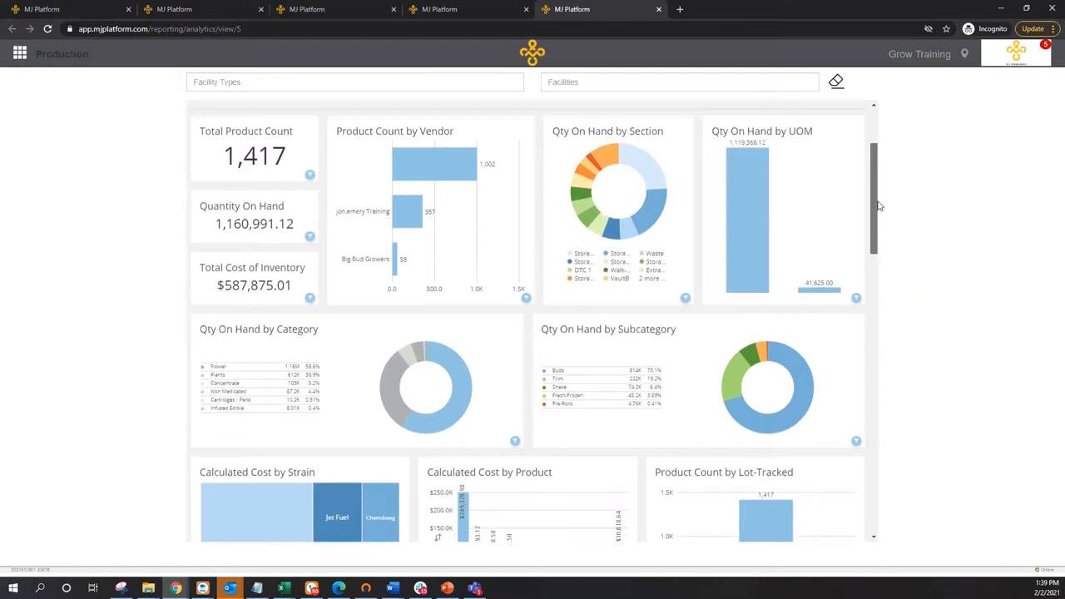
scroll(down, 3)
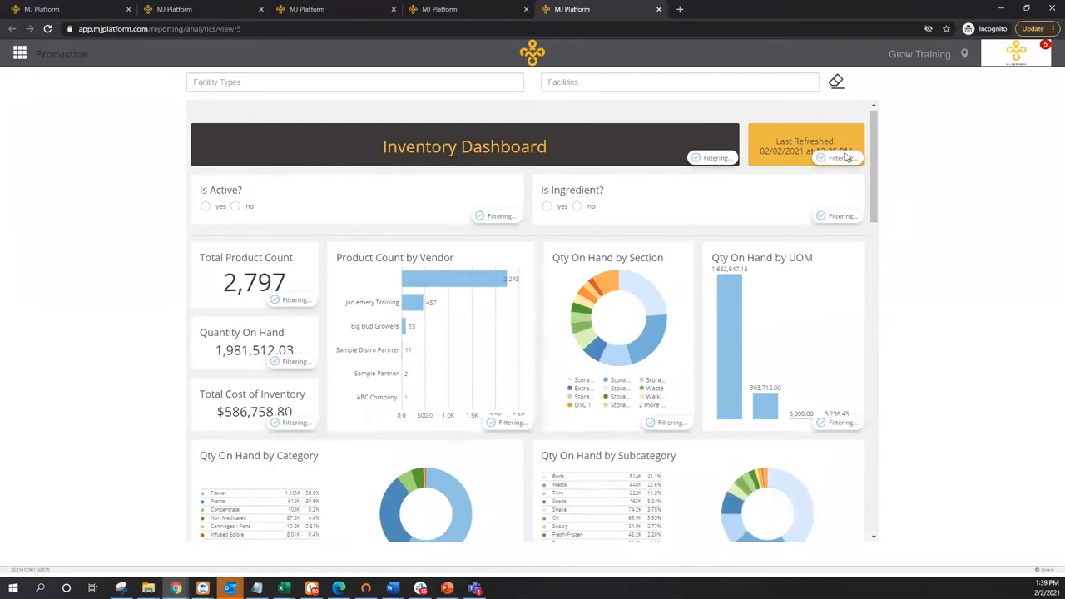
click(679, 82)
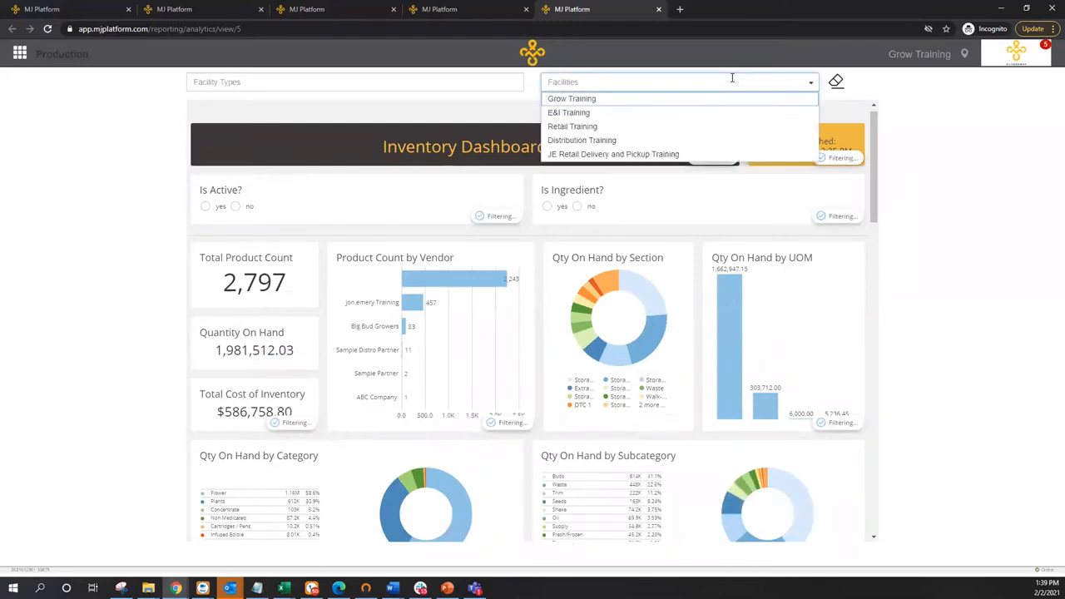
mouse_move(685, 107)
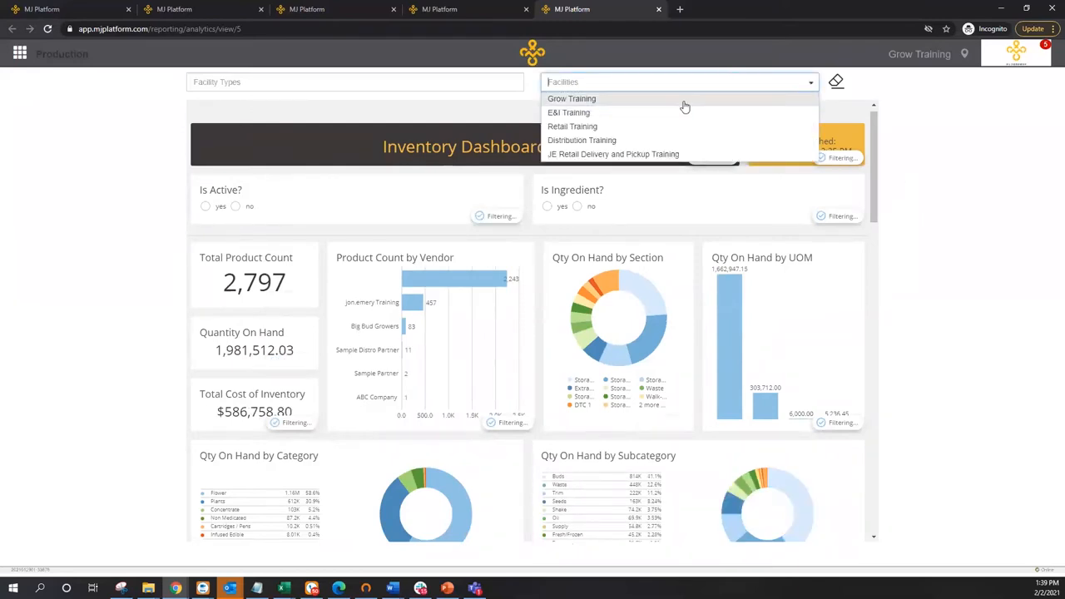
mouse_move(660, 140)
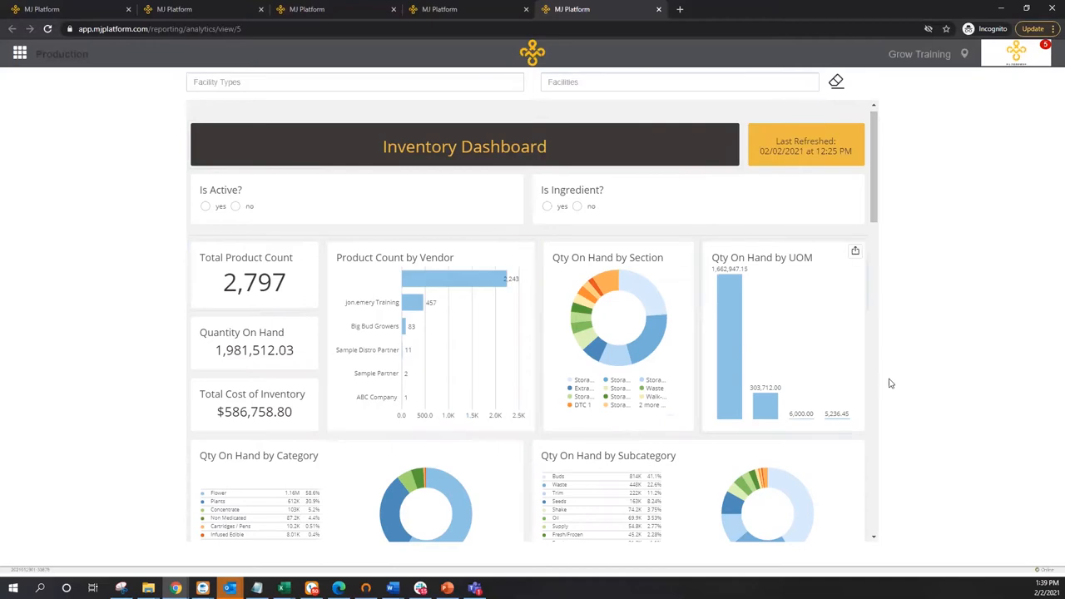
mouse_move(967, 280)
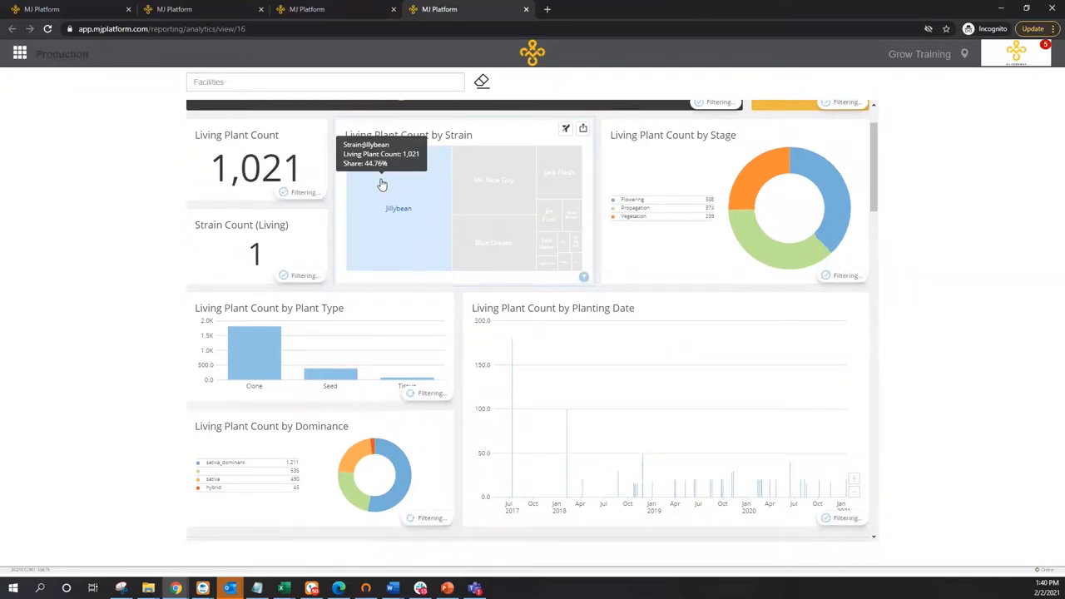
Remove the Jillybean strain filter so all 12 strains show, reaching Plants Forecasting
click(762, 179)
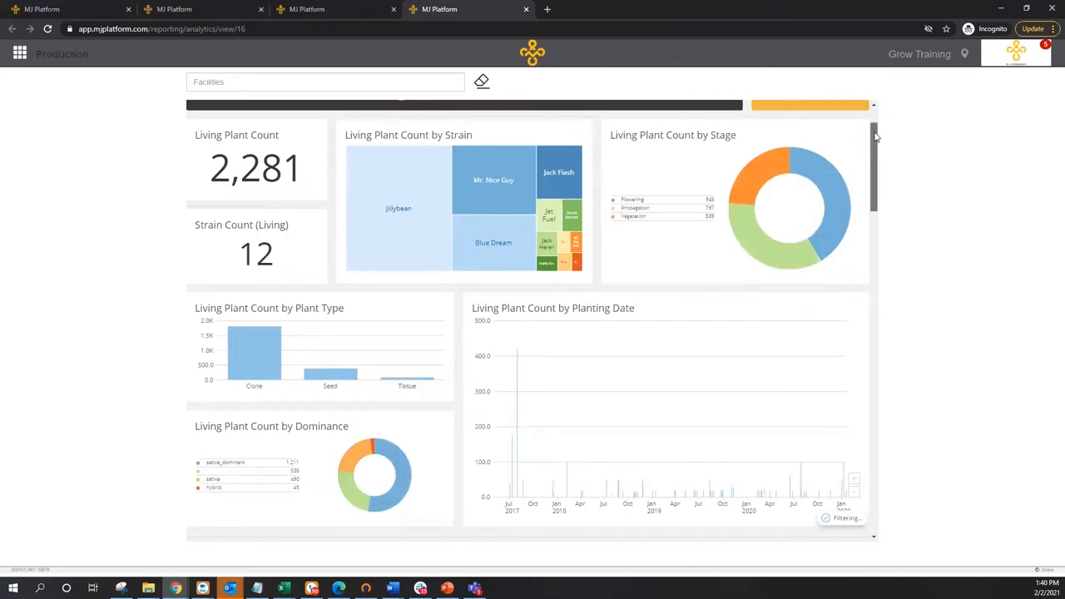
scroll(down, 3)
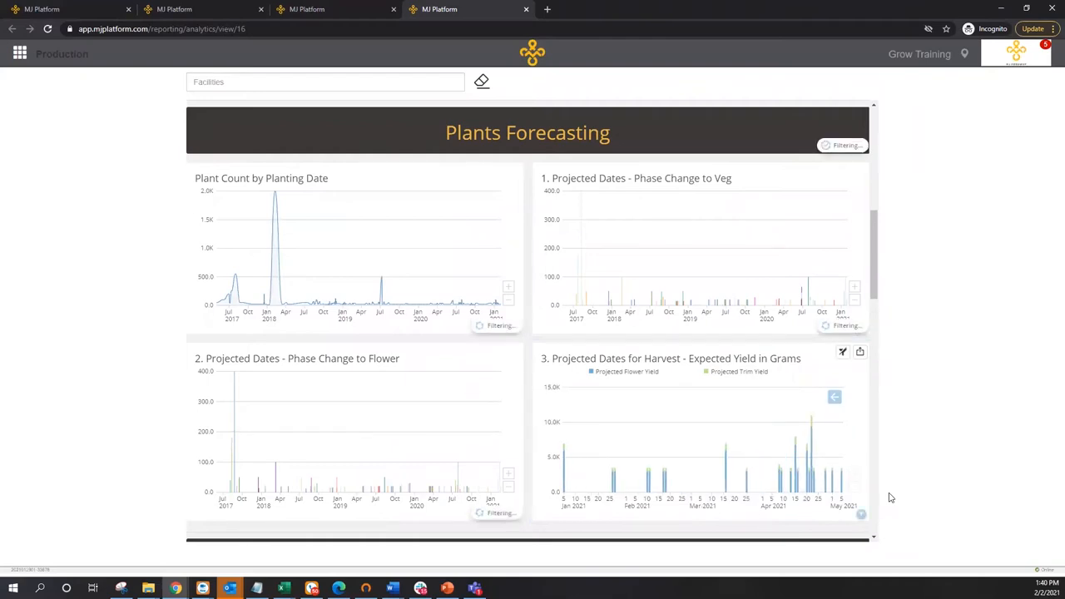
mouse_move(945, 282)
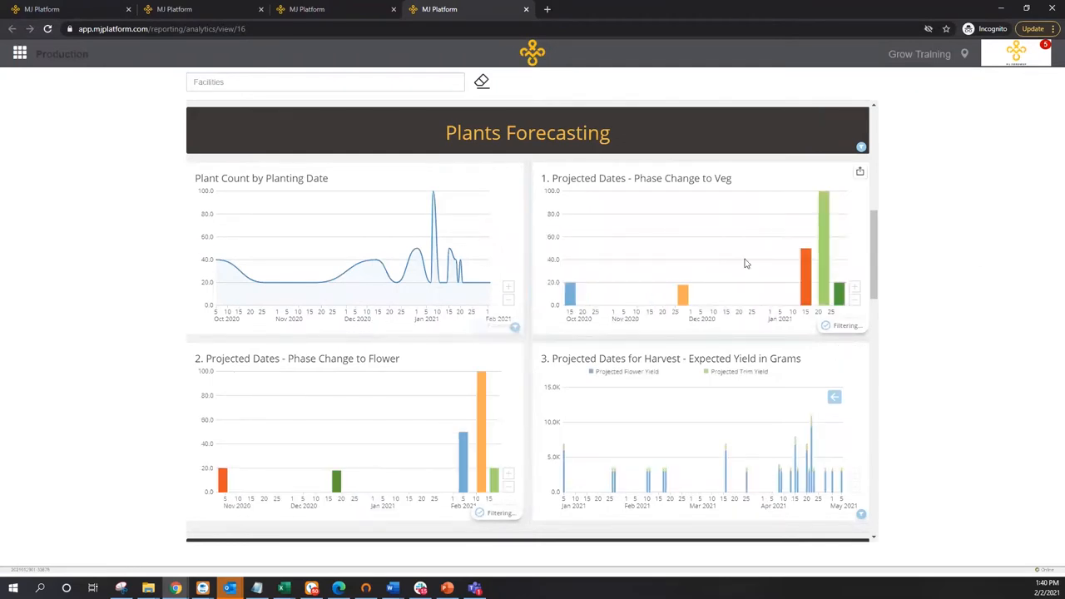
mouse_move(806, 279)
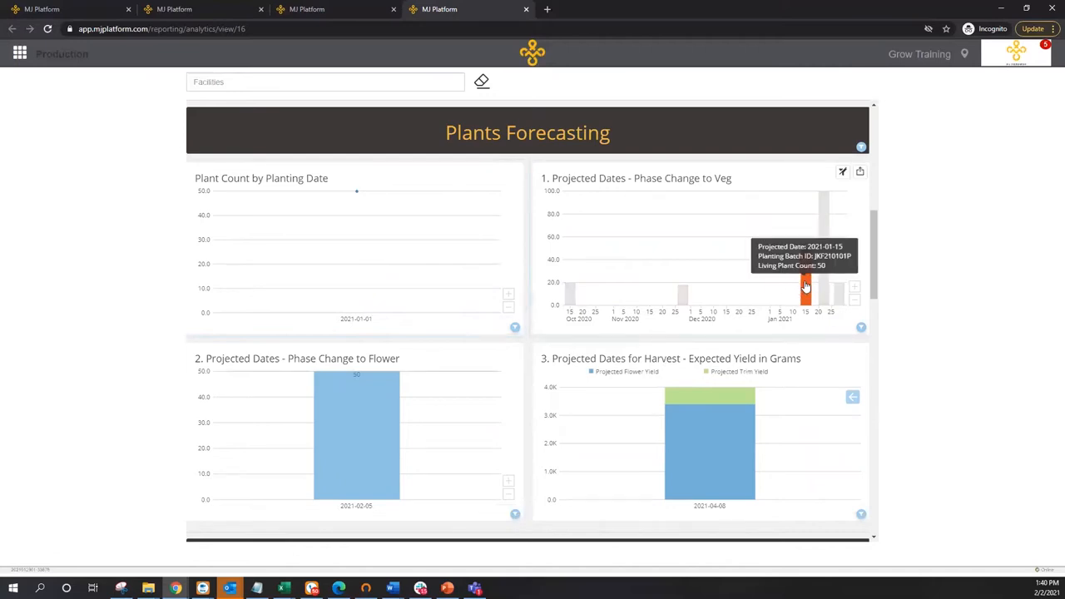
mouse_move(805, 287)
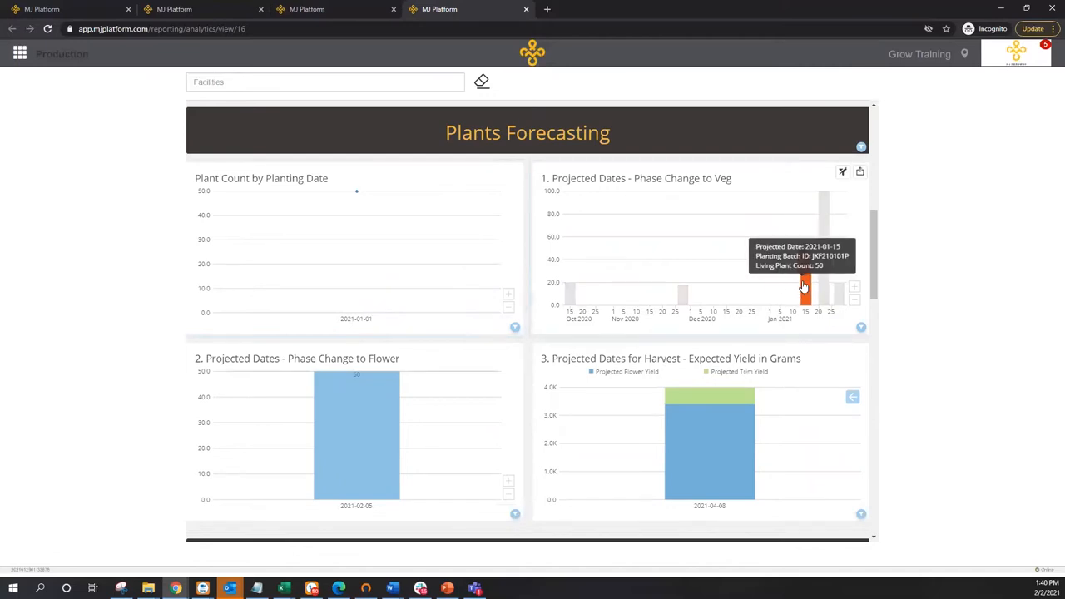
mouse_move(377, 462)
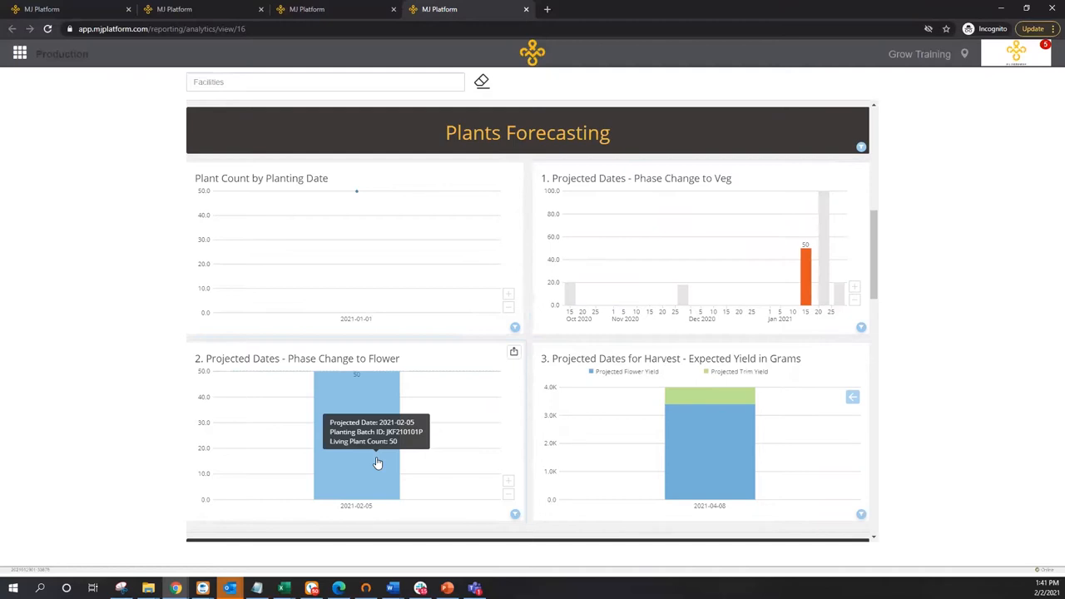
mouse_move(362, 499)
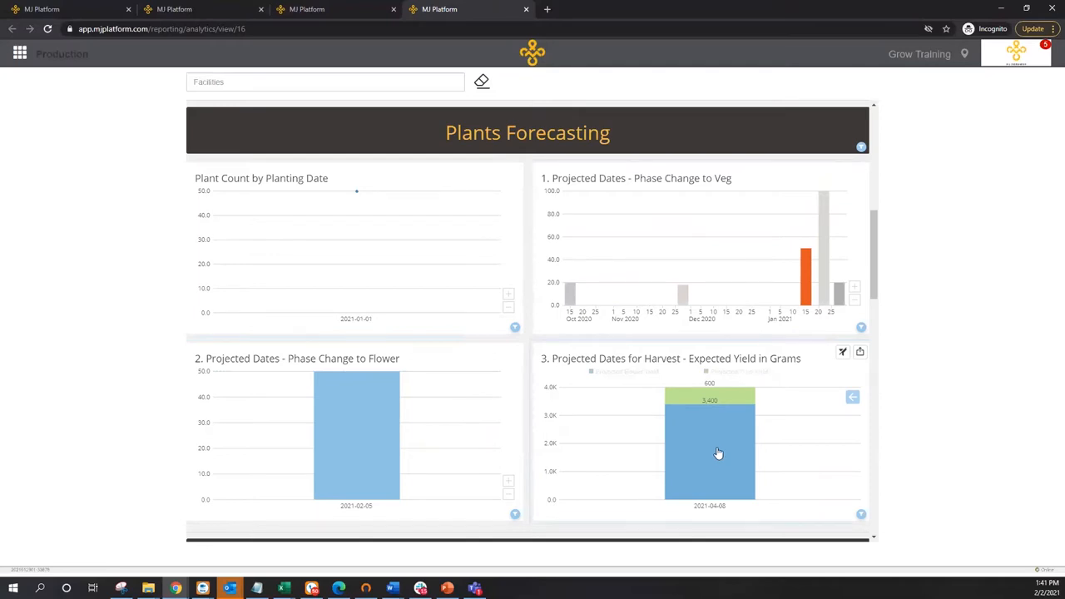
mouse_move(732, 425)
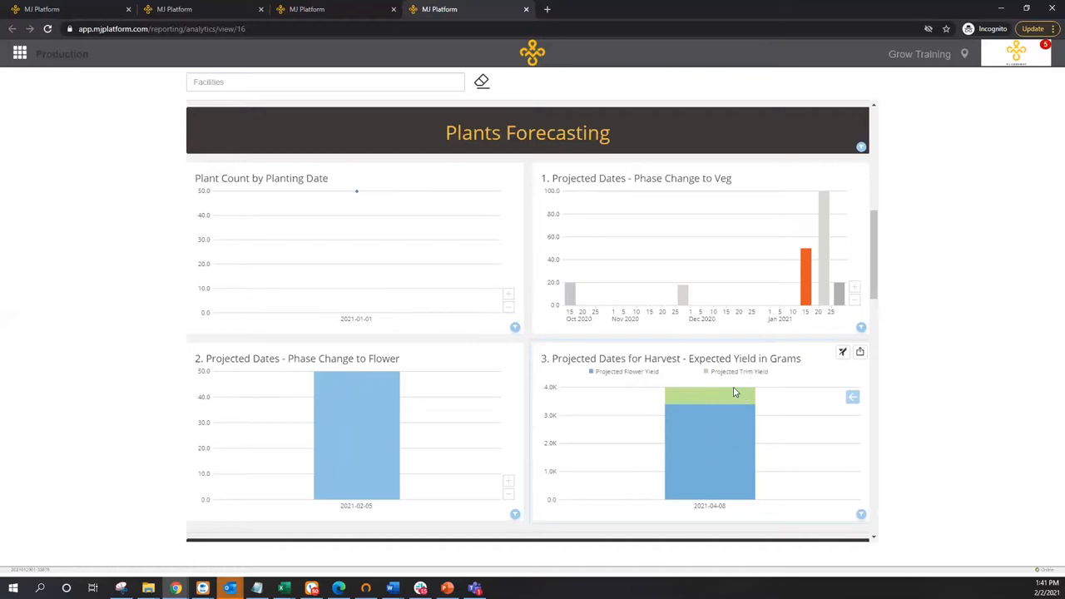
mouse_move(944, 384)
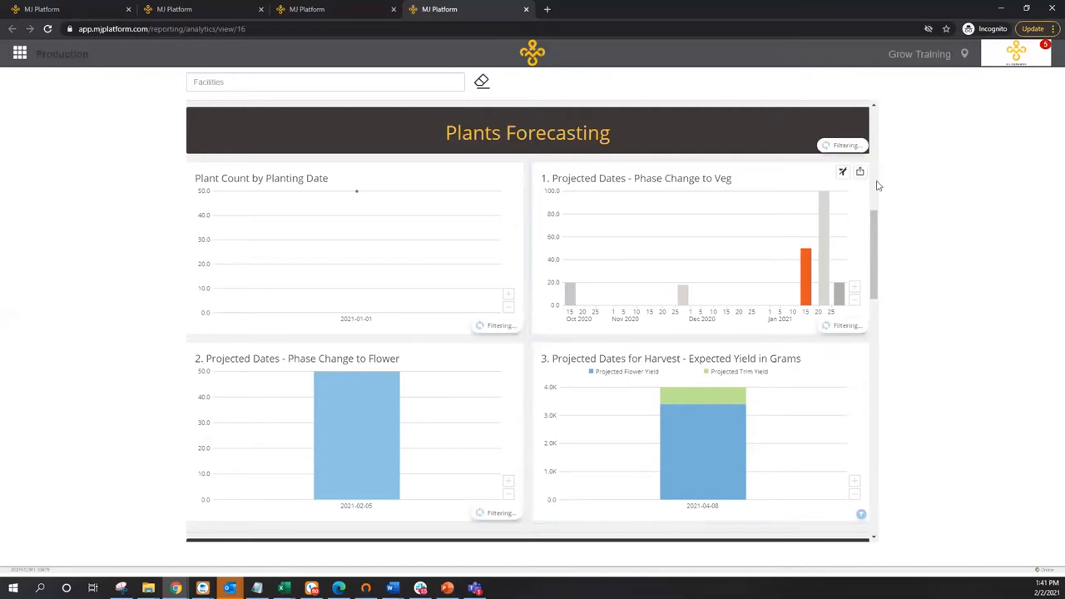
scroll(down, 3)
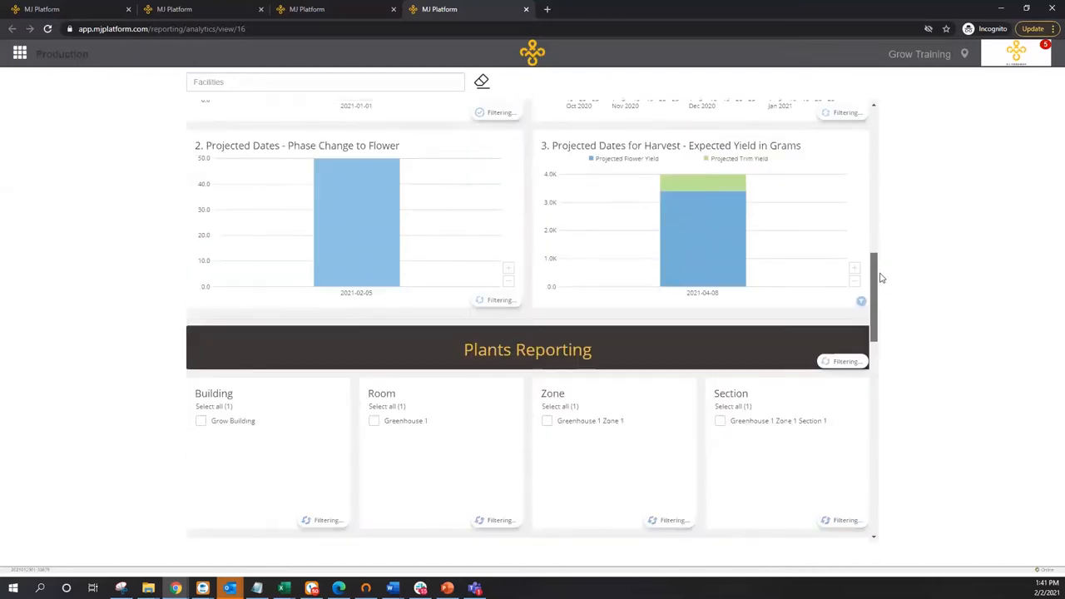
scroll(down, 3)
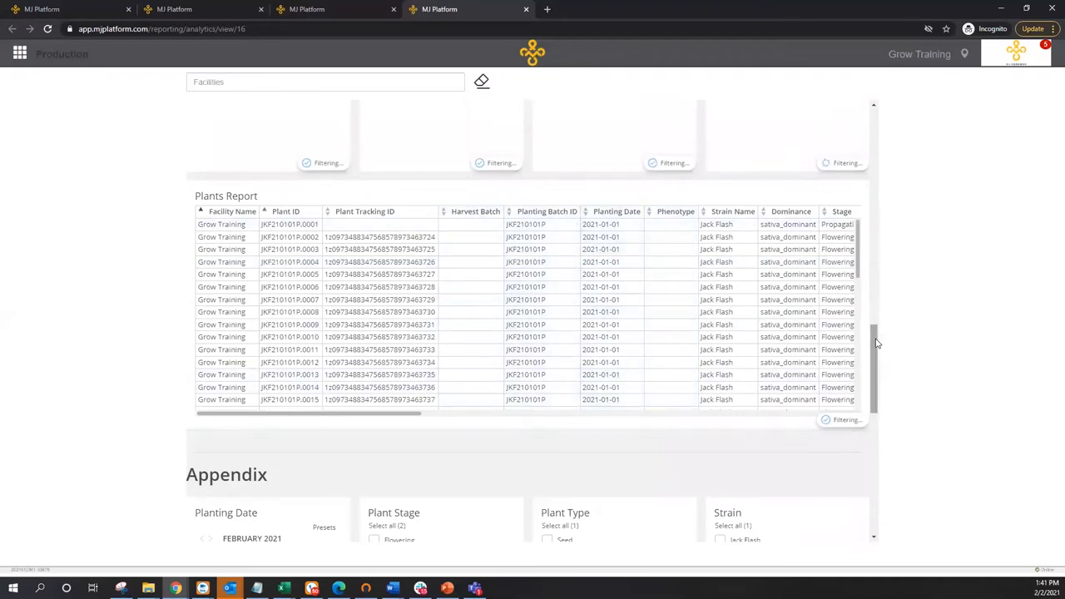
scroll(down, 3)
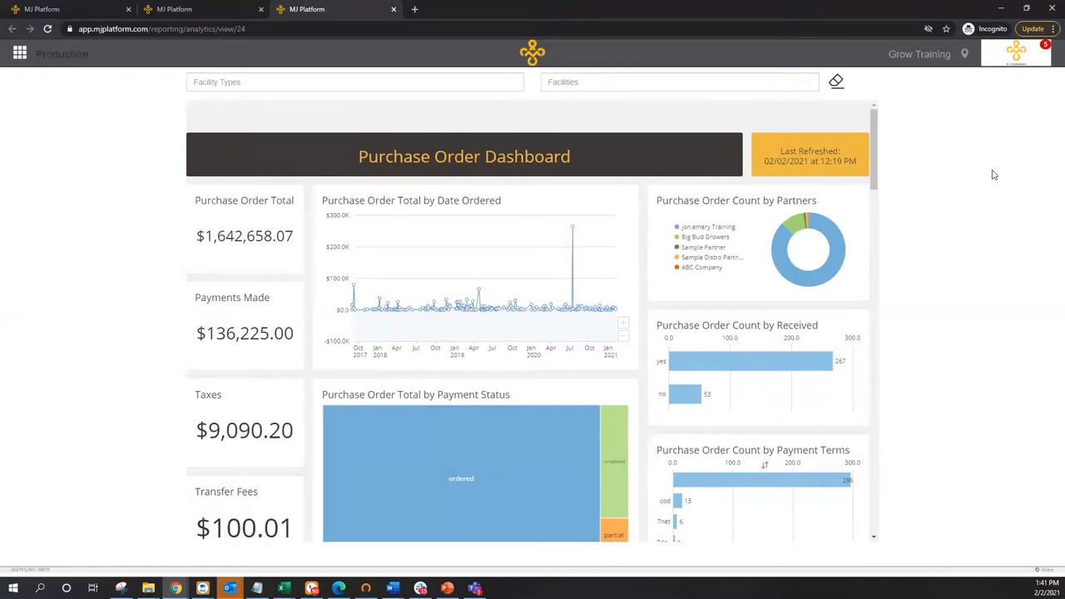
Filter the Purchase Order Dashboard to Grow Training and review its totals, charts and line items
click(678, 82)
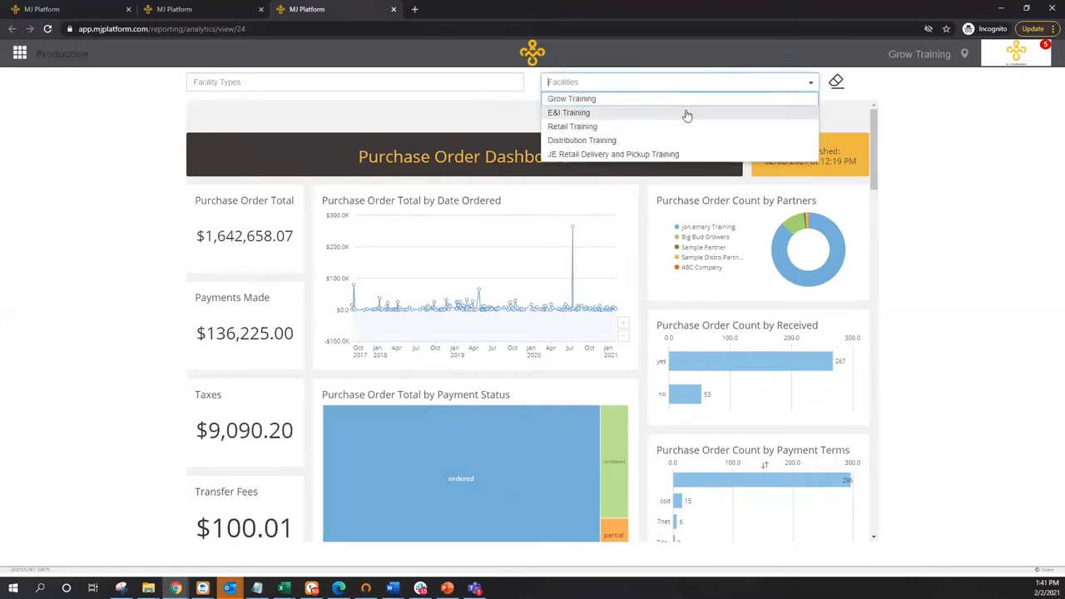
click(572, 98)
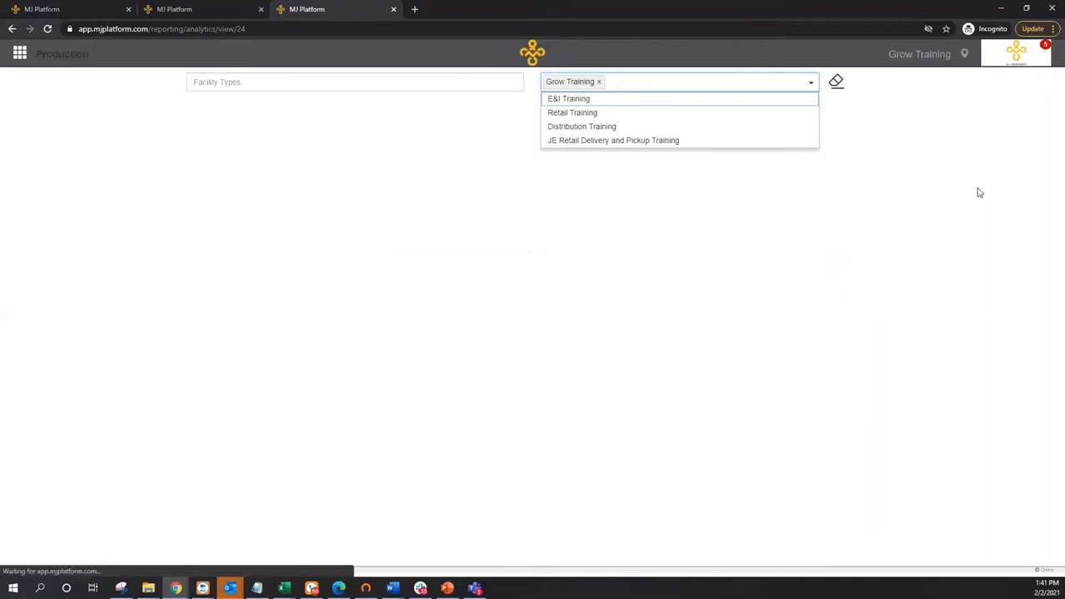
click(570, 98)
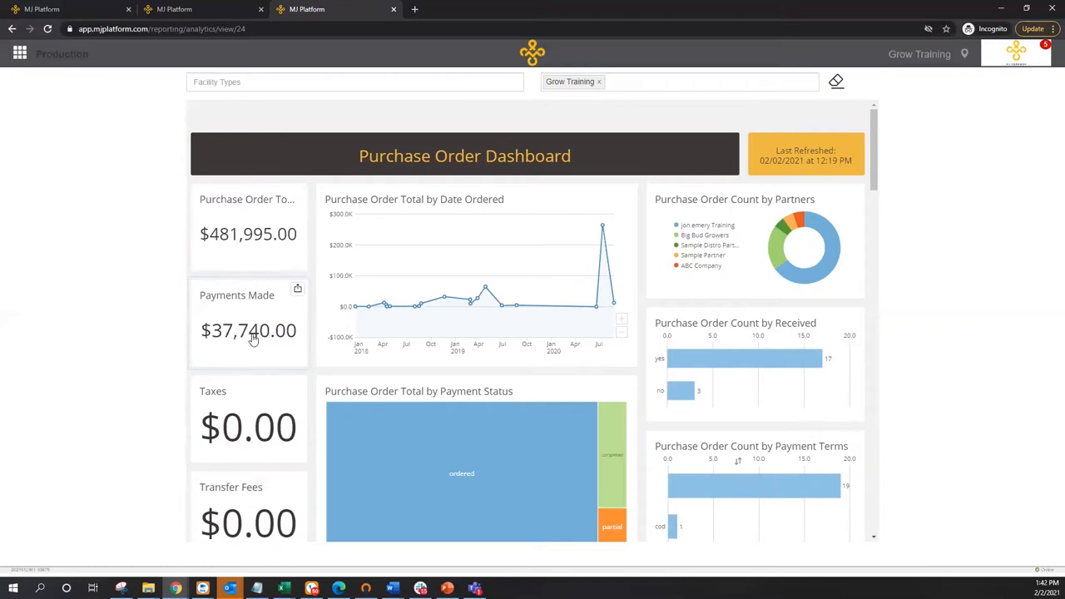
mouse_move(487, 311)
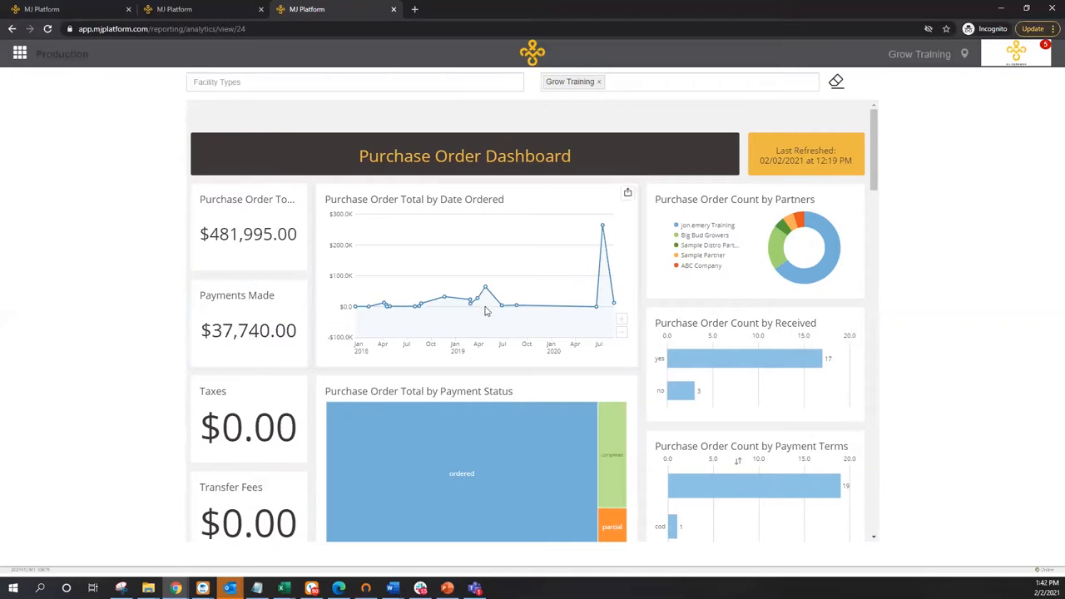
mouse_move(794, 320)
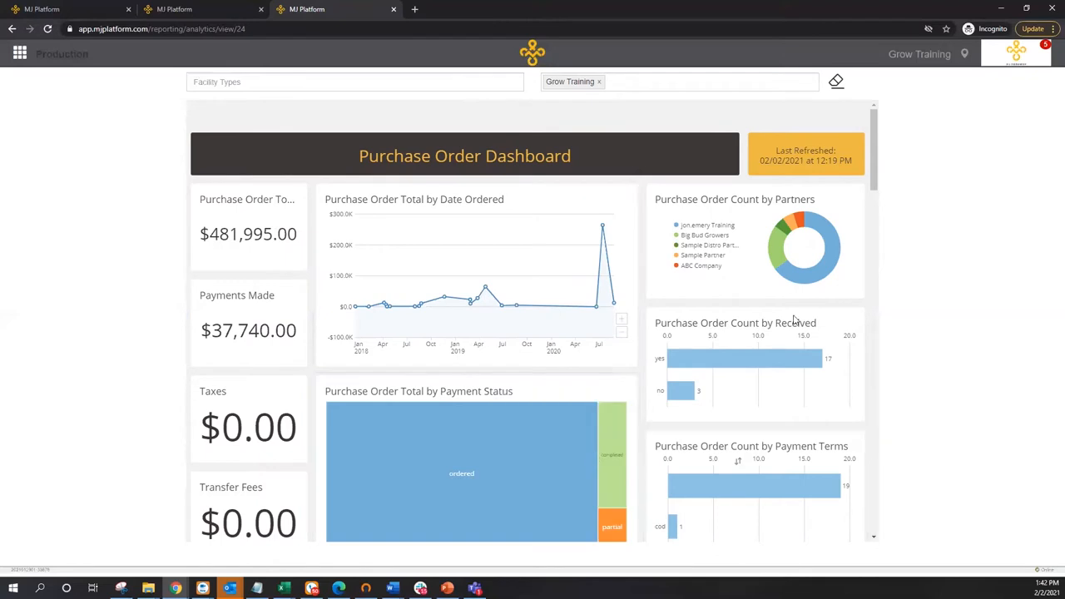
mouse_move(776, 247)
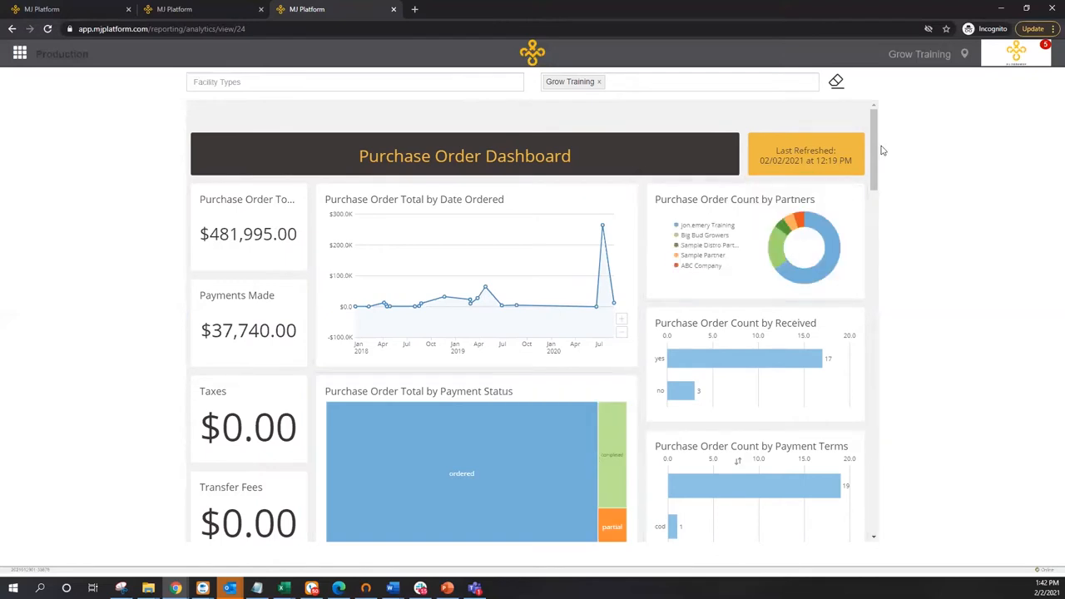
scroll(down, 3)
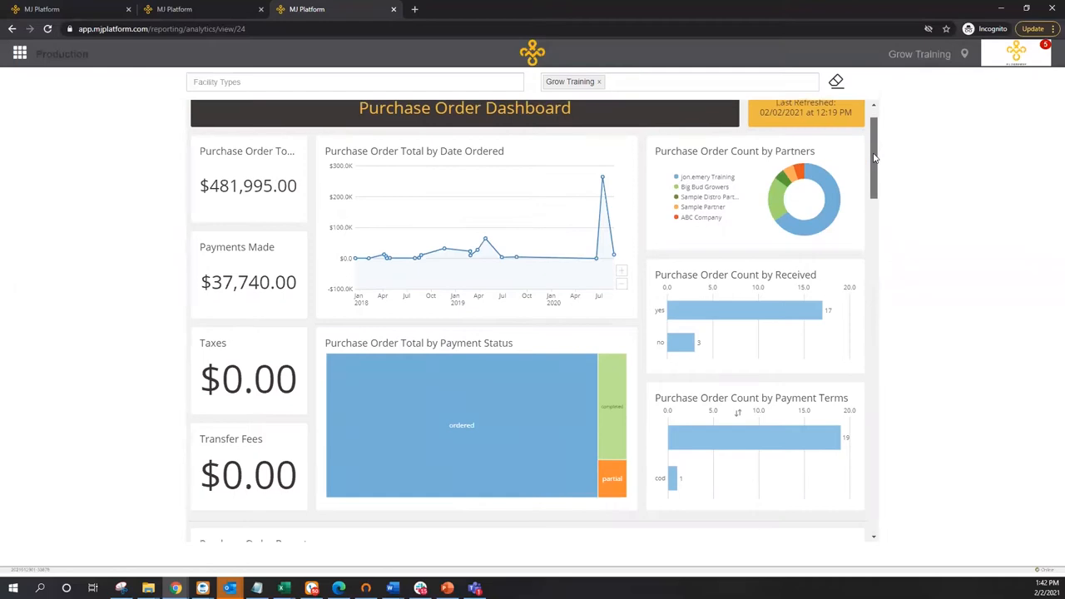
scroll(down, 3)
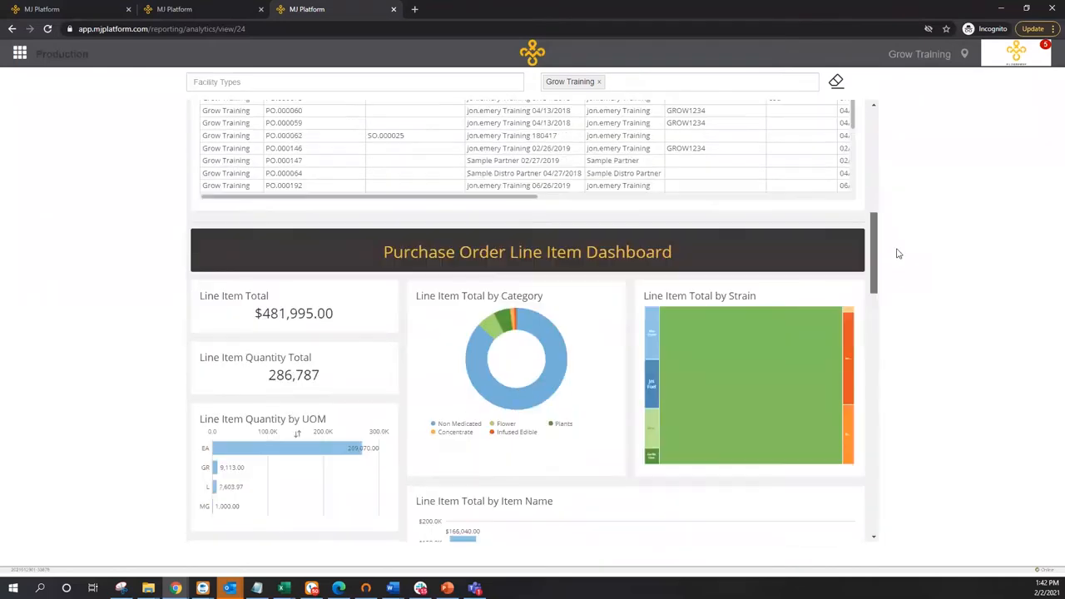
scroll(down, 3)
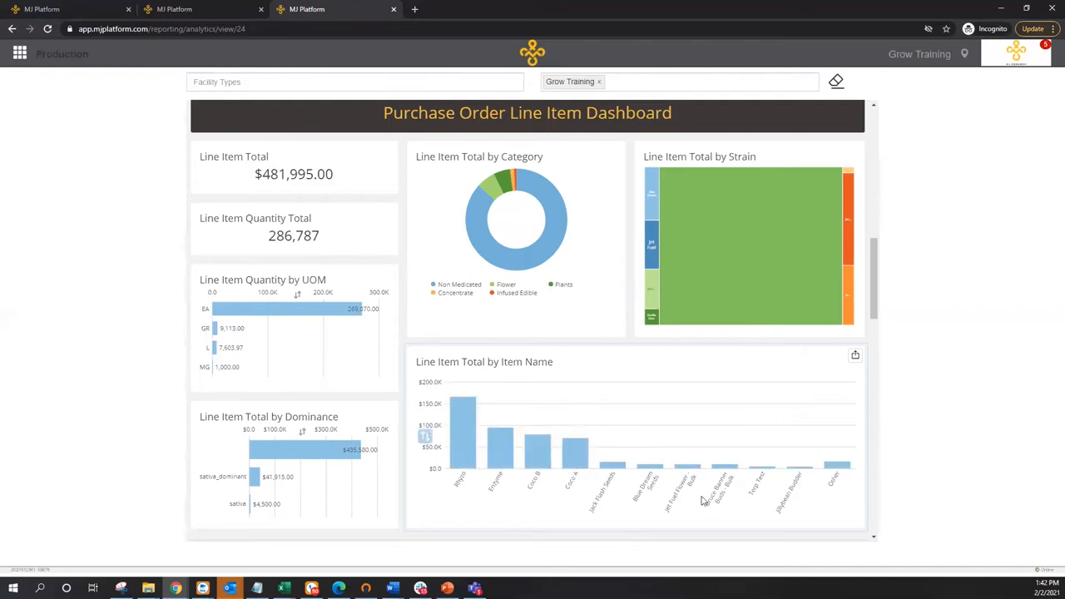
mouse_move(746, 482)
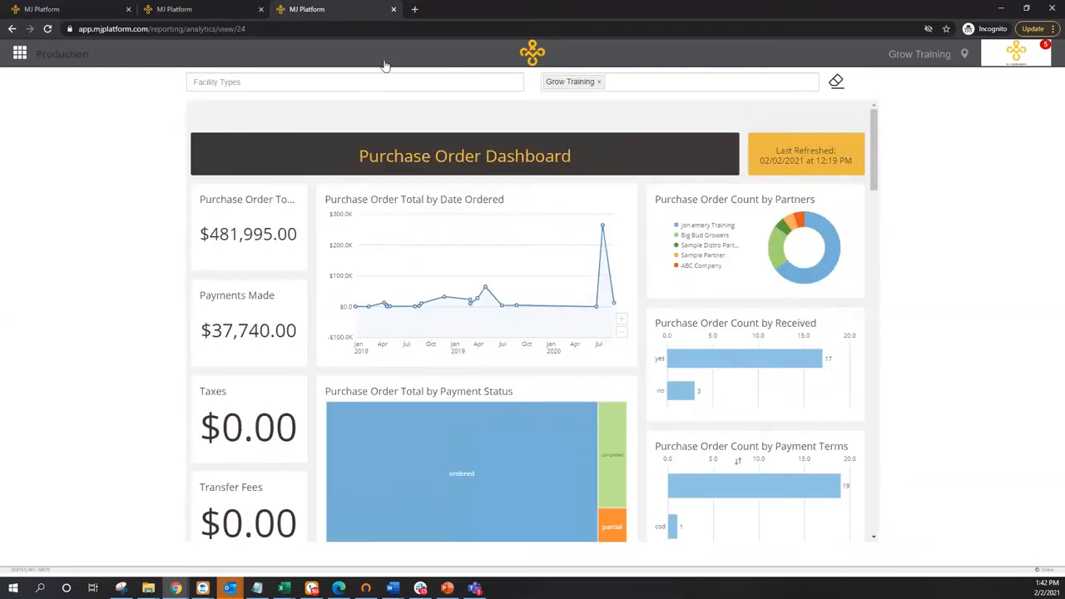
mouse_move(393, 9)
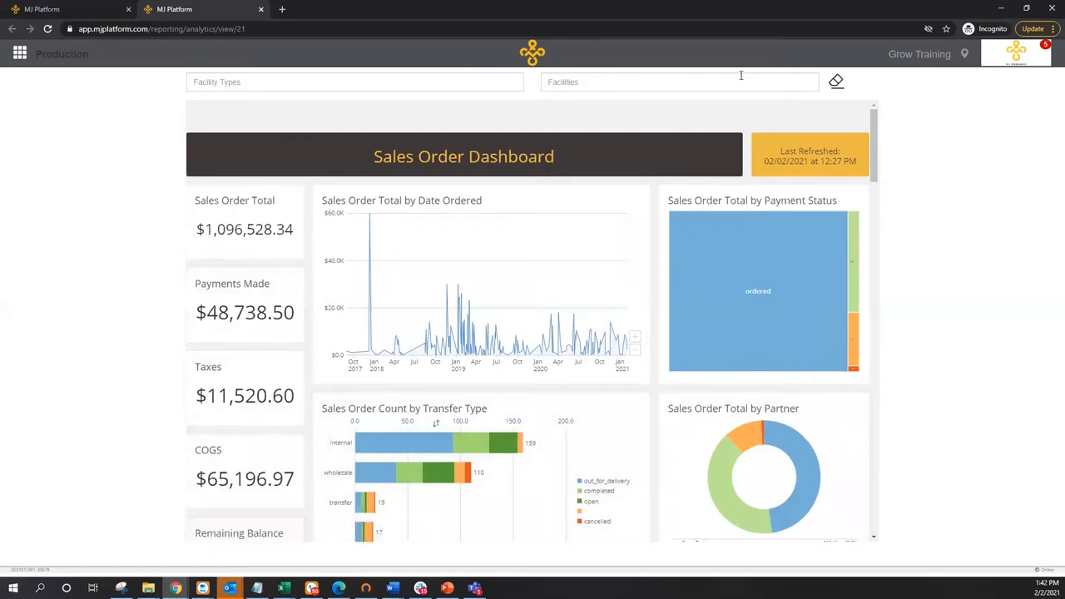
Filter the Sales Order Dashboard to Grow Training and review its line item and transfer reports
click(676, 82)
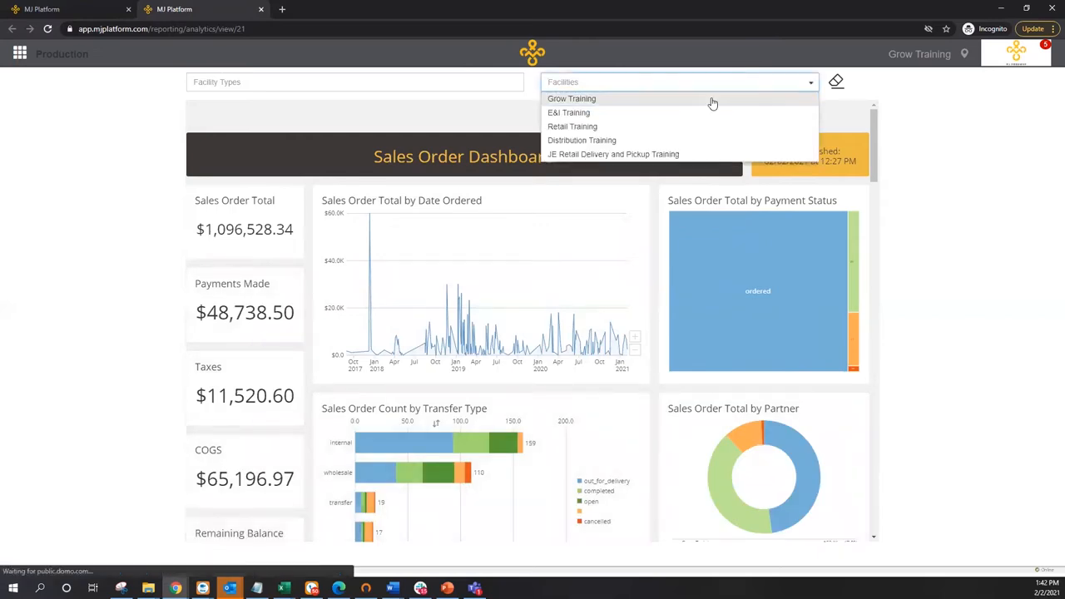
click(571, 98)
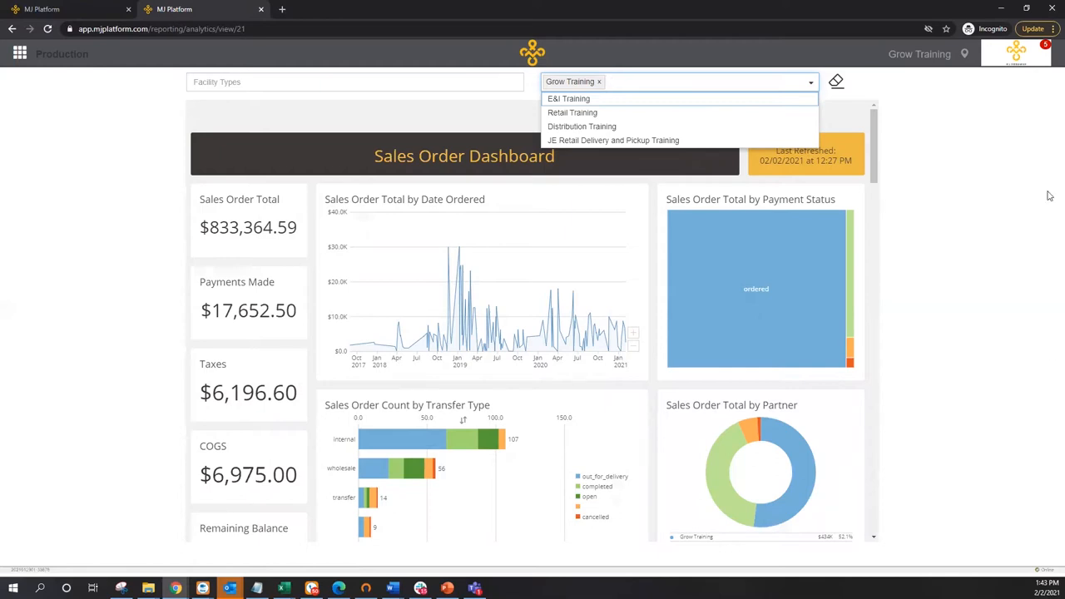
click(914, 174)
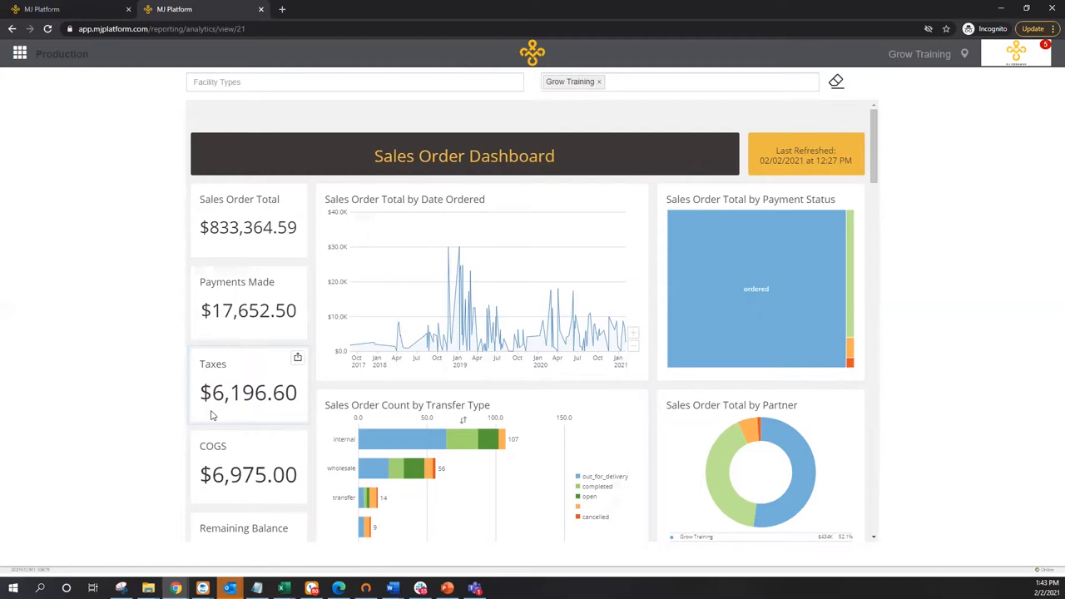
mouse_move(241, 400)
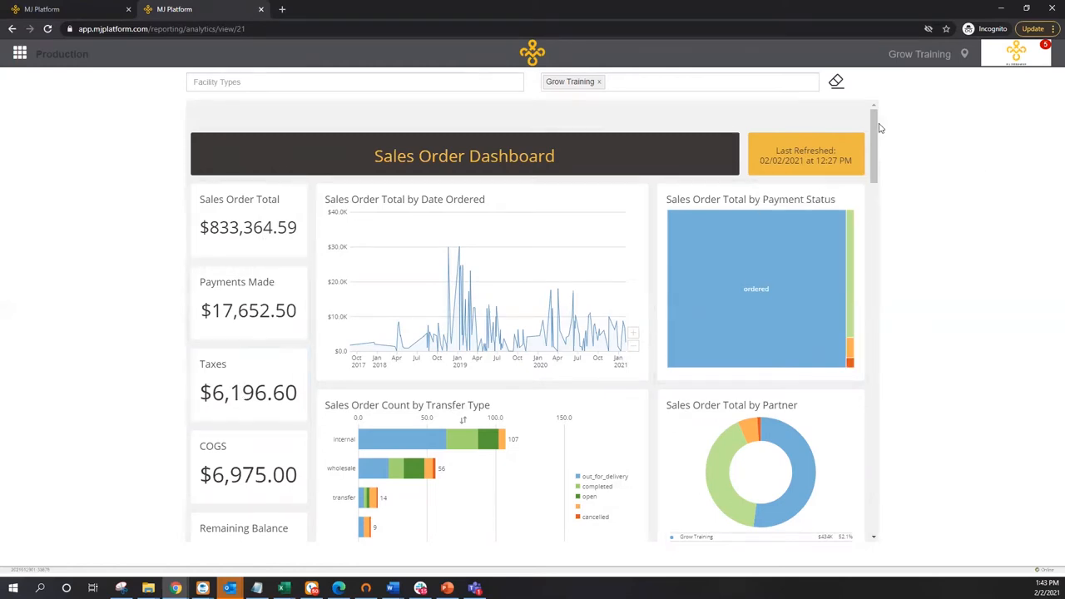
scroll(down, 3)
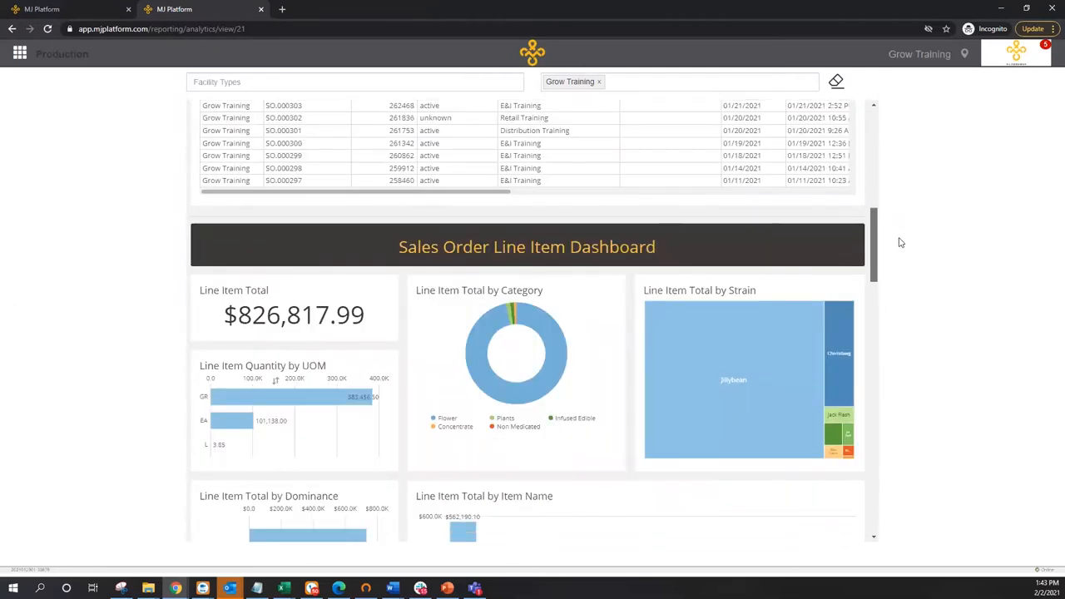
scroll(down, 3)
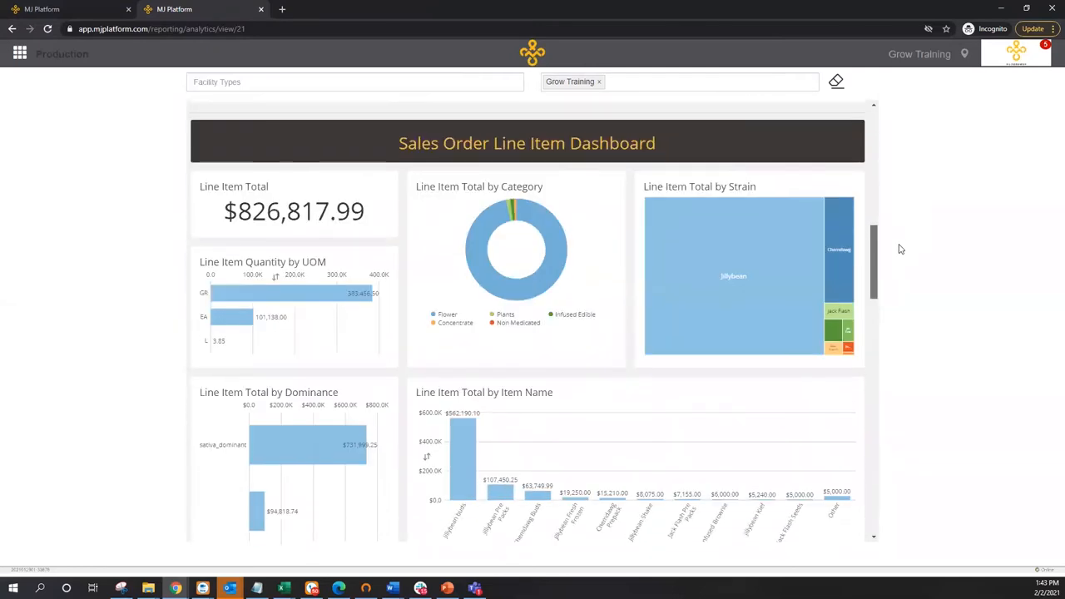
scroll(down, 3)
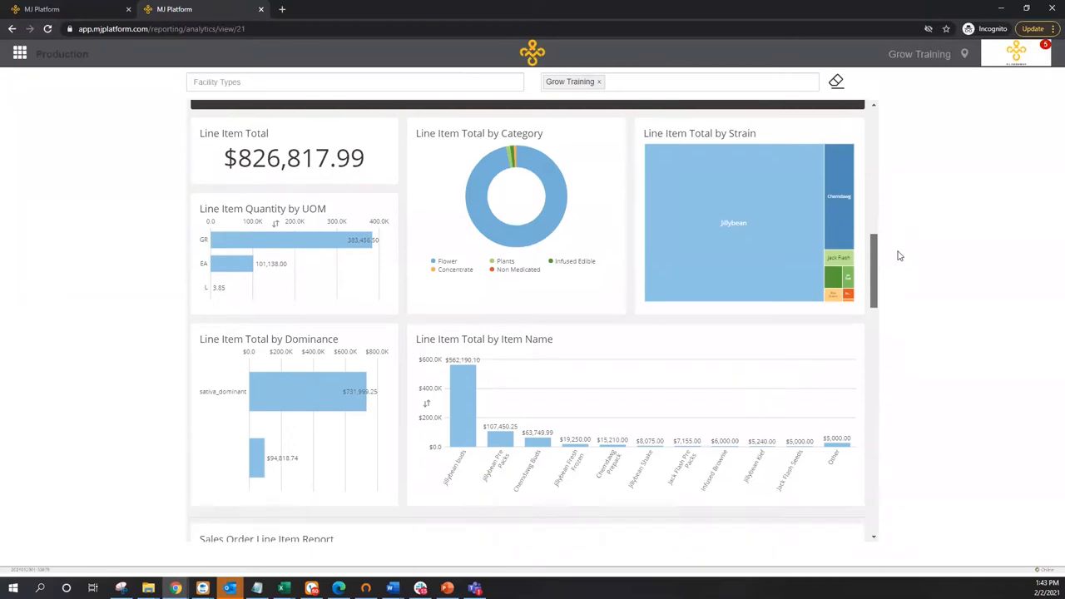
scroll(down, 3)
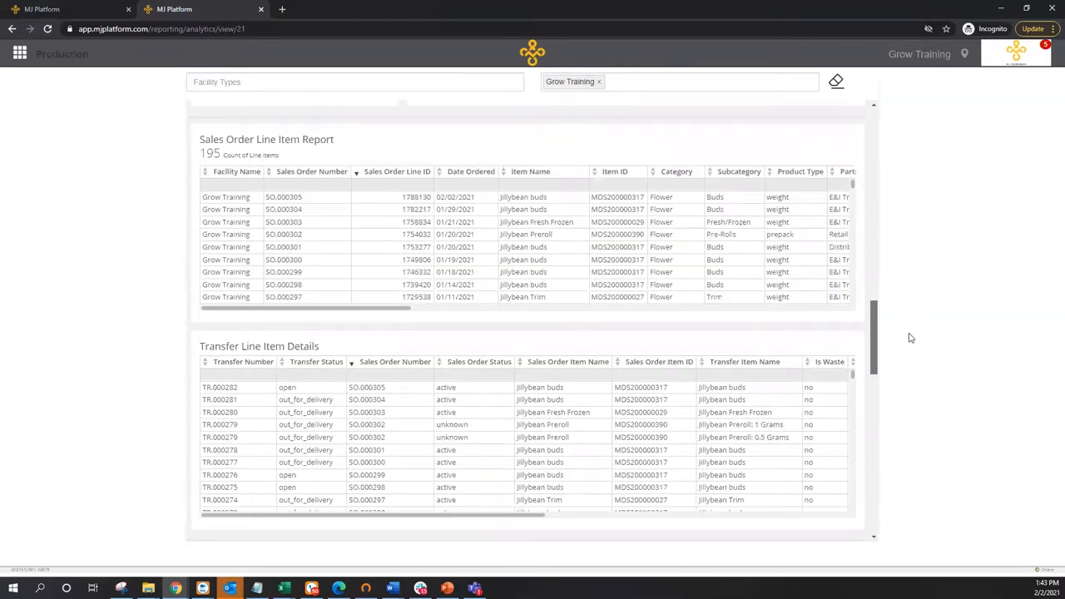
scroll(down, 3)
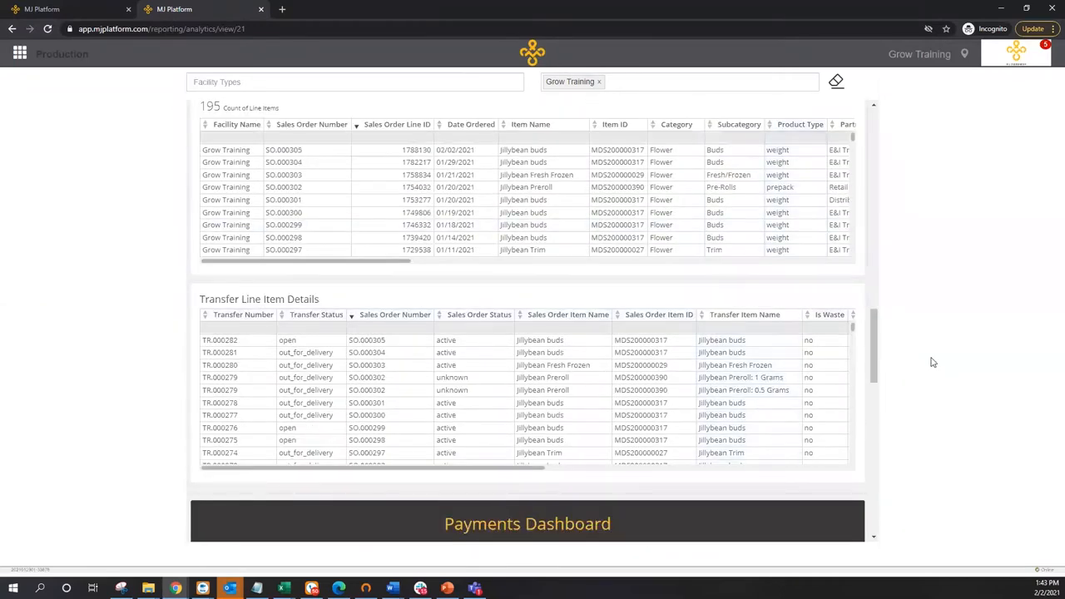
scroll(down, 3)
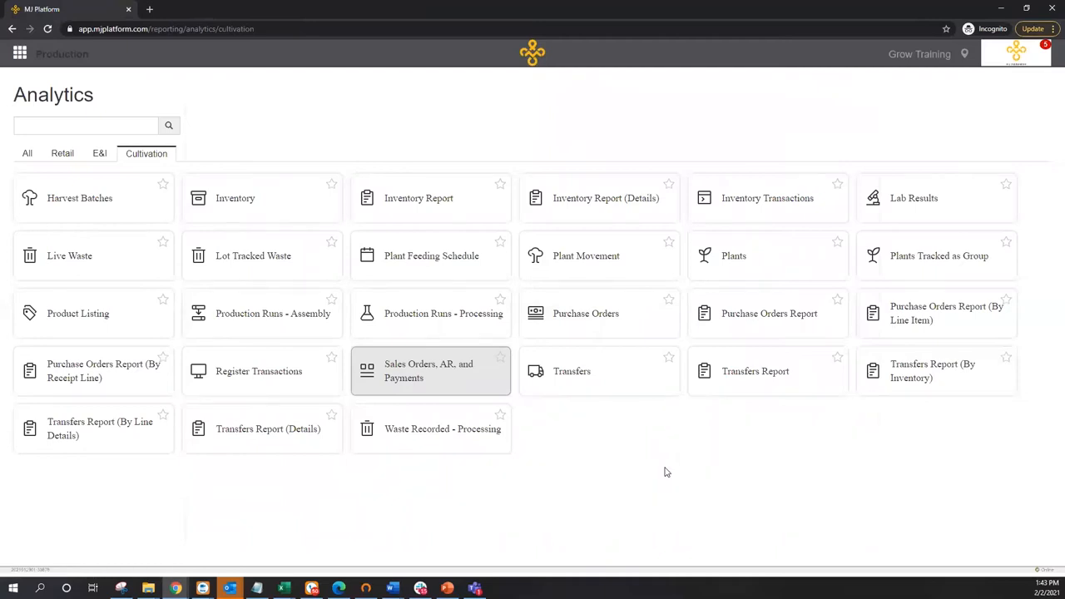
mouse_move(936, 371)
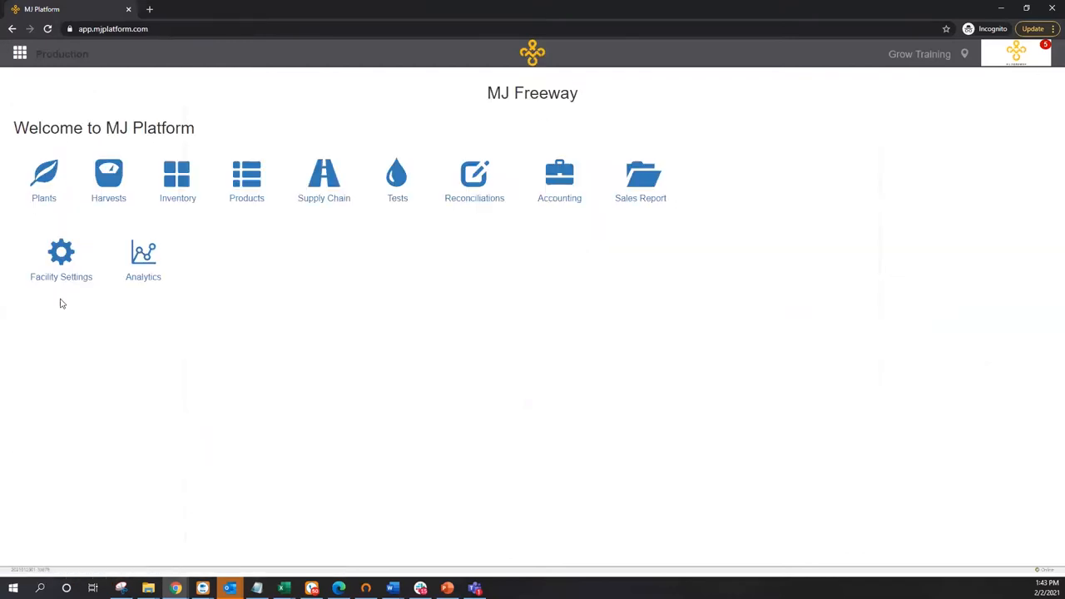
Reach Advanced Settings for Grow Training through Facility Settings
click(60, 259)
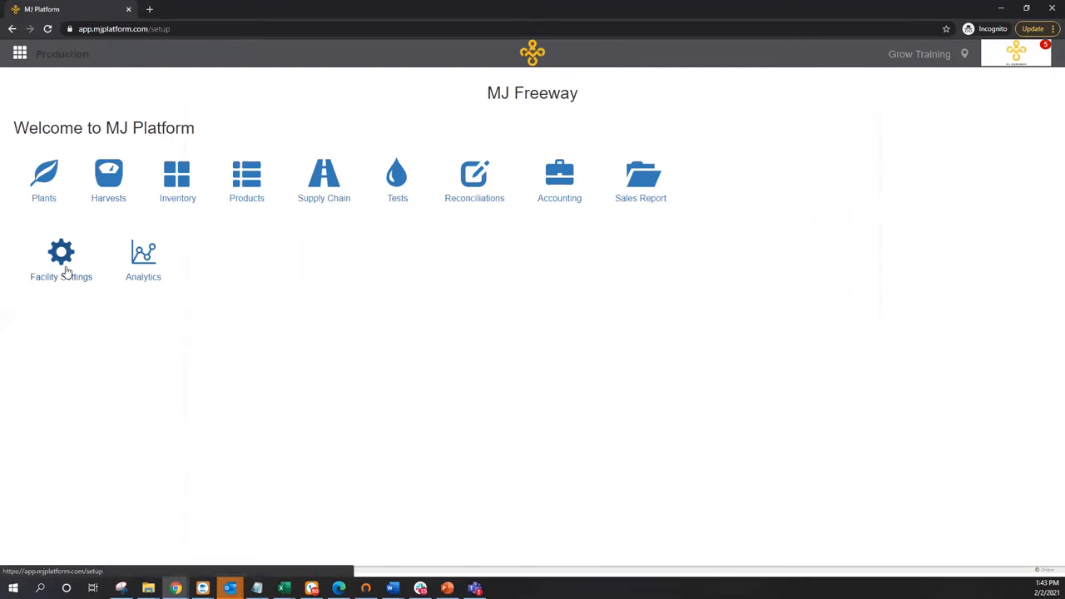
click(61, 258)
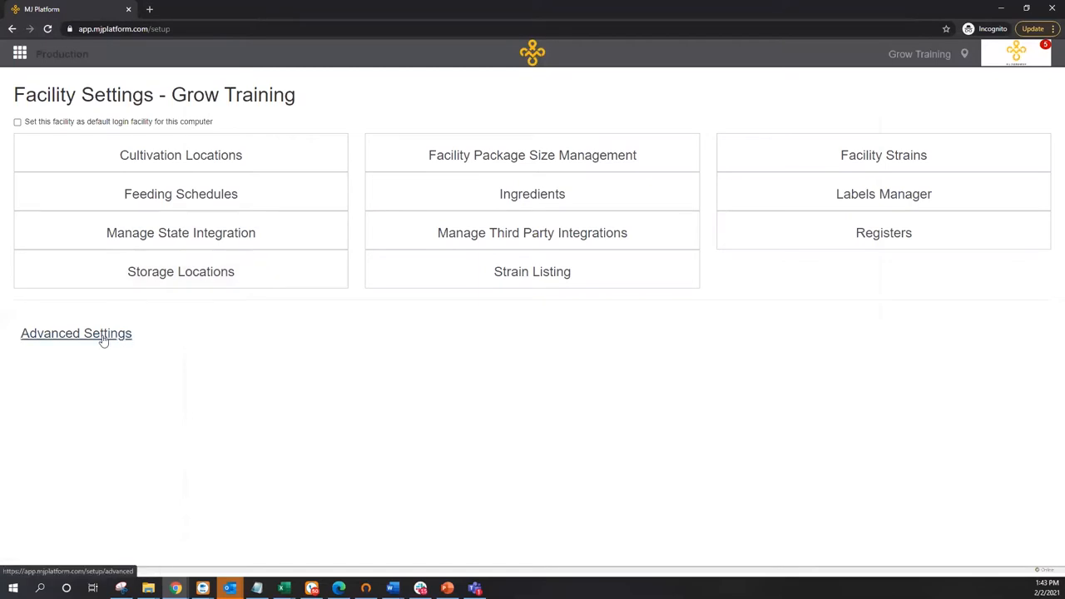
click(76, 333)
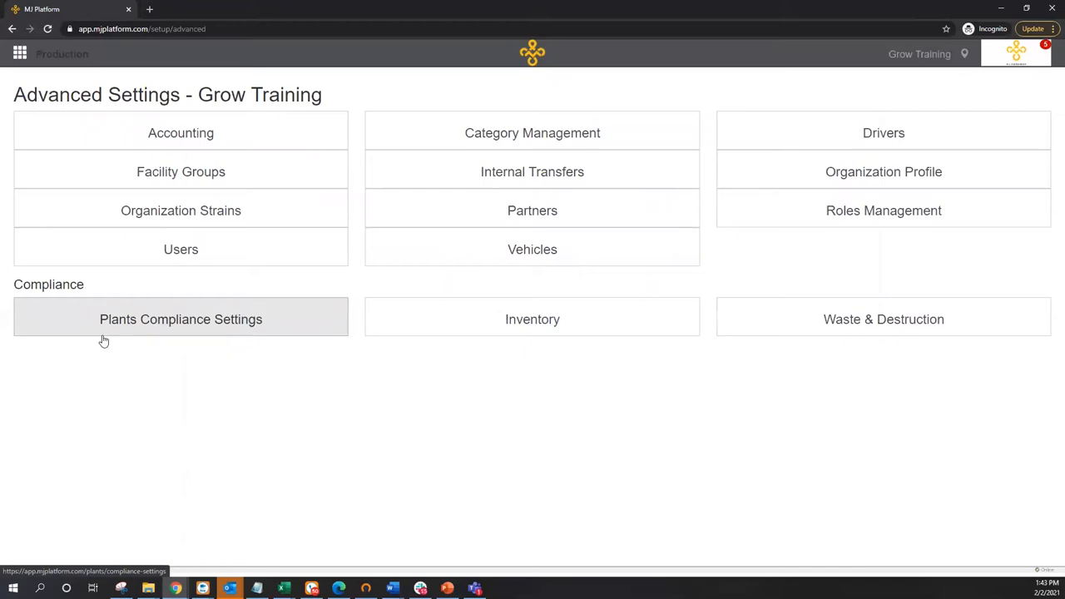
mouse_move(276, 257)
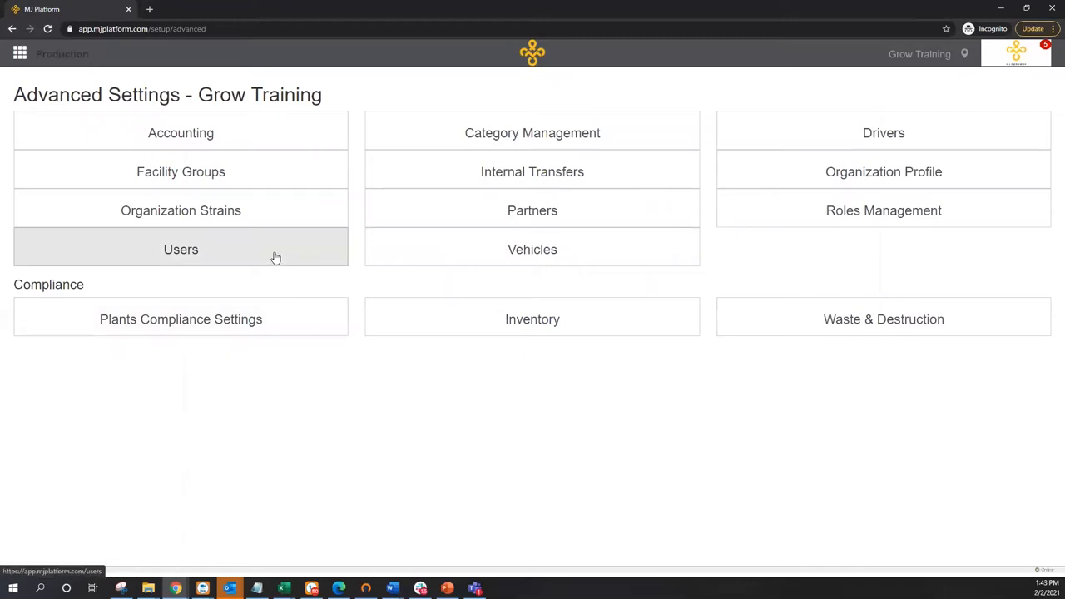
click(180, 249)
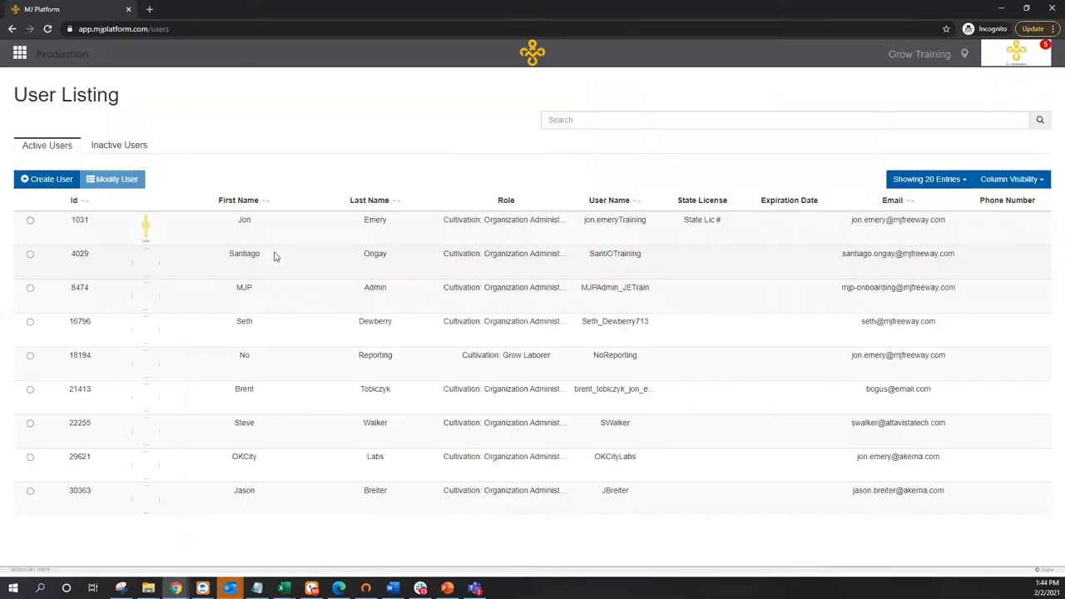
click(30, 219)
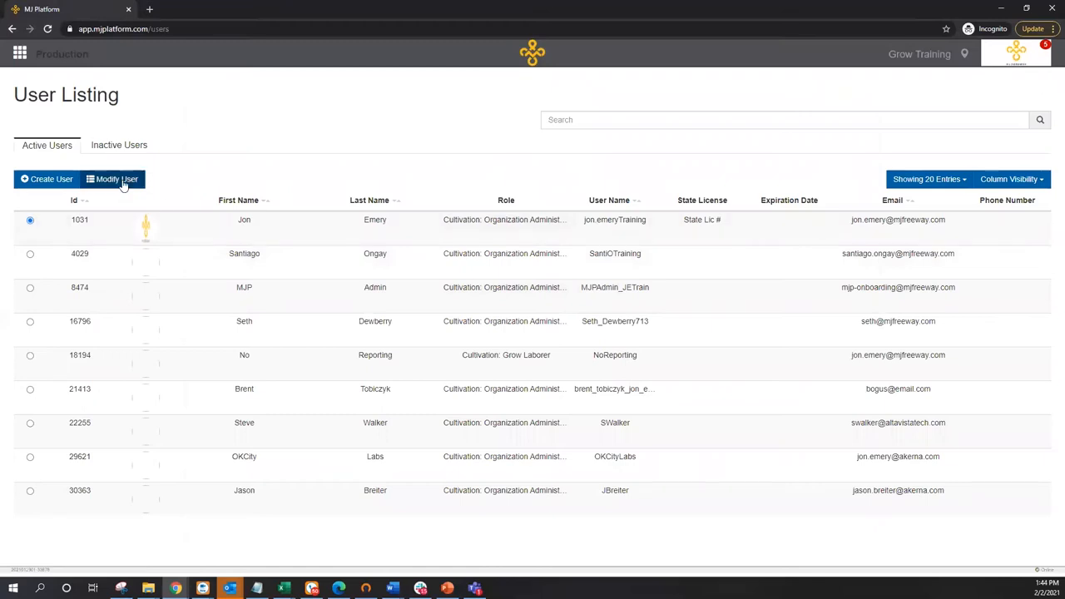
click(113, 179)
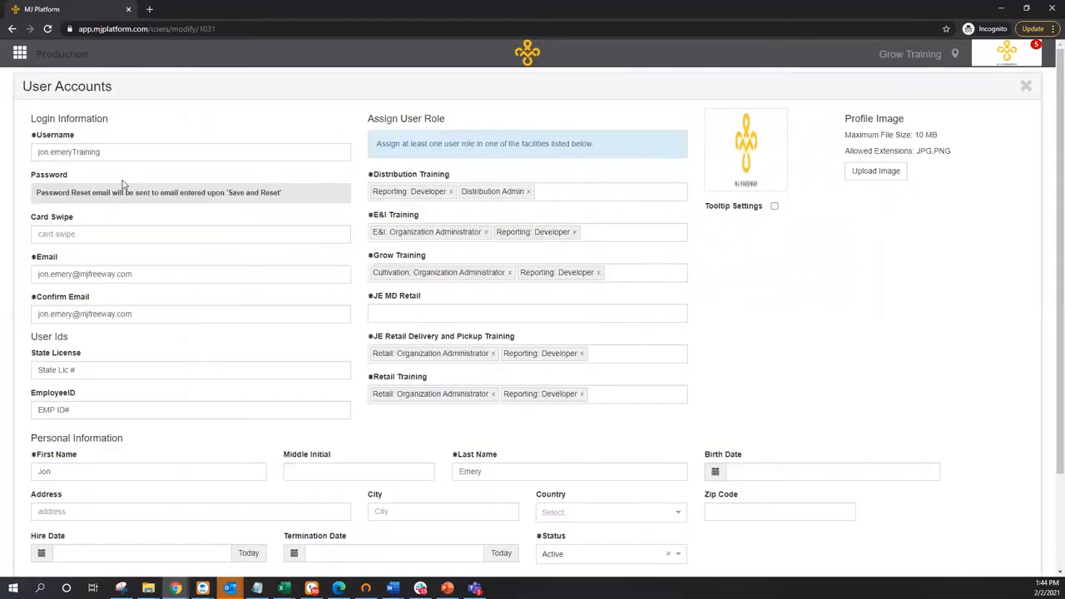
mouse_move(94, 289)
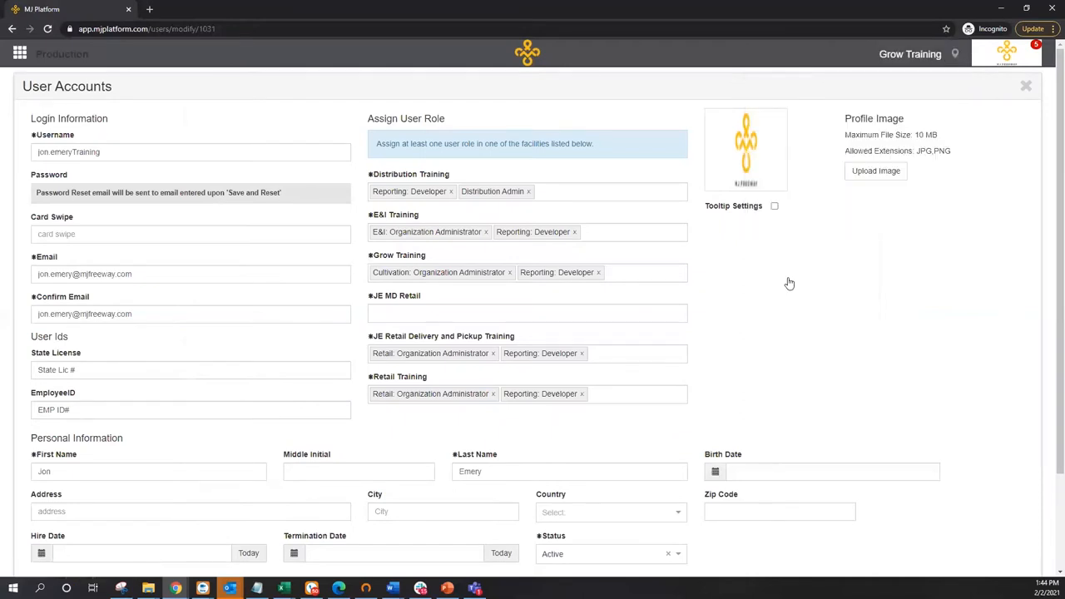
mouse_move(637, 381)
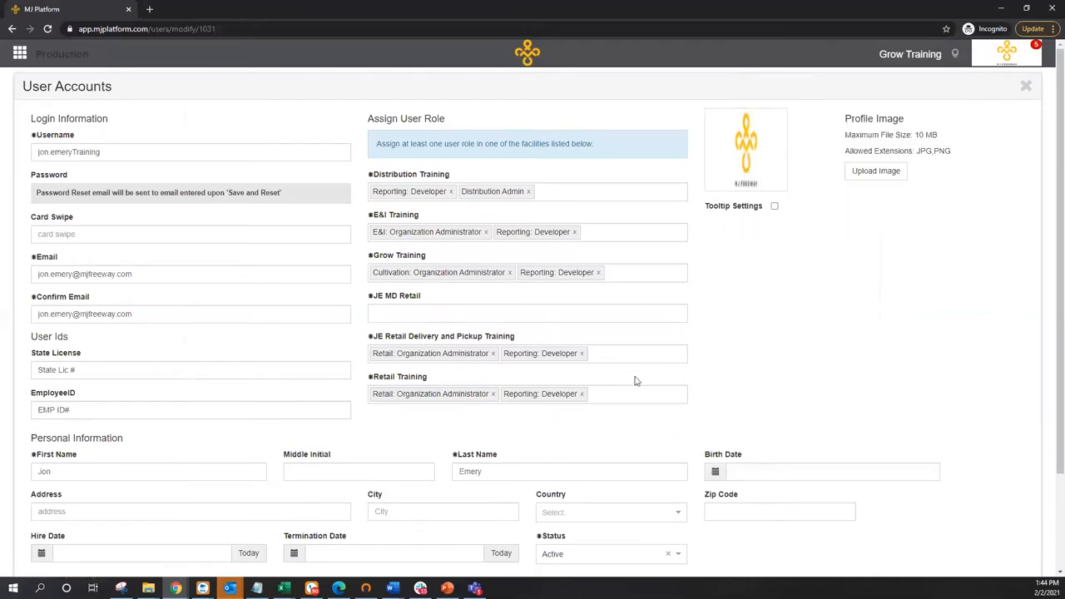
mouse_move(457, 230)
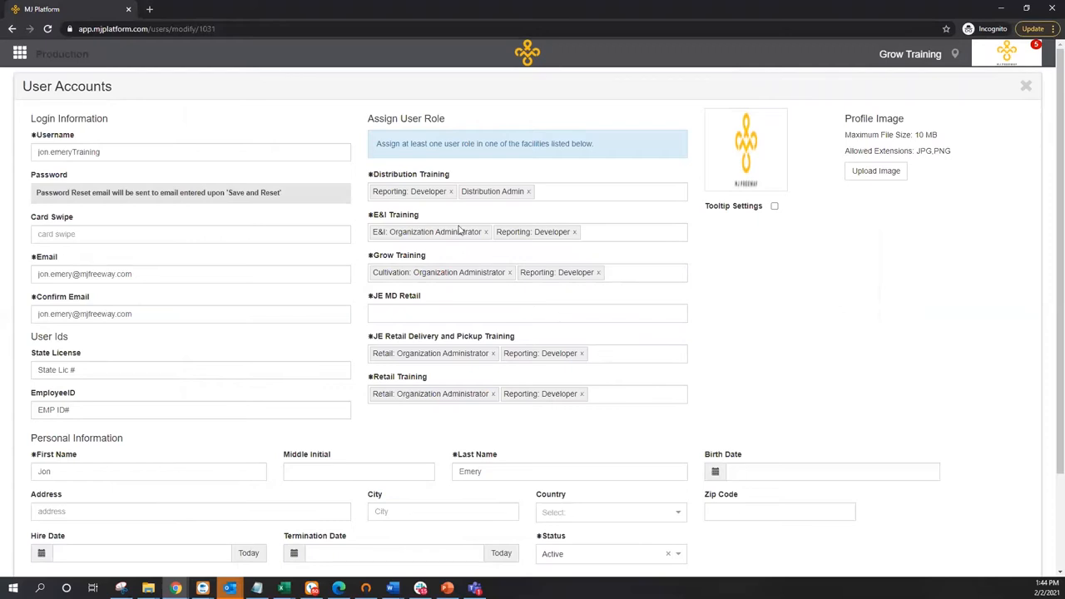
mouse_move(444, 212)
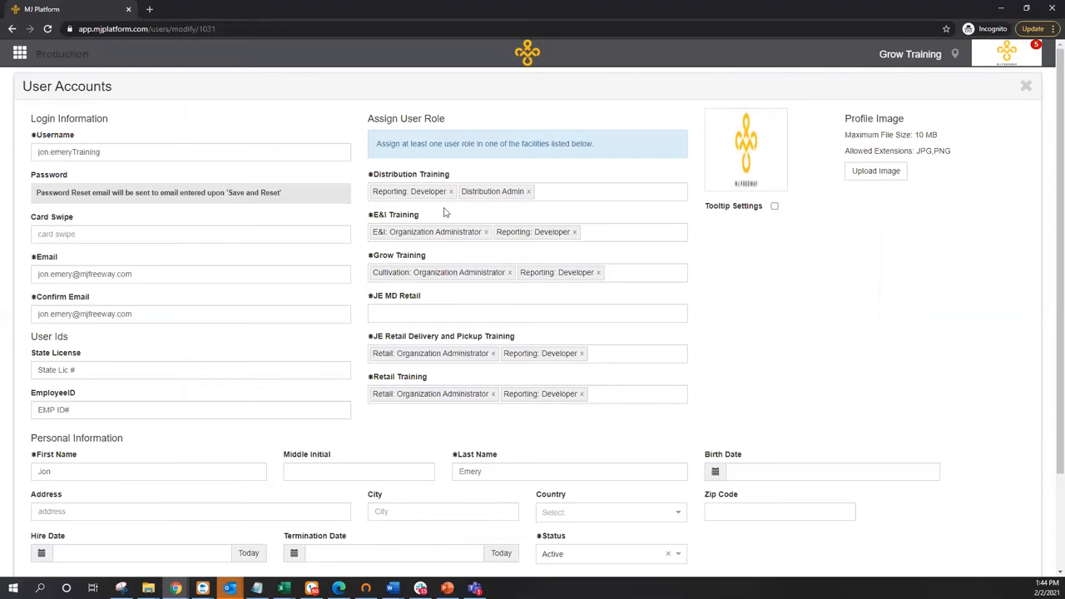
mouse_move(924, 288)
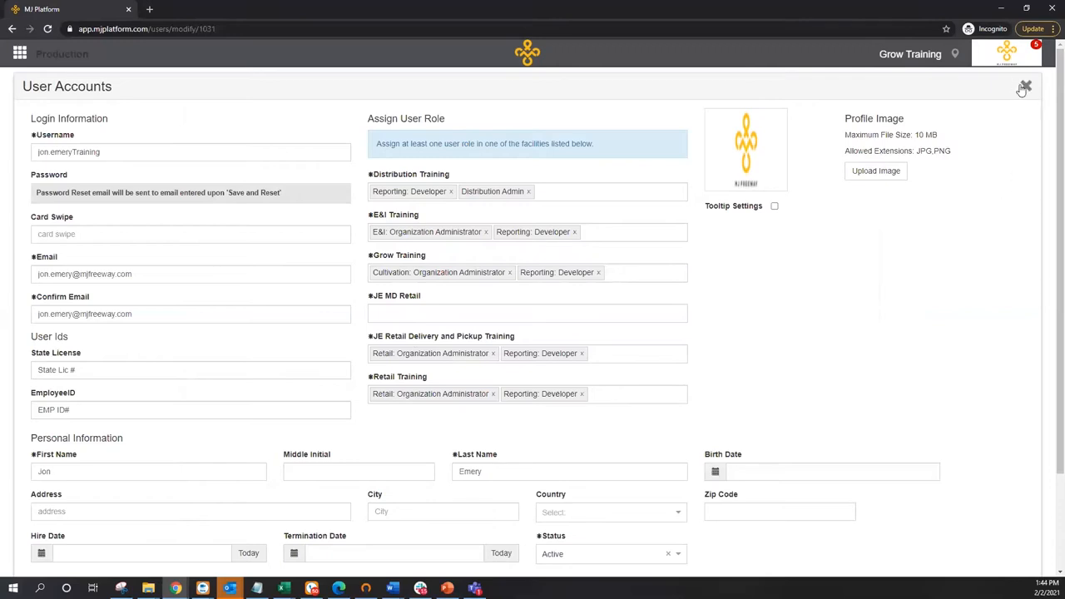
click(1025, 87)
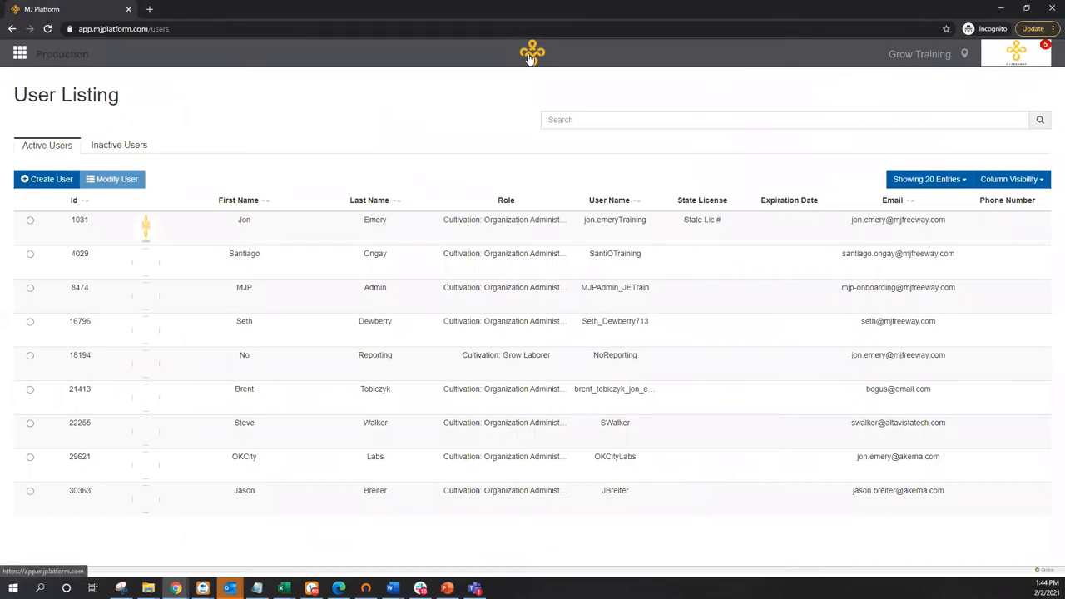
Reach the User Roles list via Advanced Settings' Roles Management and scan the roles
click(532, 53)
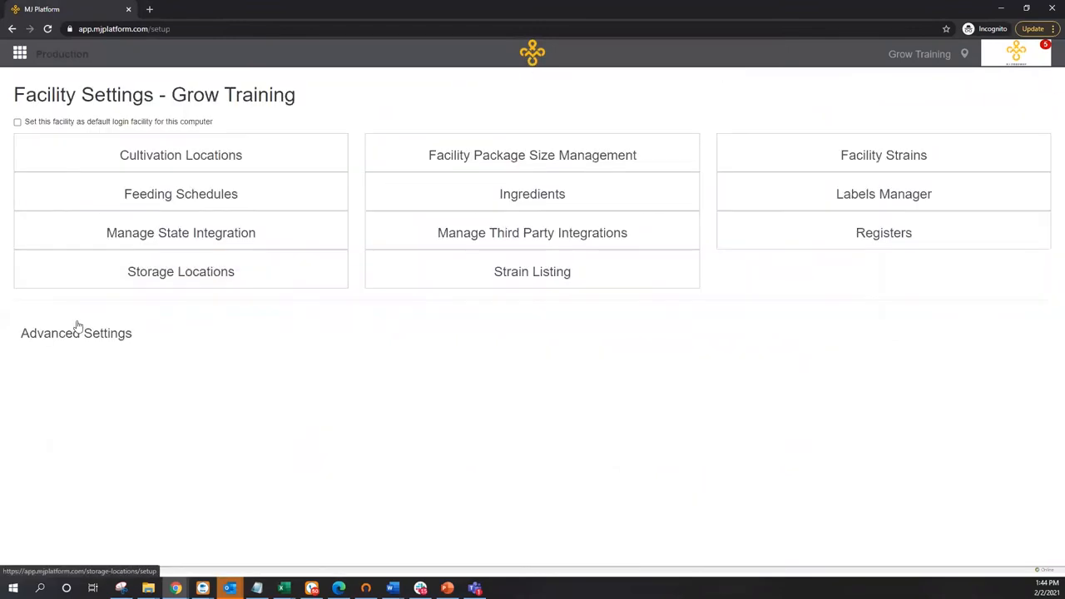
click(76, 333)
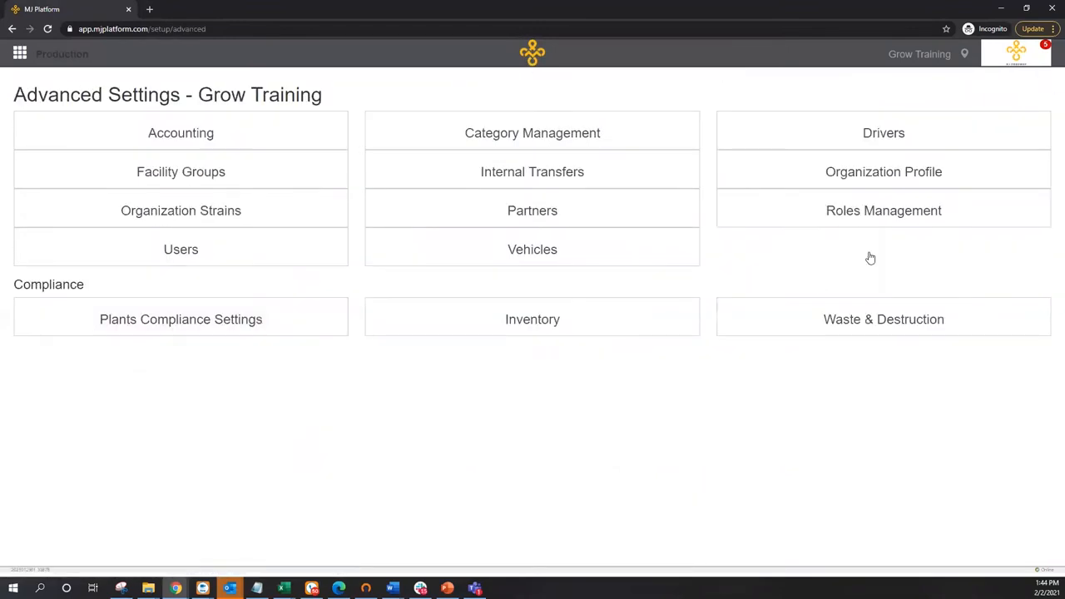
click(884, 209)
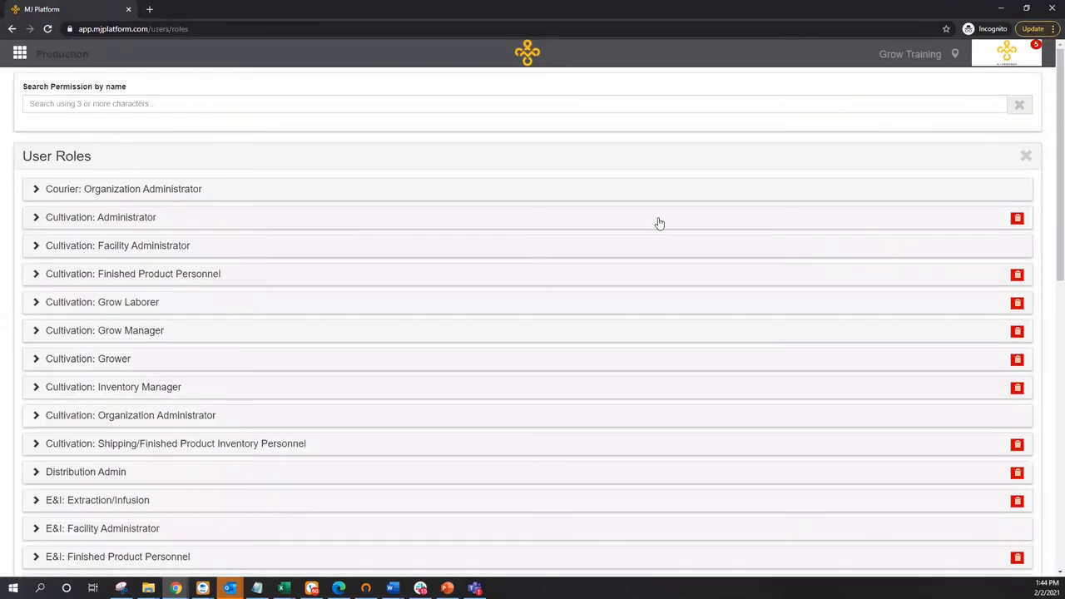
scroll(down, 3)
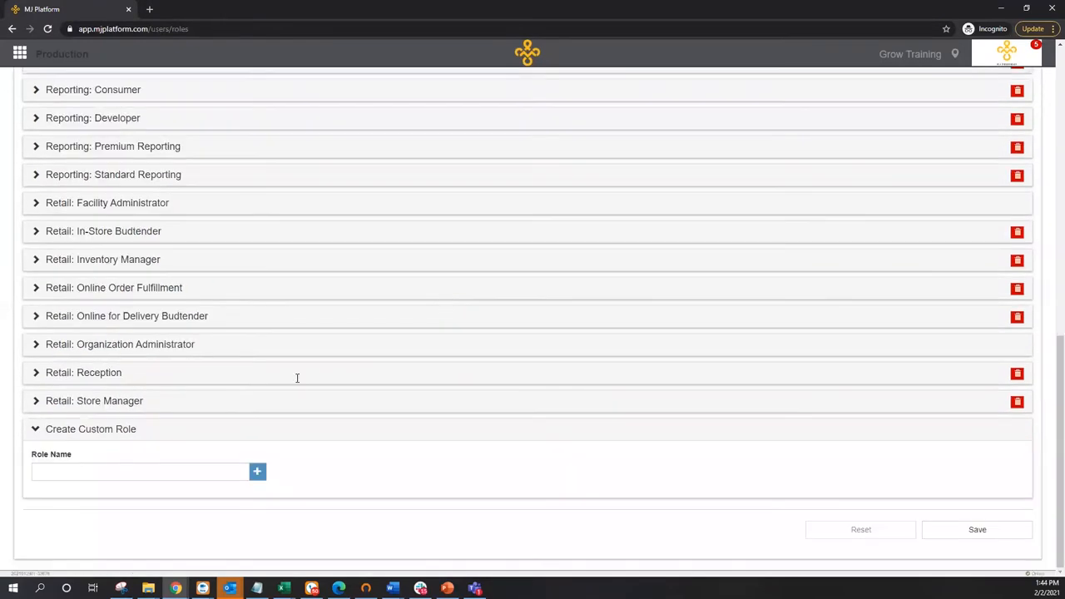
mouse_move(385, 503)
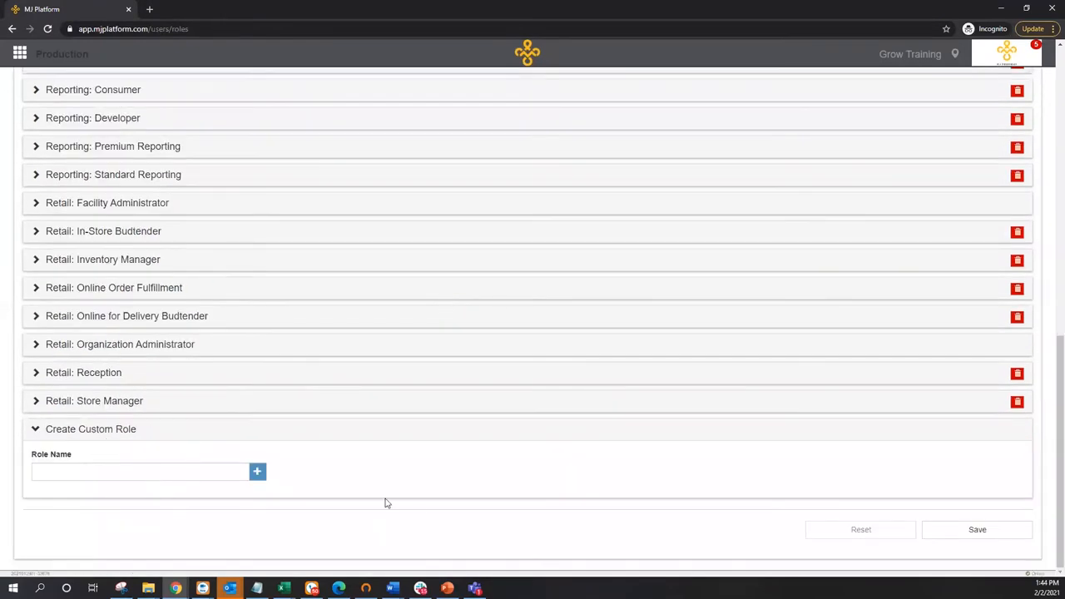
scroll(up, 3)
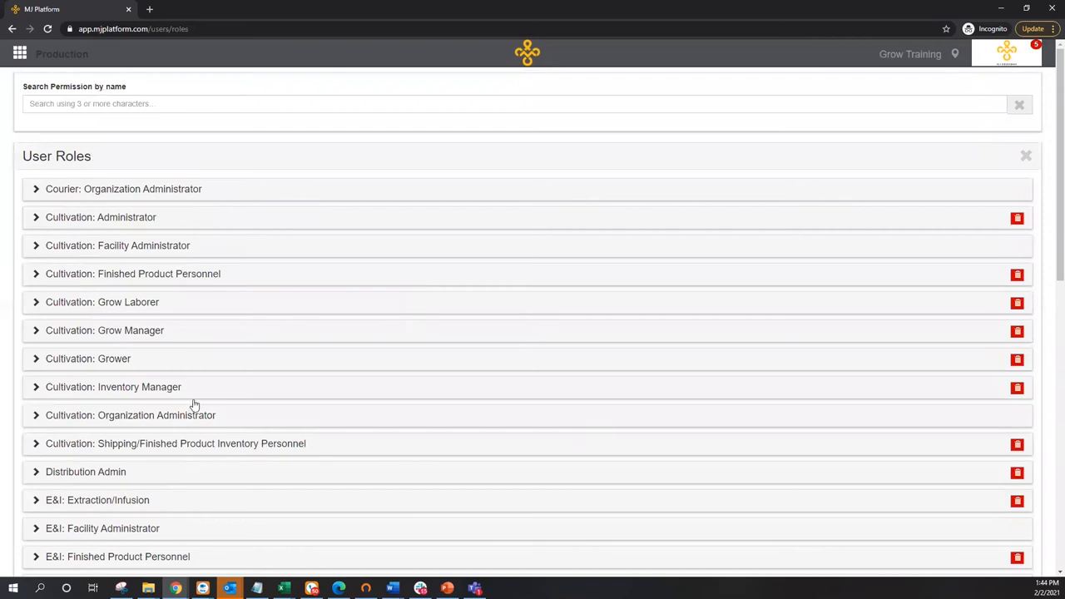
mouse_move(166, 422)
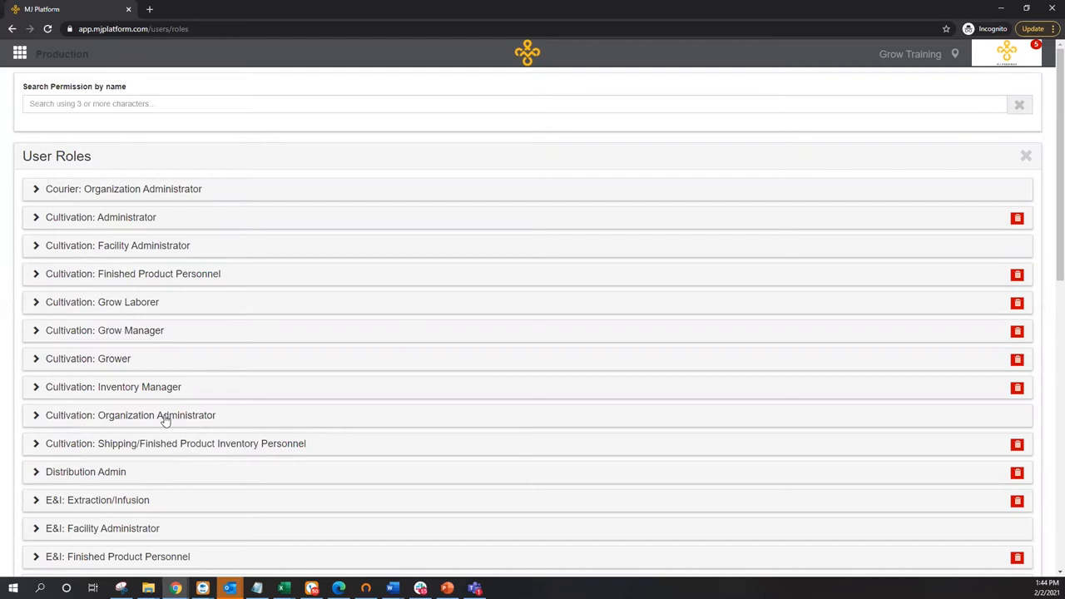
Expand the Cultivation: Organization Administrator role and review its permission groups
click(131, 415)
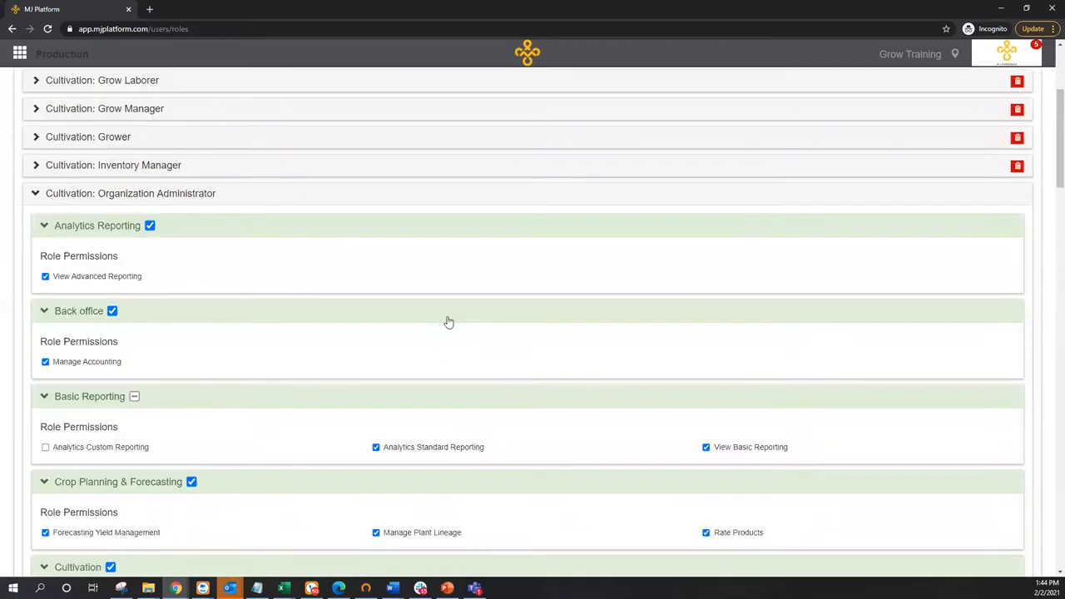
scroll(down, 3)
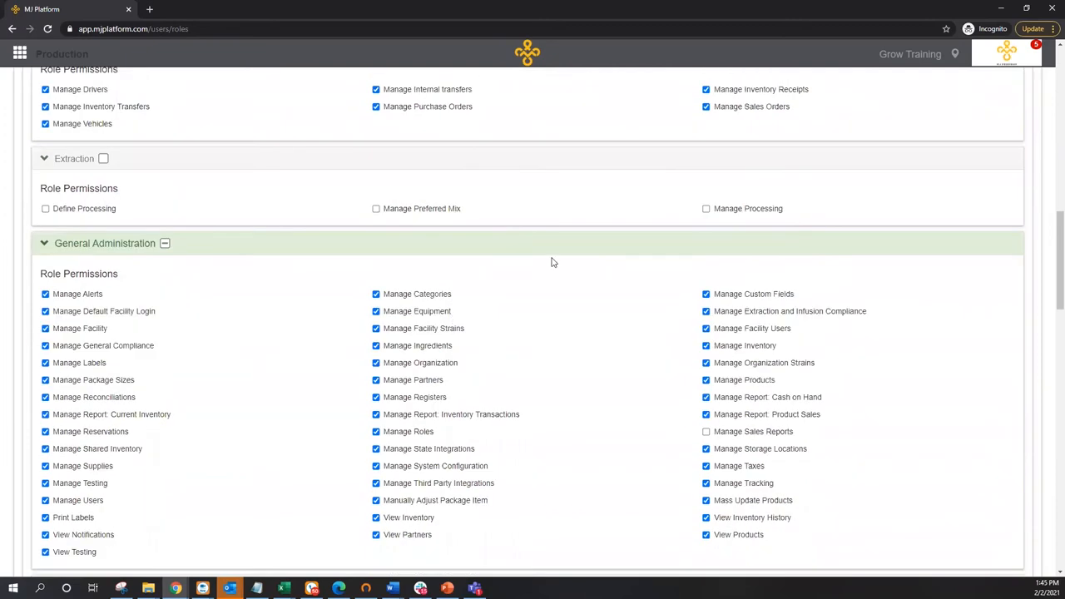
scroll(down, 3)
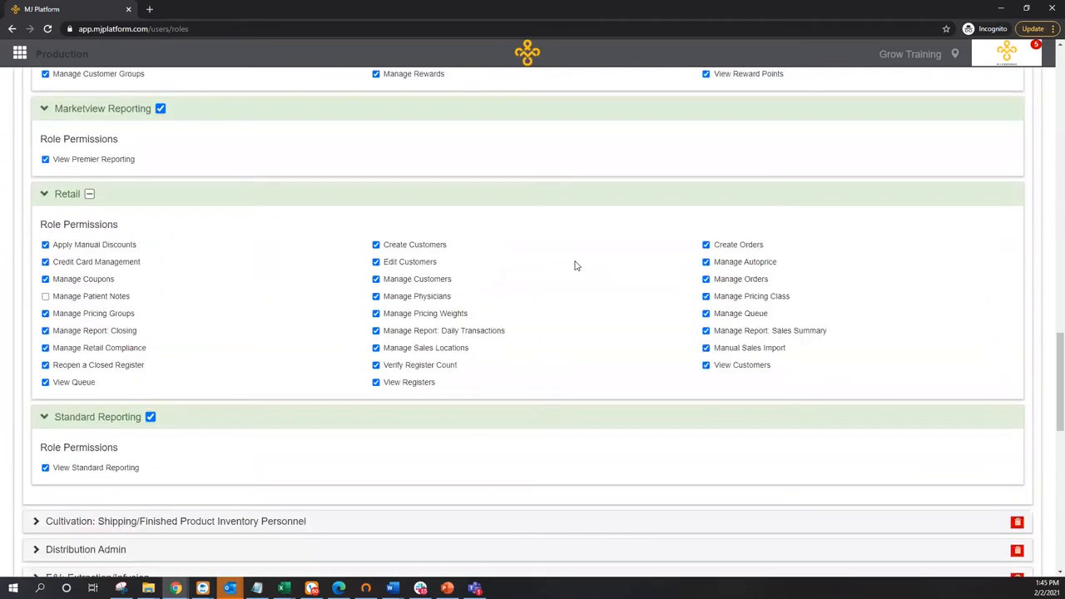
scroll(down, 3)
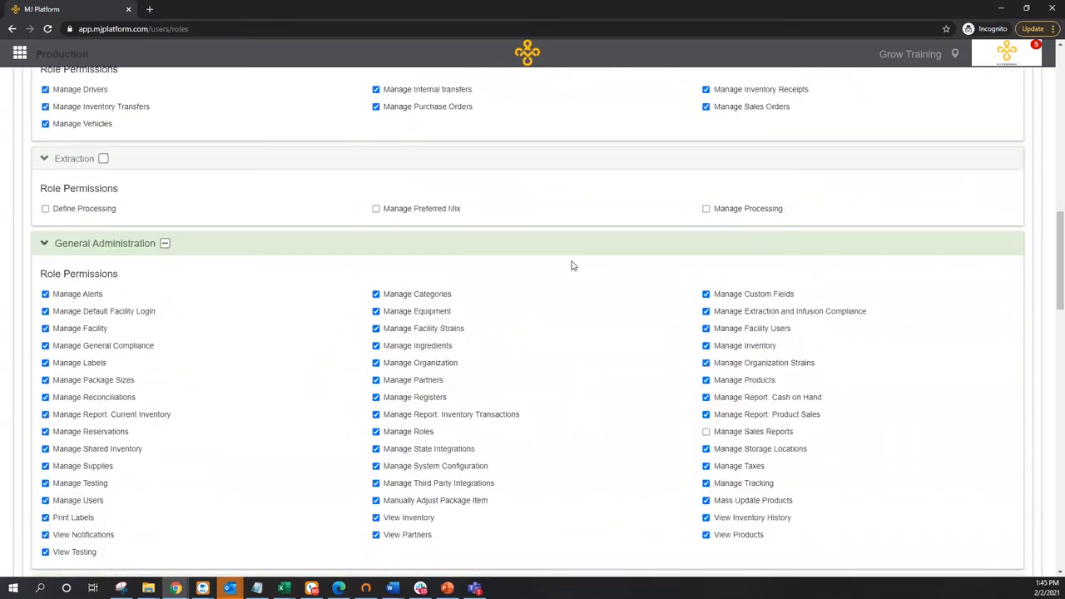
mouse_move(619, 301)
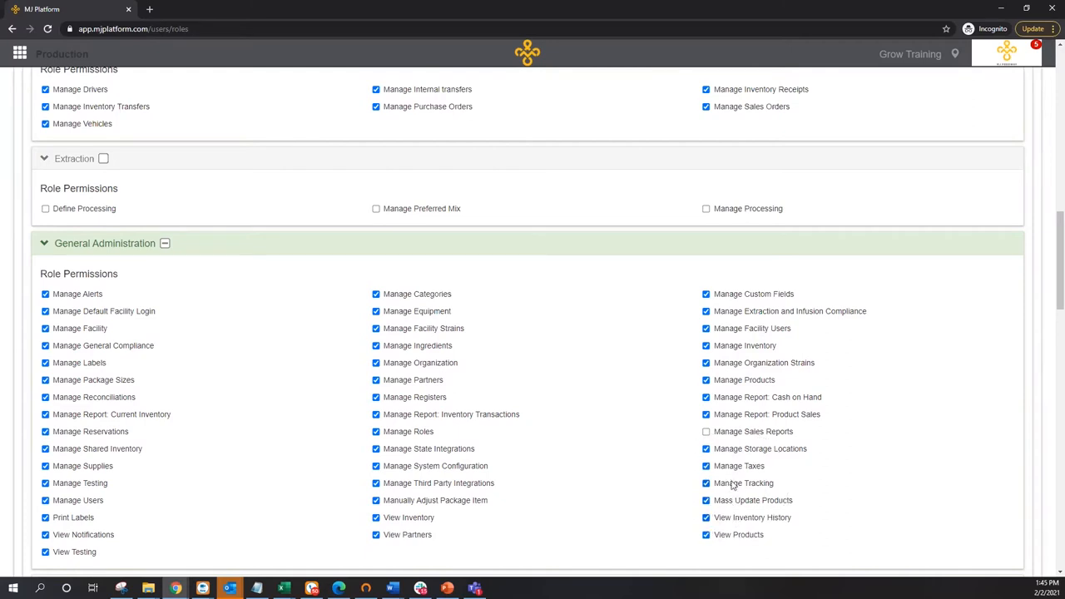
mouse_move(876, 425)
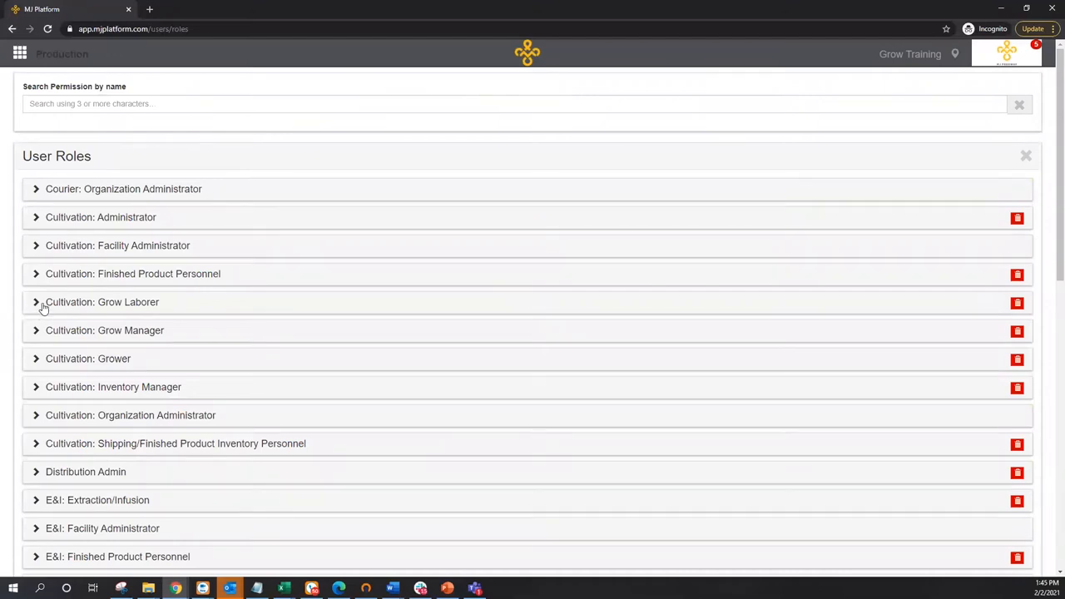
Expand the Cultivation: Grow Laborer role, showing no permissions granted
click(35, 302)
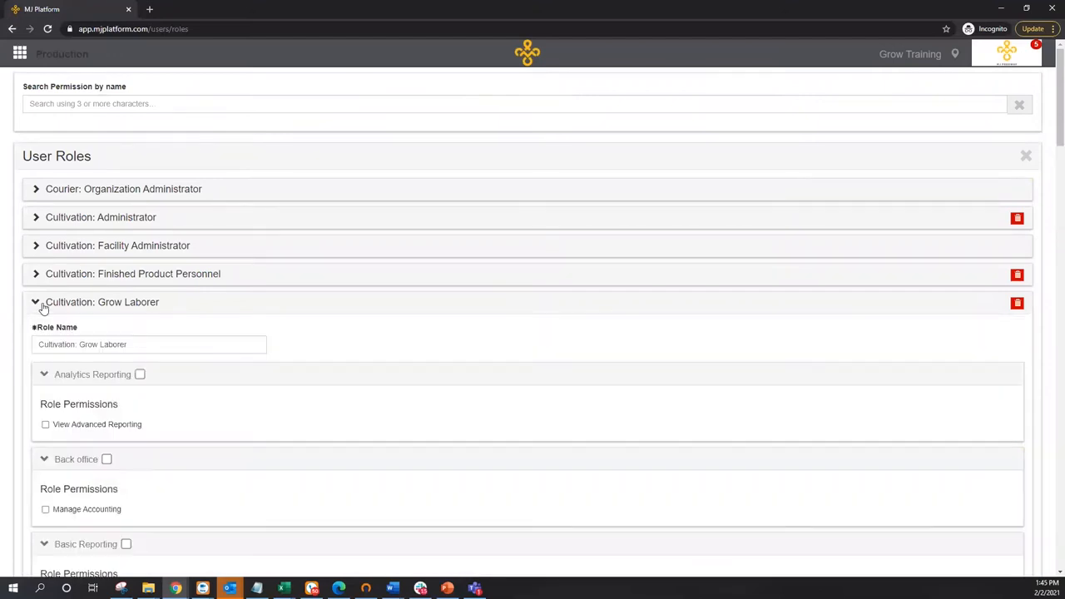
scroll(down, 3)
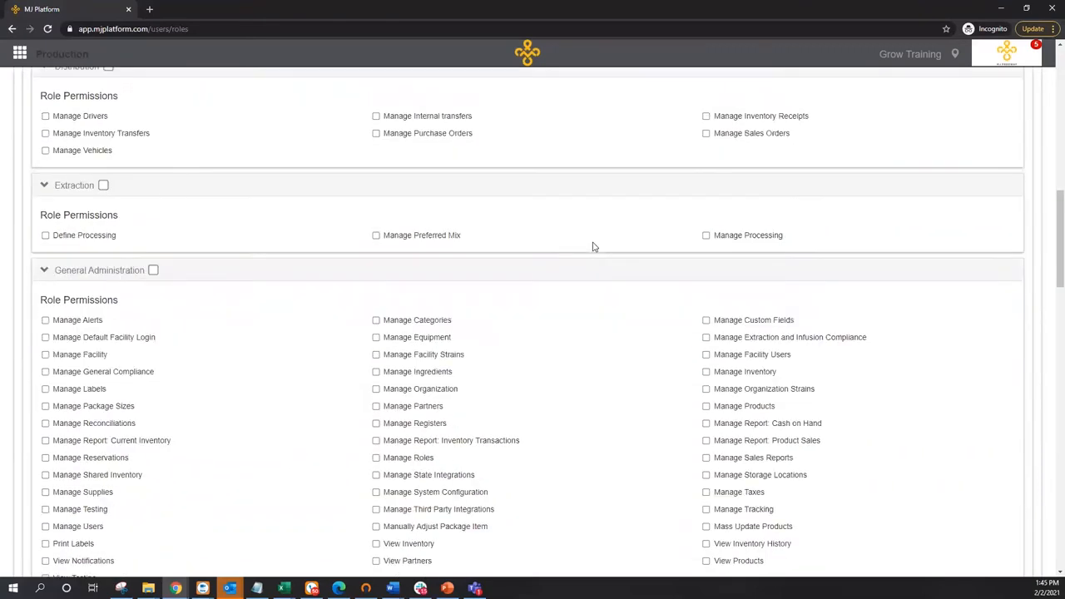
scroll(down, 3)
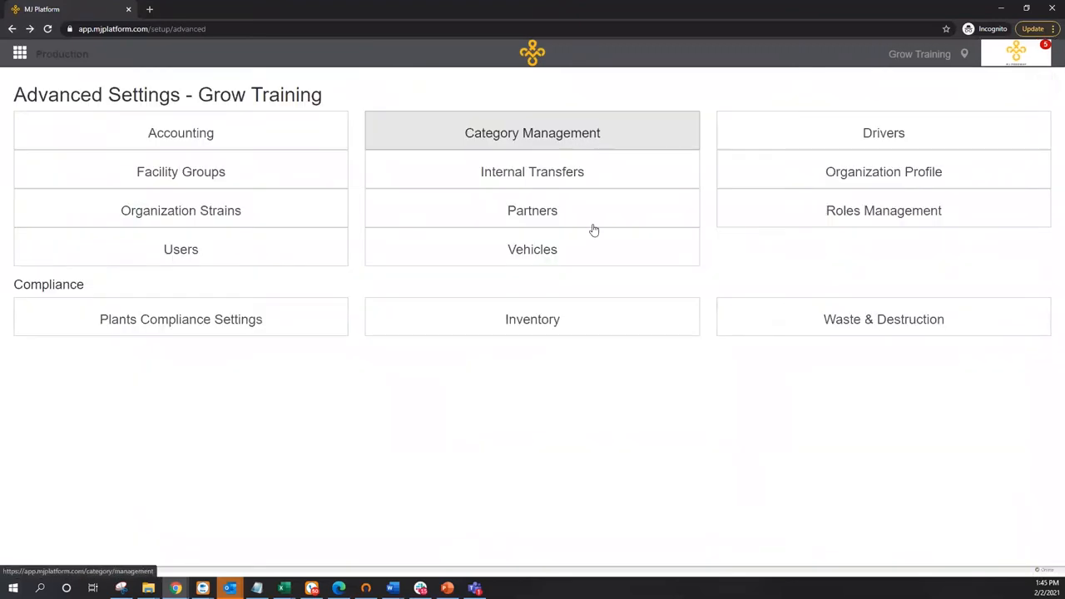
mouse_move(541, 440)
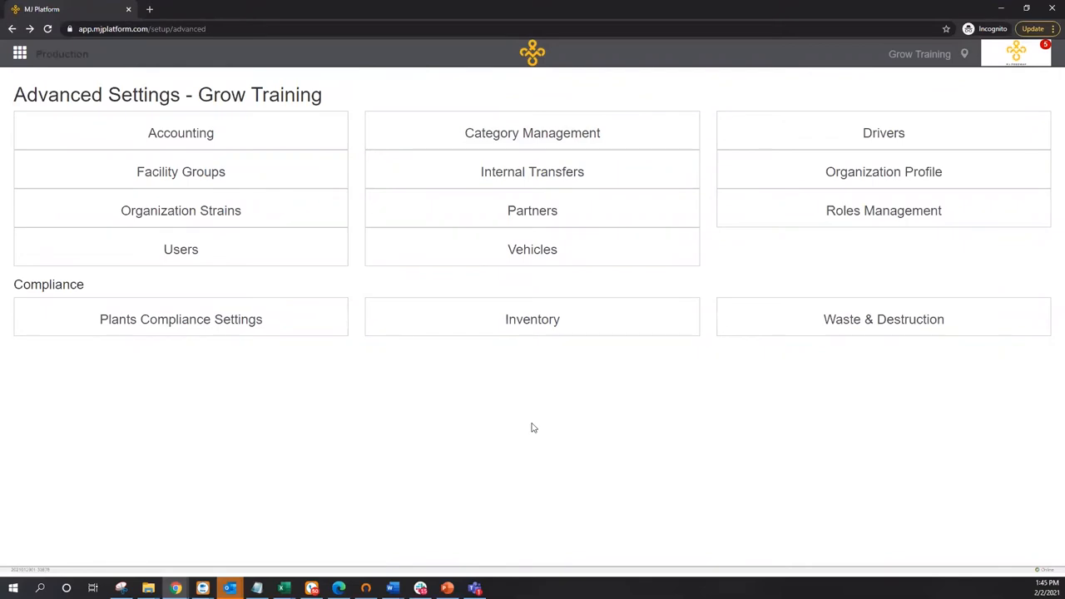
mouse_move(584, 448)
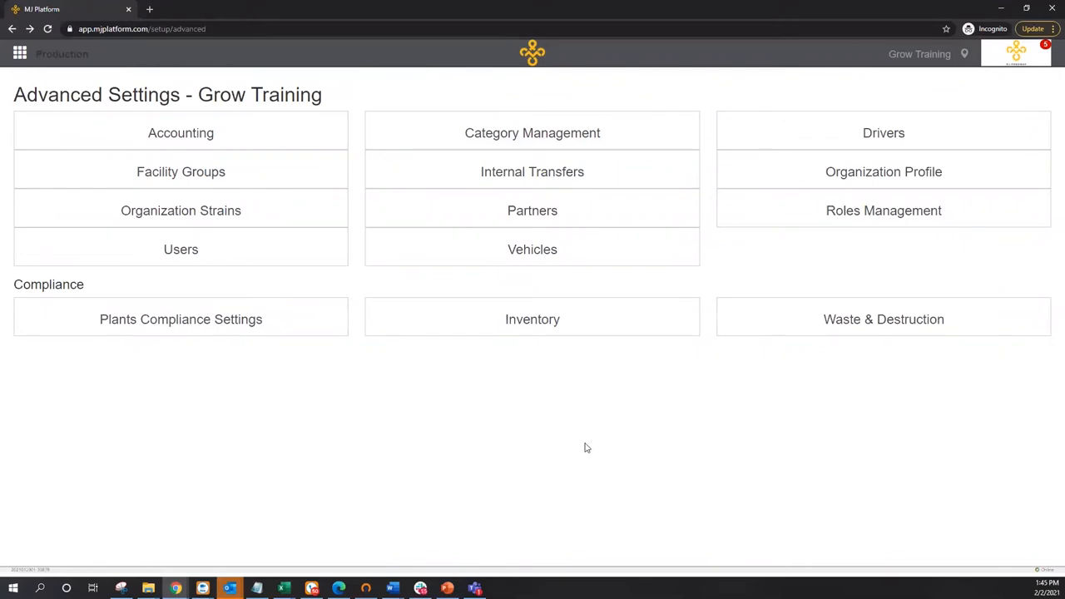
mouse_move(181, 318)
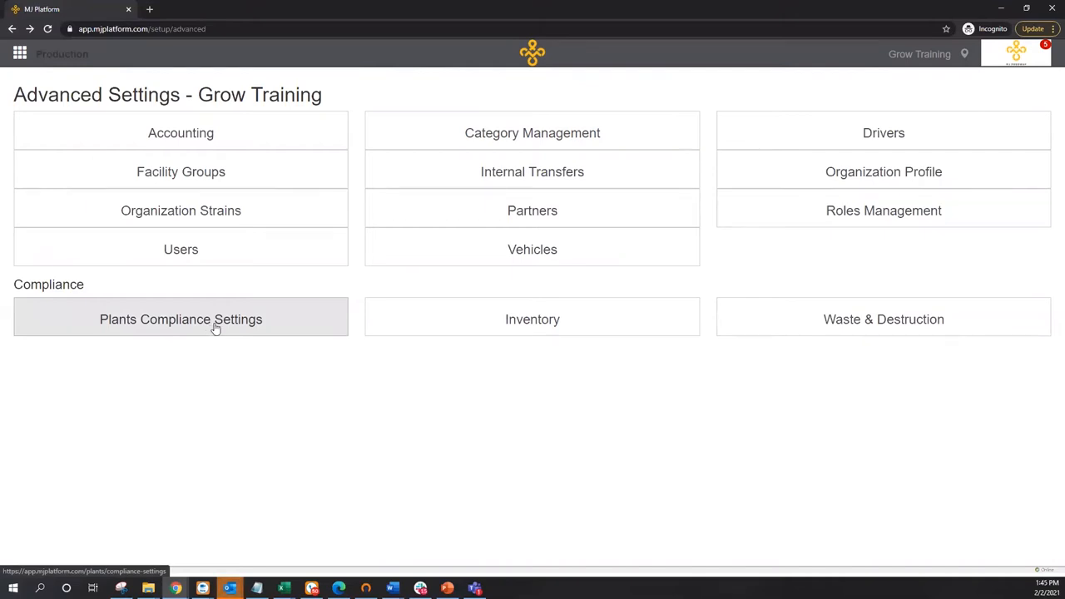
View the Plant Compliance settings (limits 0, blocking enabled) and close back to Advanced Settings
click(180, 319)
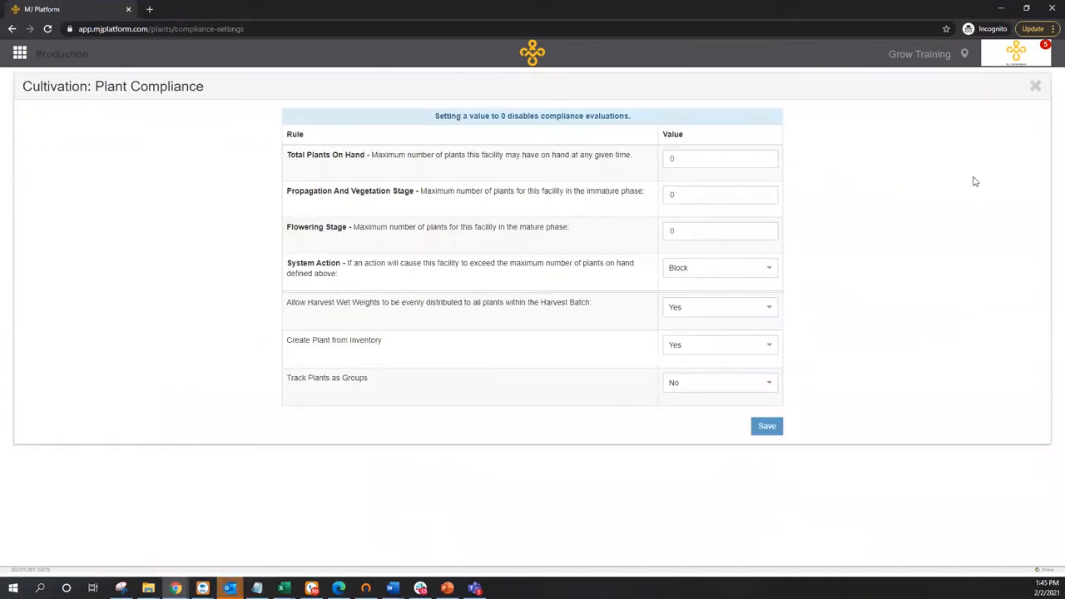
click(1035, 85)
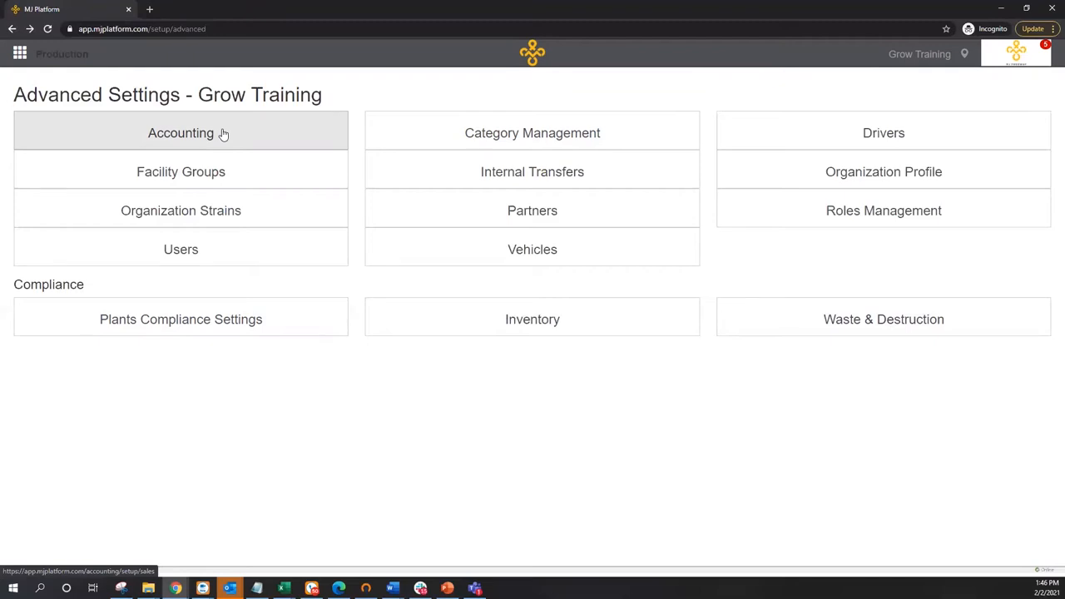
mouse_move(557, 100)
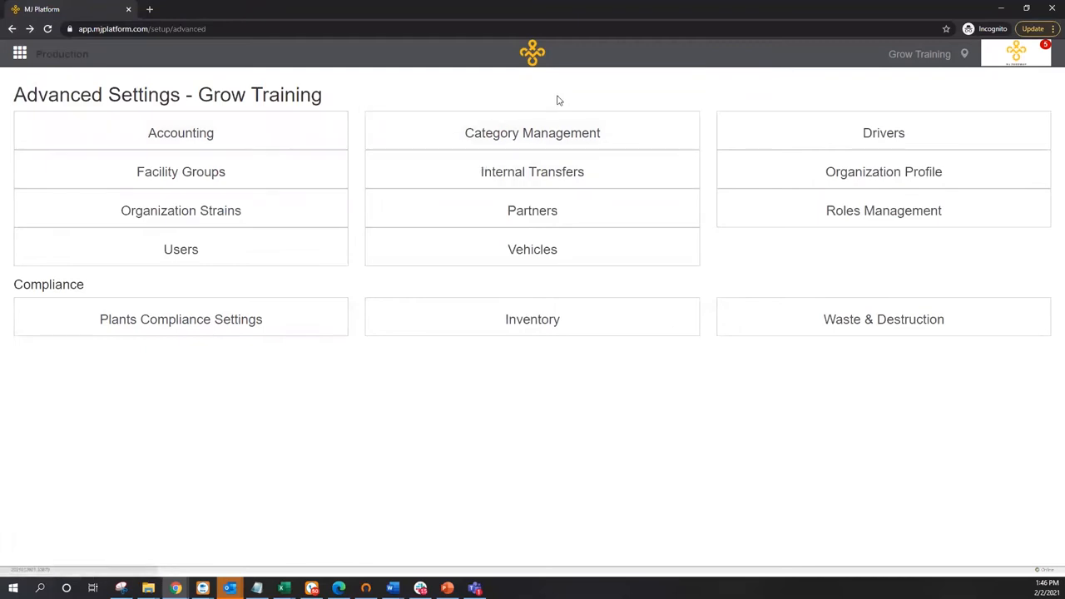
right_click(535, 425)
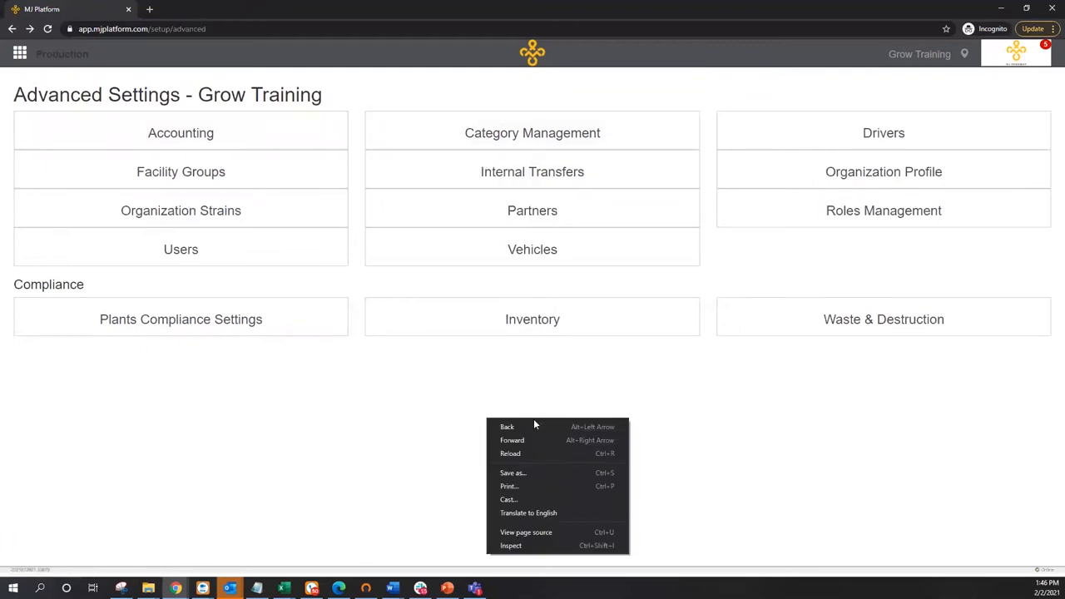
Go back to Grow Training's Facility Settings, check the facility switcher, and choose Cultivation Locations
click(507, 426)
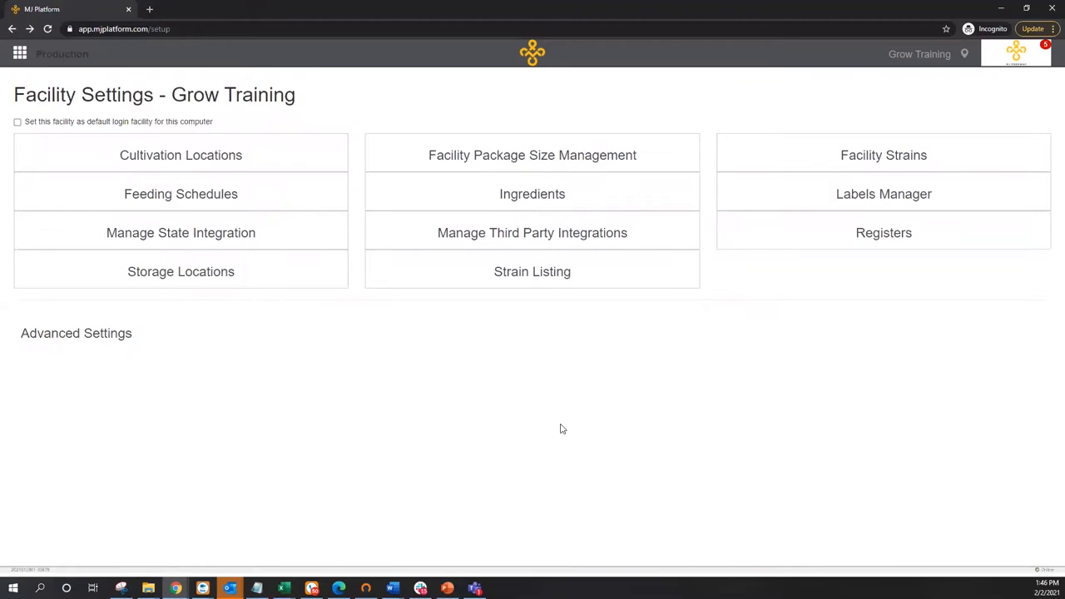
mouse_move(573, 428)
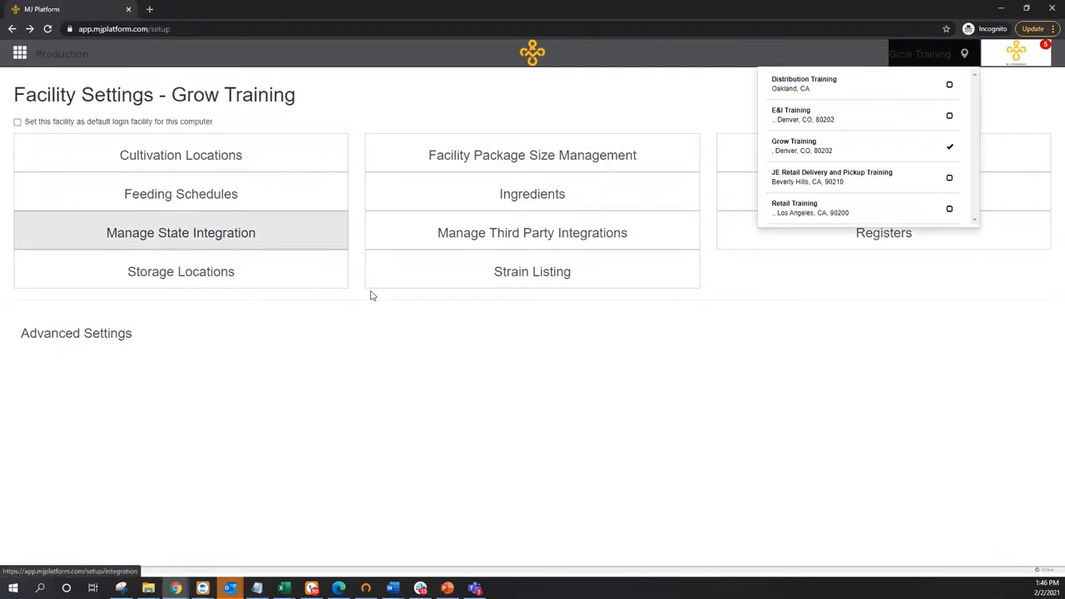
click(964, 53)
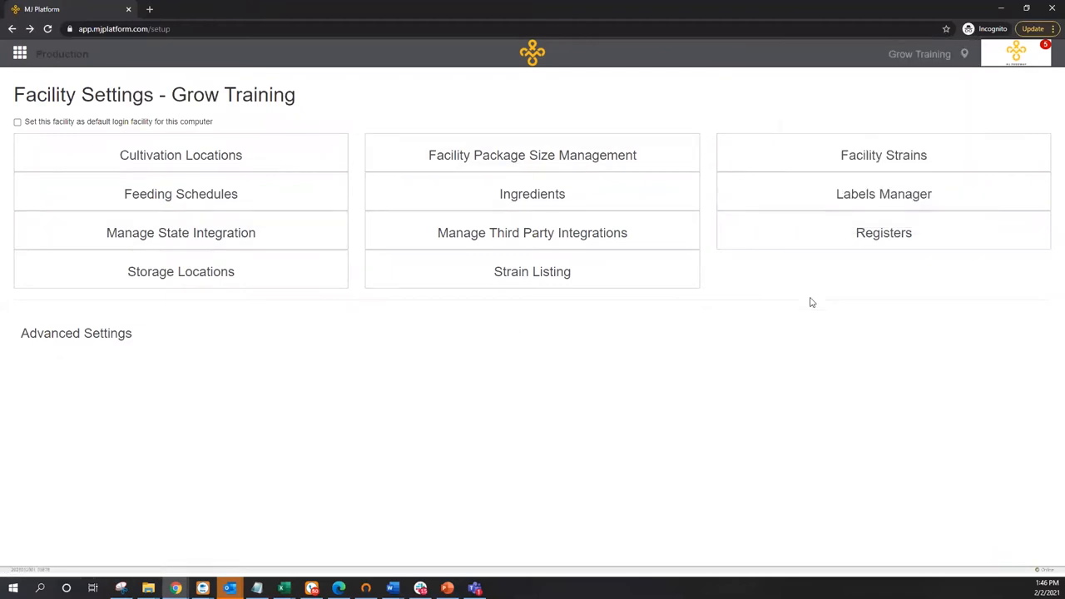
click(180, 155)
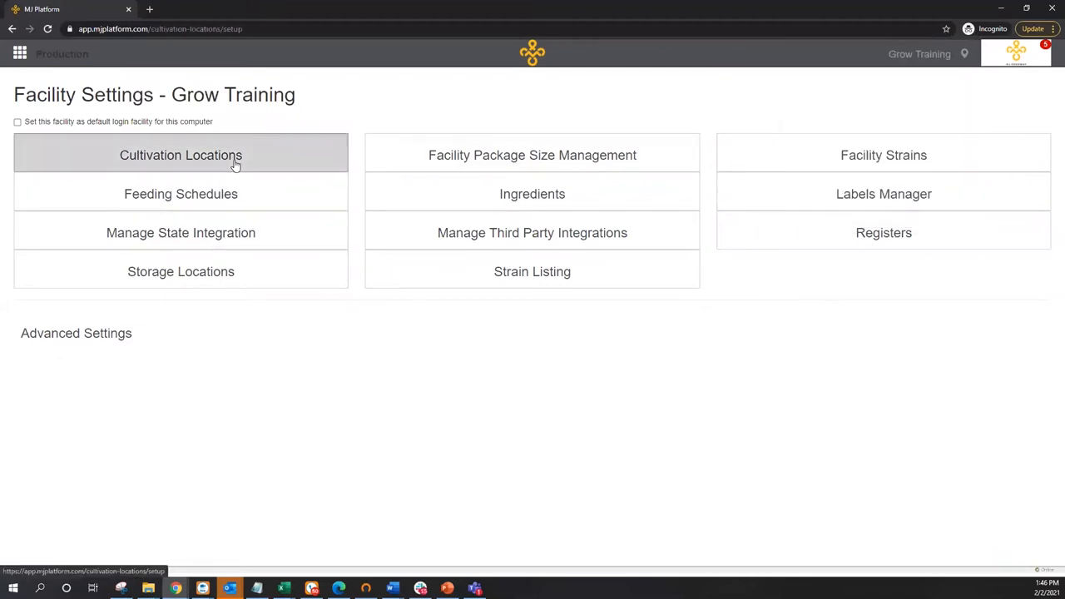
click(180, 155)
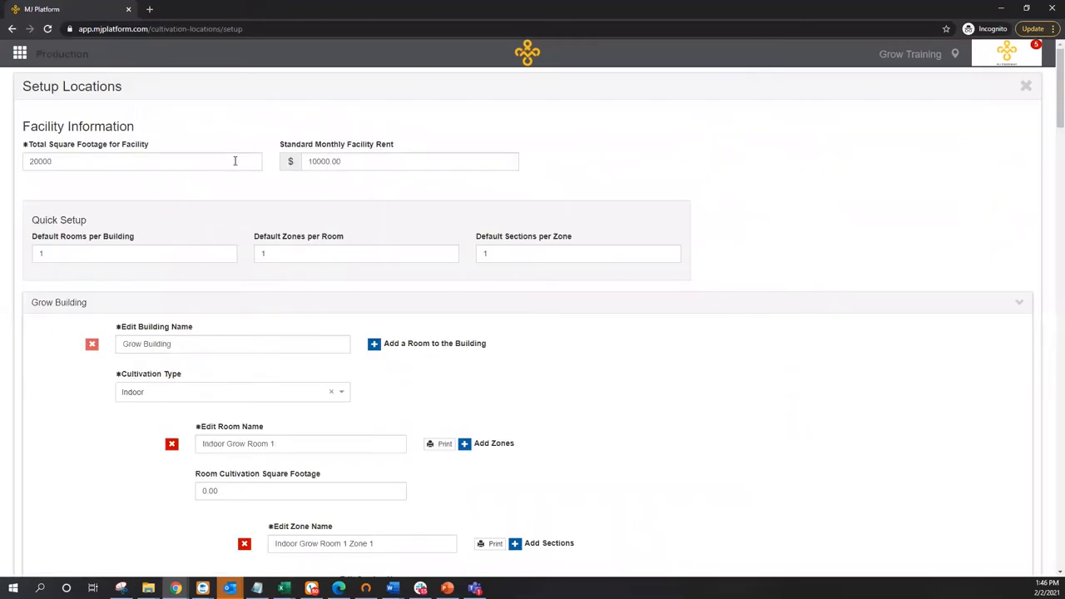
right_click(142, 160)
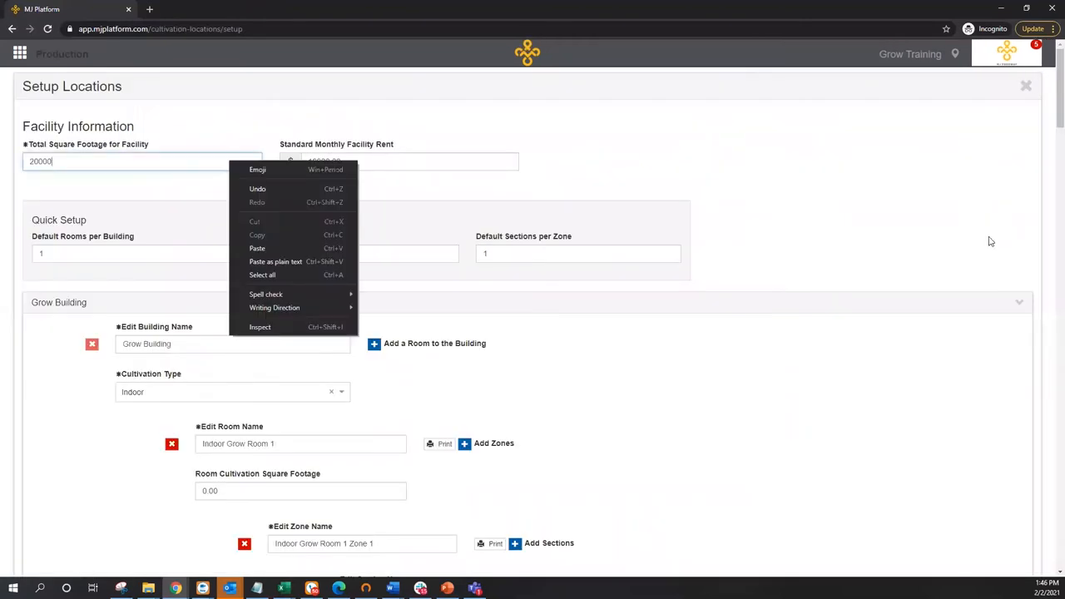
scroll(down, 3)
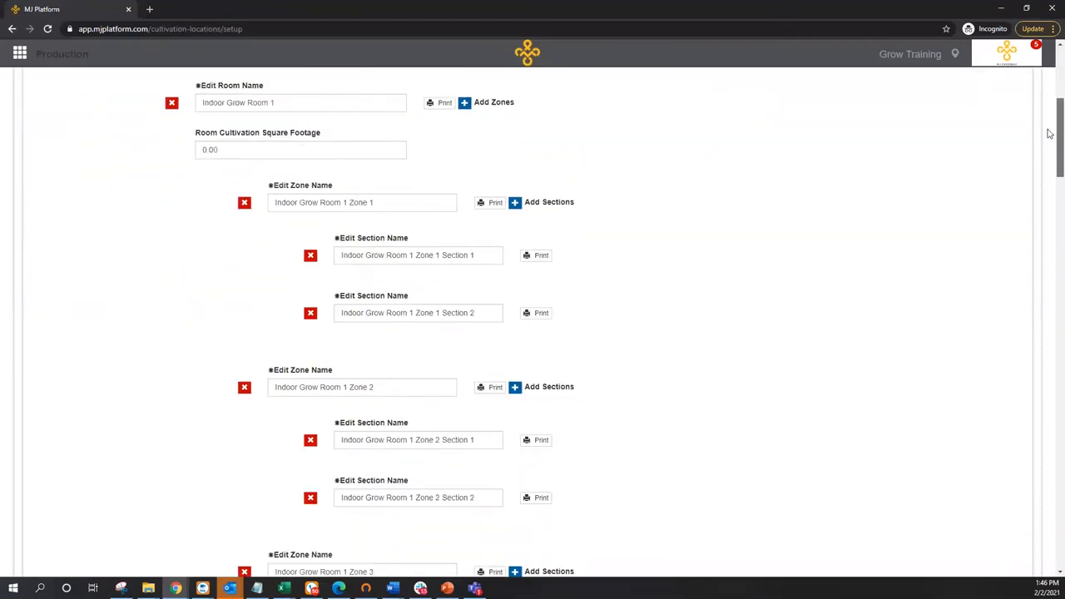
scroll(down, 3)
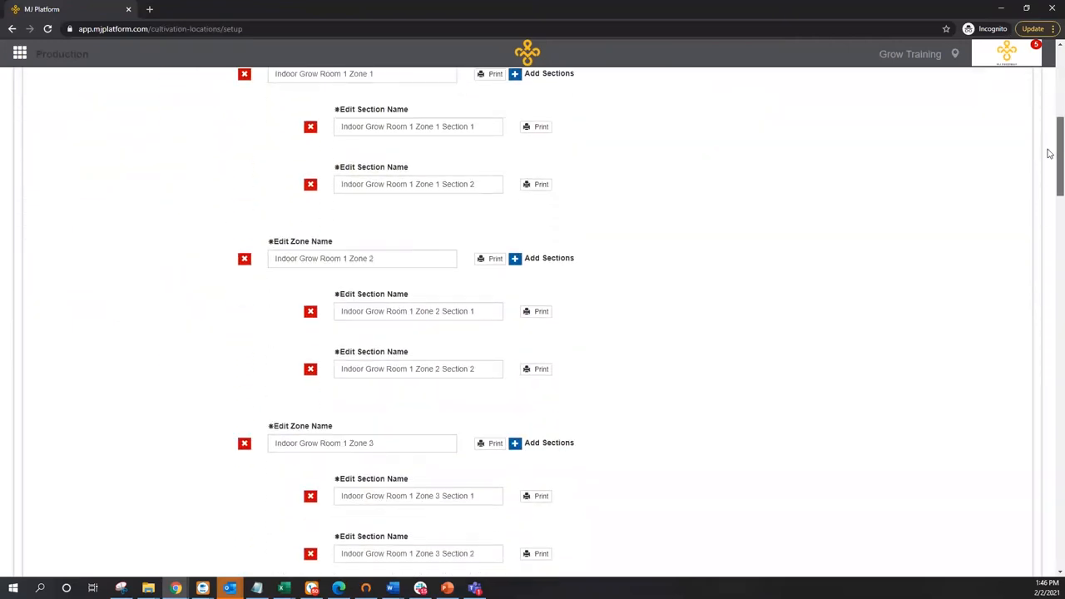
scroll(down, 3)
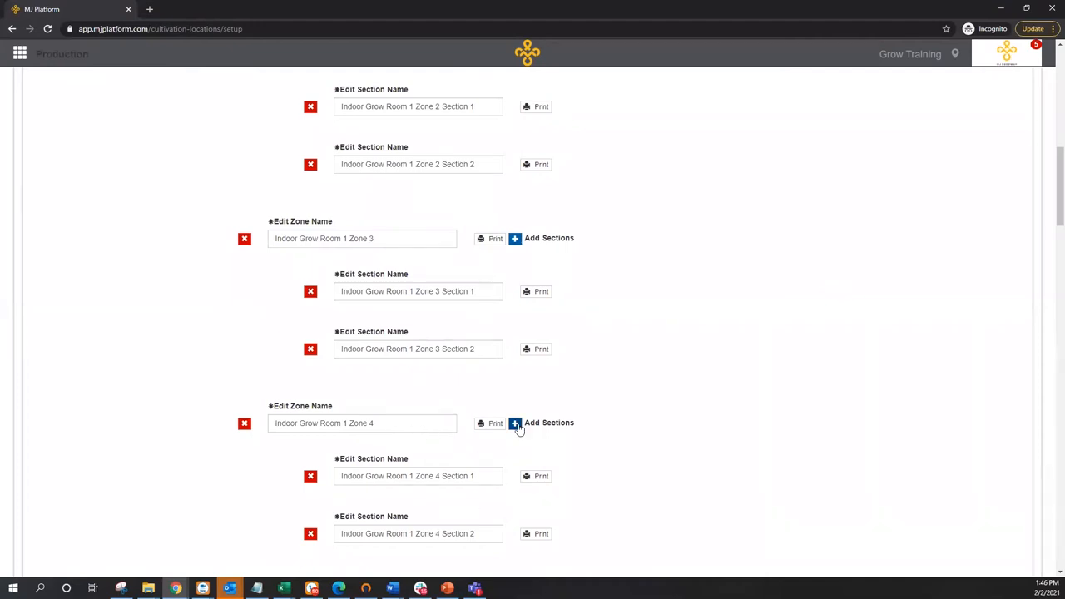
scroll(up, 3)
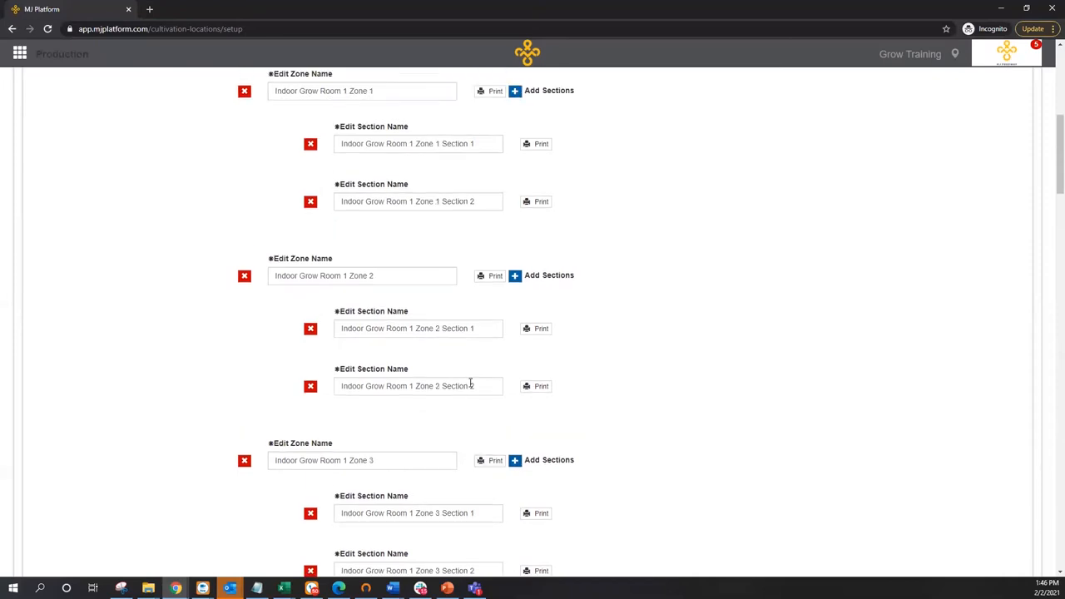
scroll(down, 3)
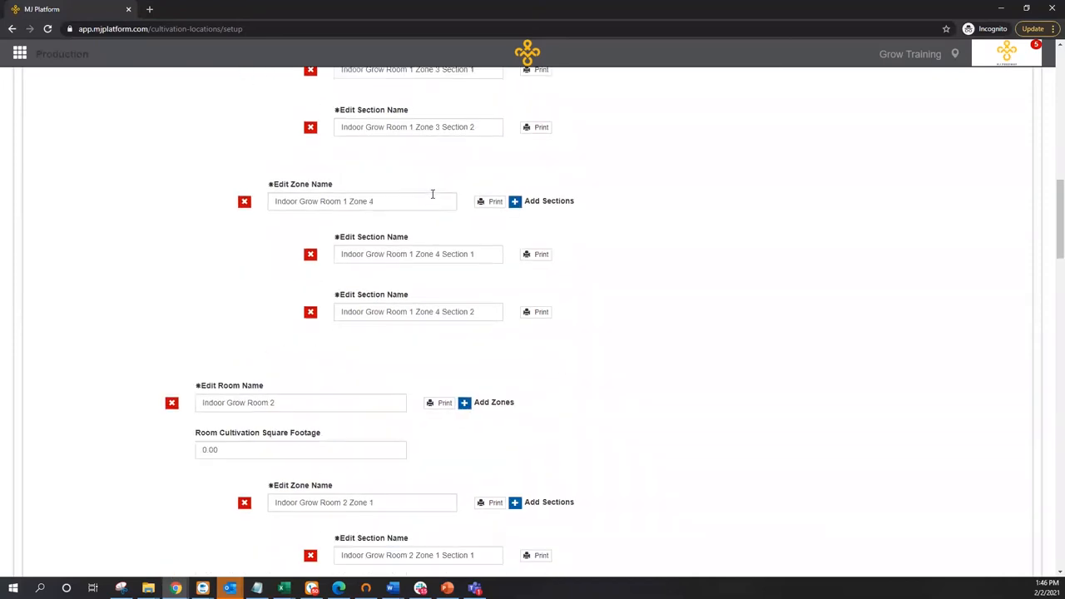
scroll(down, 3)
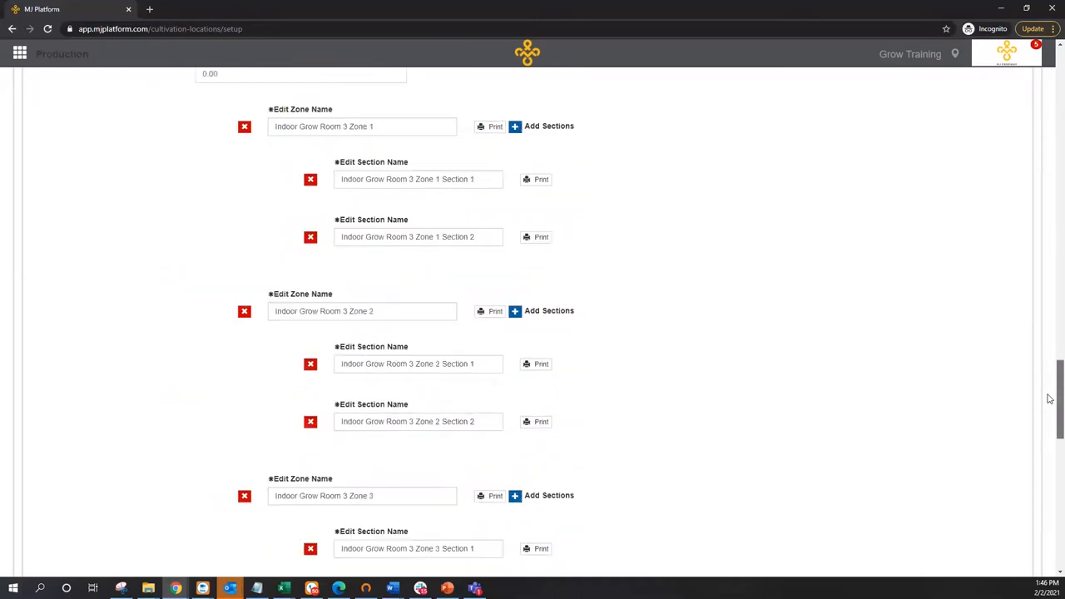
scroll(up, 3)
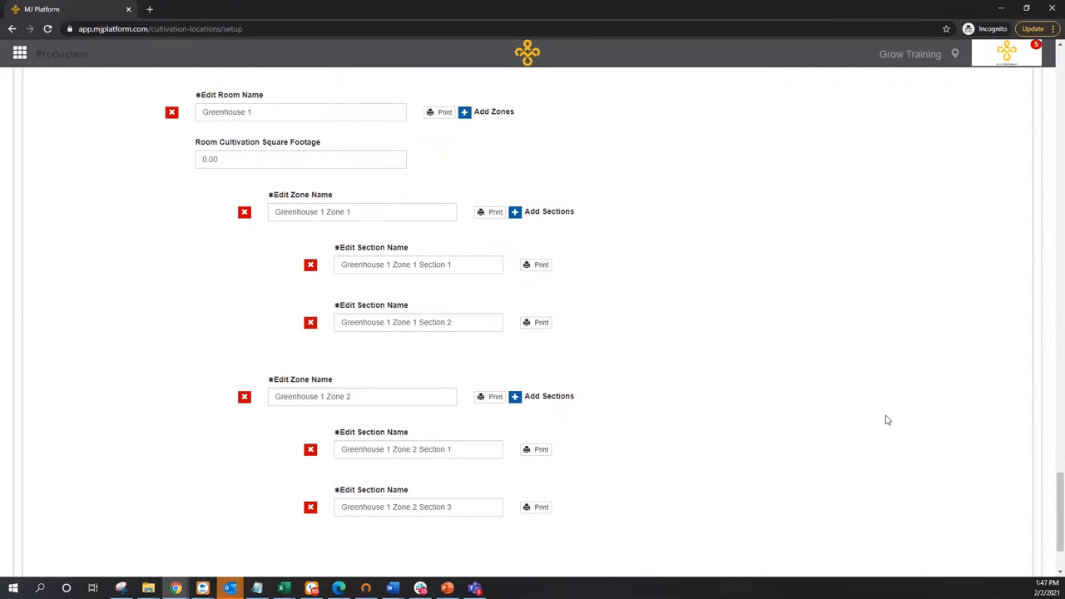
scroll(down, 3)
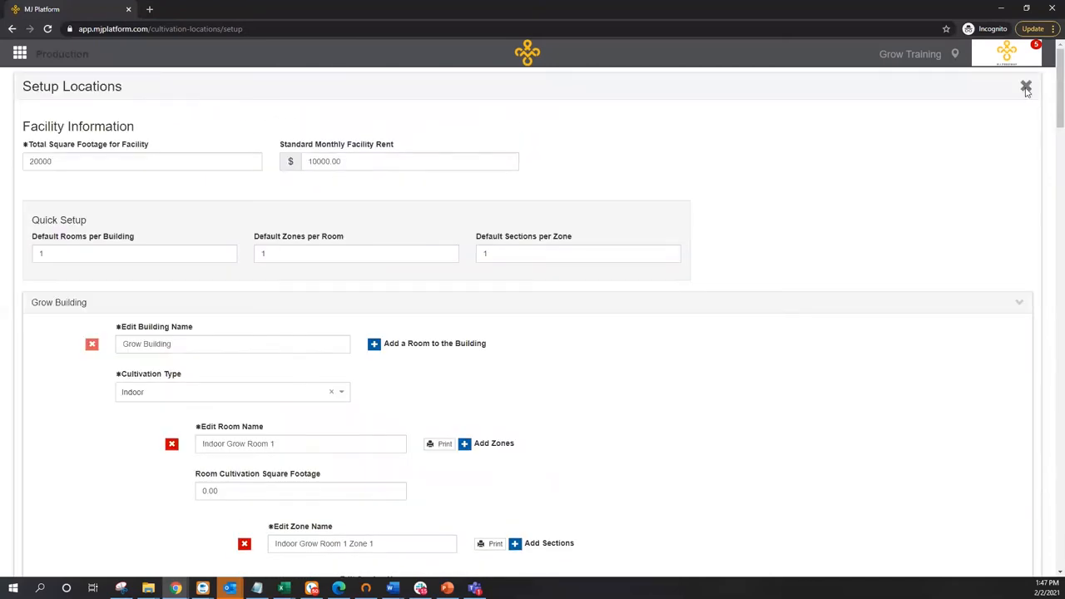
click(1026, 87)
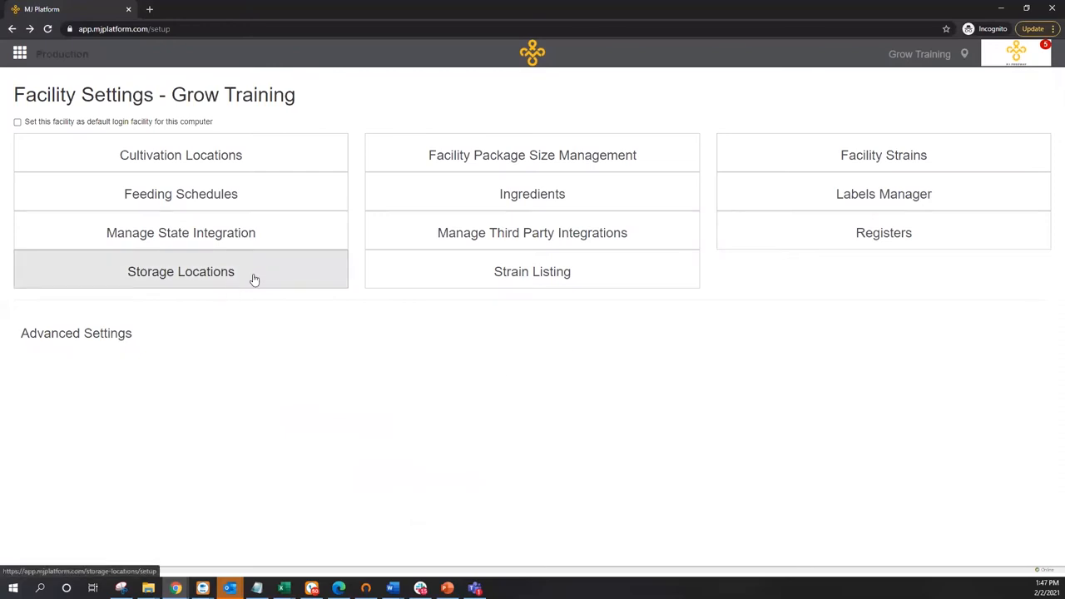
click(180, 271)
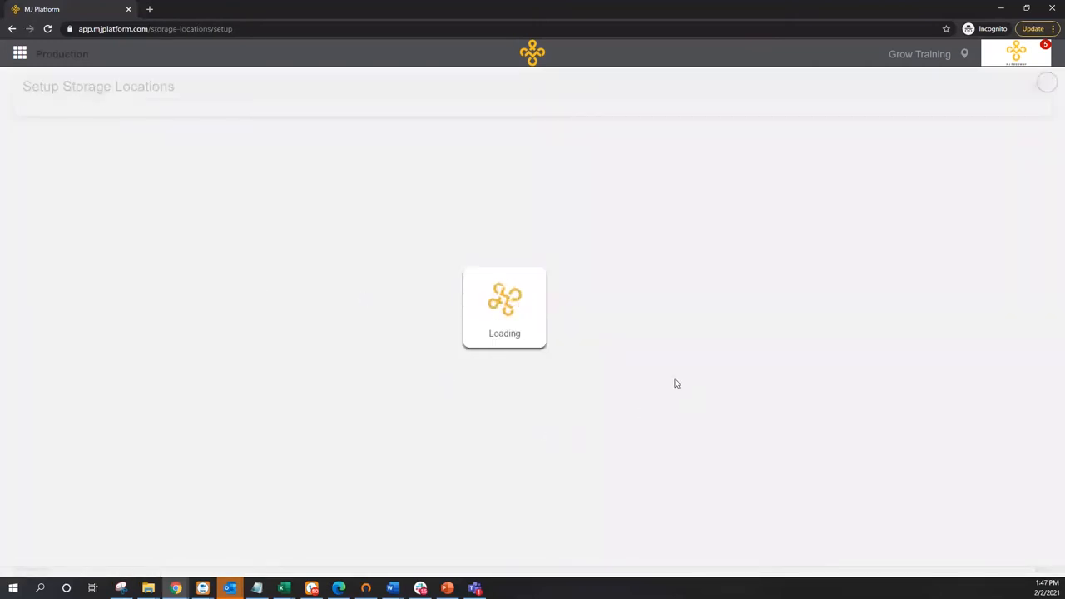
mouse_move(670, 290)
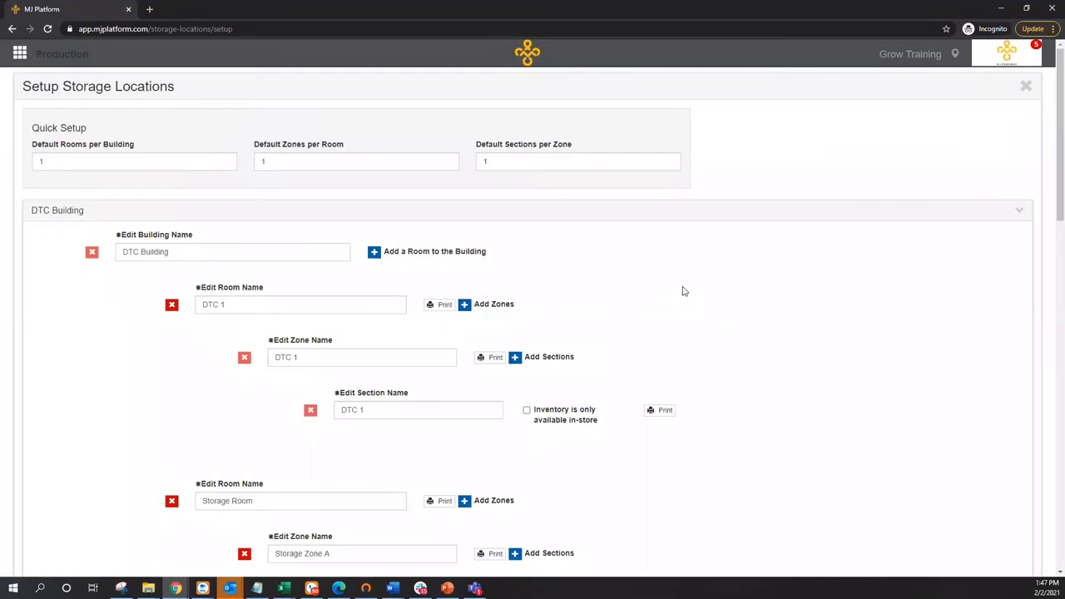
scroll(down, 3)
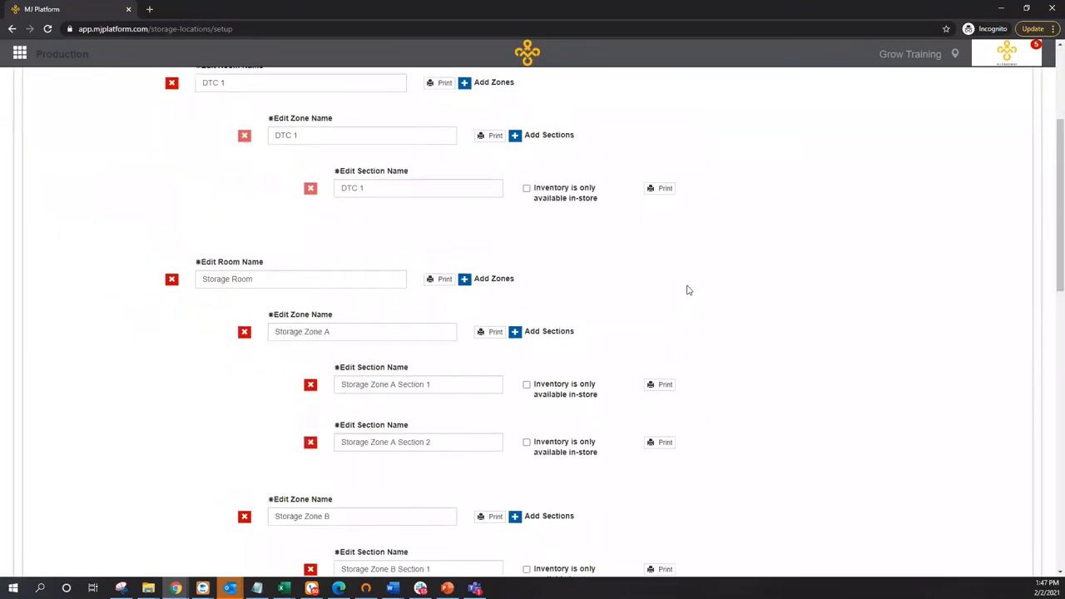
scroll(down, 3)
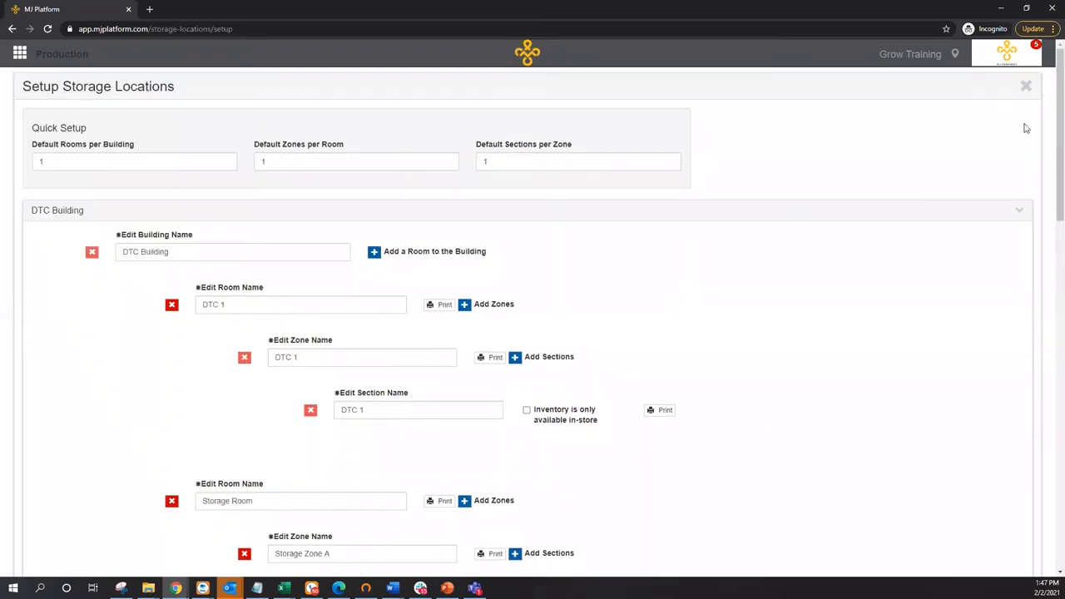
click(1026, 84)
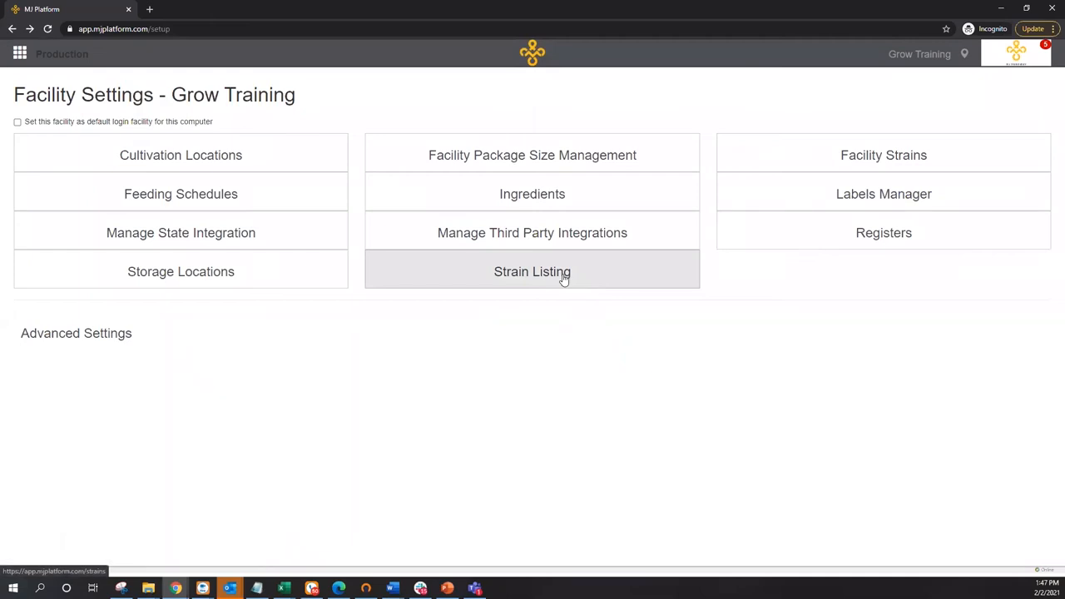
Review the Jillybean strain's edit form (phenotypes, genetics, growth cycle) and close it
click(532, 272)
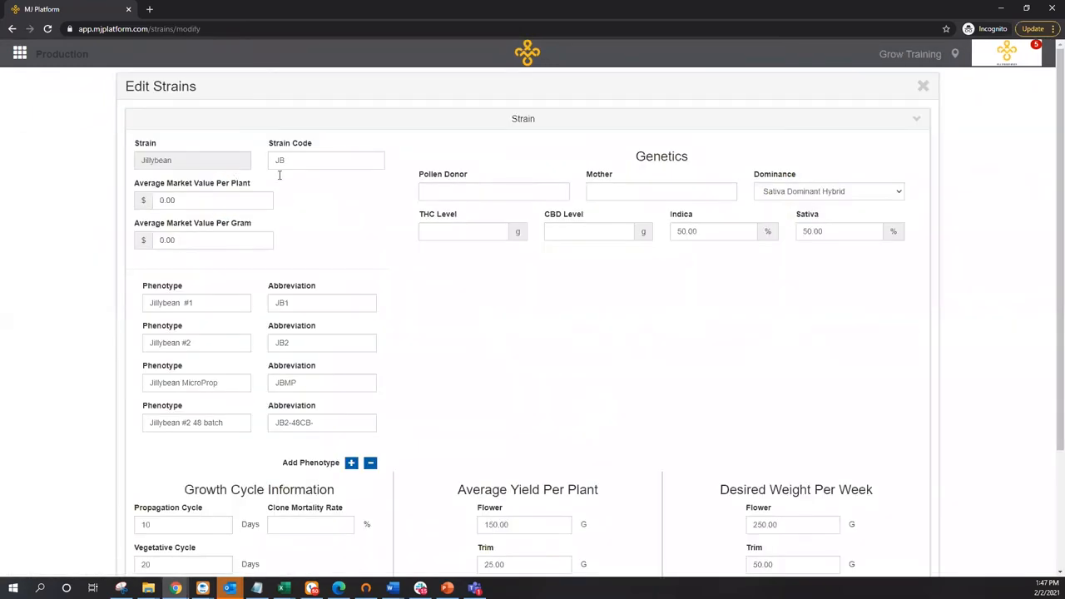
mouse_move(301, 197)
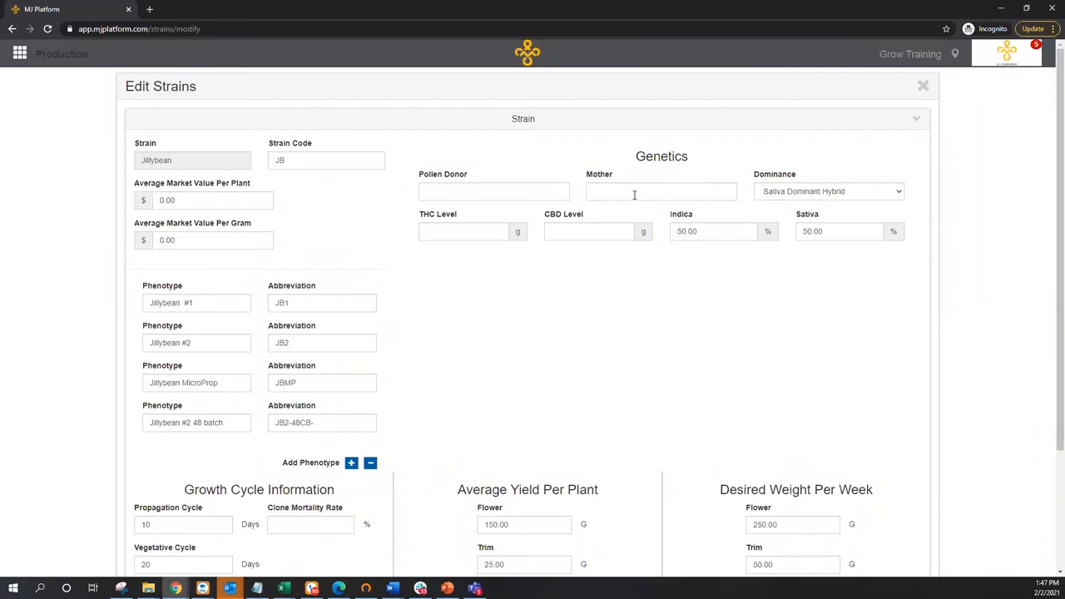
mouse_move(543, 183)
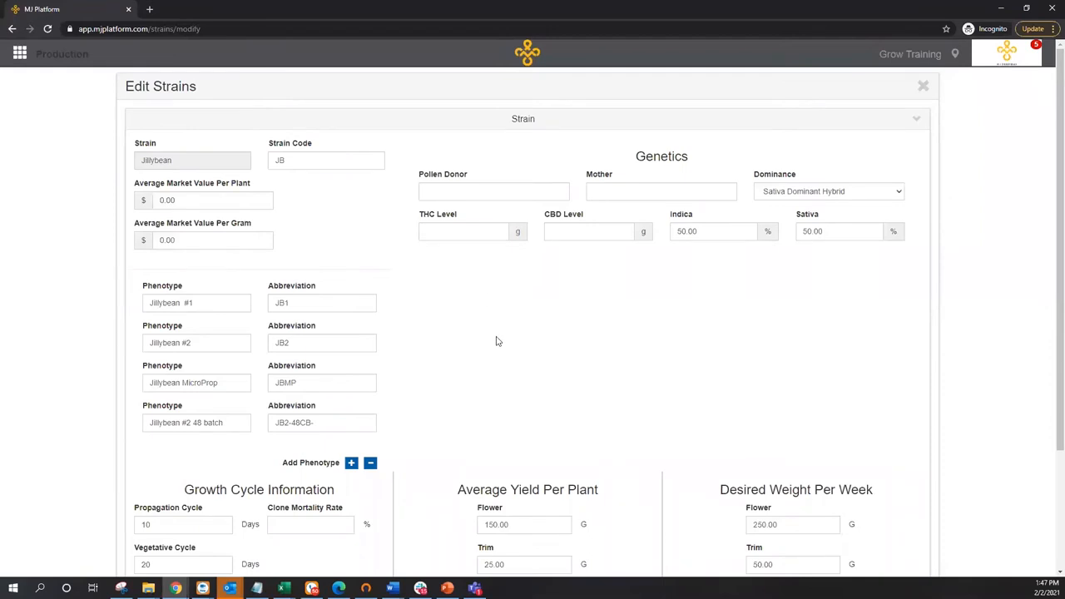
mouse_move(315, 158)
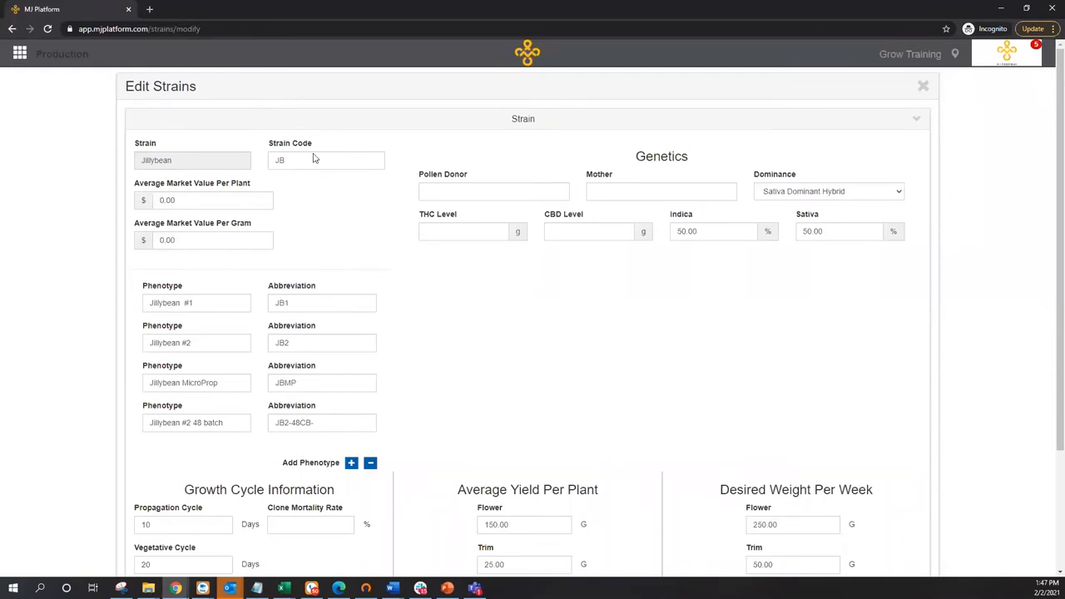
mouse_move(416, 345)
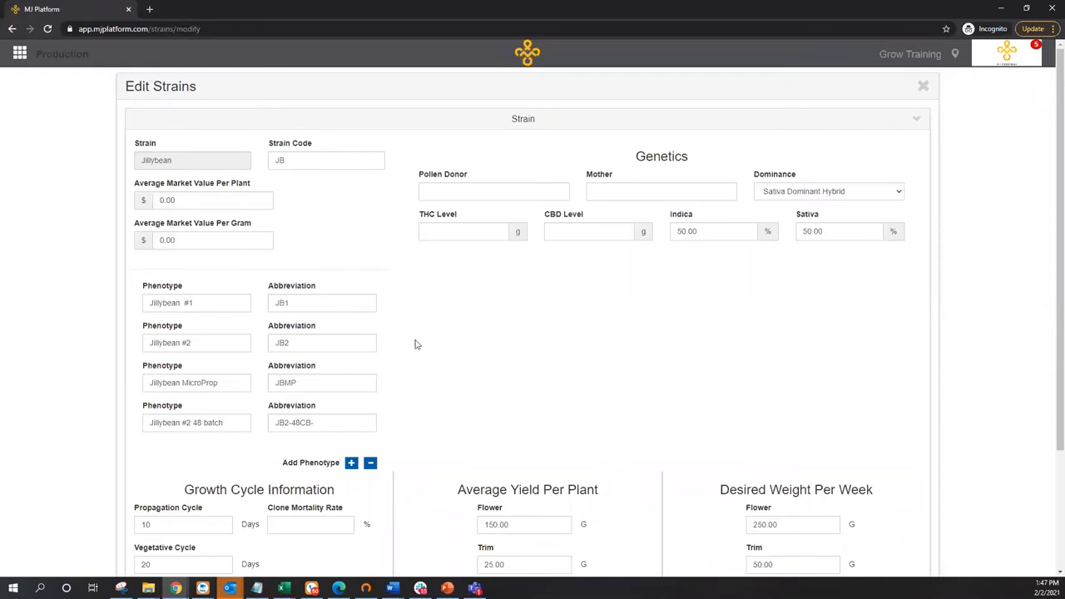
mouse_move(358, 181)
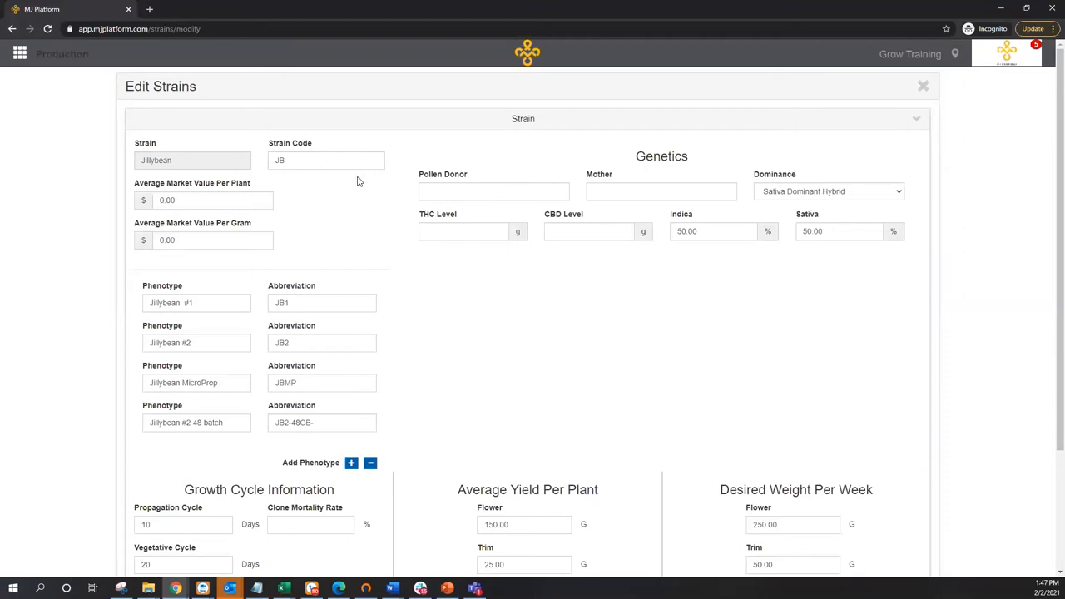
mouse_move(396, 350)
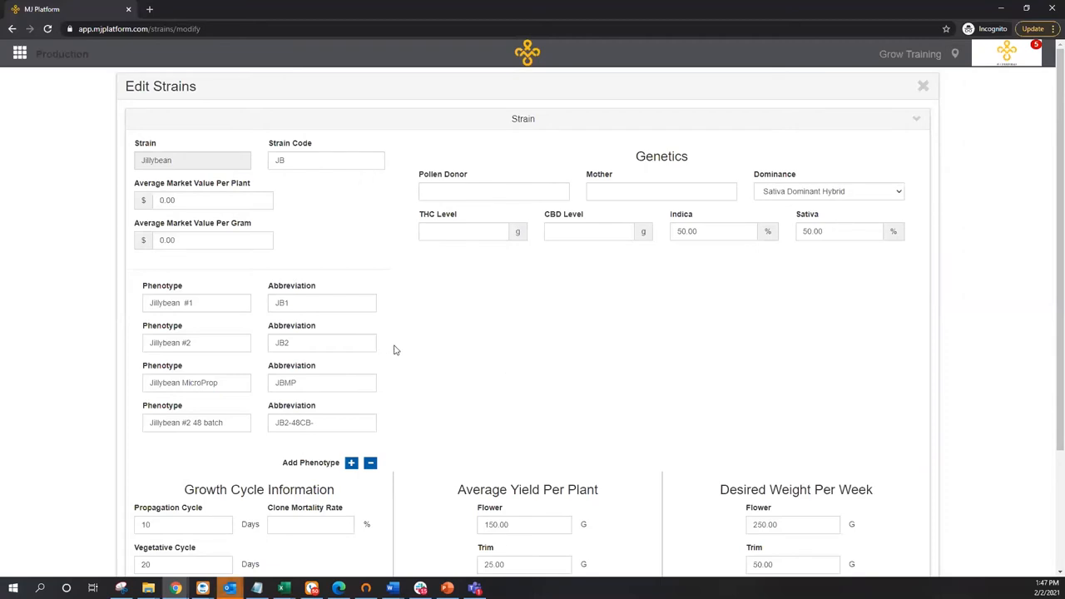
click(923, 86)
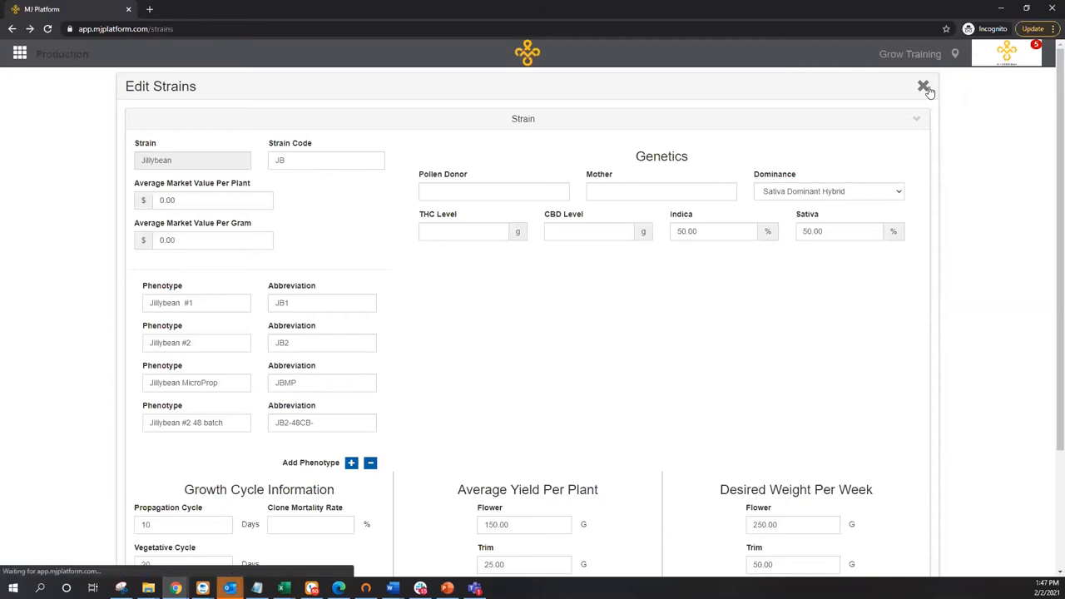
click(922, 86)
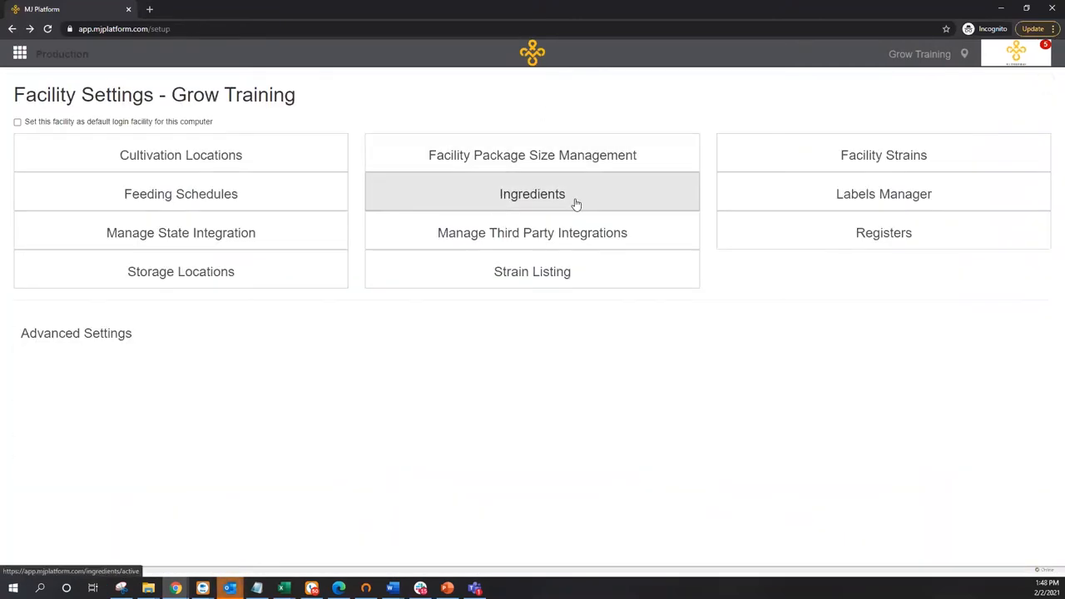
Browse the Co2, Growing Medium and Nutrients ingredient listings, then show the active Feeding Schedules
click(532, 194)
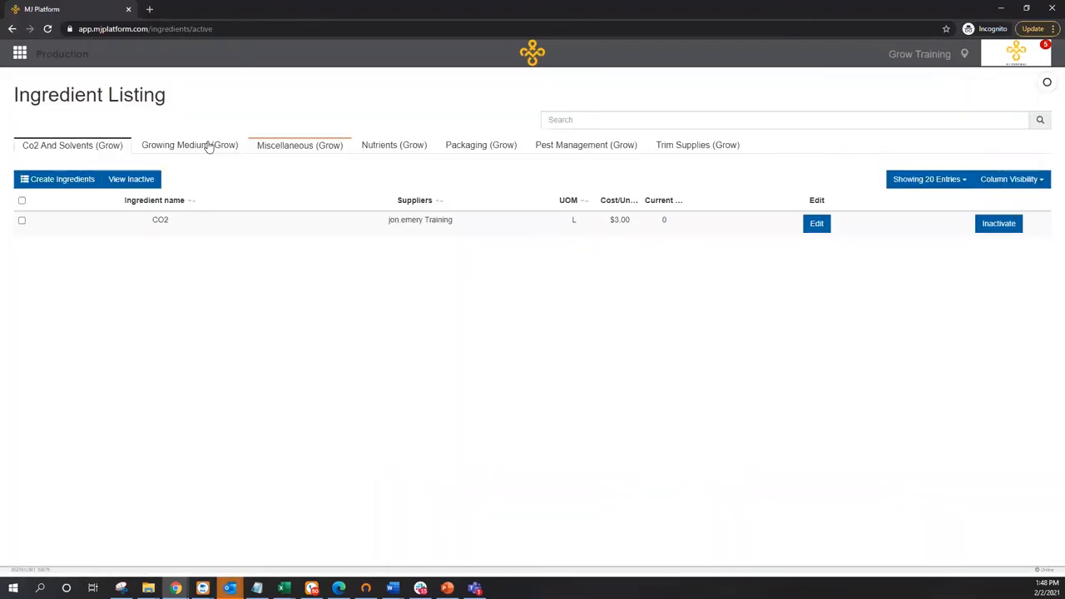
click(190, 145)
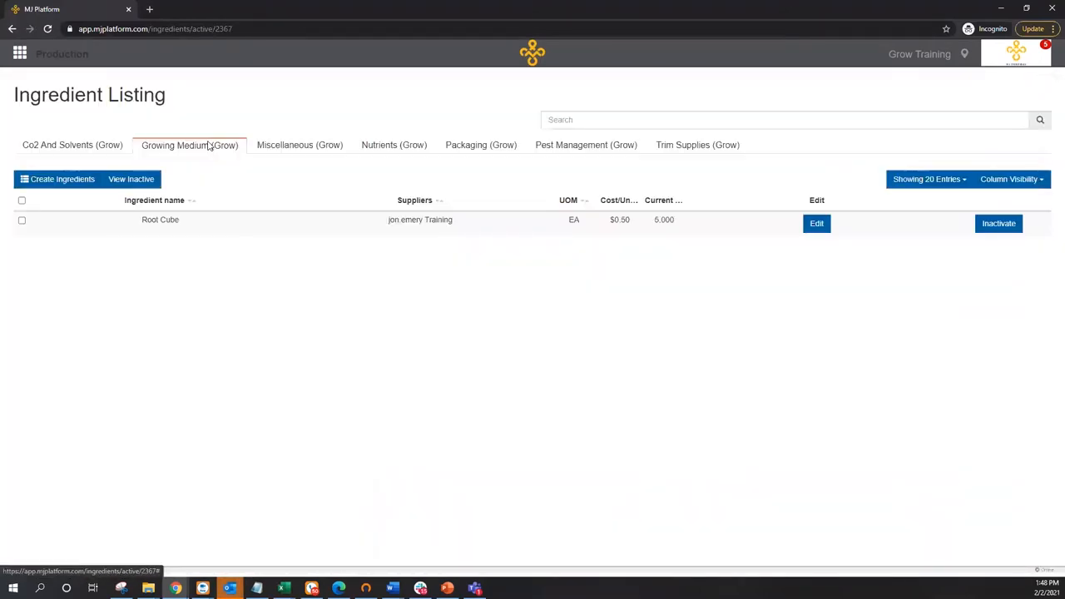
click(394, 145)
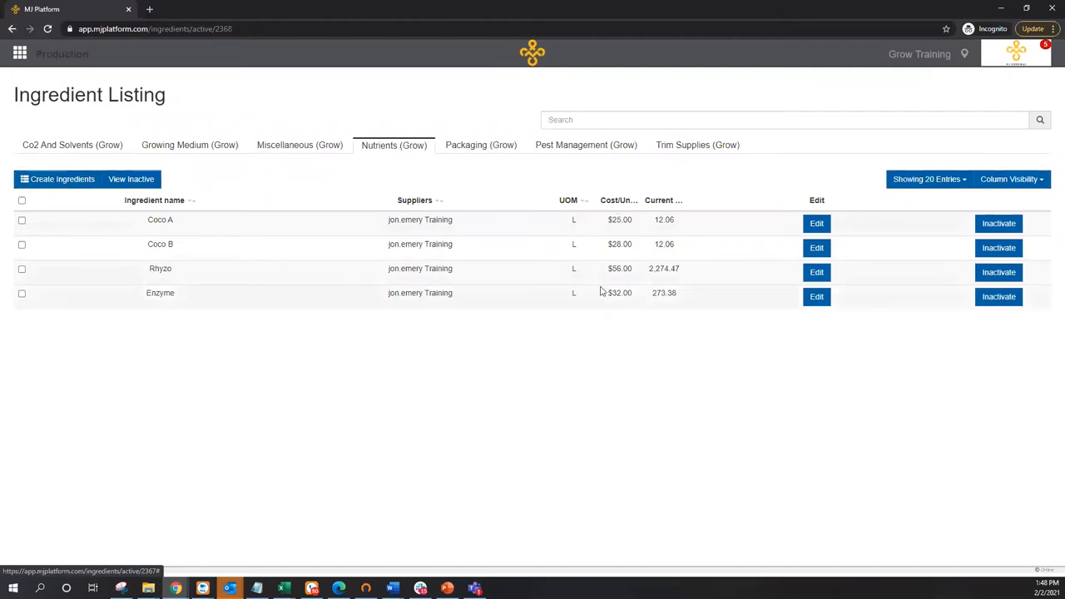
right_click(356, 399)
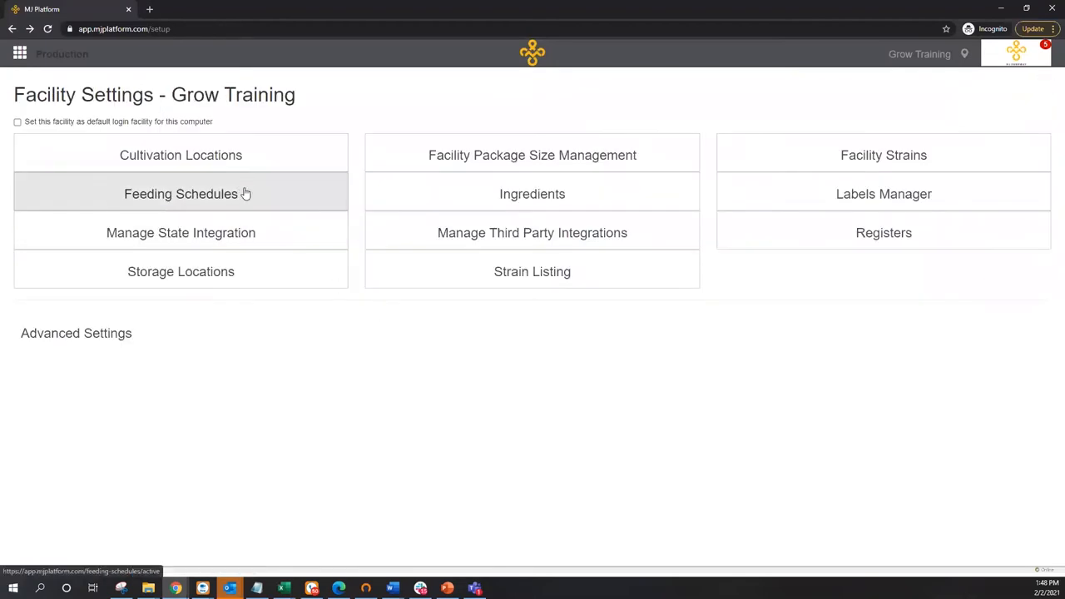
click(181, 194)
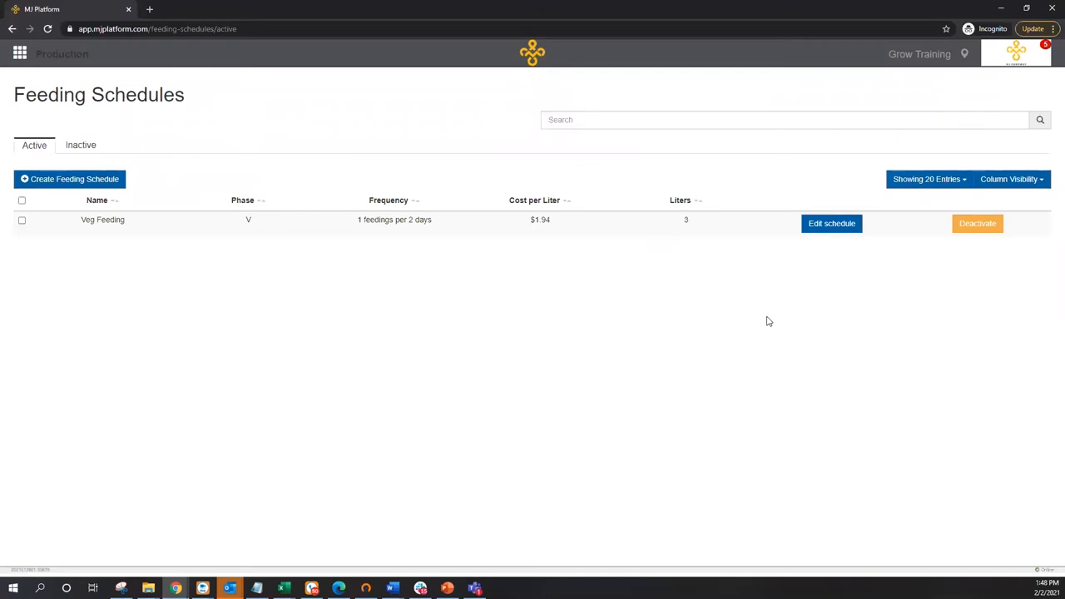
mouse_move(832, 223)
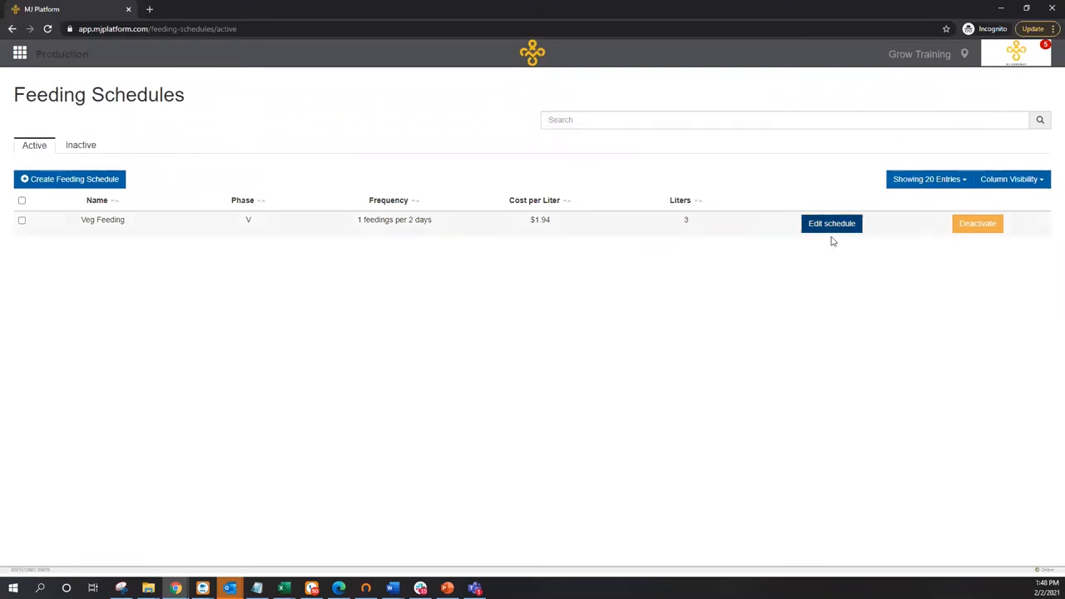
Review the Veg Feeding schedule's rooms, ingredient amounts and cost without saving, then go home
click(832, 223)
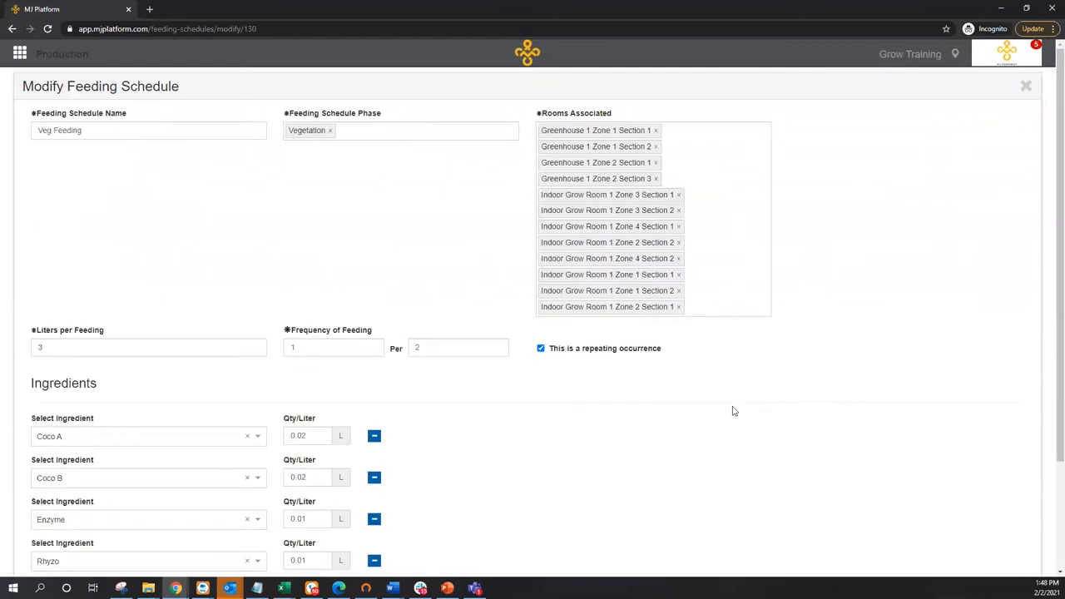
mouse_move(508, 343)
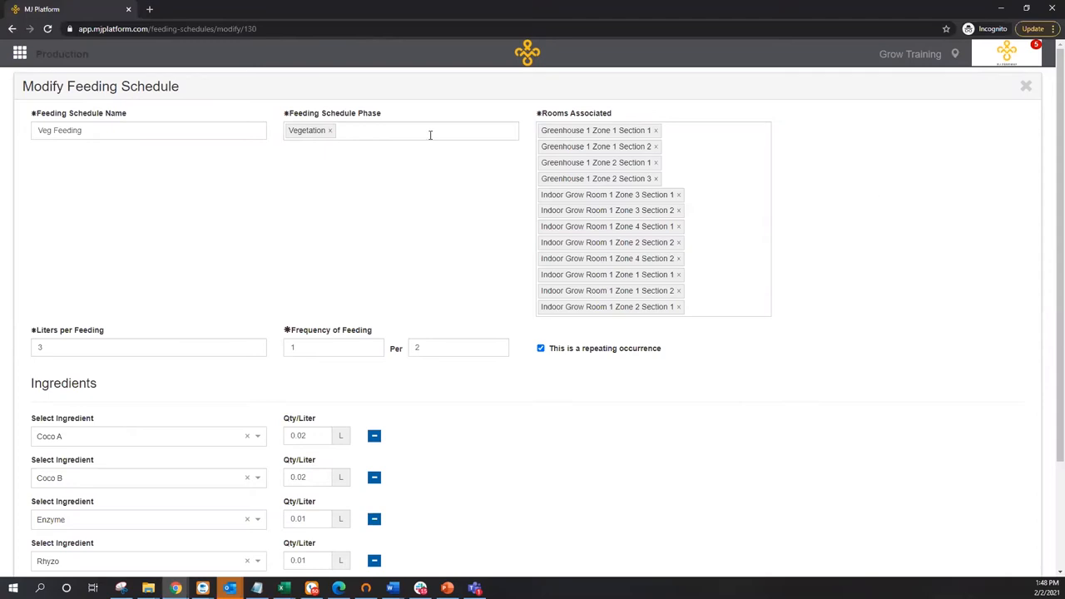
click(416, 131)
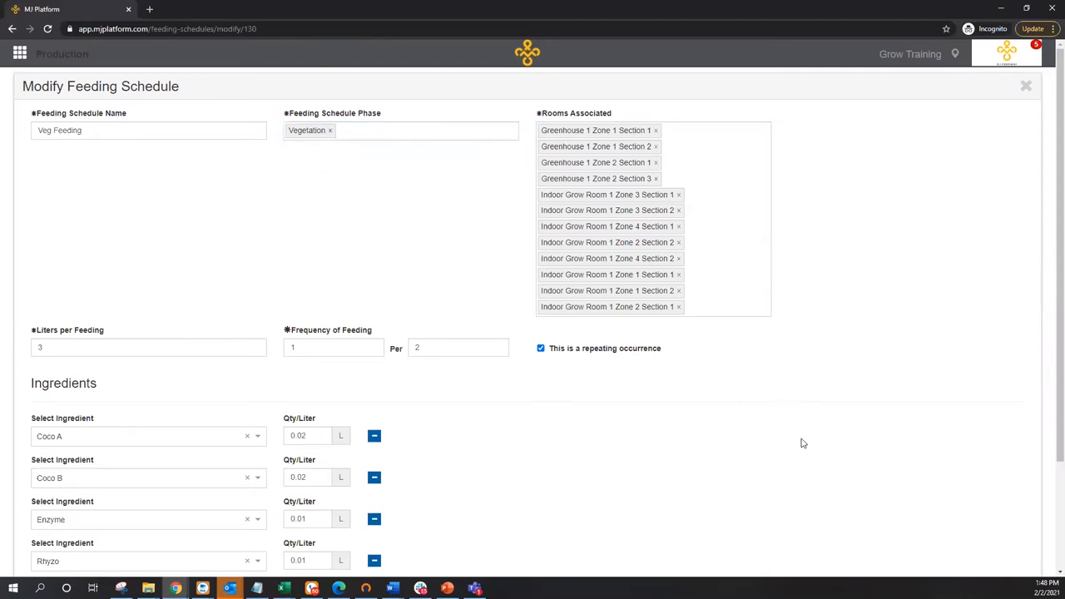
scroll(down, 3)
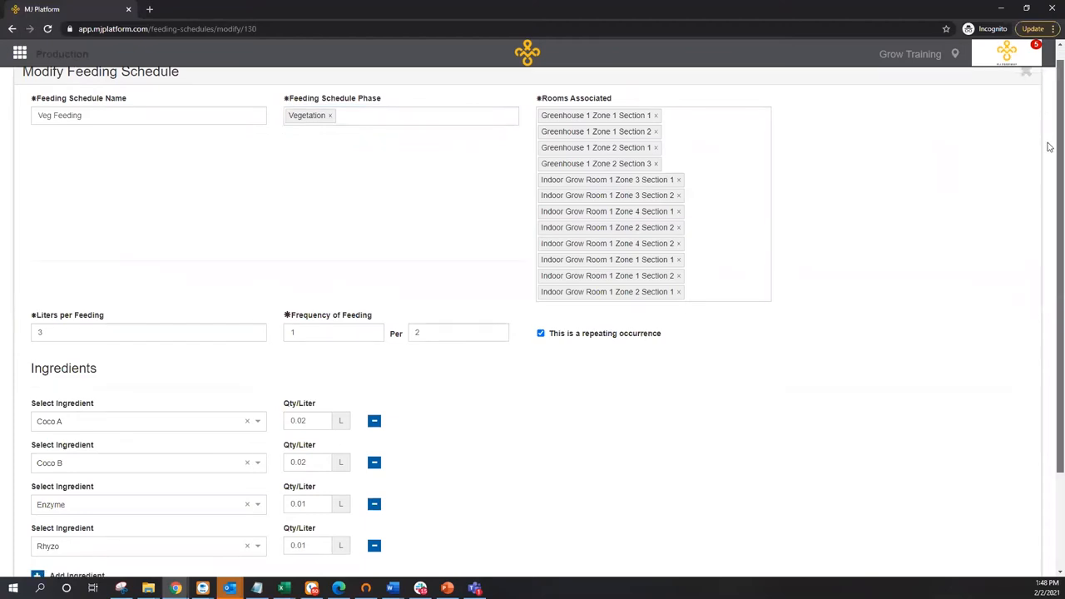
scroll(down, 3)
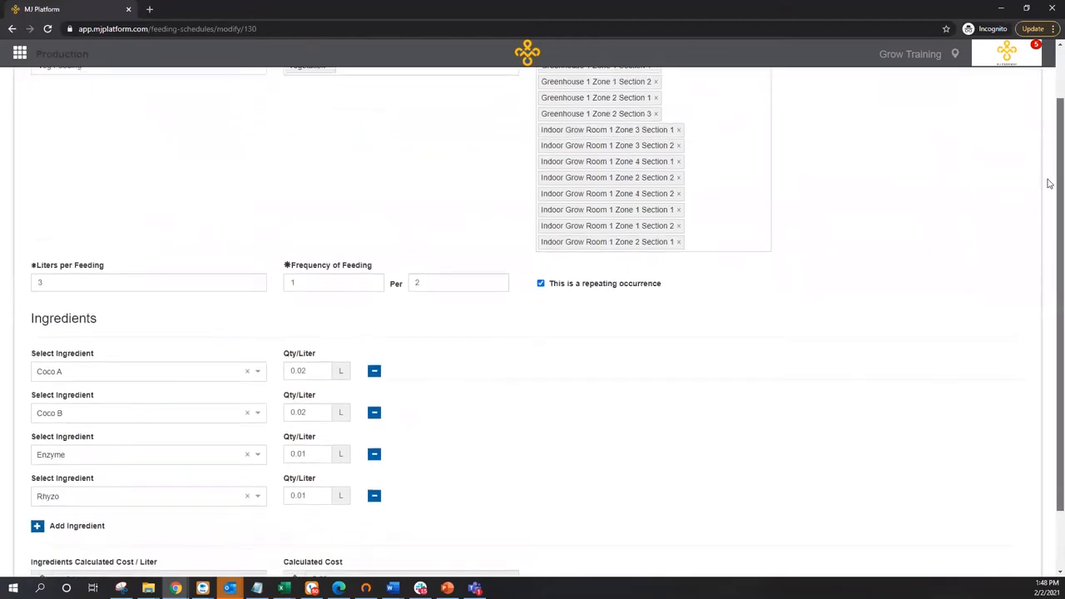
scroll(down, 3)
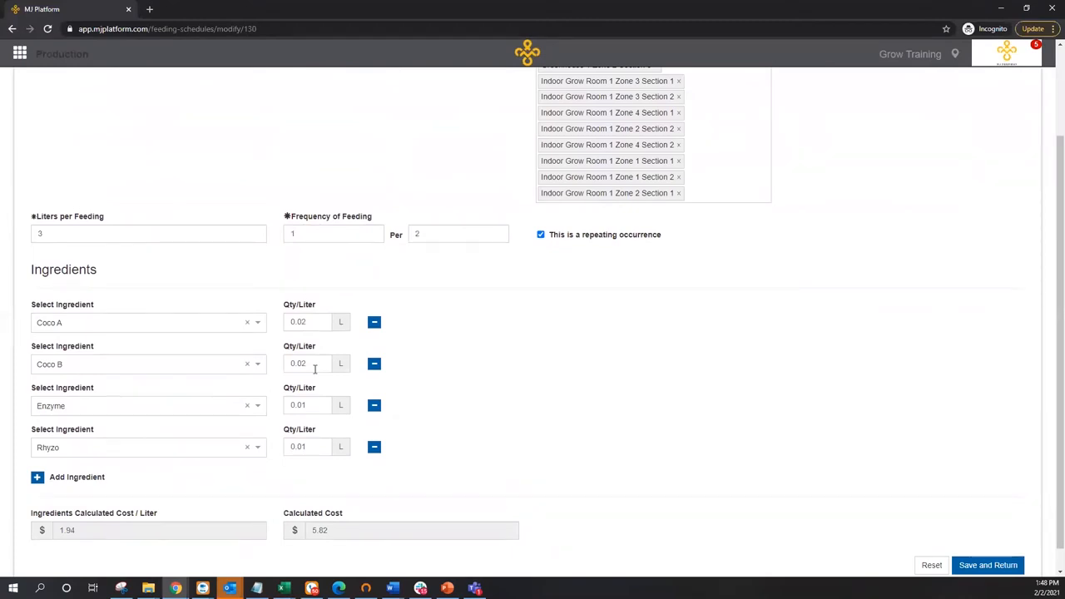
mouse_move(386, 479)
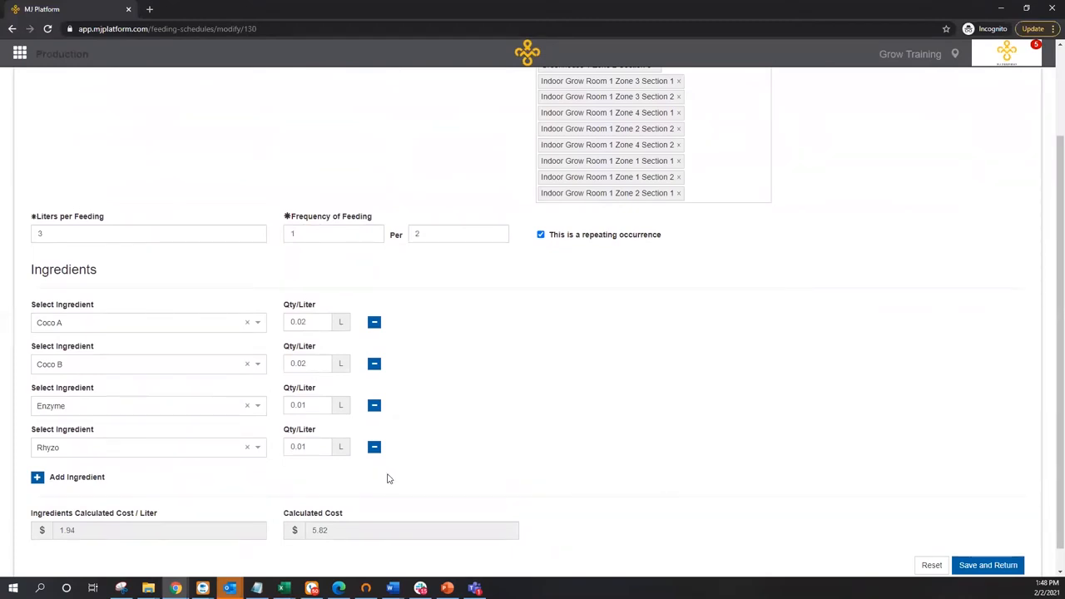
mouse_move(324, 438)
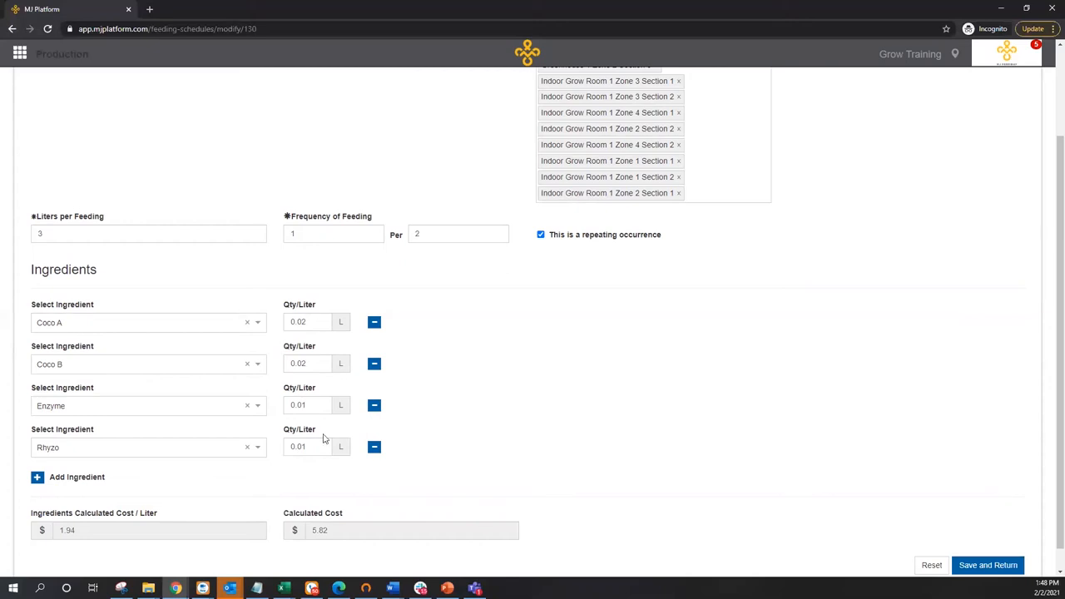
mouse_move(324, 306)
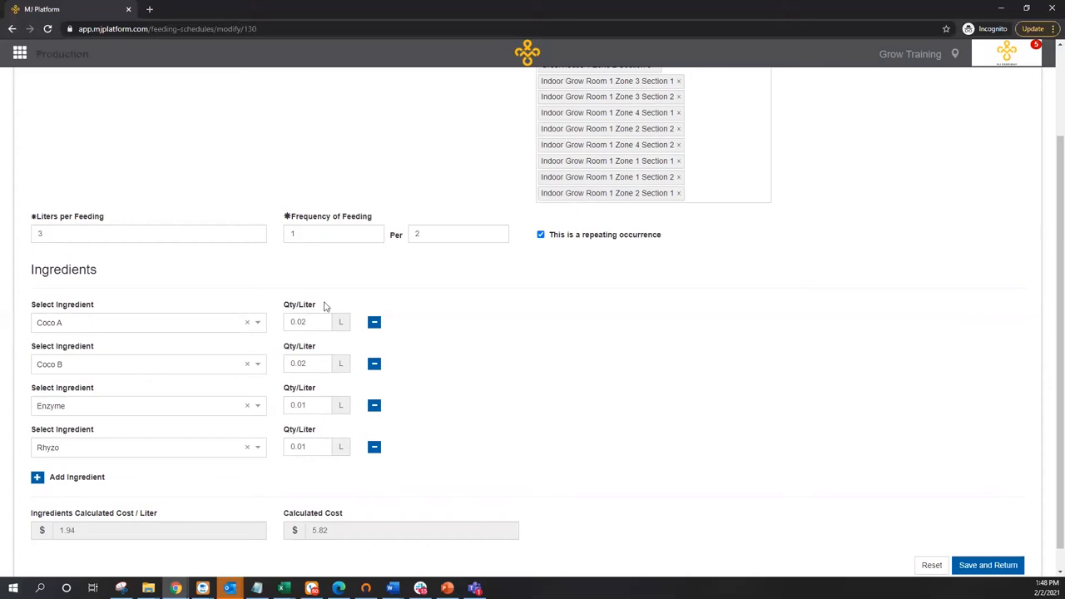
mouse_move(840, 402)
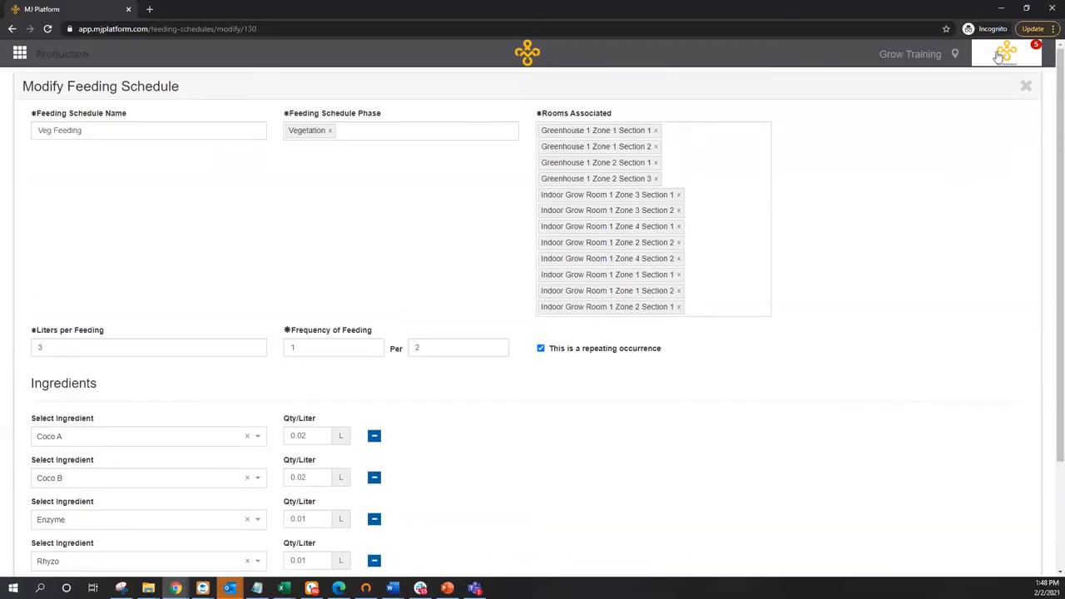
click(1026, 85)
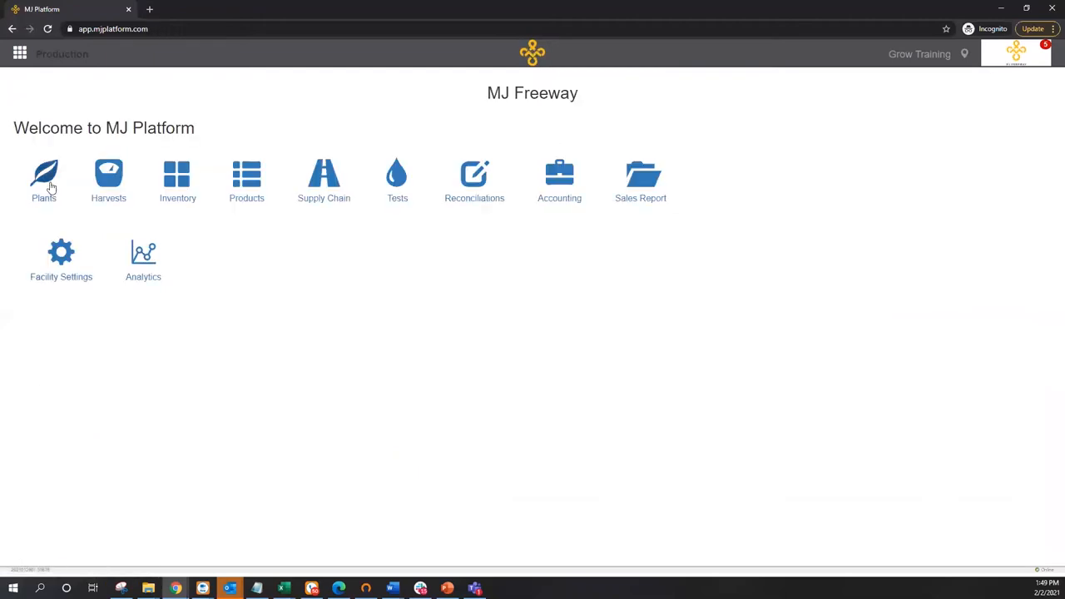
Browse the Plant Listing through Propagation, Vegetation and Flowering, ending on inactive Blue Dream plants
click(44, 175)
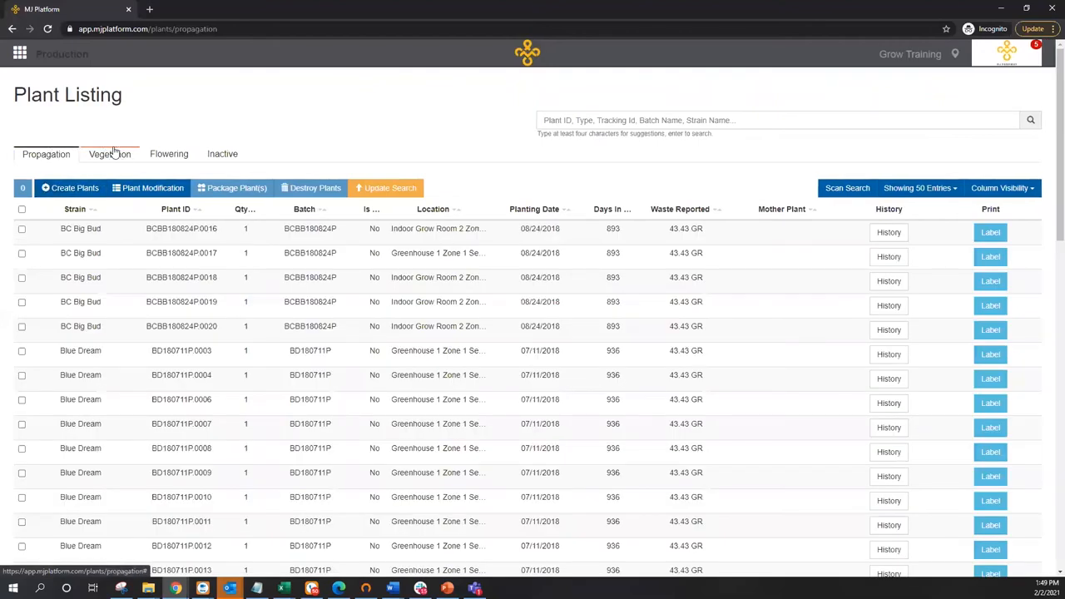
scroll(down, 3)
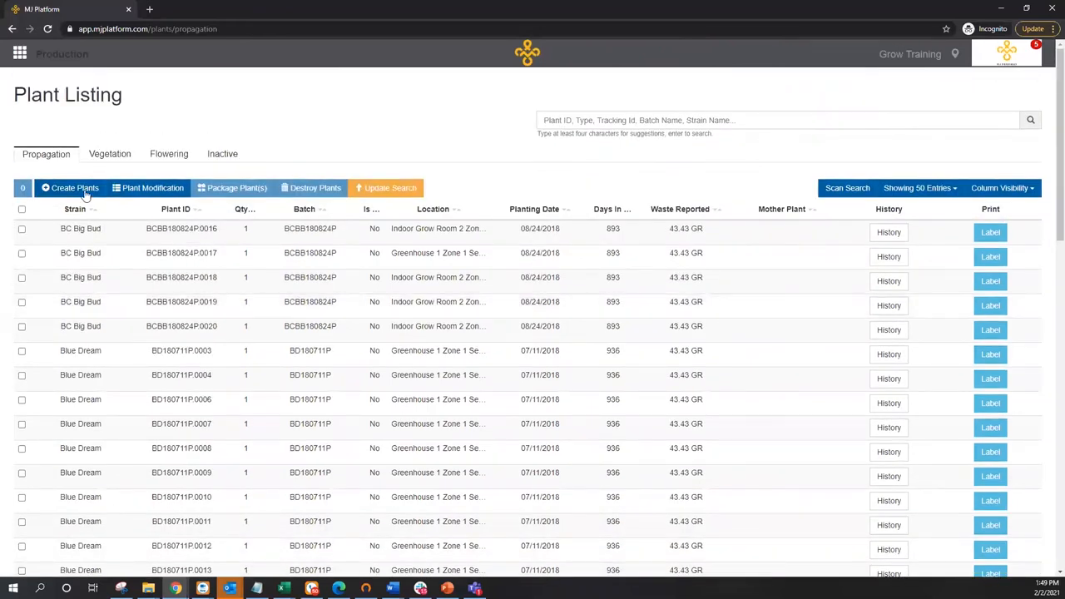
click(109, 154)
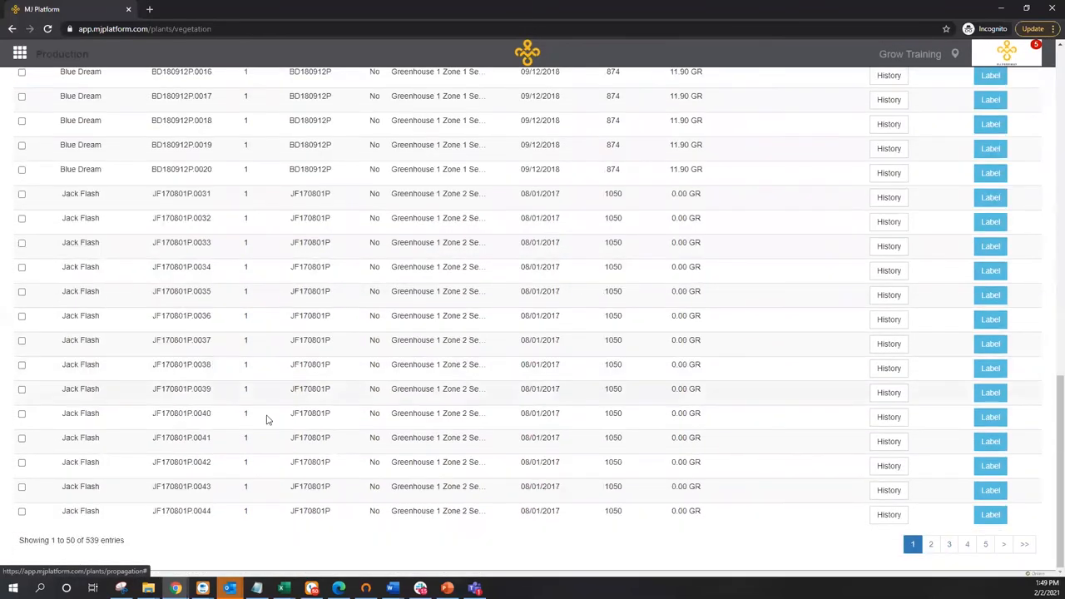
scroll(up, 3)
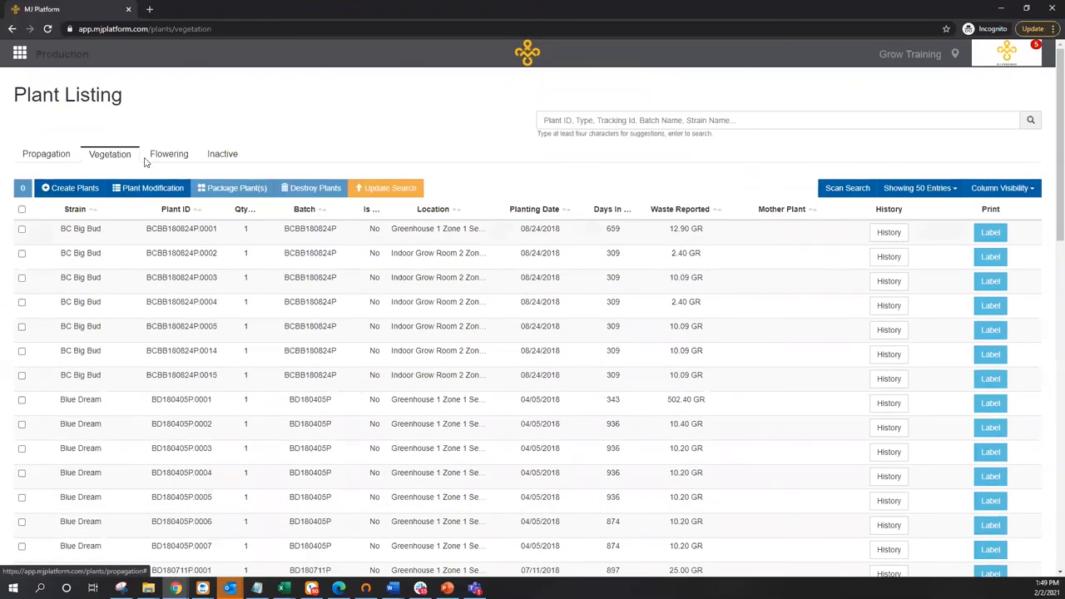
click(168, 154)
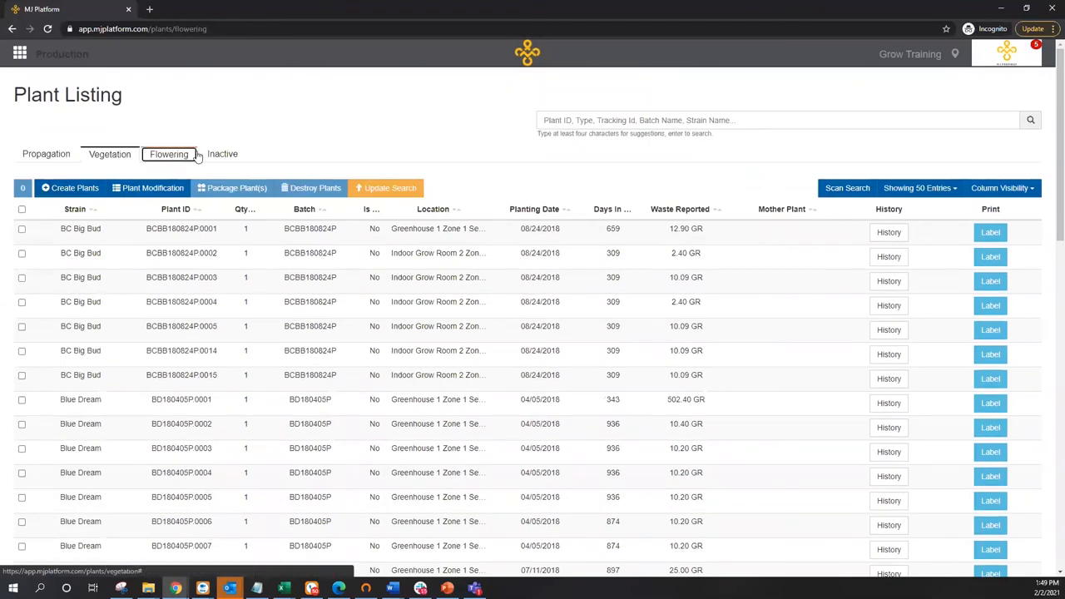
click(222, 154)
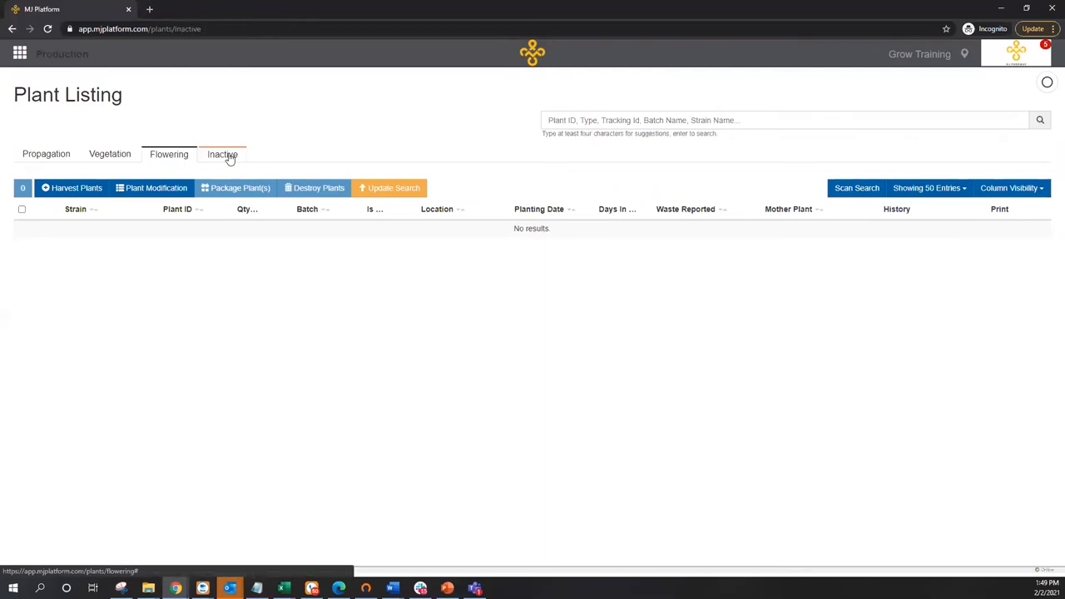
click(222, 154)
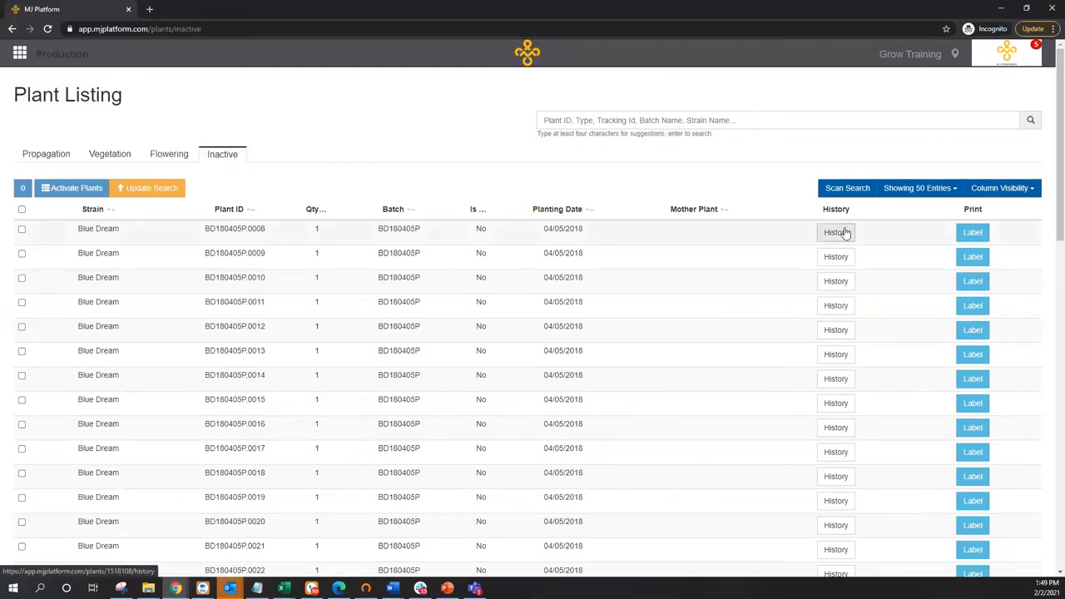
View BD180405P.0008's history: modification, destruction for pests at 125 GR, and the aphid-eggs note
click(835, 232)
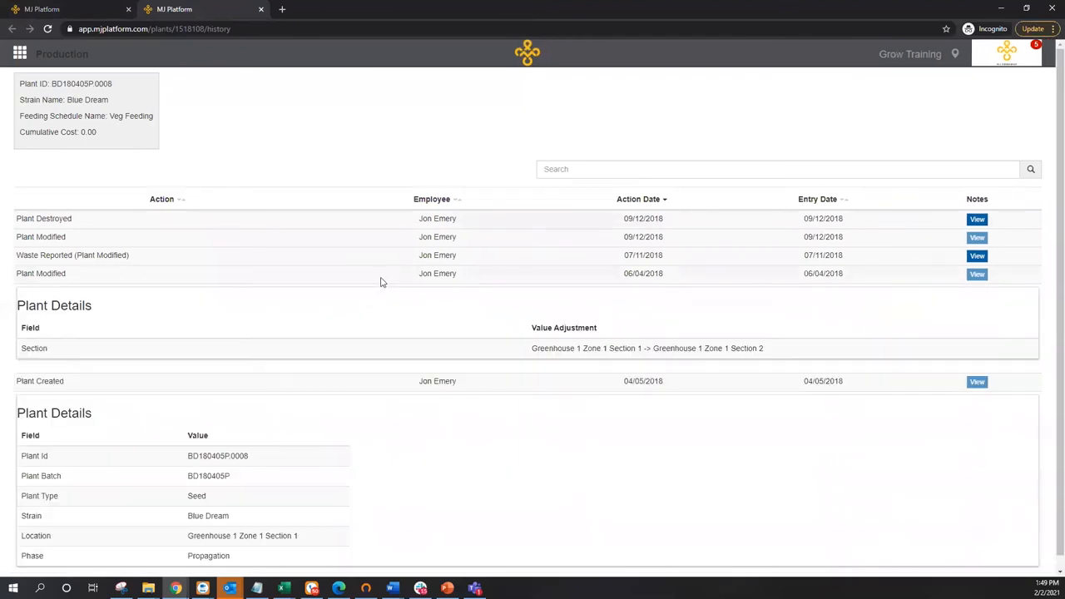
click(73, 254)
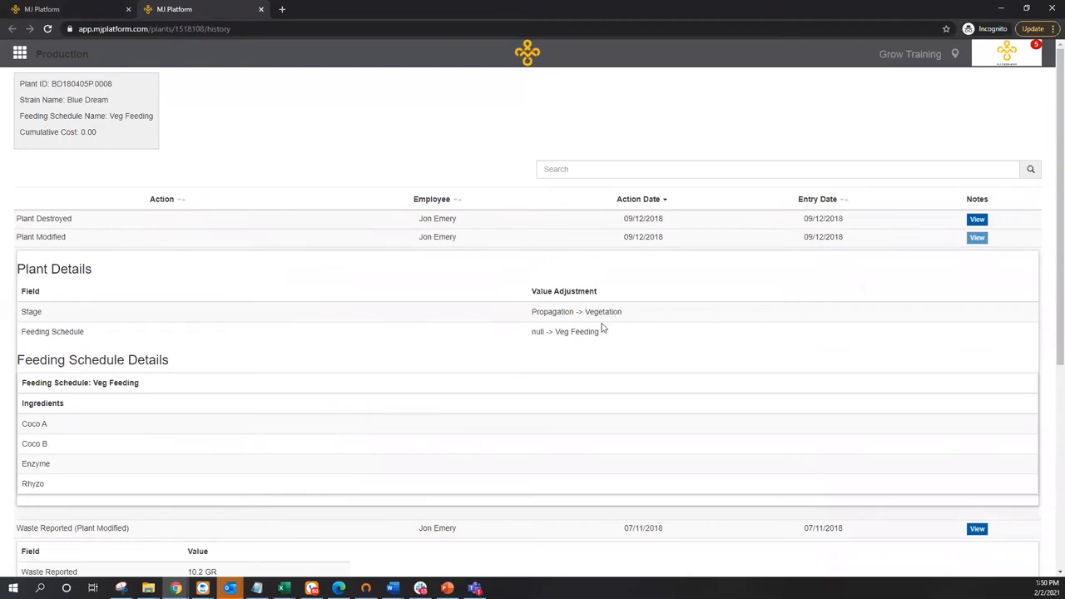
mouse_move(283, 223)
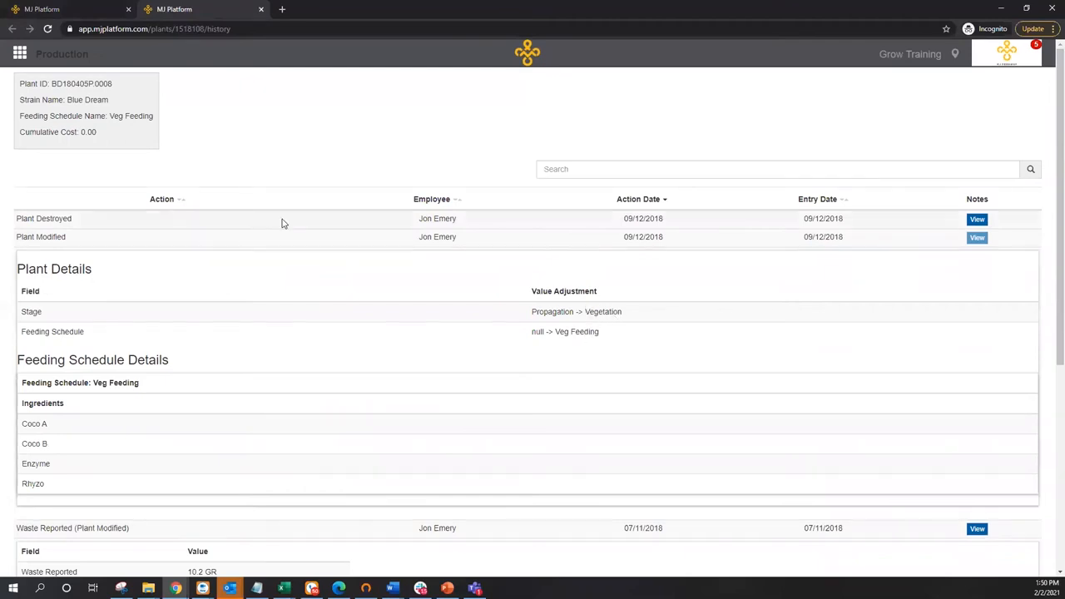
click(44, 218)
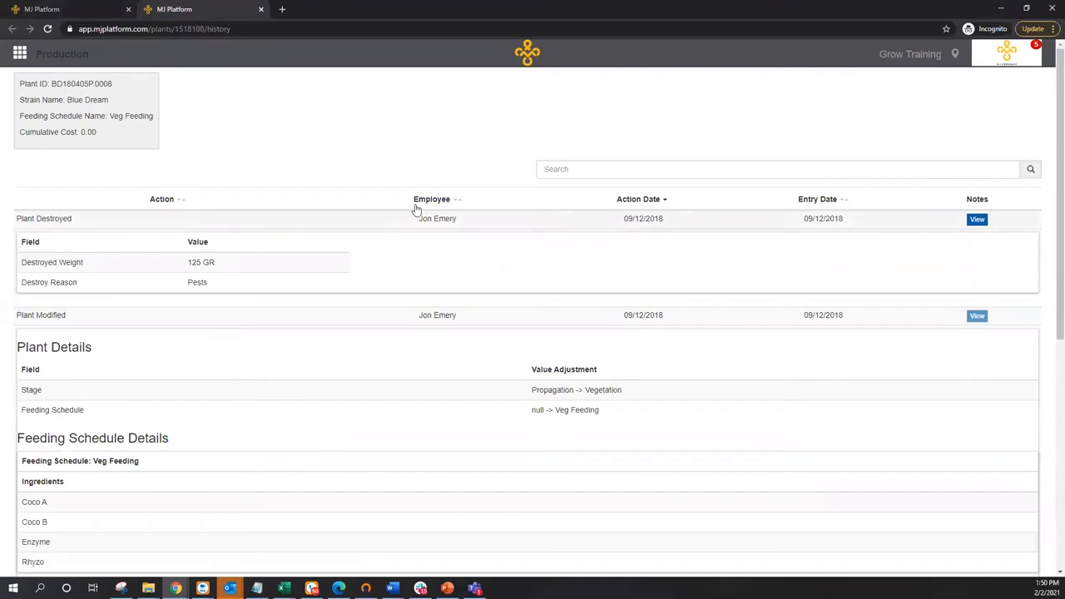
click(977, 218)
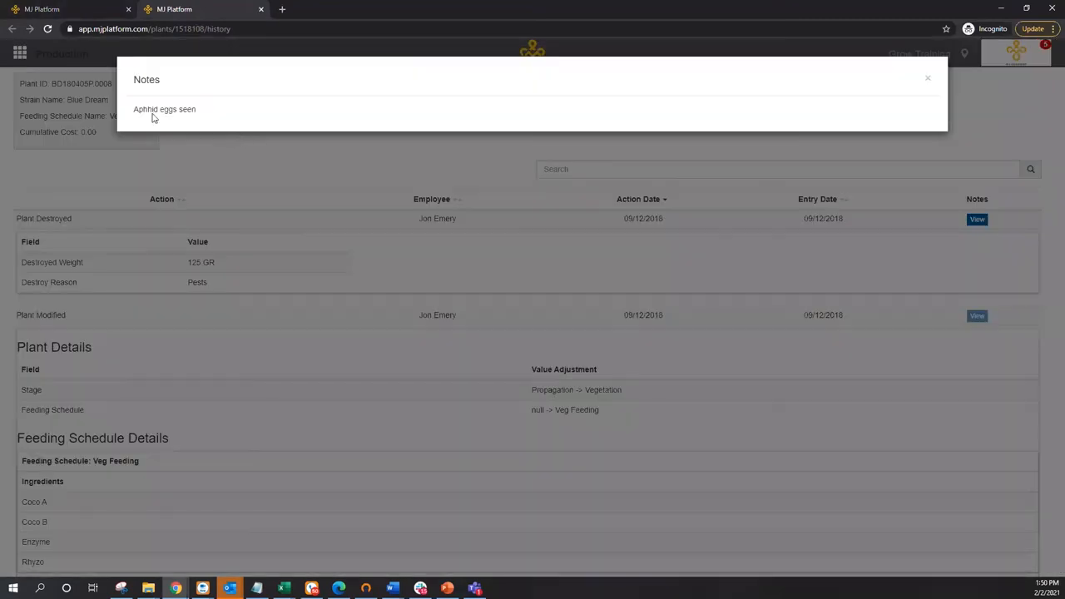
click(927, 78)
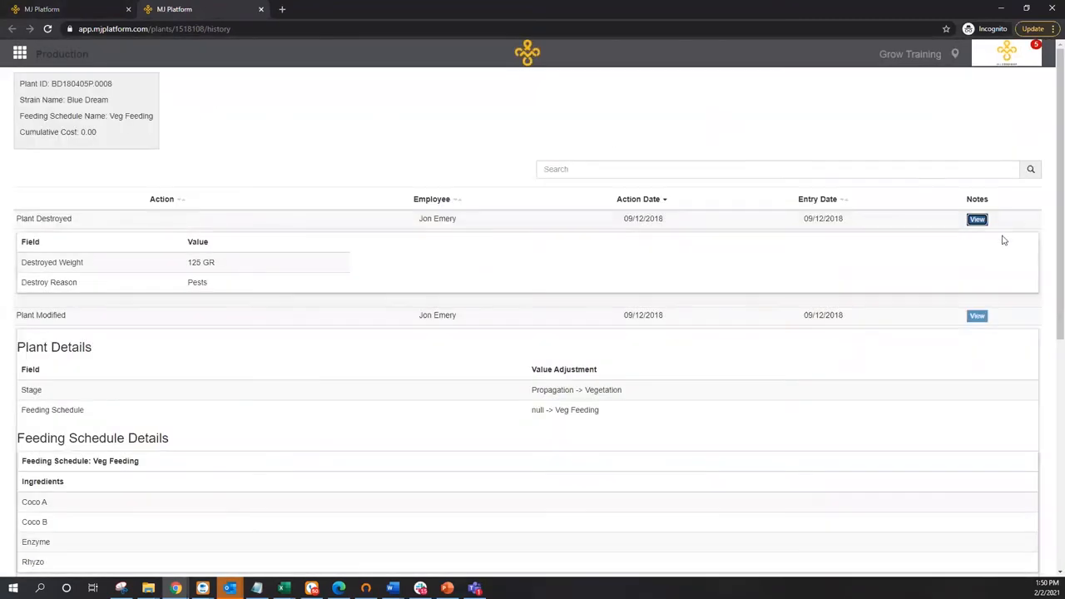
mouse_move(341, 285)
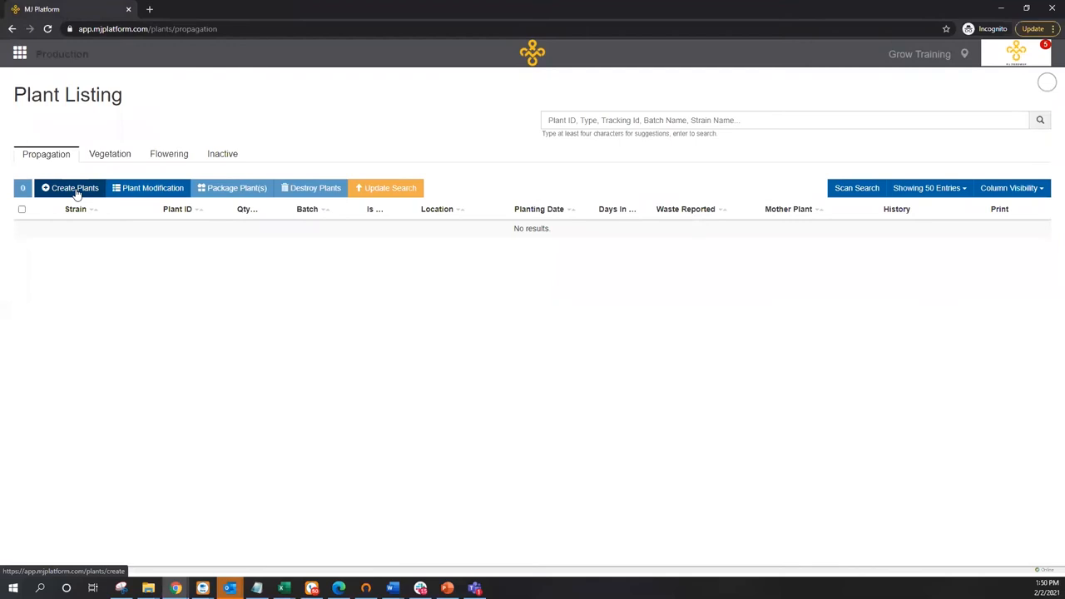
Start a Create Plant record with strain Jillybean
click(70, 187)
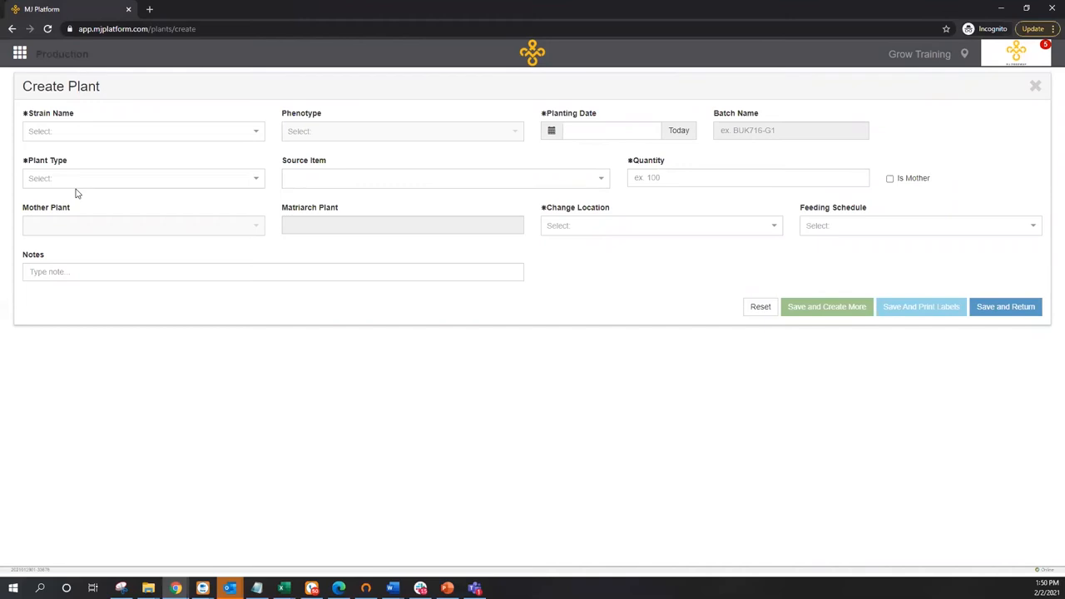
click(141, 131)
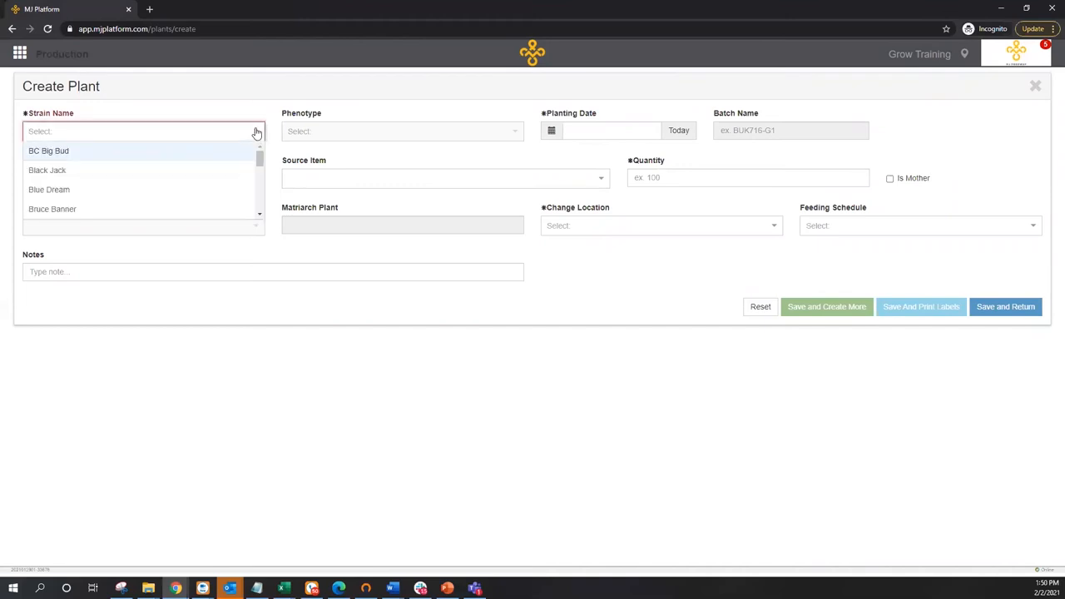
text(jil)
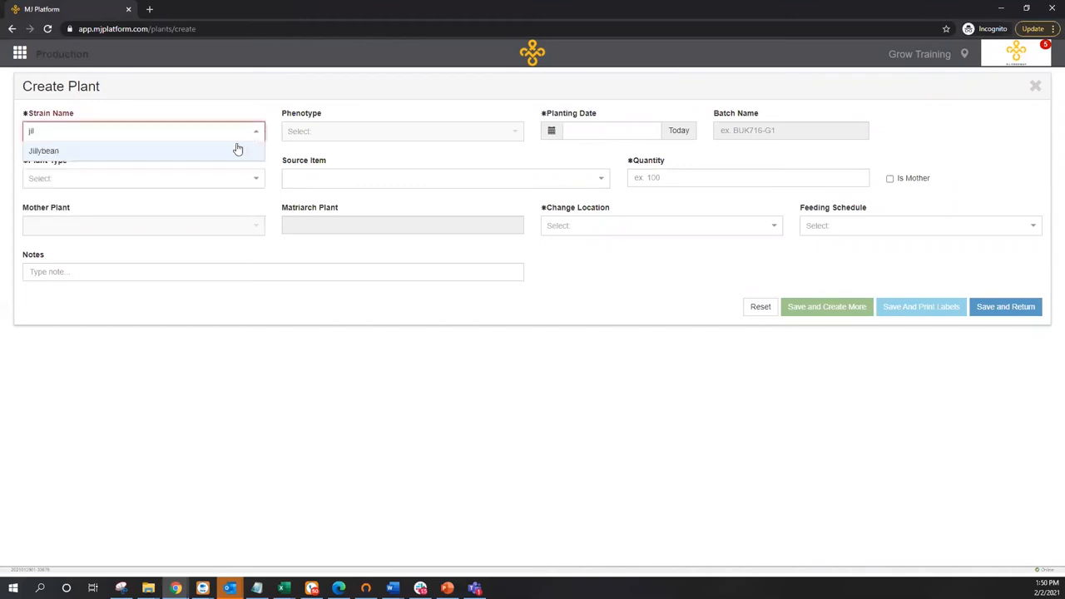
click(43, 151)
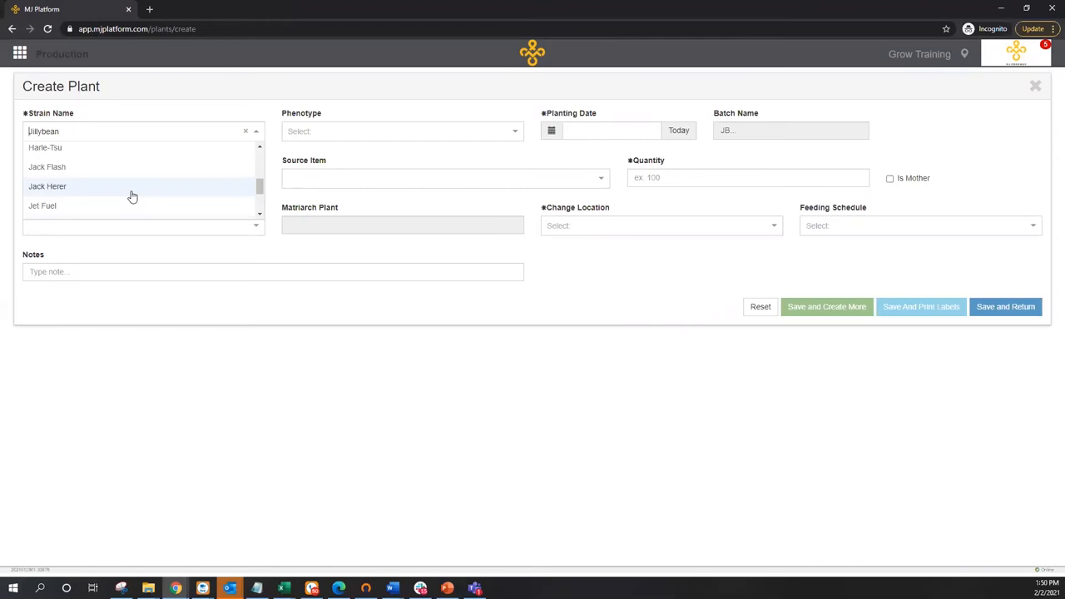
mouse_move(131, 186)
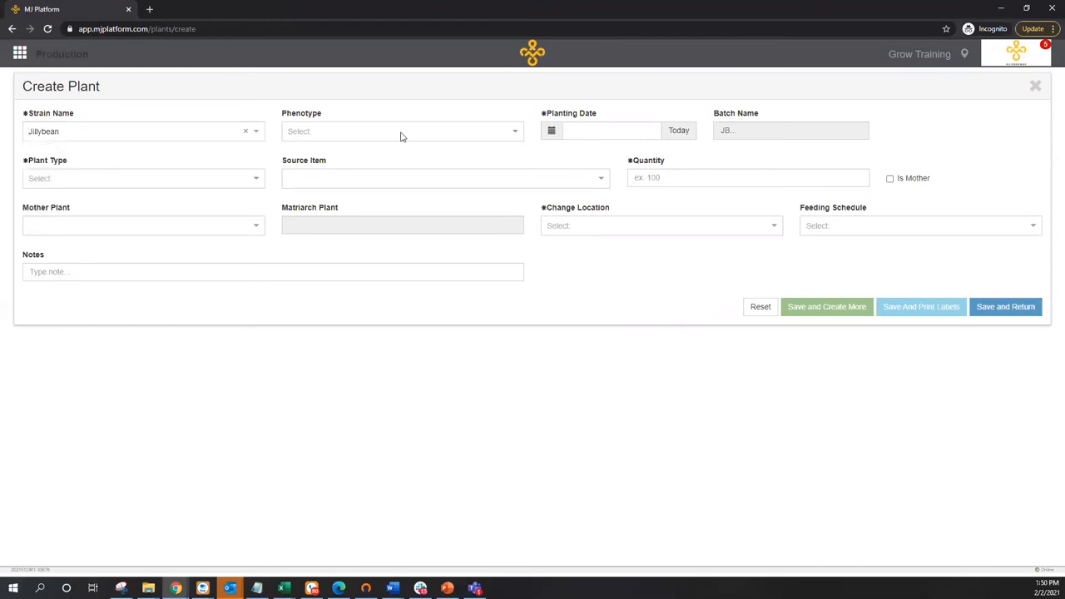
mouse_move(515, 133)
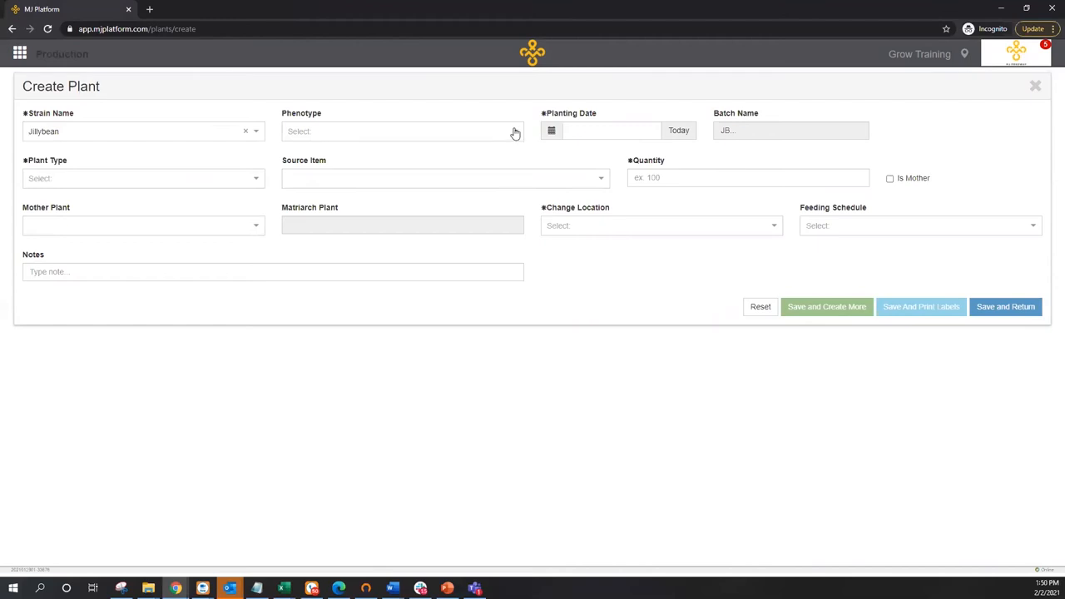
Set phenotype Jillybean #1, planting date today (02/02/2021) and plant type Clone
click(402, 131)
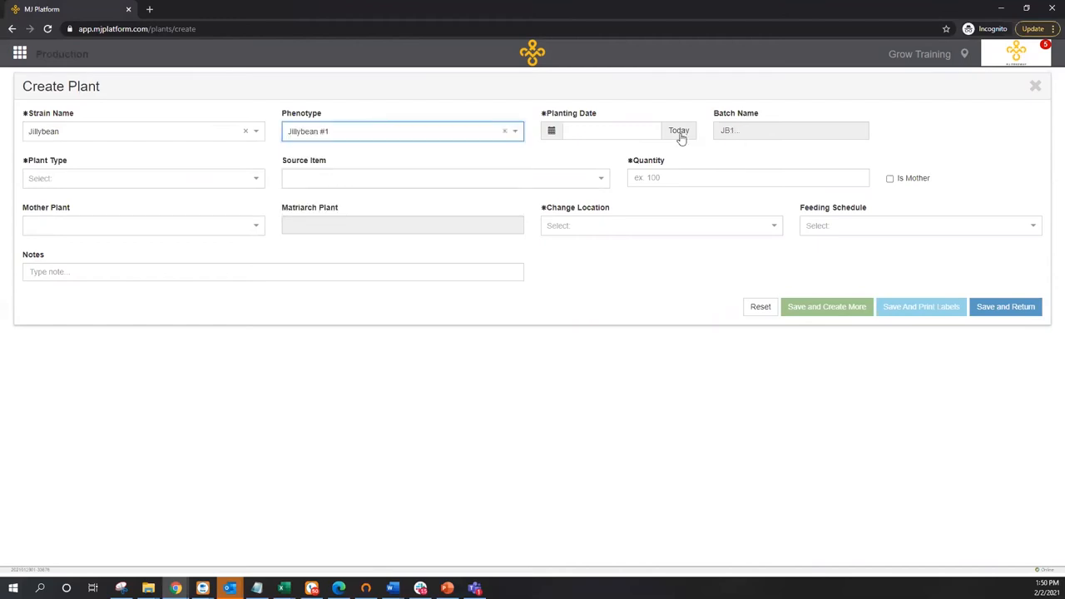
click(679, 130)
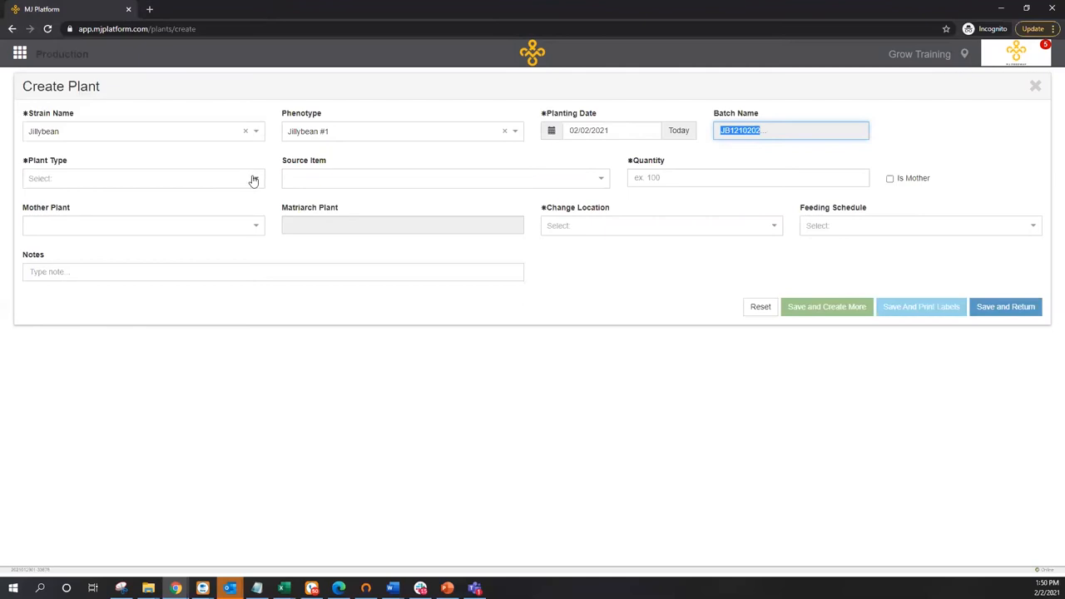
click(141, 178)
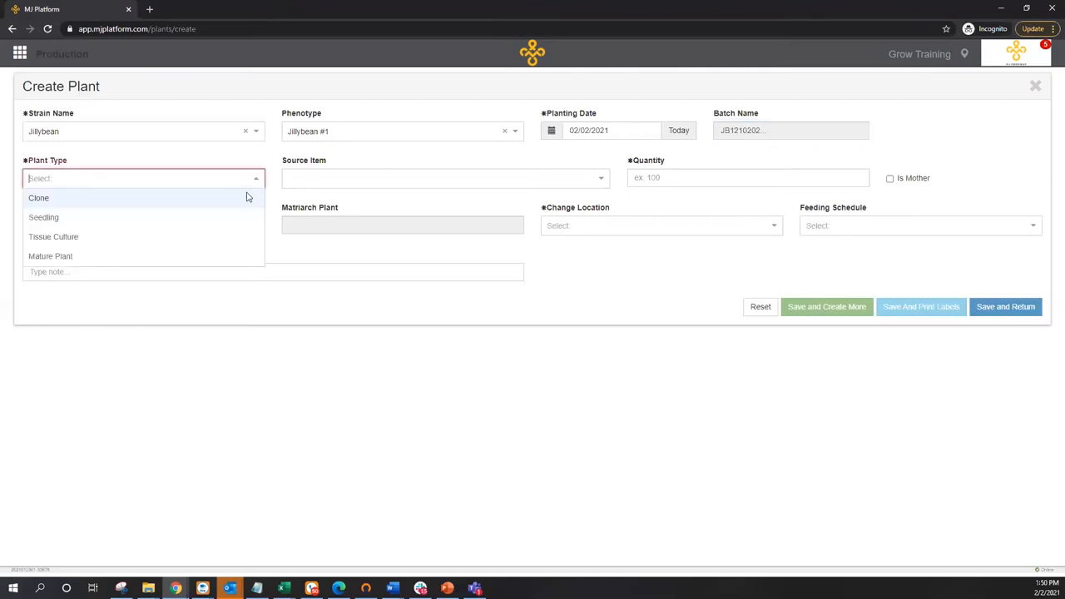
click(38, 197)
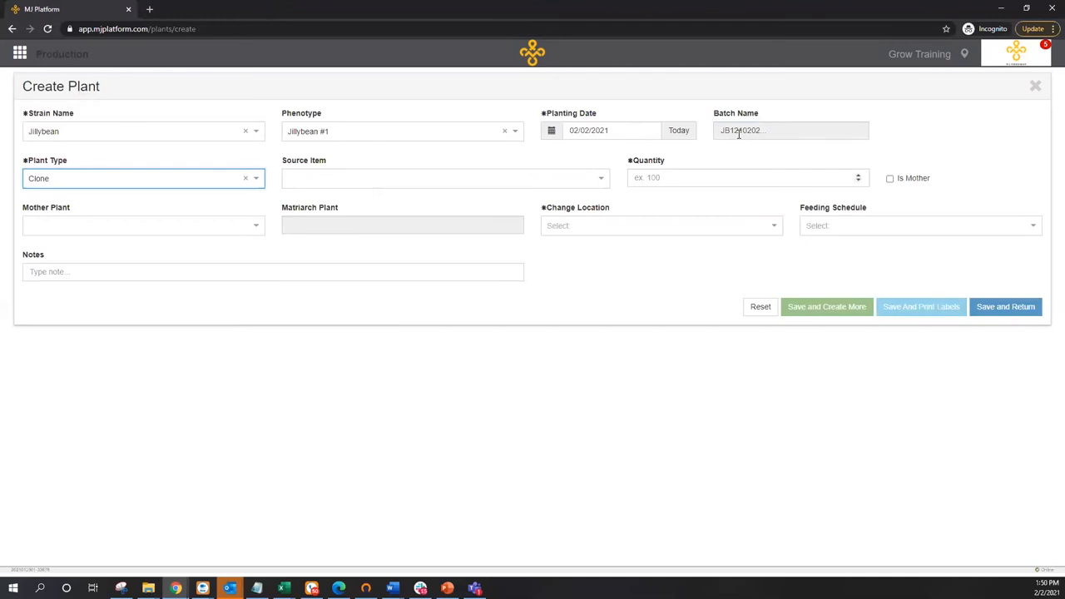
mouse_move(604, 183)
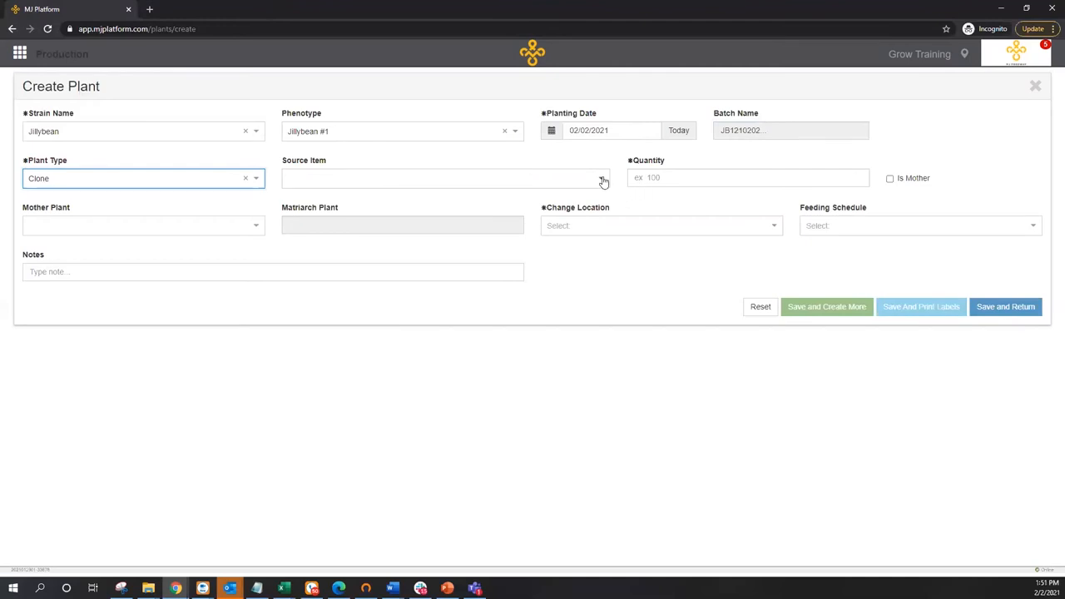
Use the Jillybean Clone package as source item with quantity 20
click(445, 177)
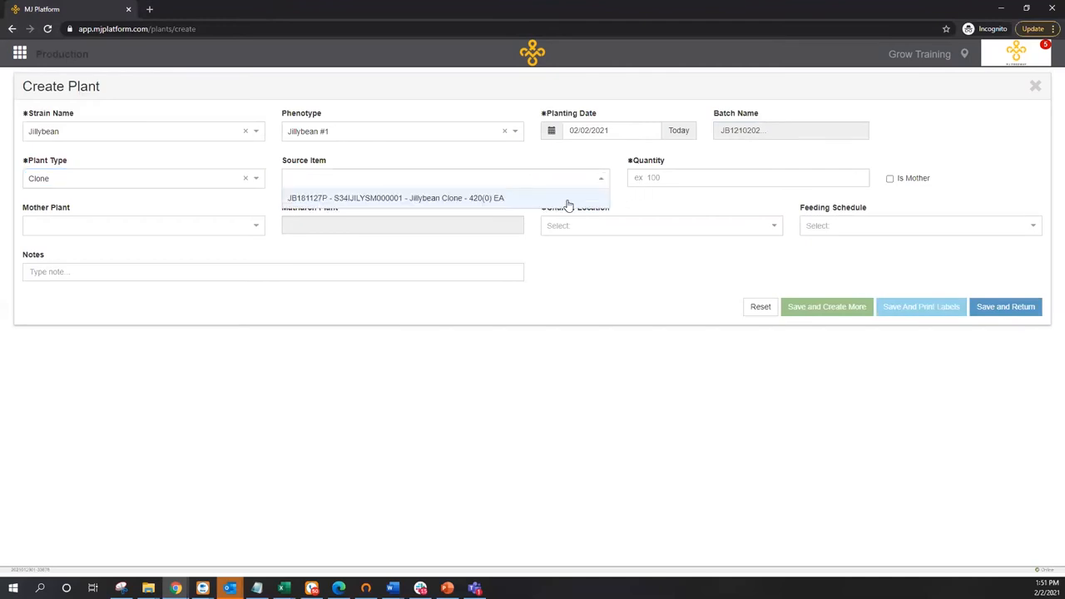
click(441, 177)
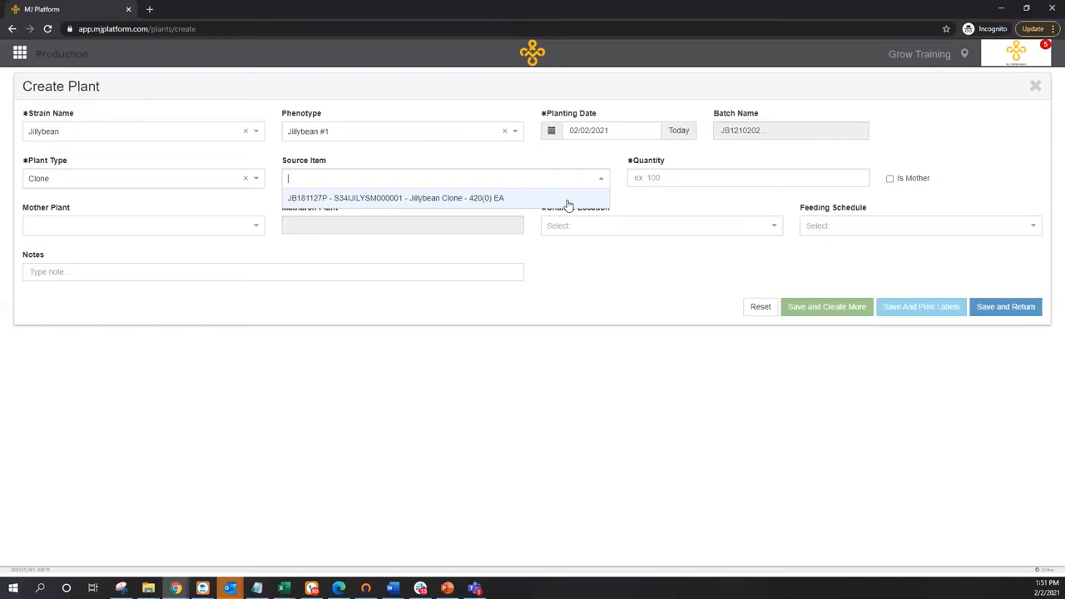
click(395, 198)
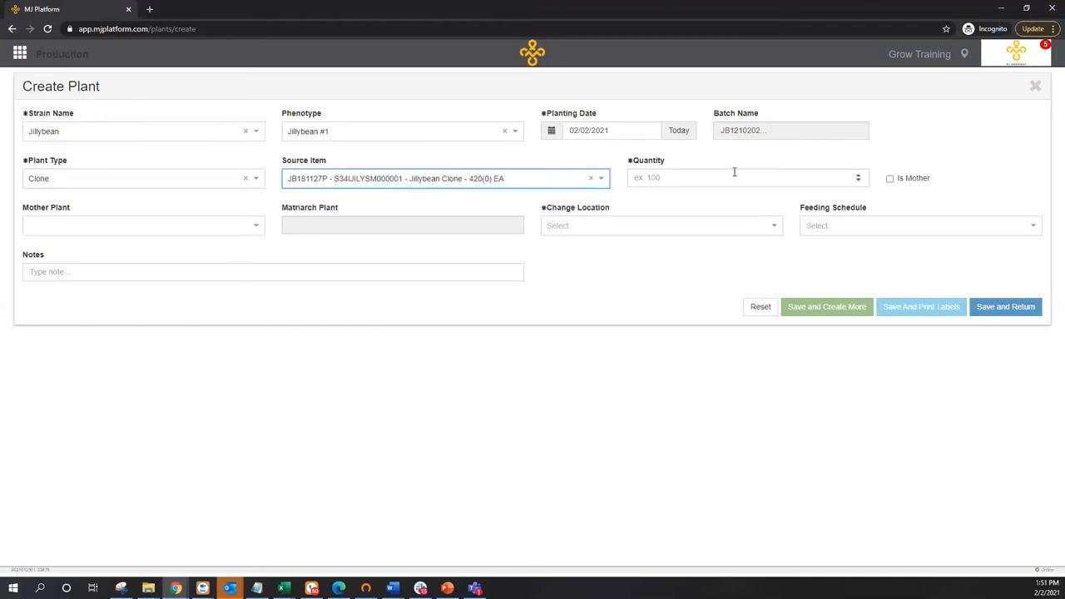
text(20)
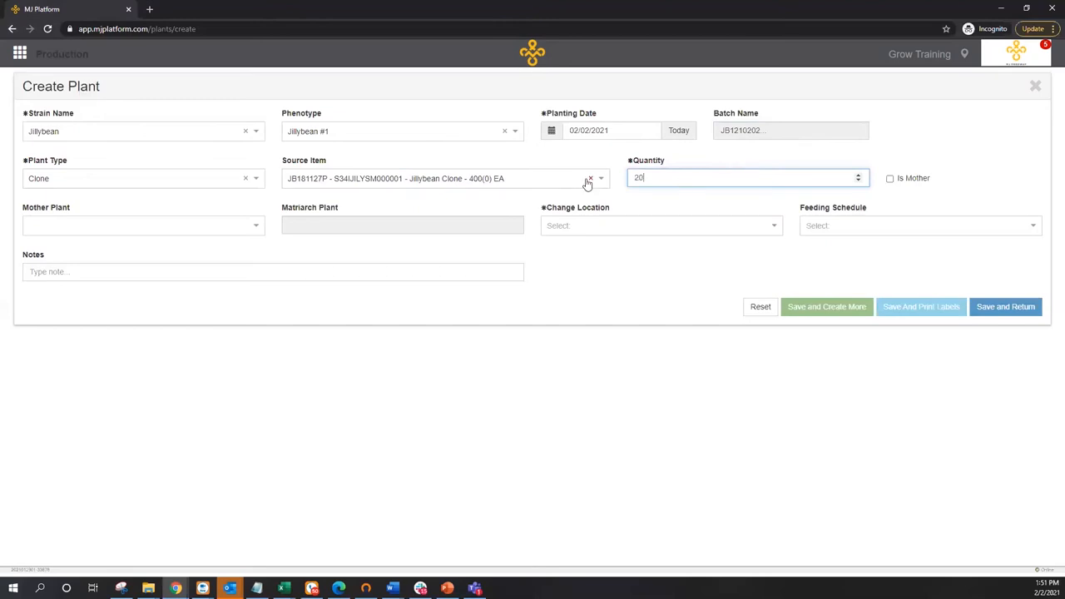
Choose mother plant JB1200818P.0005 and location Greenhouse 1 Zone 1 Section 1, then save the plants
click(142, 225)
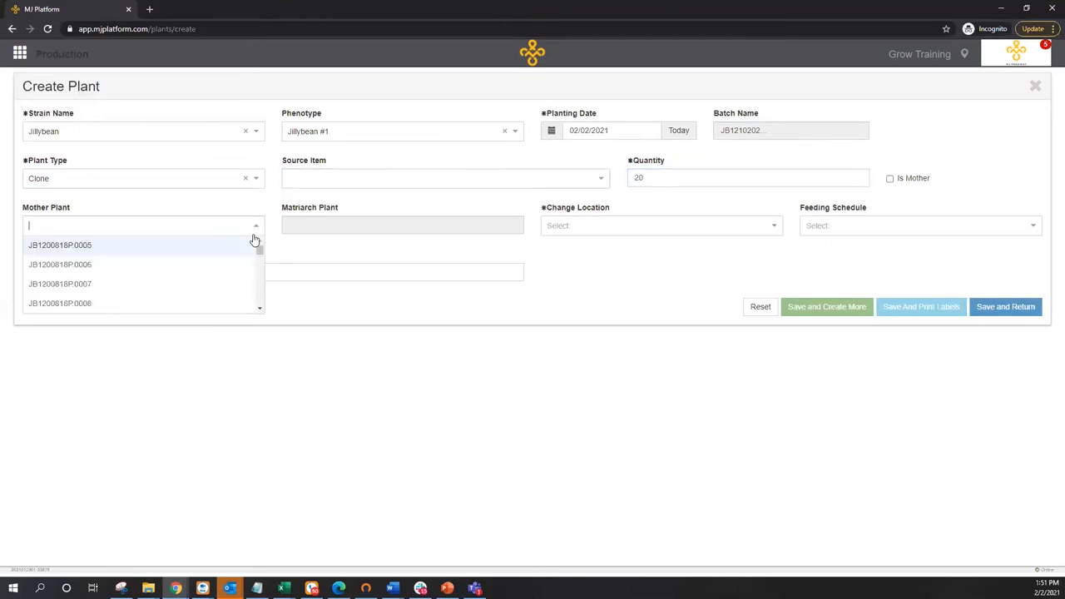
mouse_move(202, 247)
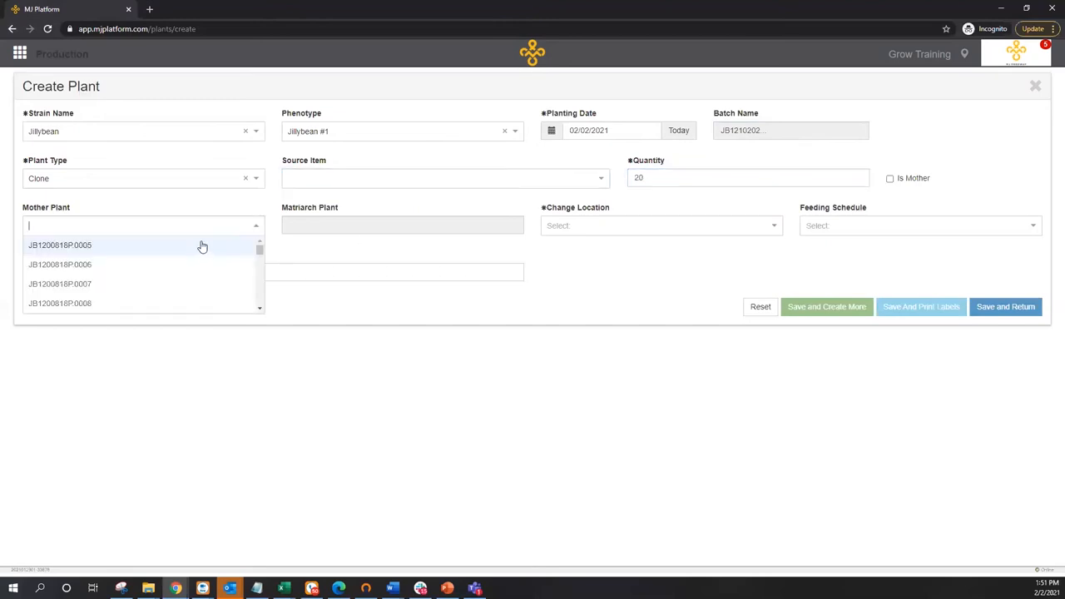
click(59, 245)
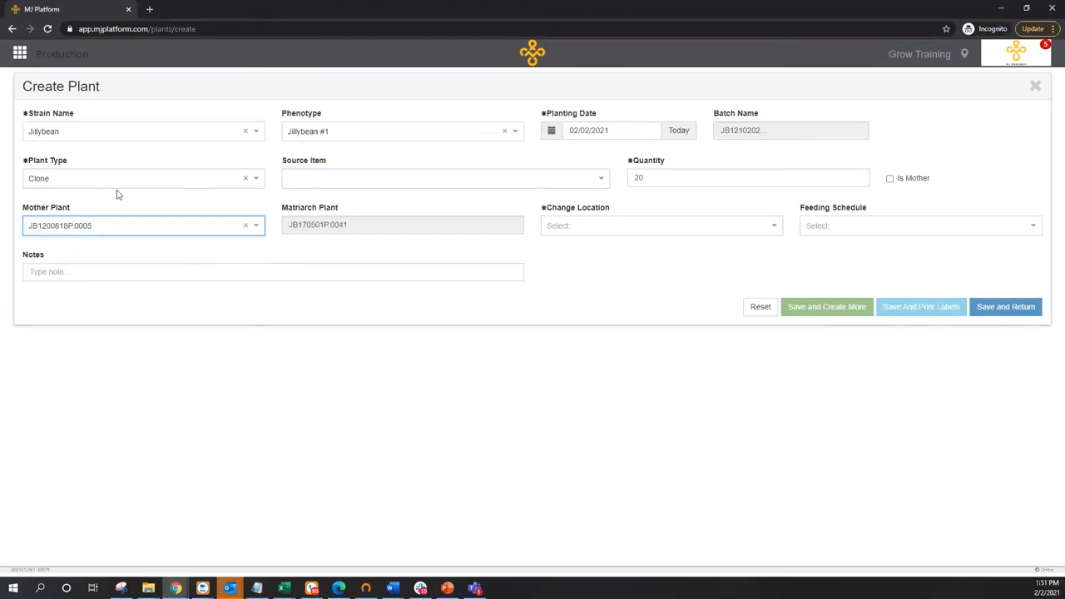
mouse_move(419, 232)
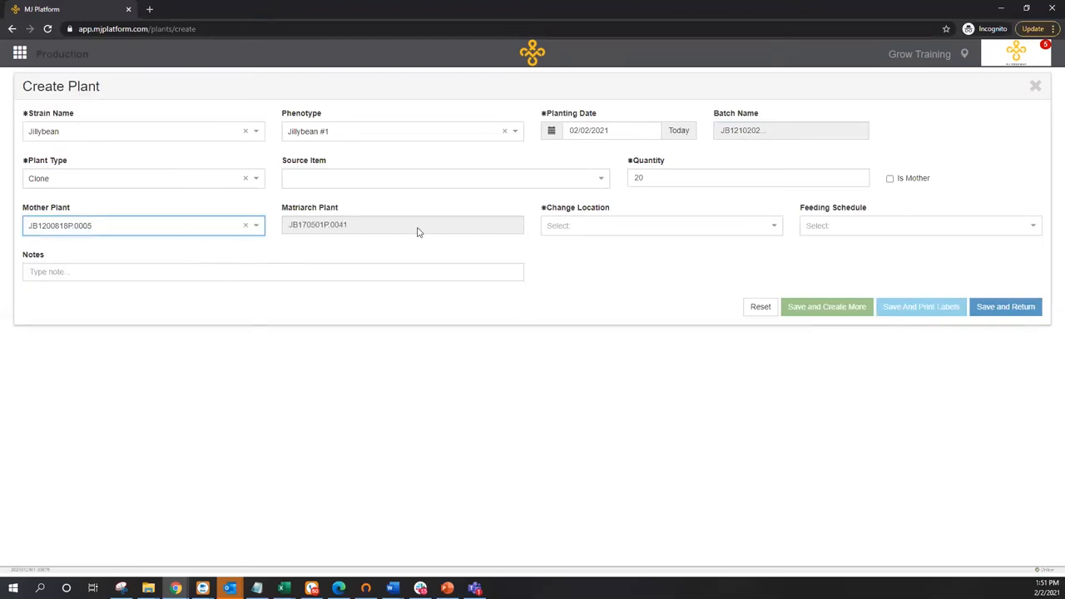
mouse_move(773, 236)
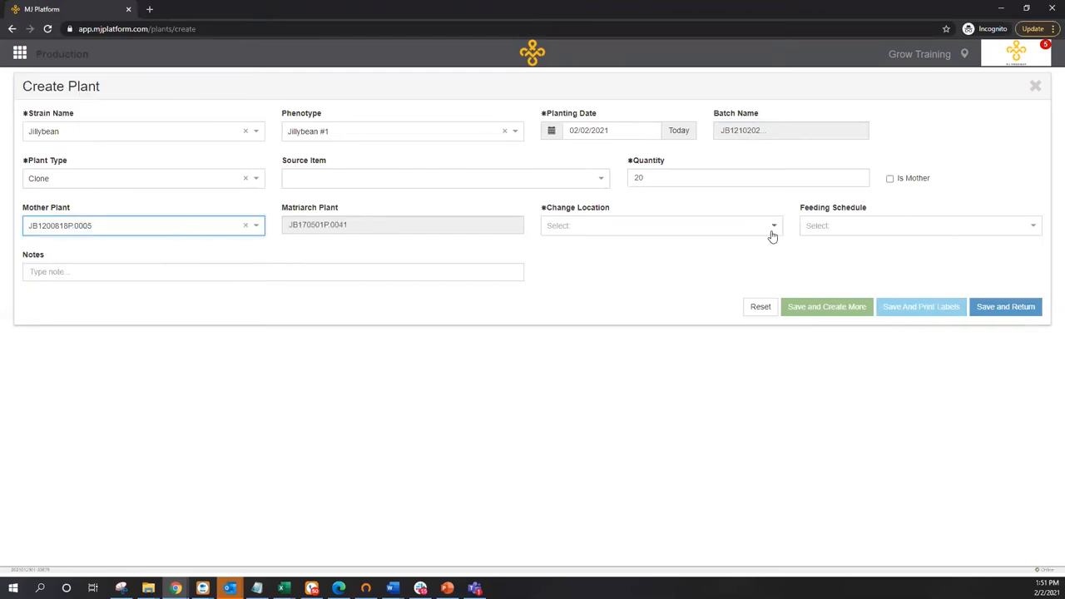
click(657, 226)
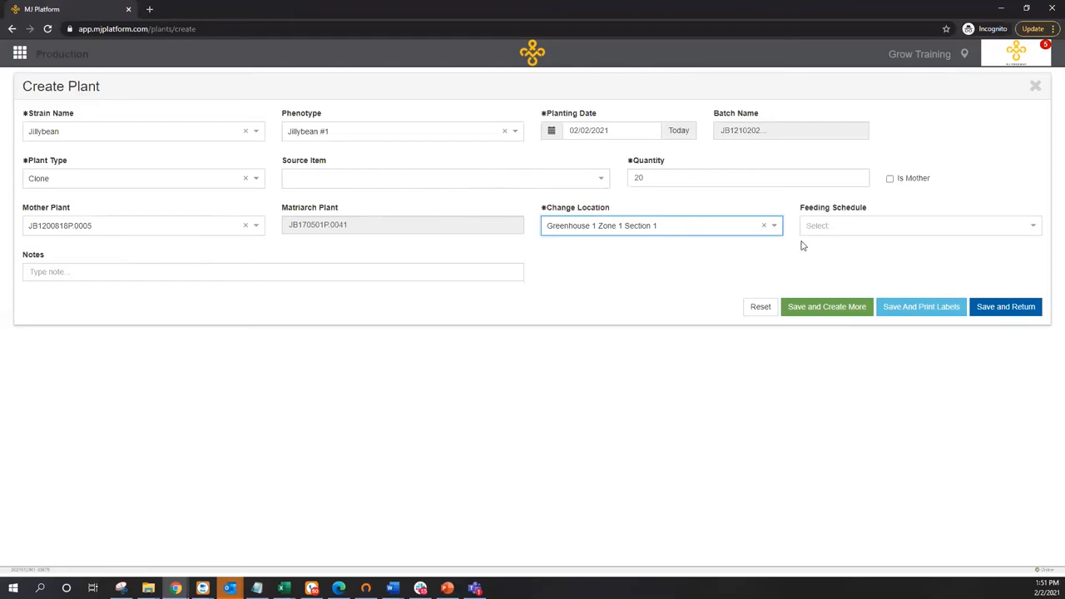
click(1005, 307)
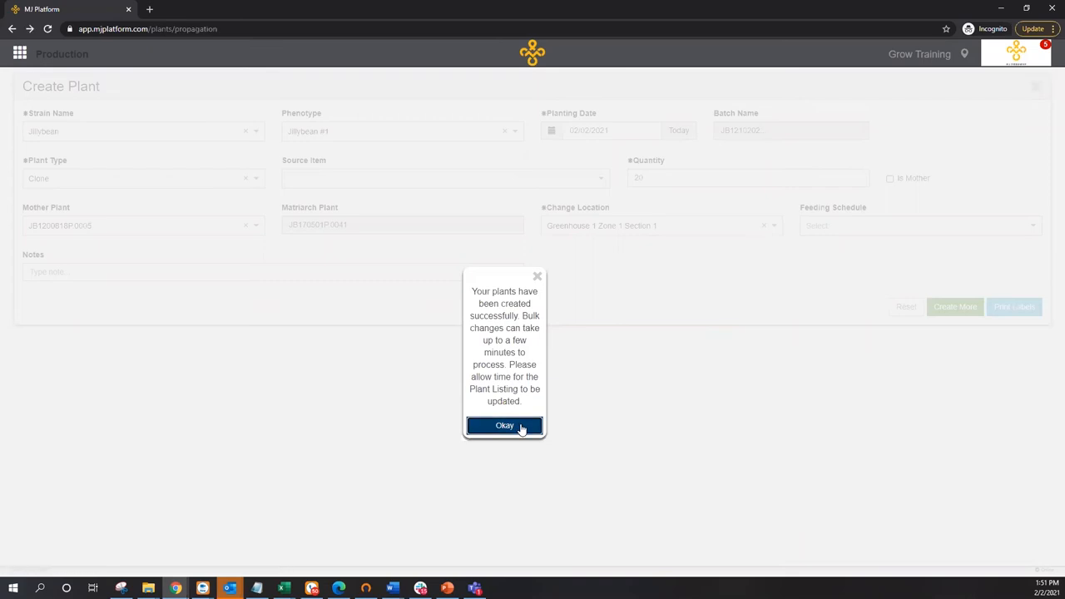
Dismiss the plants-created message, search batch JB1210202, and bring up label printing for BCBB180824P.0016
click(504, 426)
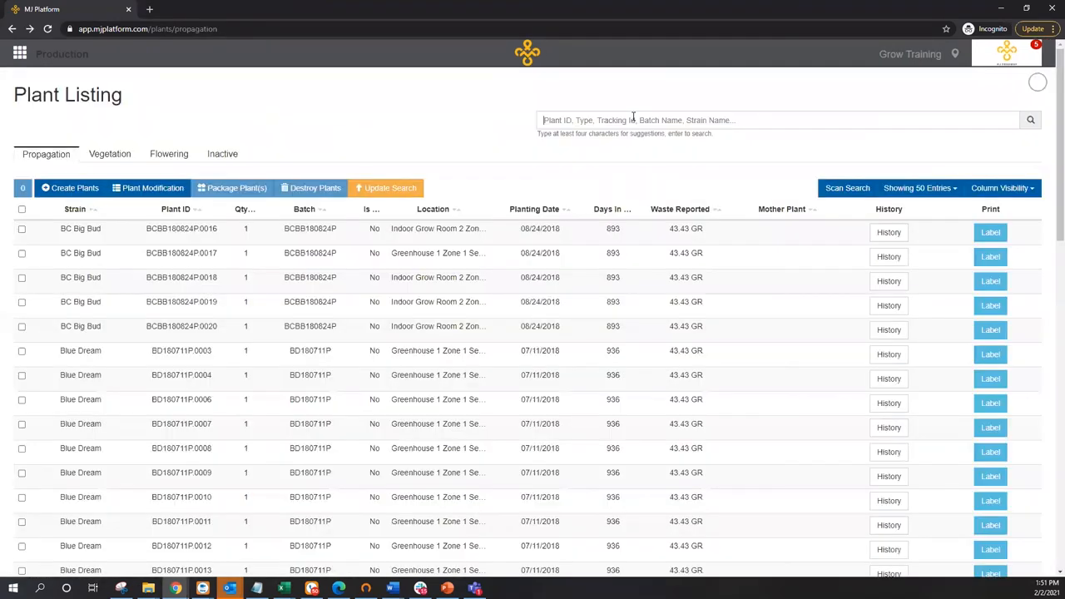
text(JB1210202)
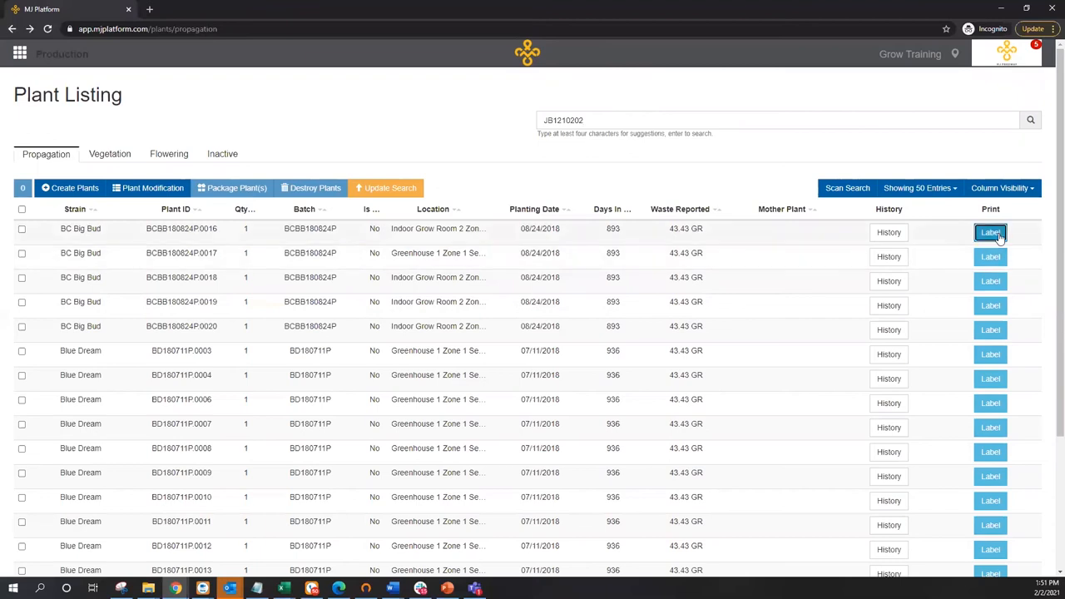
click(990, 232)
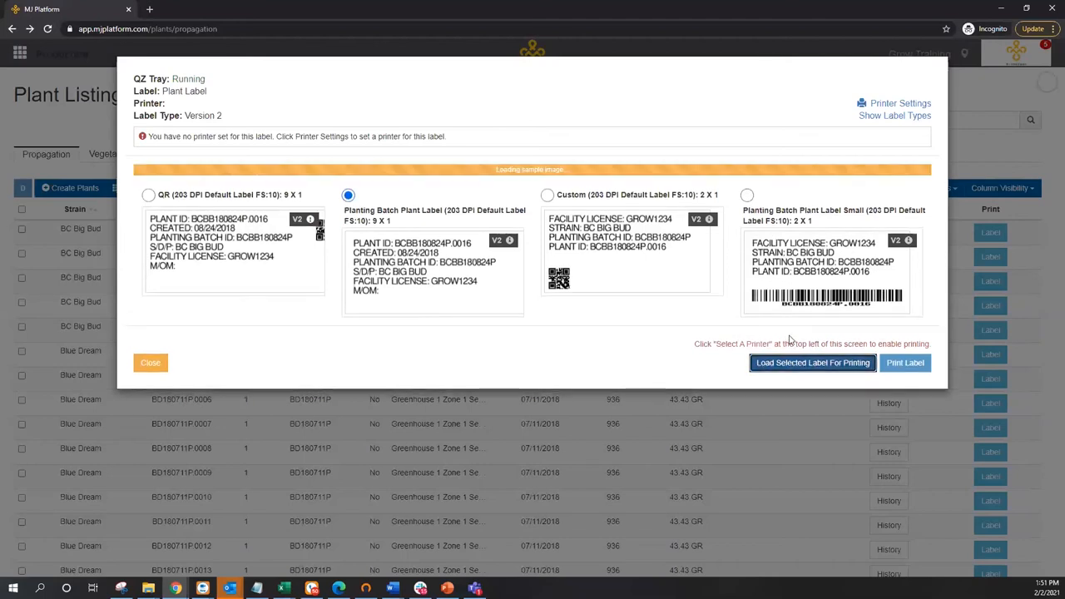
Load a preview of the Planting Batch Plant Label for BCBB180824P.0016 with barcodes
click(812, 362)
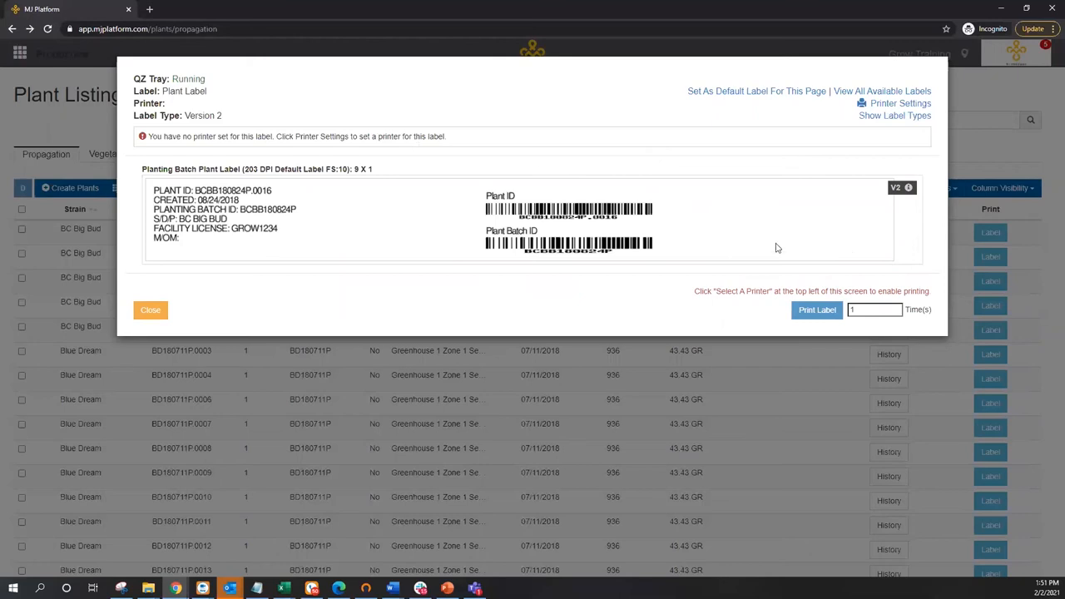
mouse_move(304, 292)
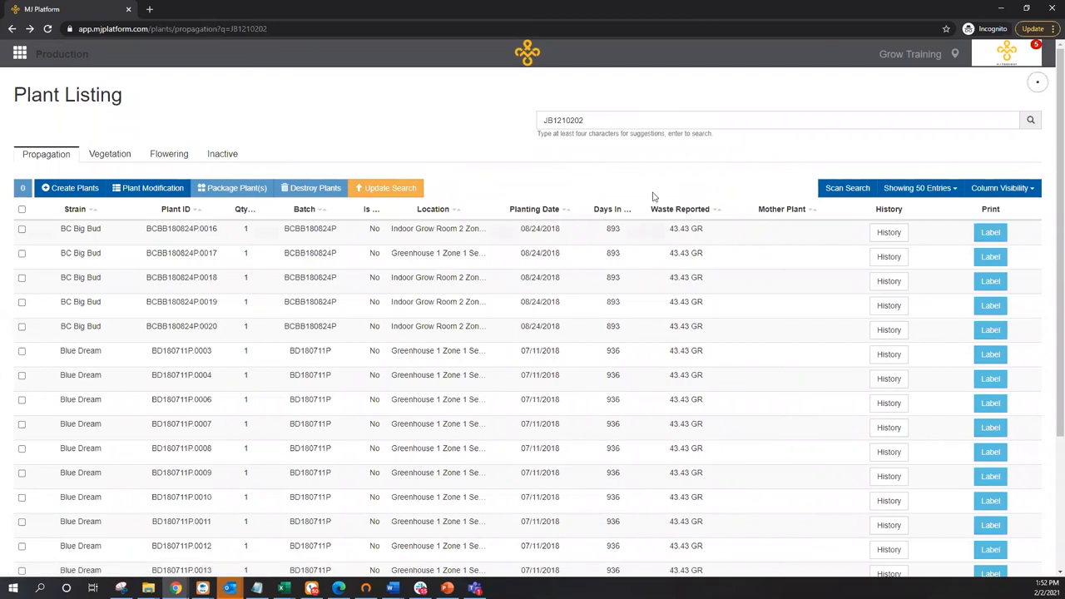
Run the JB1210202 search and select all 20 listed JB1210202PA plants
click(1030, 120)
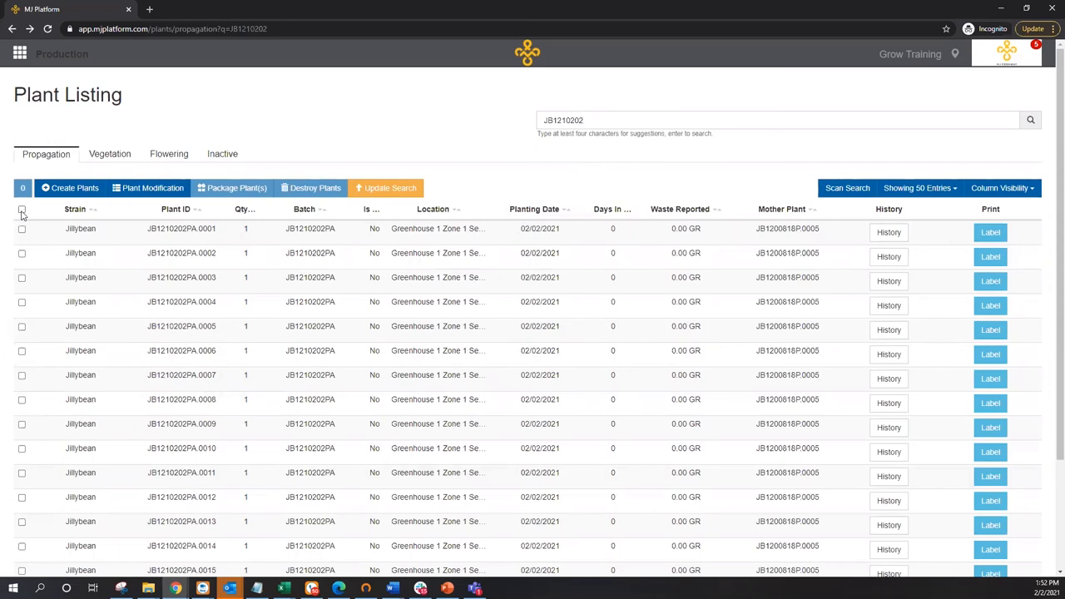
click(22, 209)
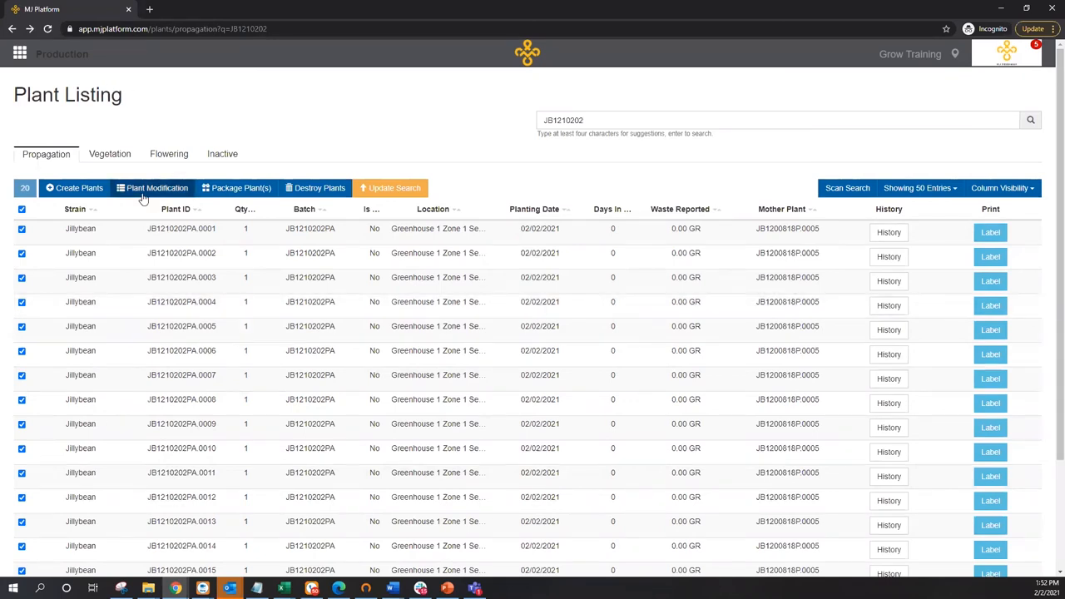
Set the selected plants' growth phase to Vegetation and choose the Veg Feeding schedule
click(157, 188)
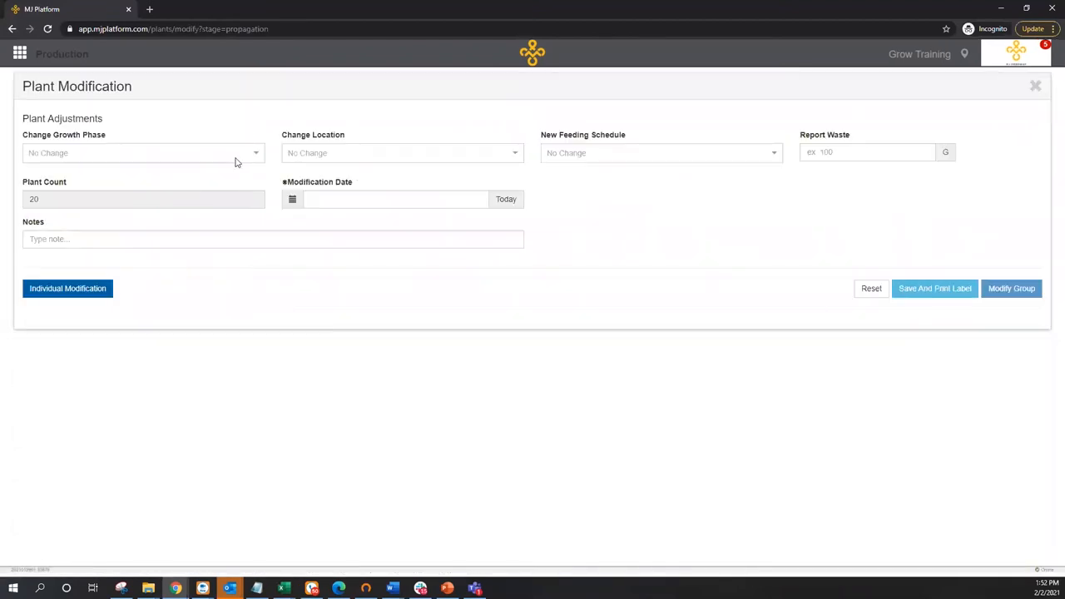
click(660, 152)
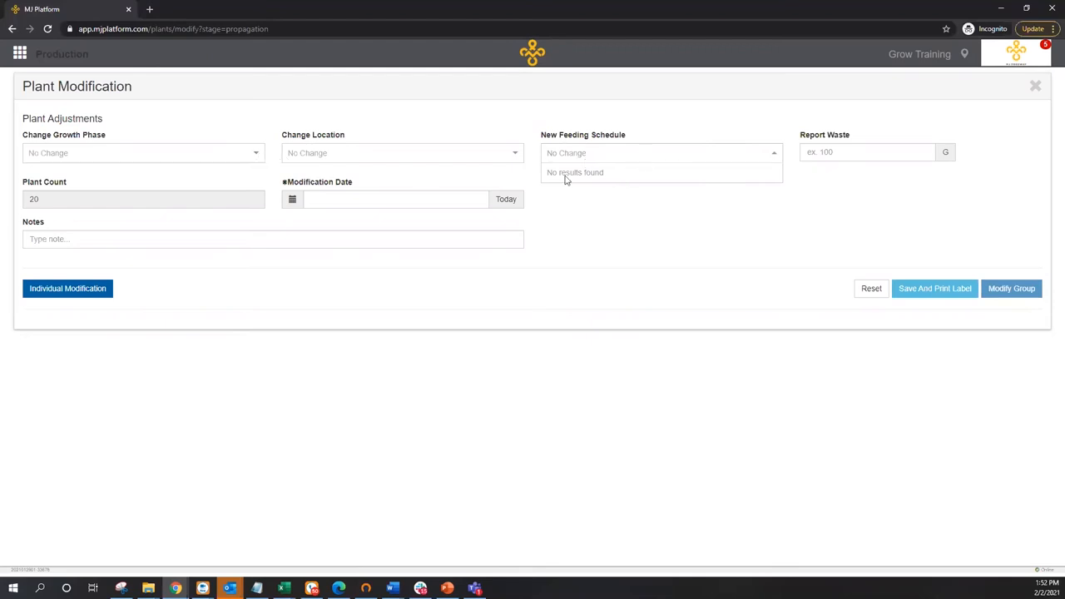
click(141, 153)
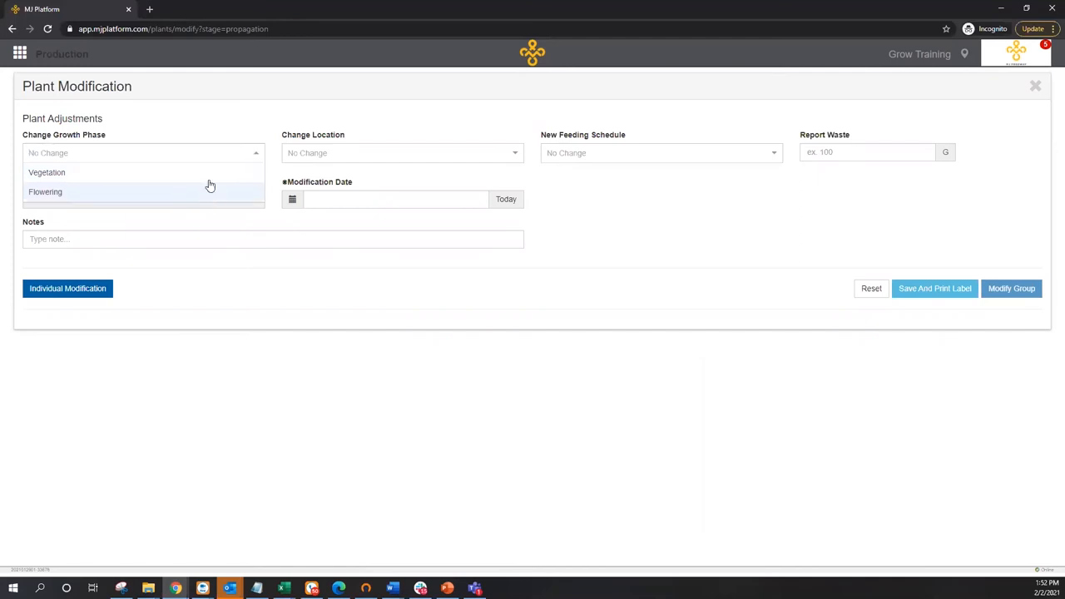
click(47, 172)
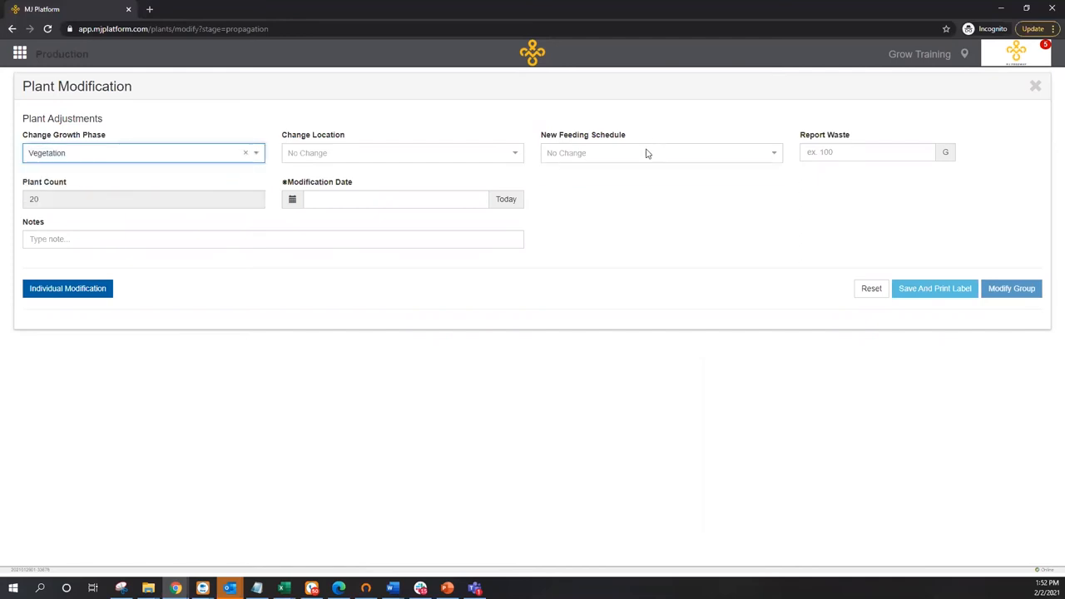
click(659, 152)
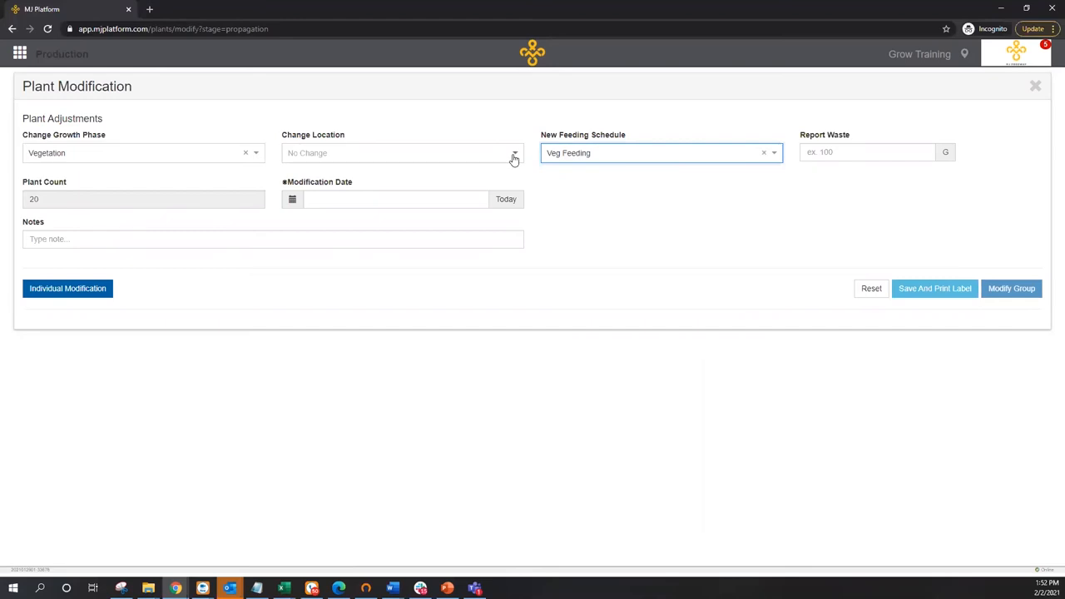
Date the modification today (02/02/2021), apply it to all 20 plants and confirm success
click(506, 199)
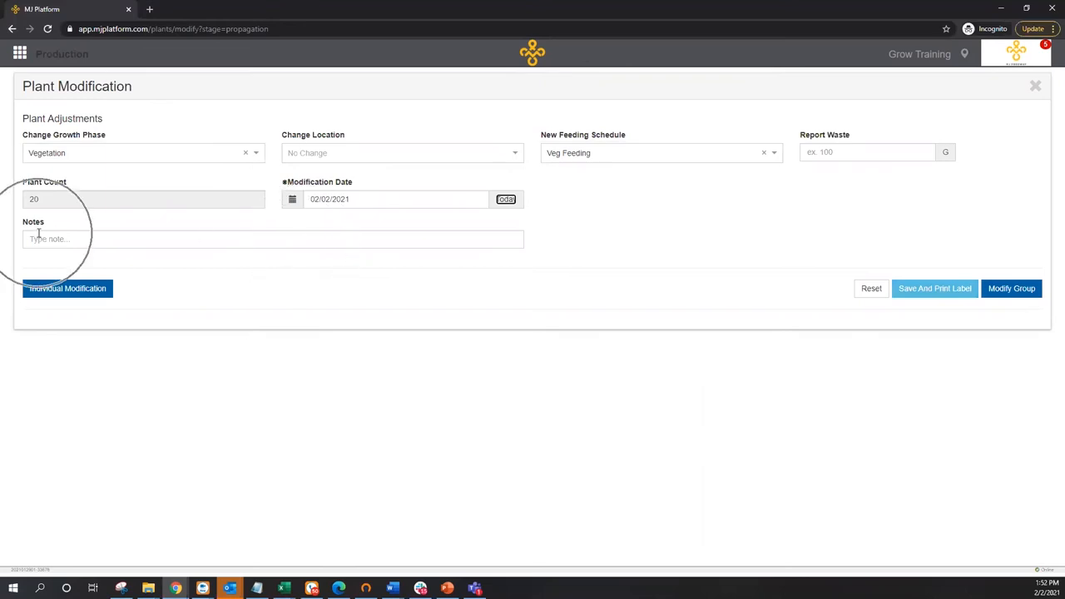
click(1011, 288)
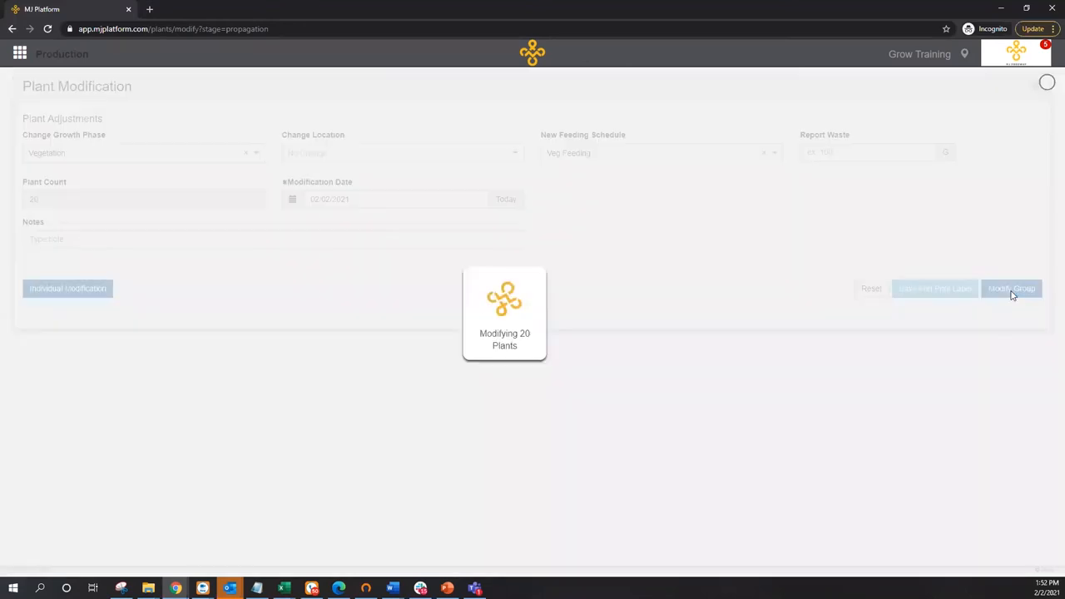
click(1012, 288)
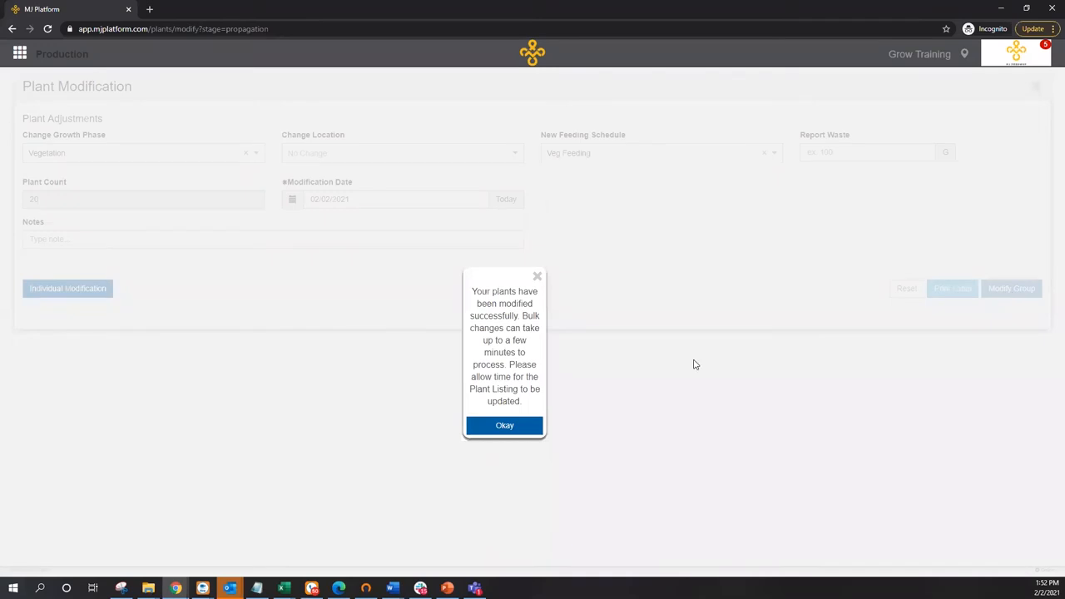
click(504, 425)
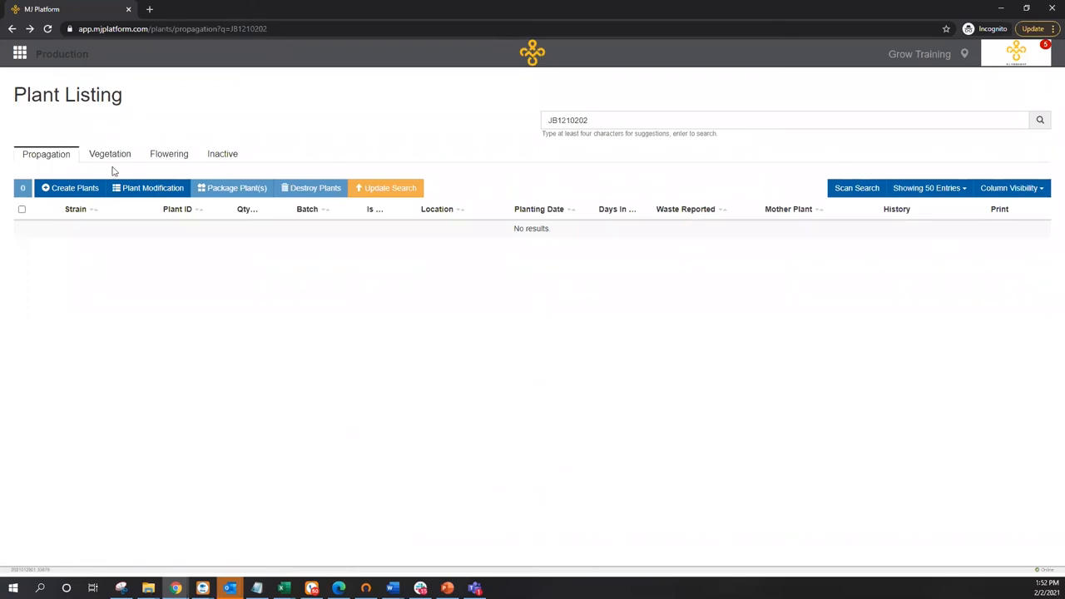
Show the Vegetation tab, rerun the JB1210202 search and select all 20 plants
click(110, 154)
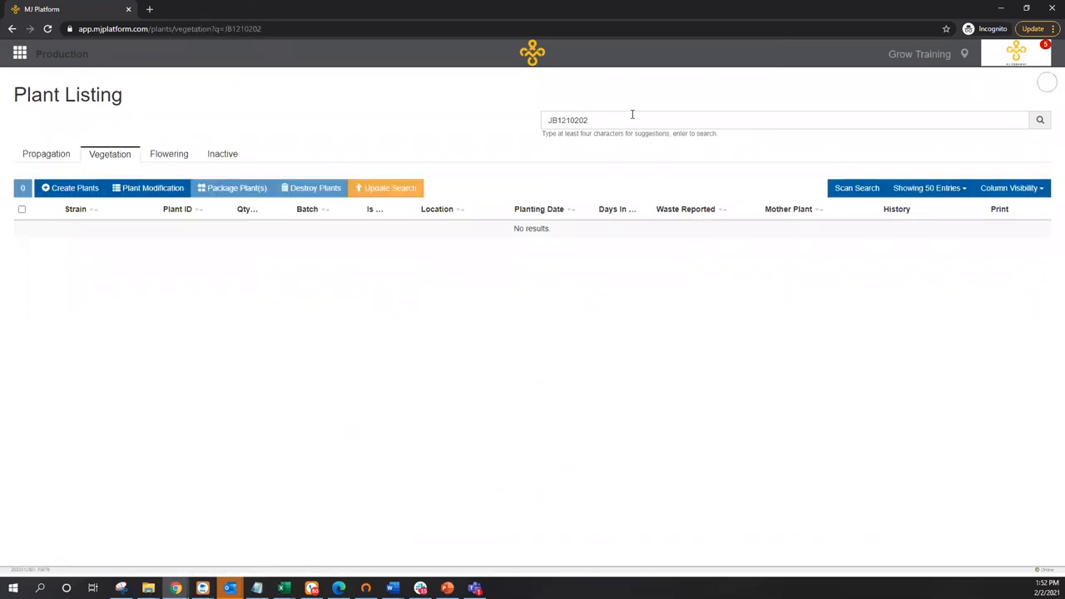
key(enter)
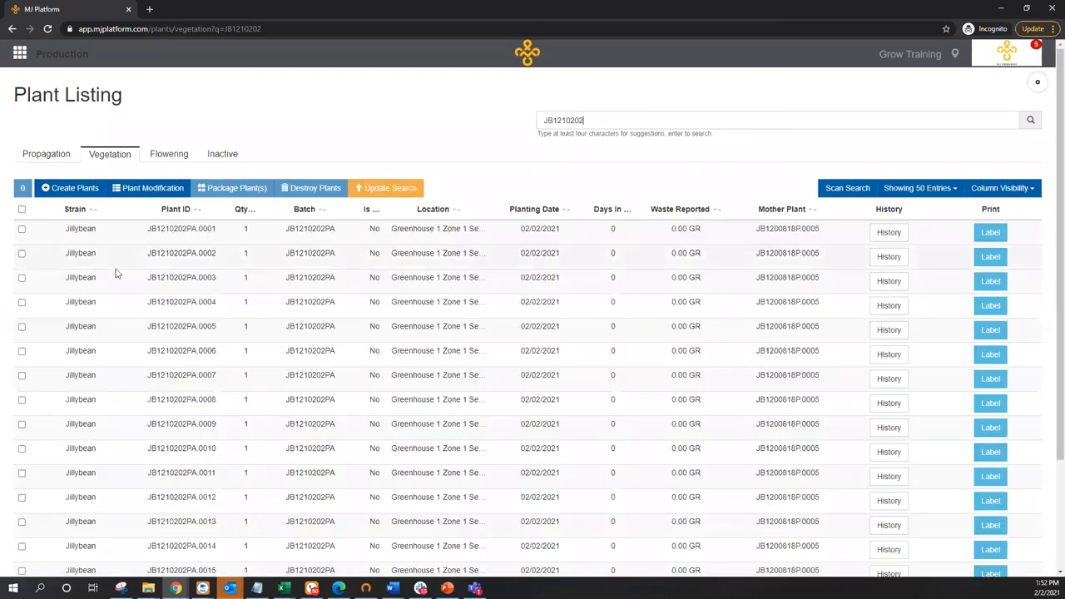
click(22, 209)
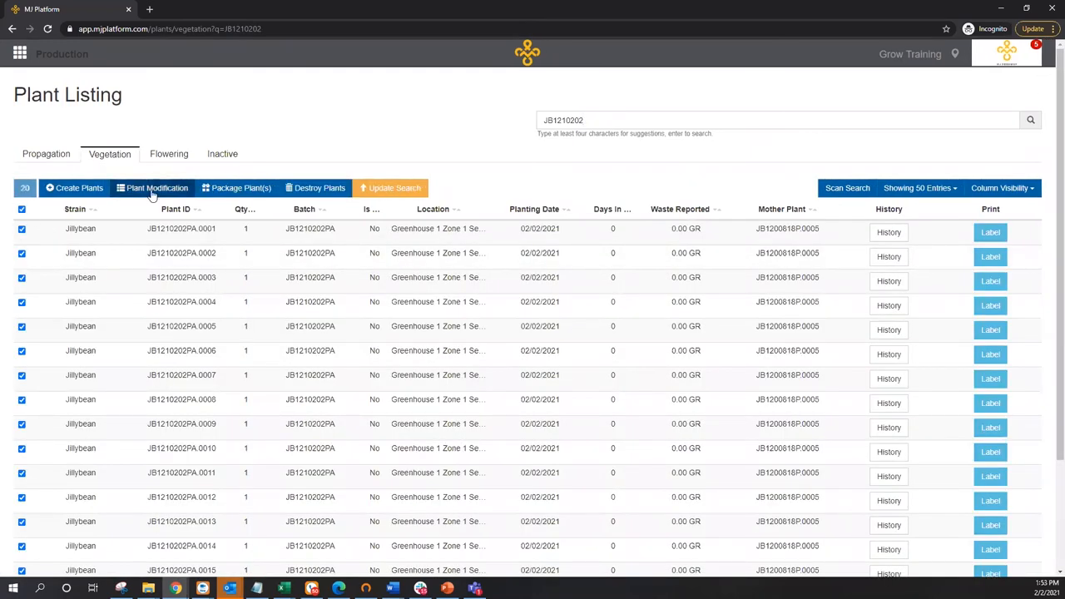
Set the selected plants' growth phase to Flowering in Plant Modification
click(157, 187)
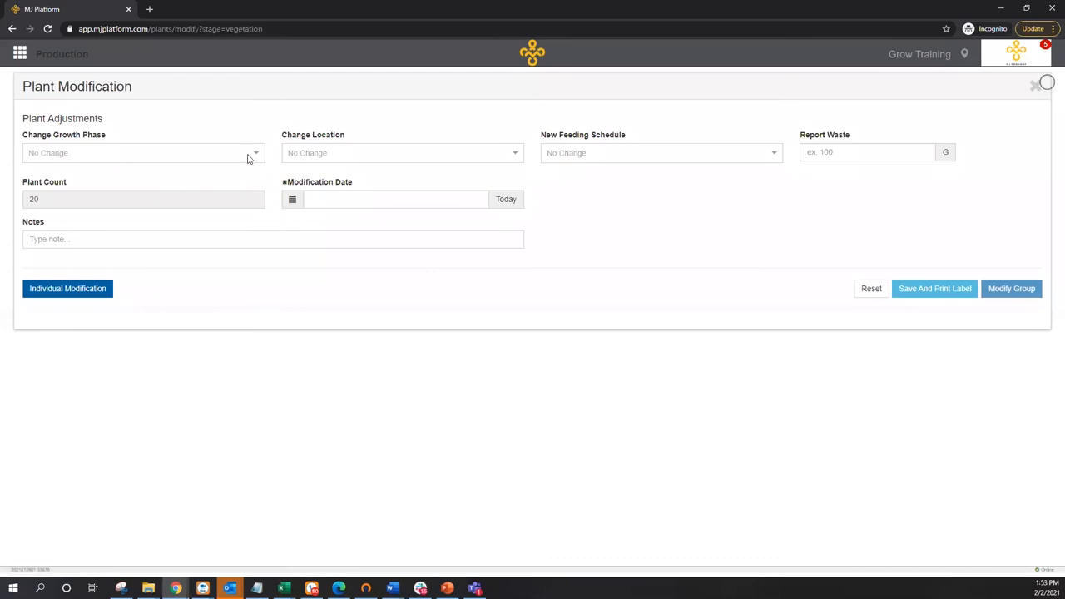
click(141, 153)
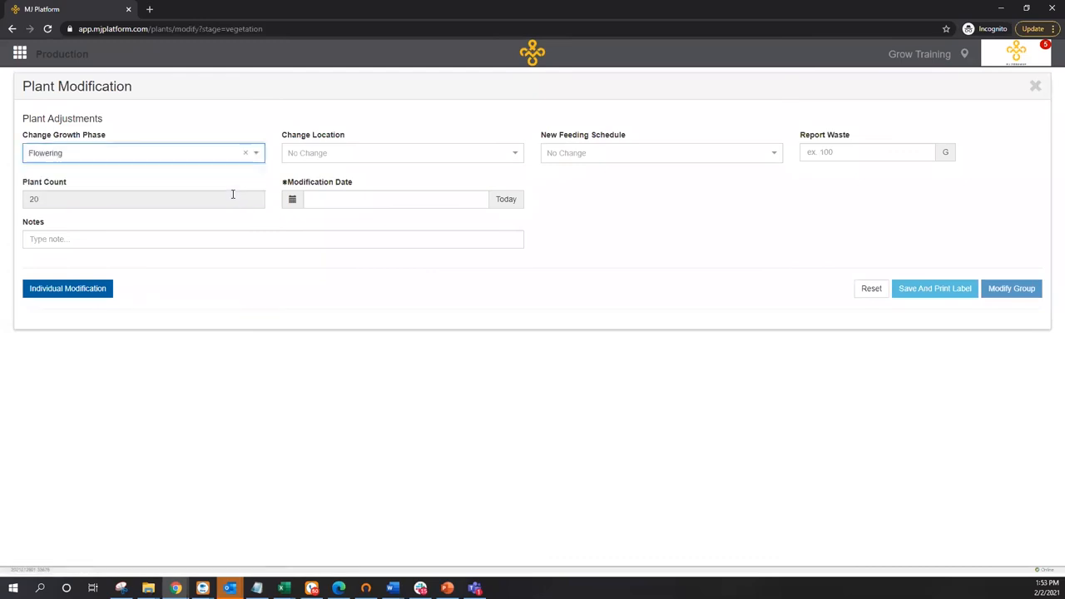
click(657, 152)
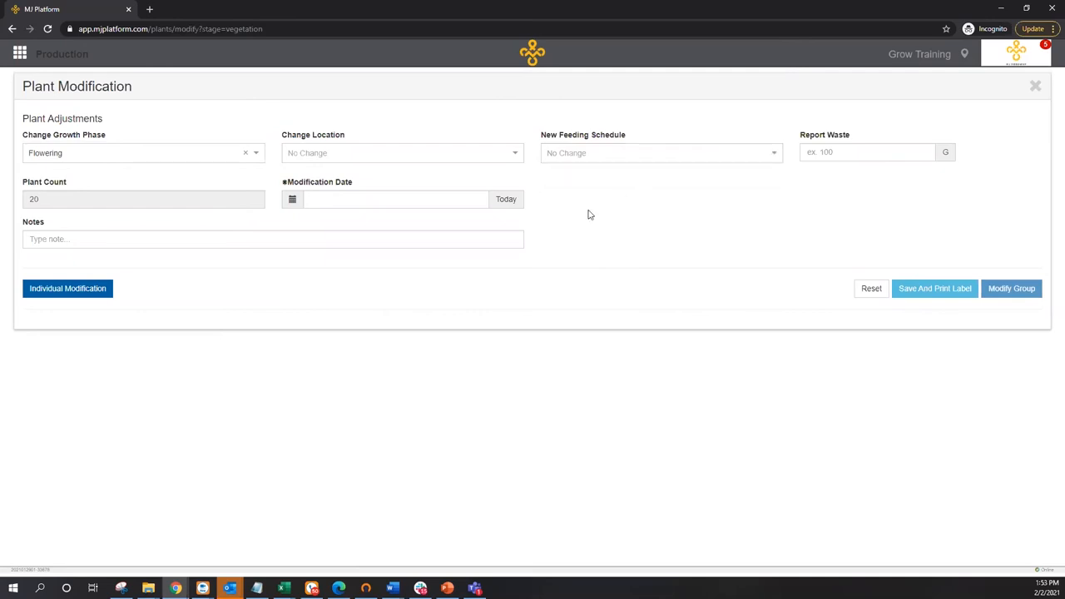
mouse_move(506, 199)
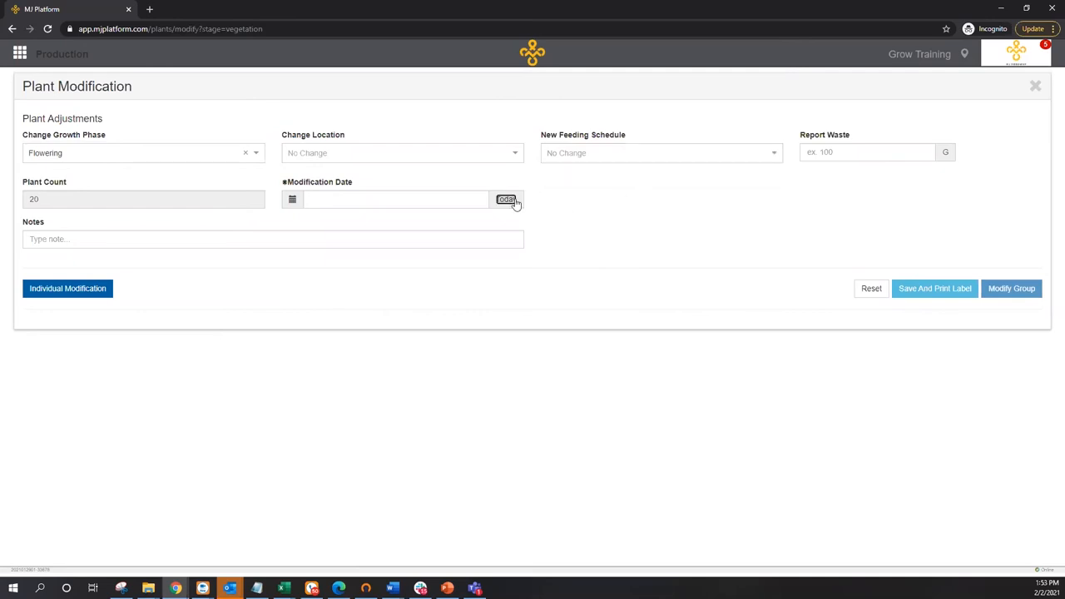
Date the change today (02/02/2021), apply it to the group and confirm success
click(506, 198)
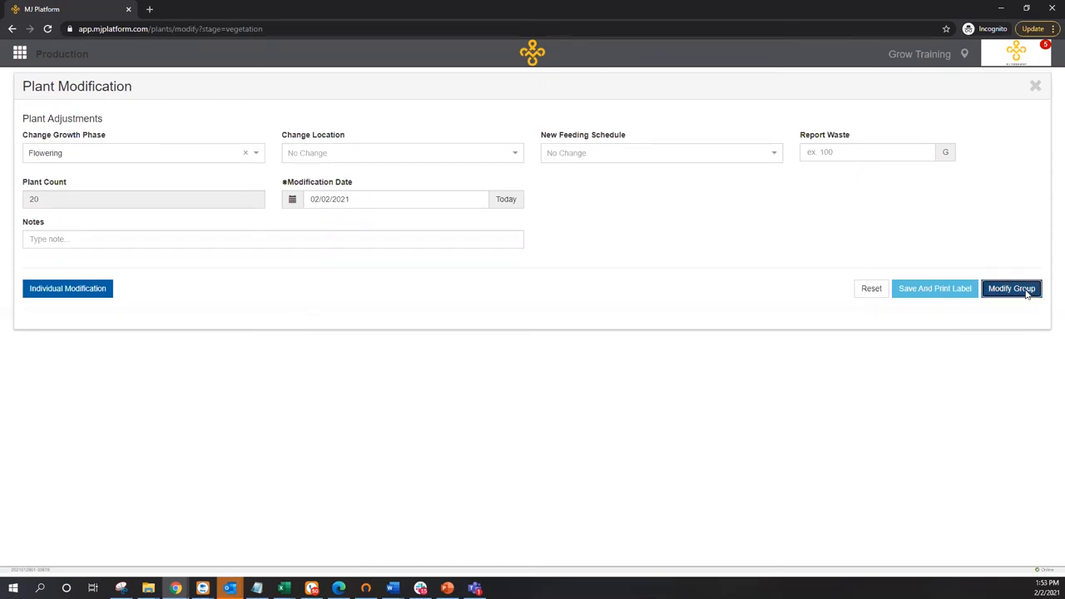
click(1012, 288)
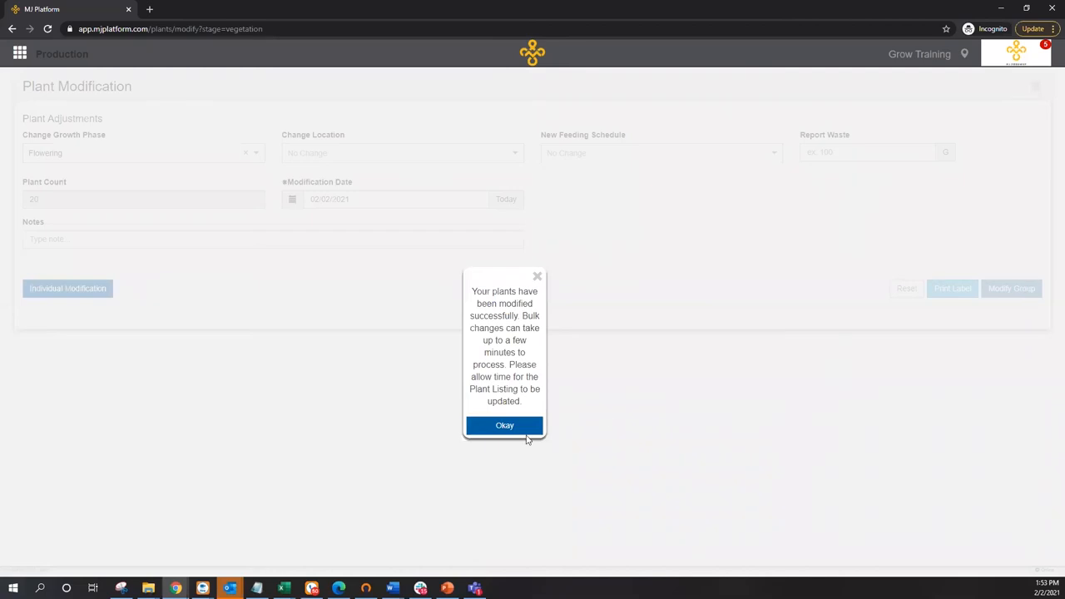
click(505, 425)
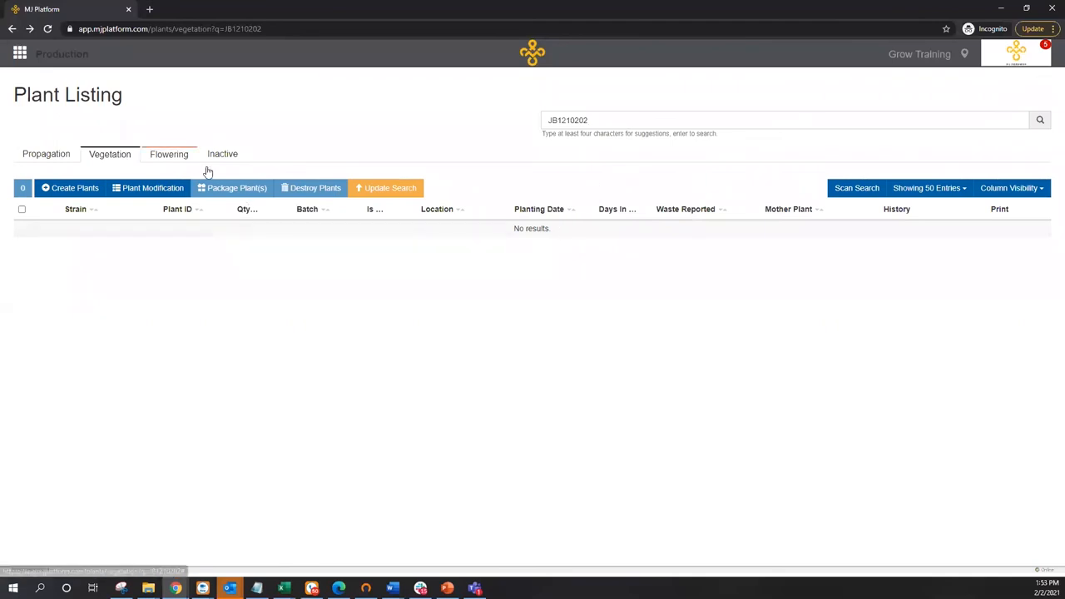
Show the Flowering tab and select all 20 JB1210202PA plants
click(169, 154)
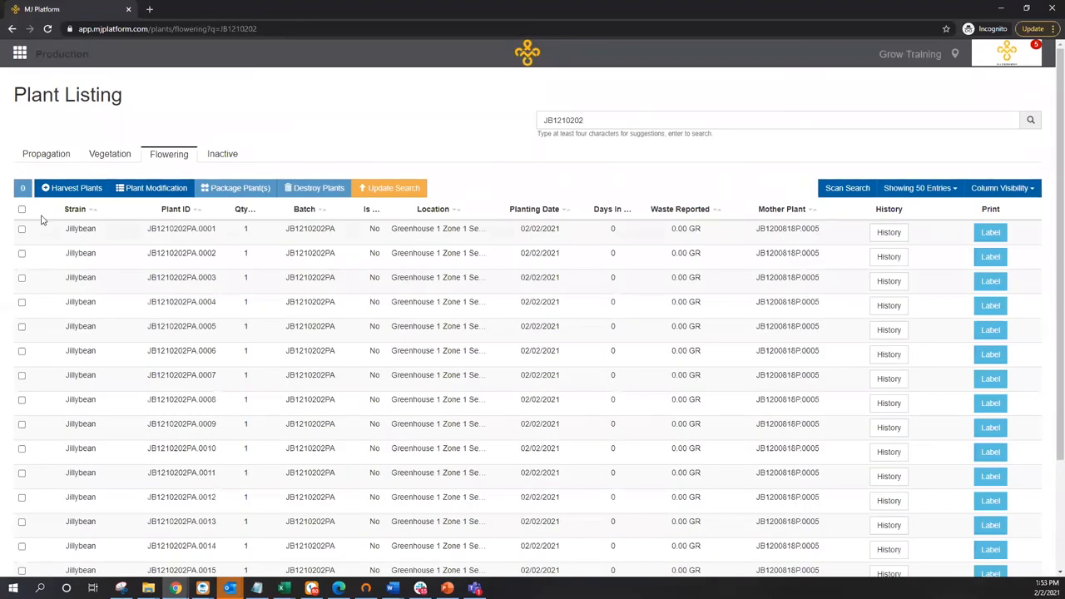
click(21, 209)
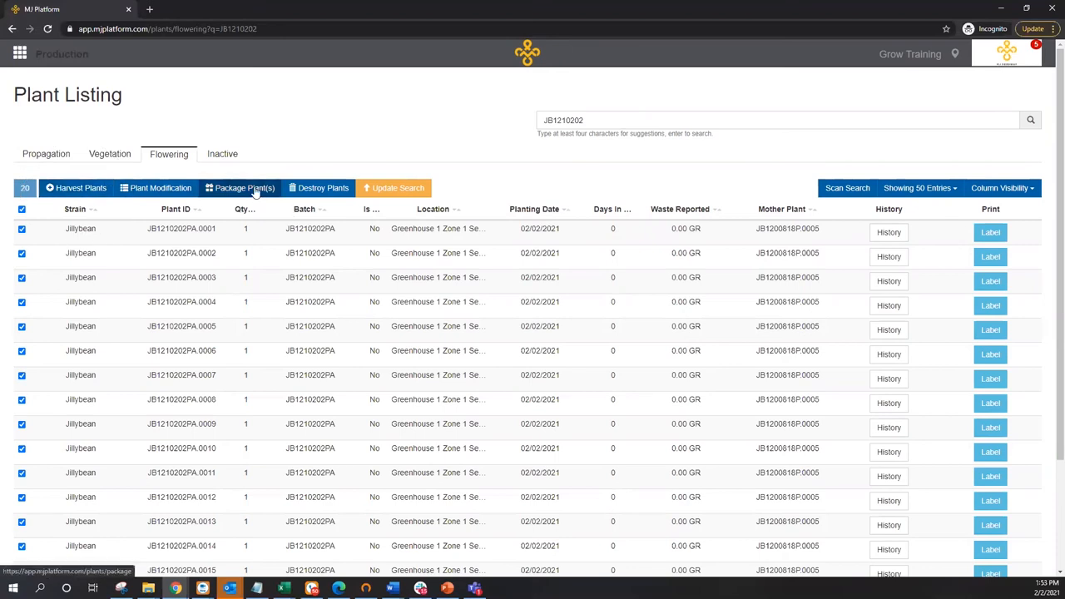
click(244, 187)
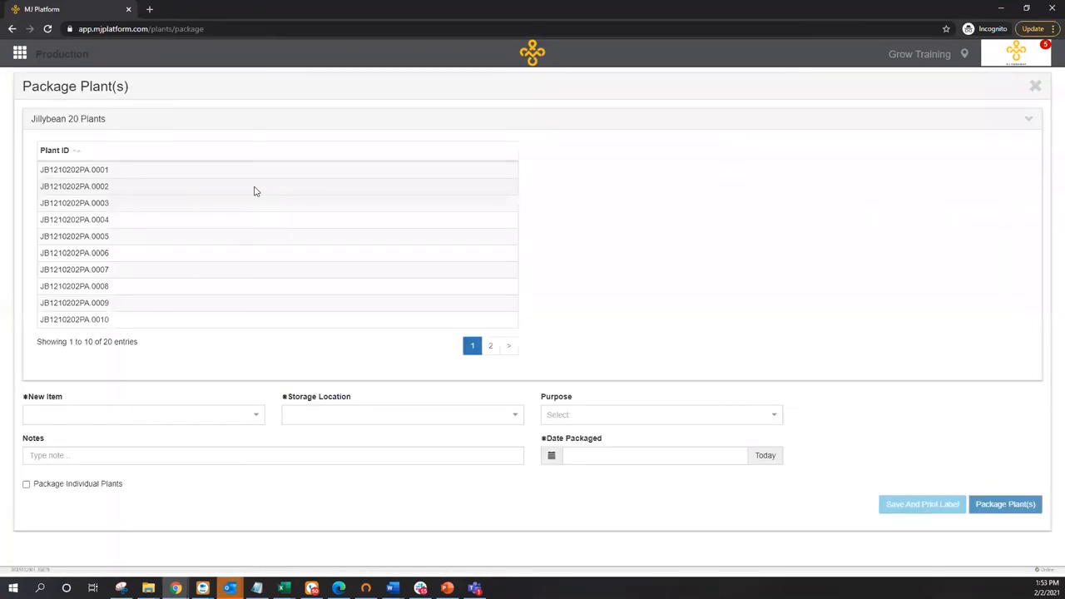
mouse_move(269, 428)
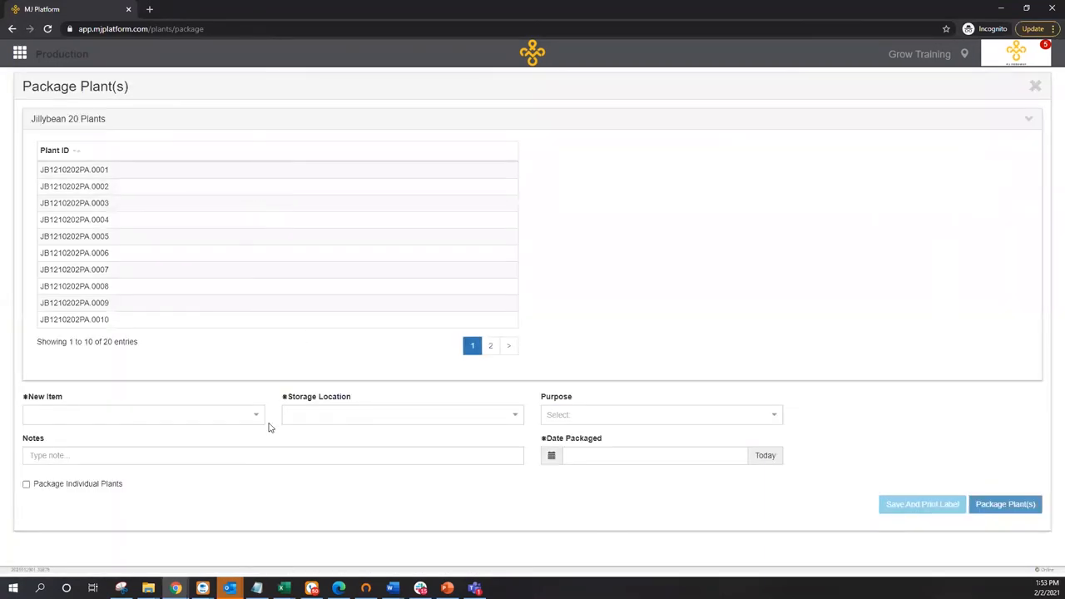
click(142, 414)
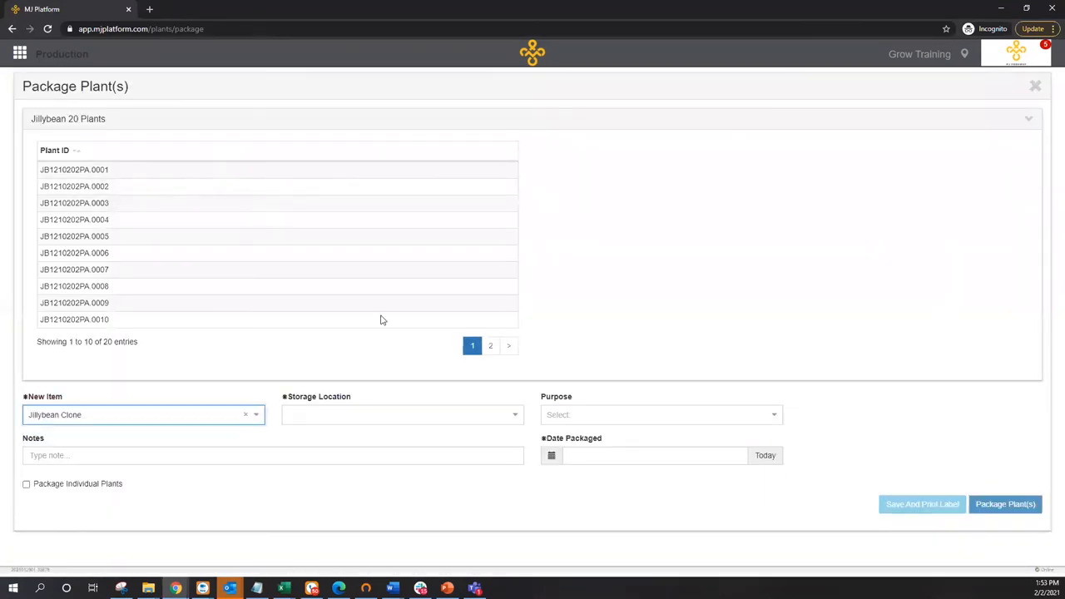
mouse_move(806, 319)
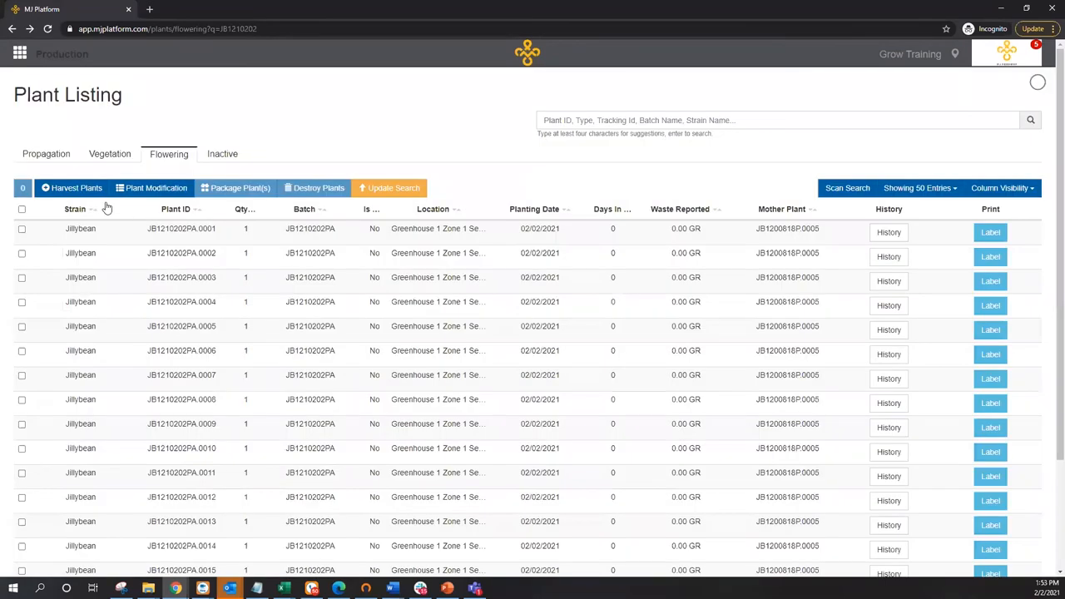
Start harvesting the JB1210202 plants with a total weight of 30000 GR
text(JB1210202)
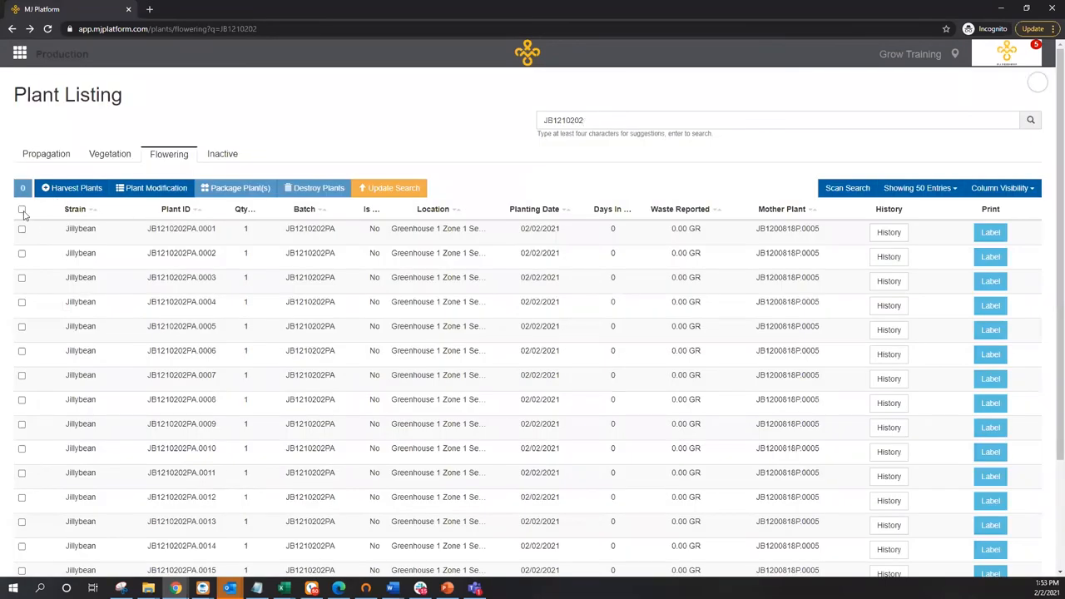
click(71, 187)
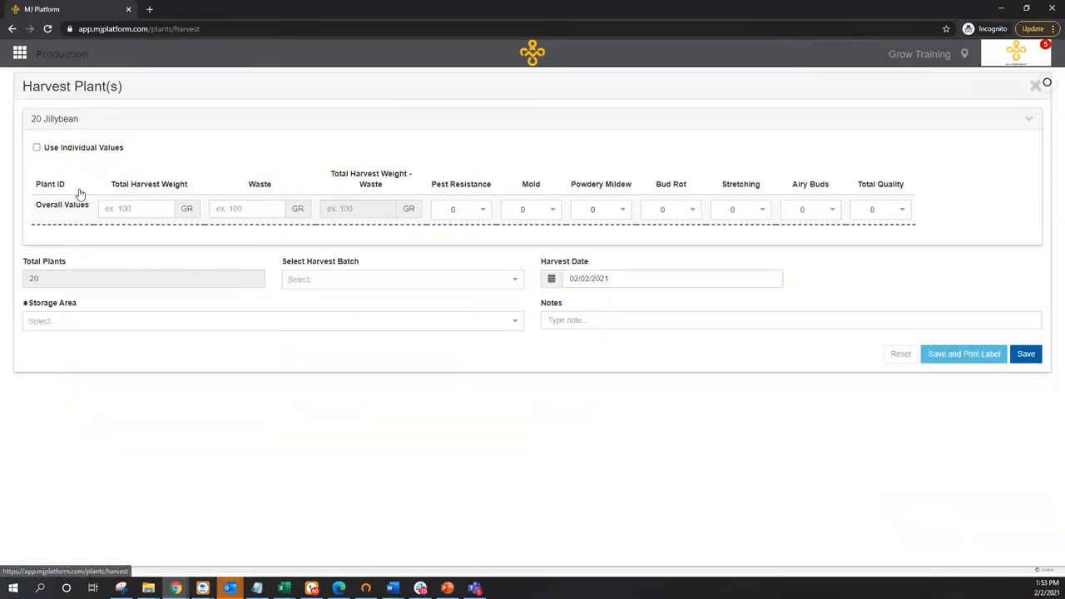
click(135, 208)
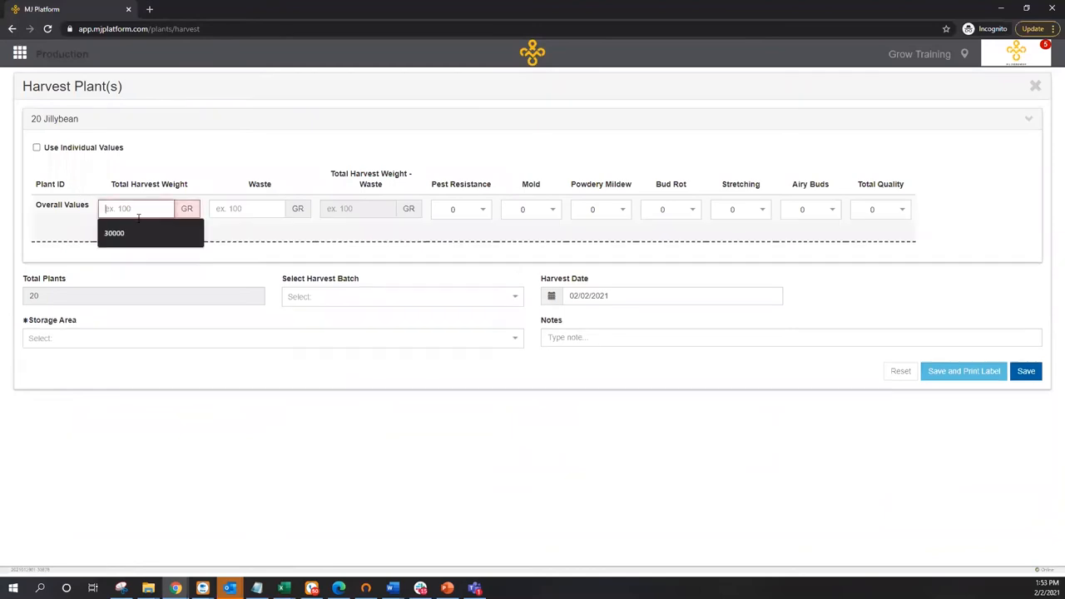
text(3000)
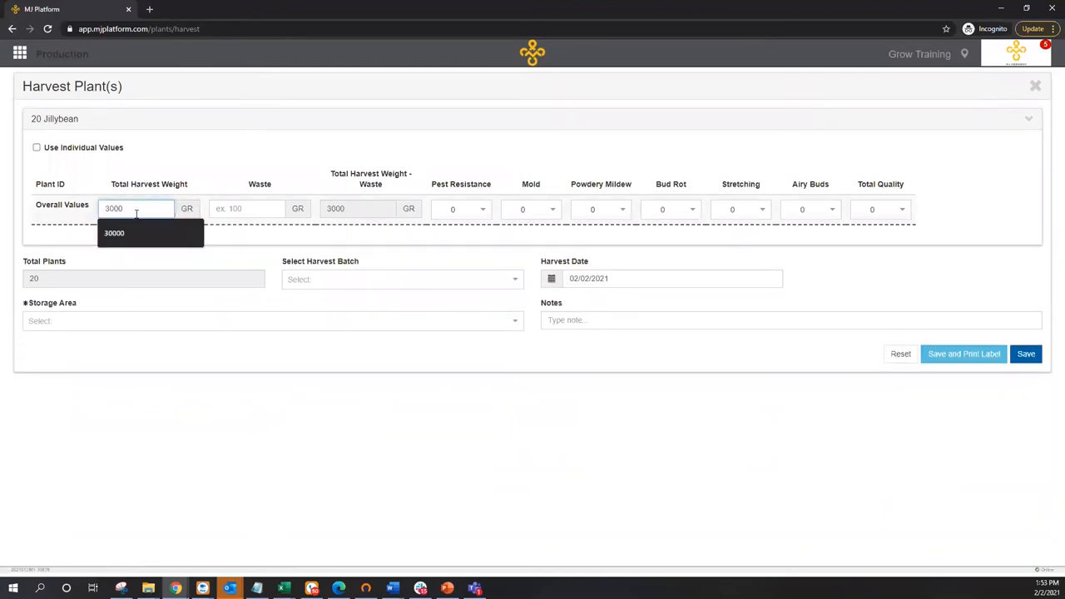
click(114, 233)
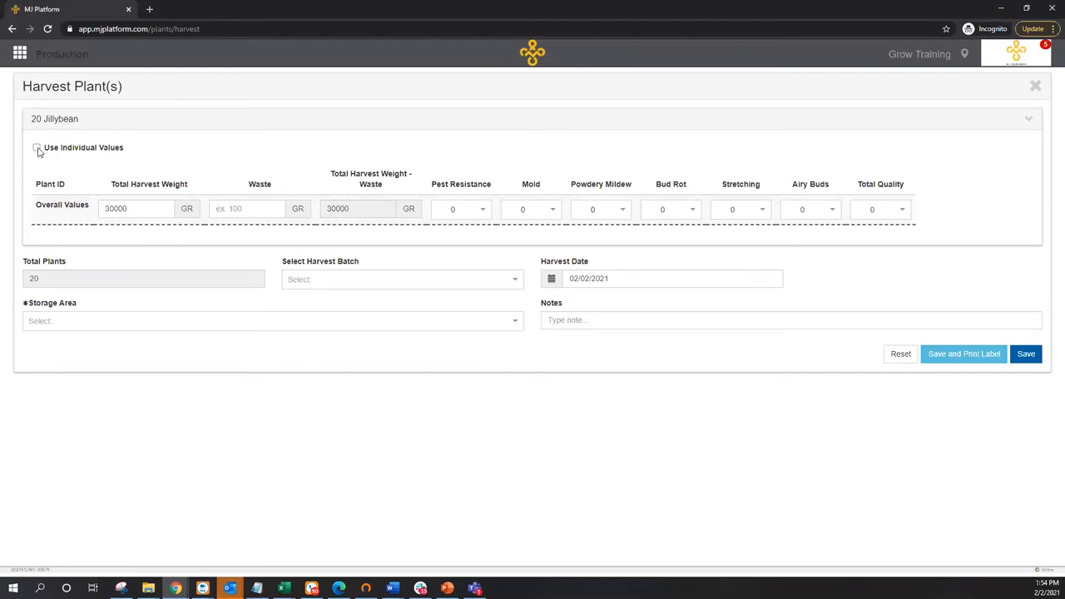
mouse_move(42, 152)
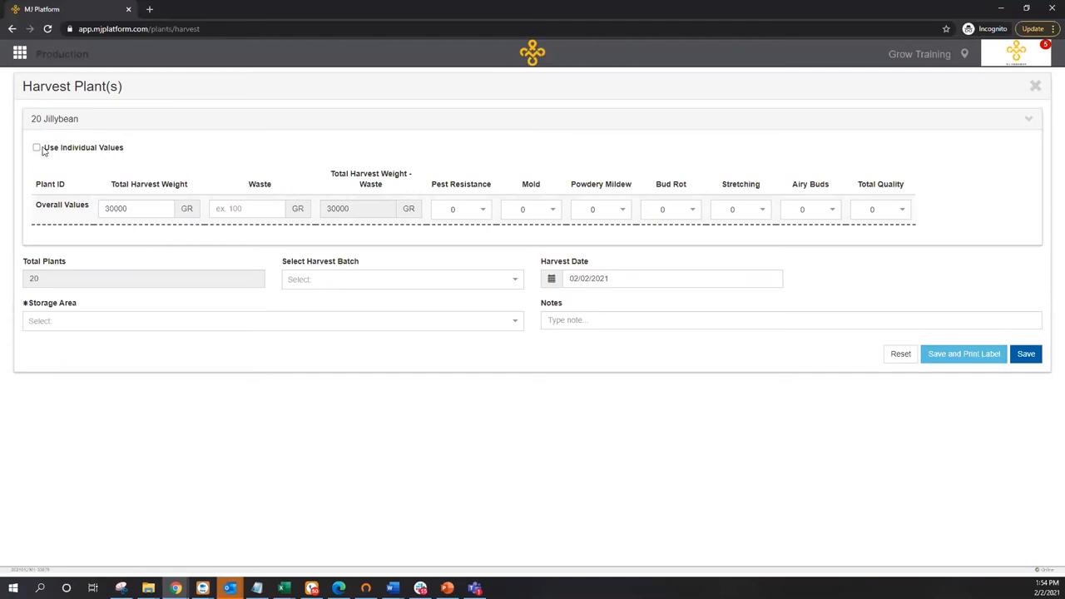
Enter per-plant harvest values (1500 GR each) and choose DTC 1 as the storage area
click(37, 147)
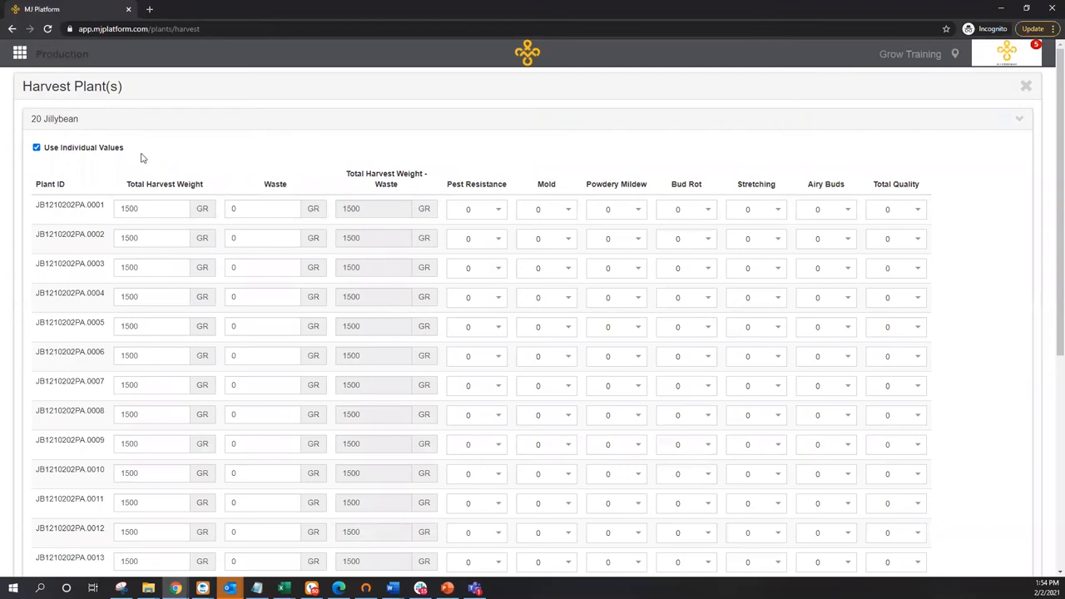
scroll(down, 3)
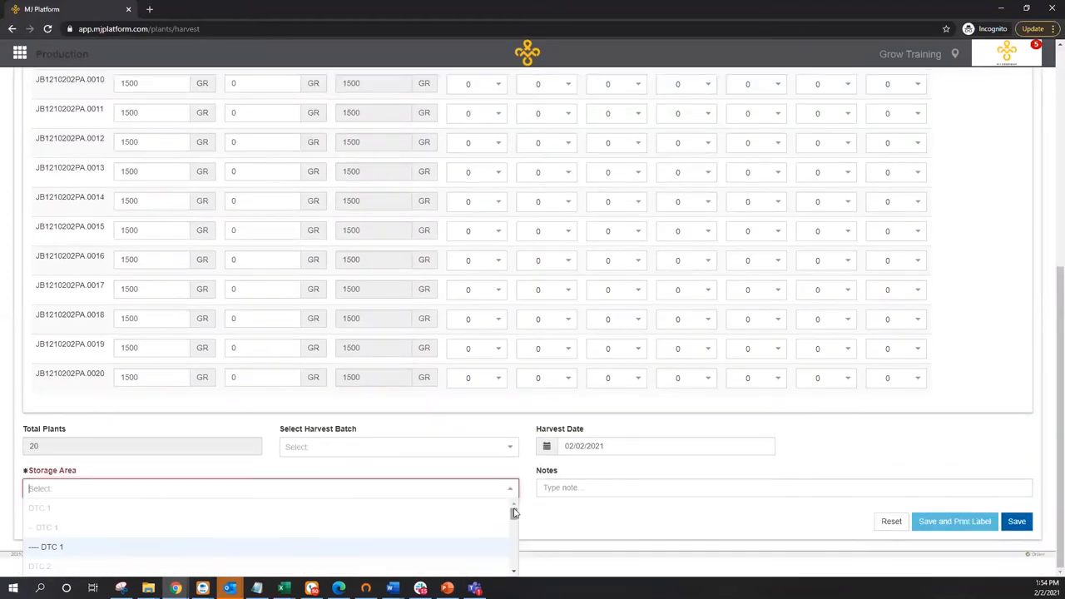
click(52, 547)
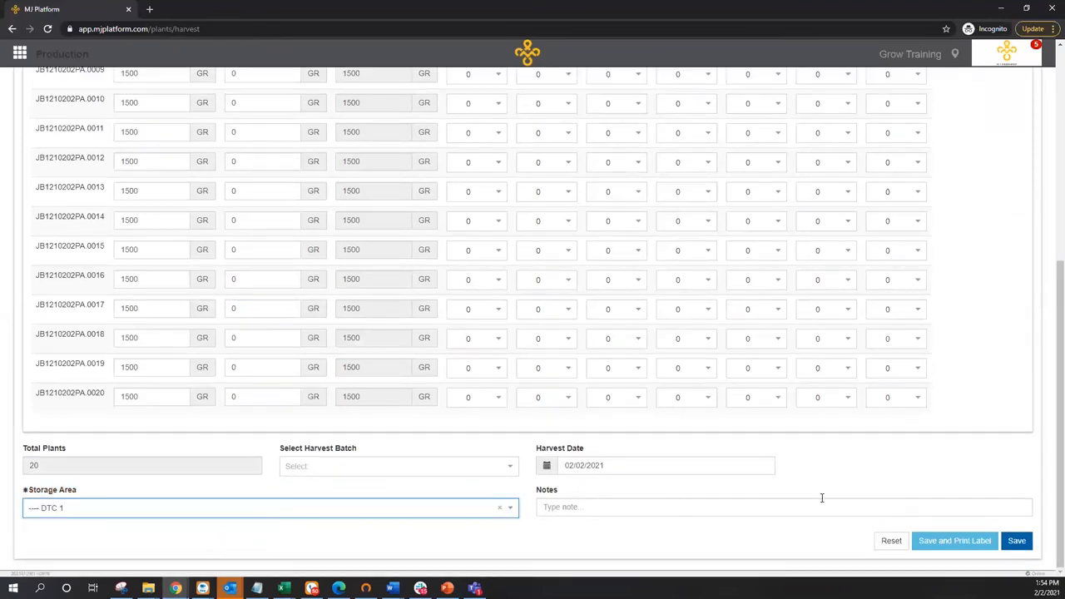
mouse_move(954, 541)
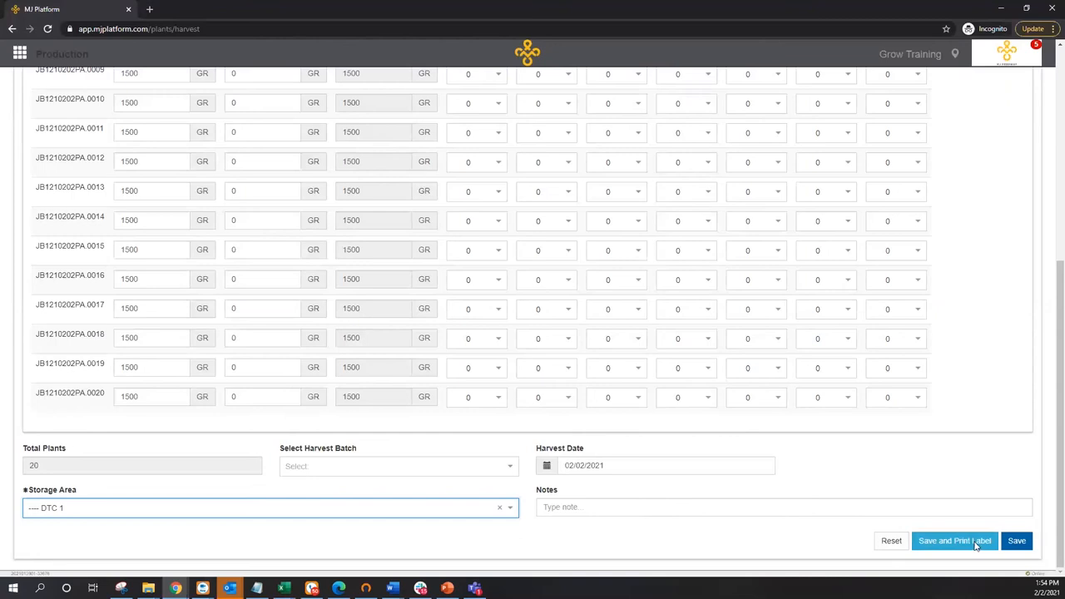
Save the harvest as batch JB1210202HA (30000 GR, DTC 1) and close the label preview unprinted
click(955, 540)
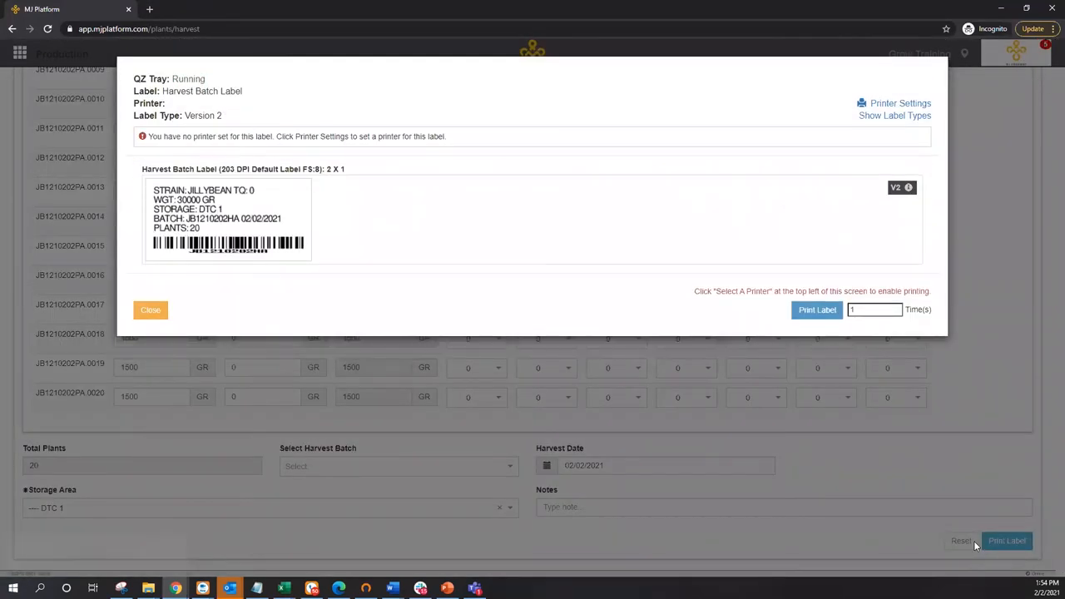
mouse_move(222, 261)
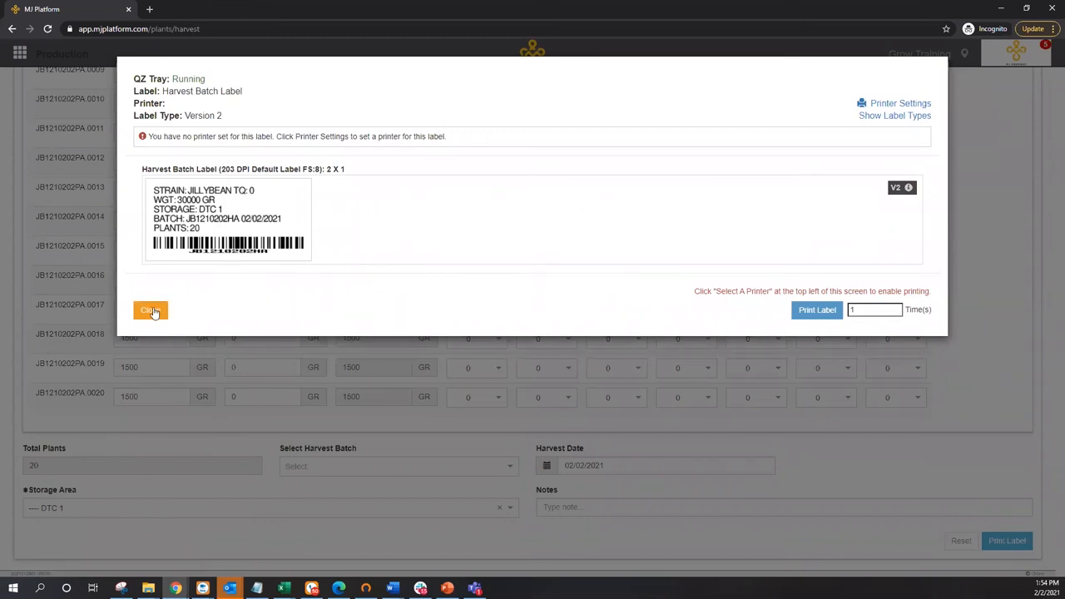
click(150, 310)
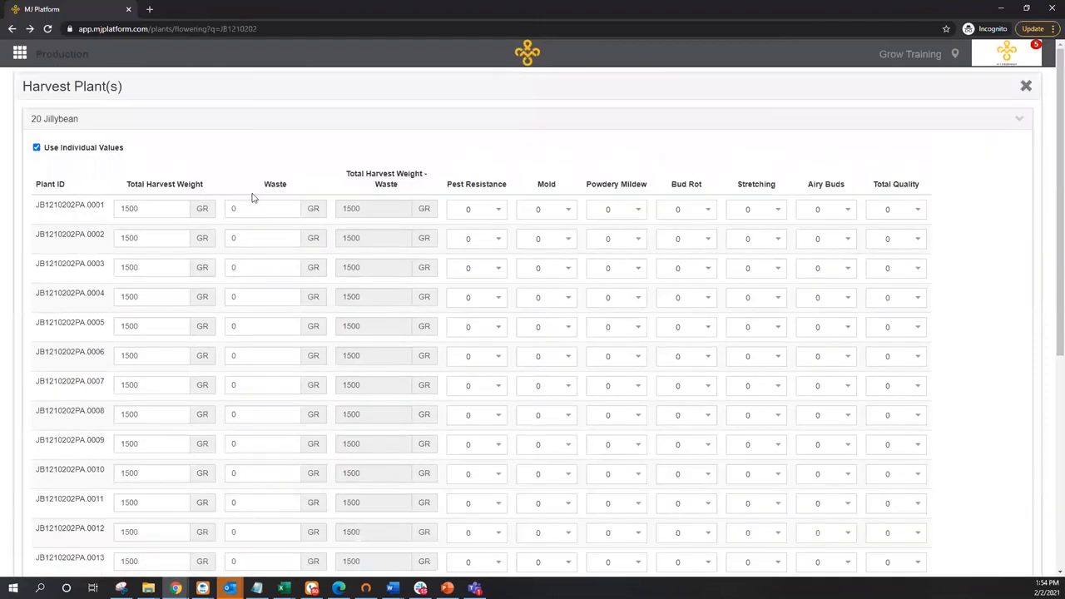
Close the harvest form, view batch JB1210202 under Inactive plants, then return home
click(1026, 86)
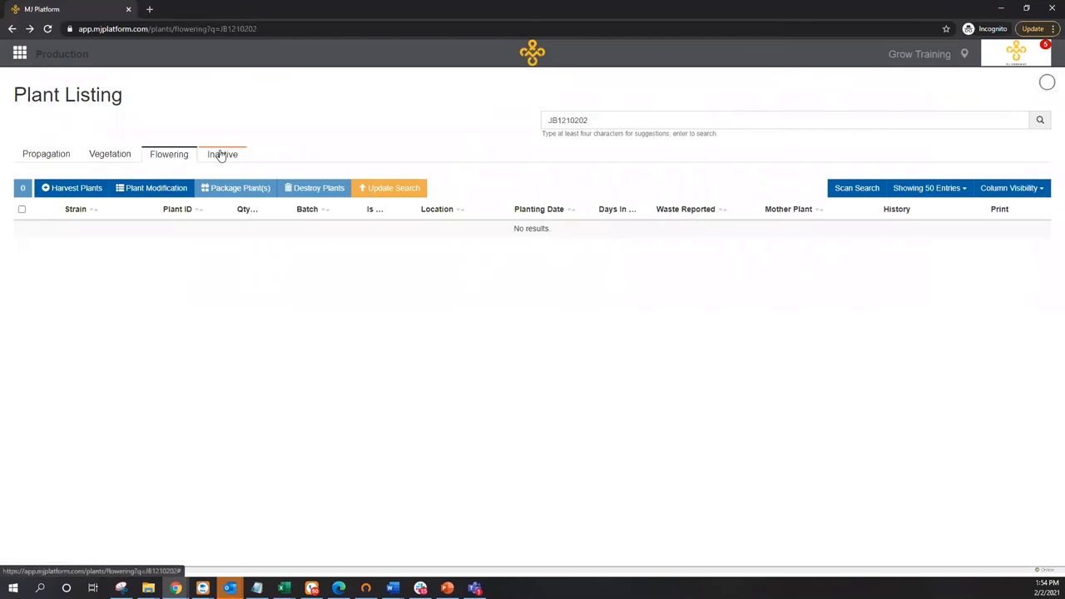
click(222, 154)
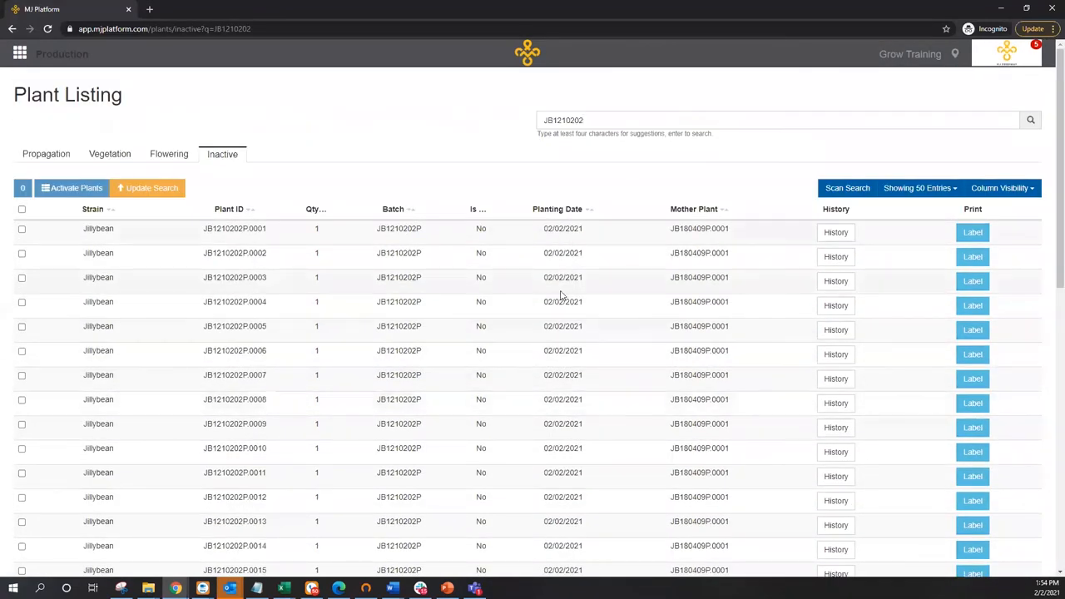
click(20, 54)
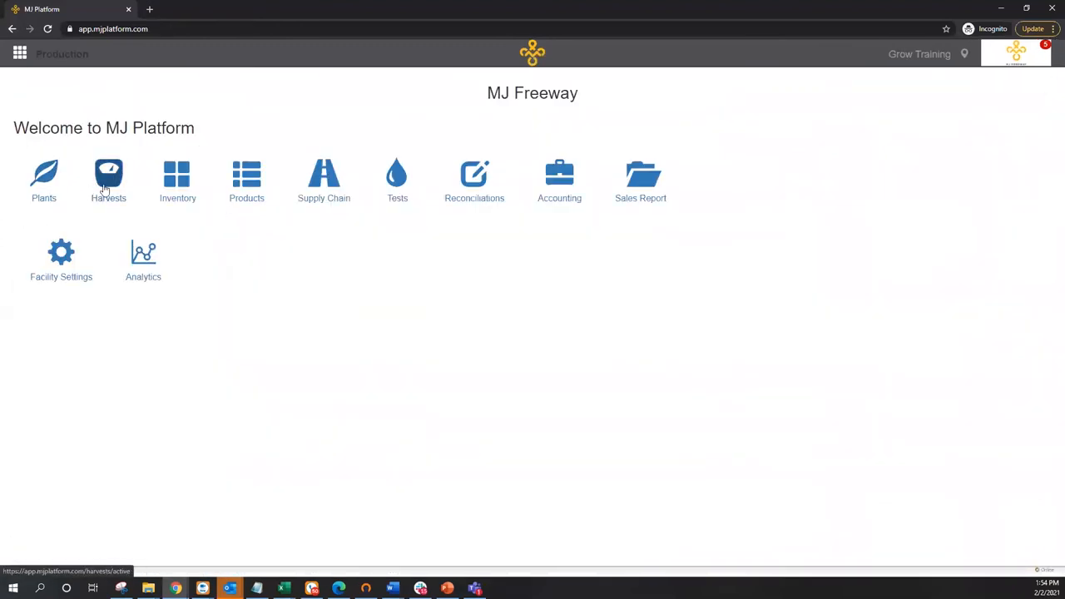
mouse_move(45, 179)
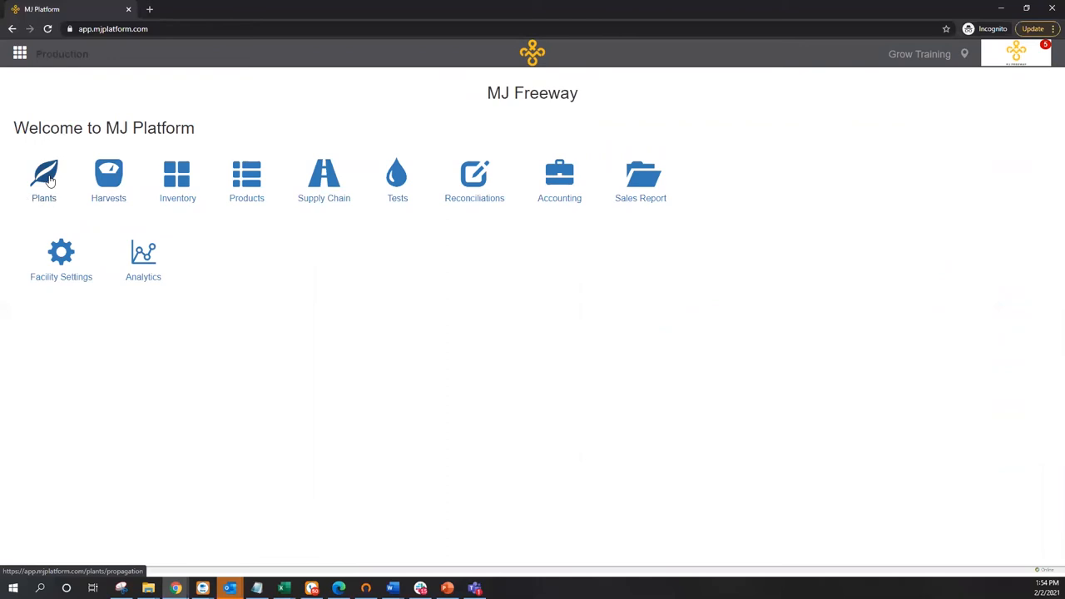
mouse_move(109, 175)
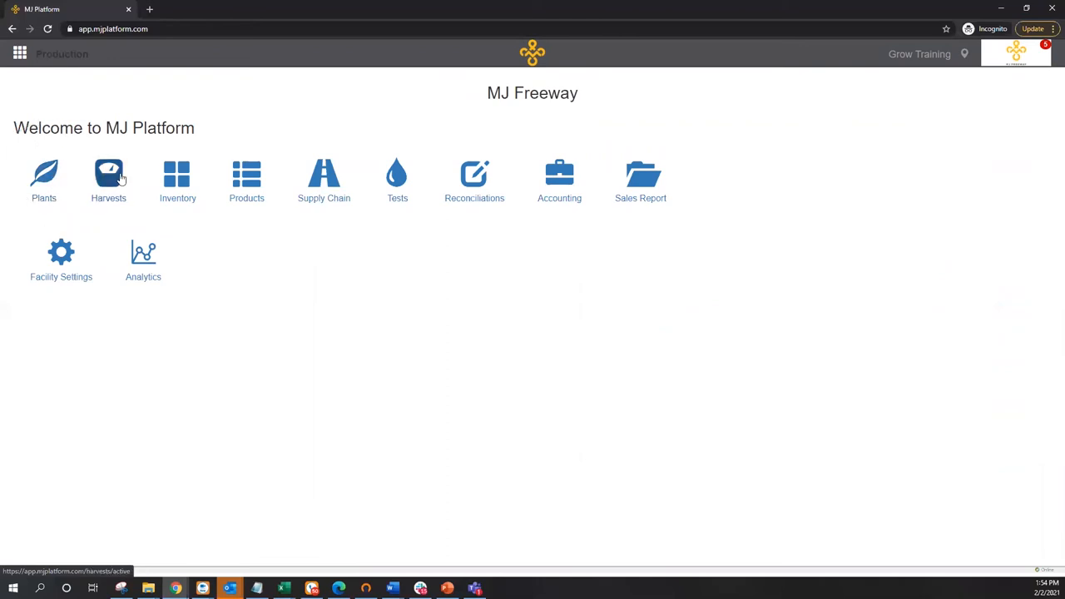
Bring up the Harvest Batch Listing of active batches
click(109, 178)
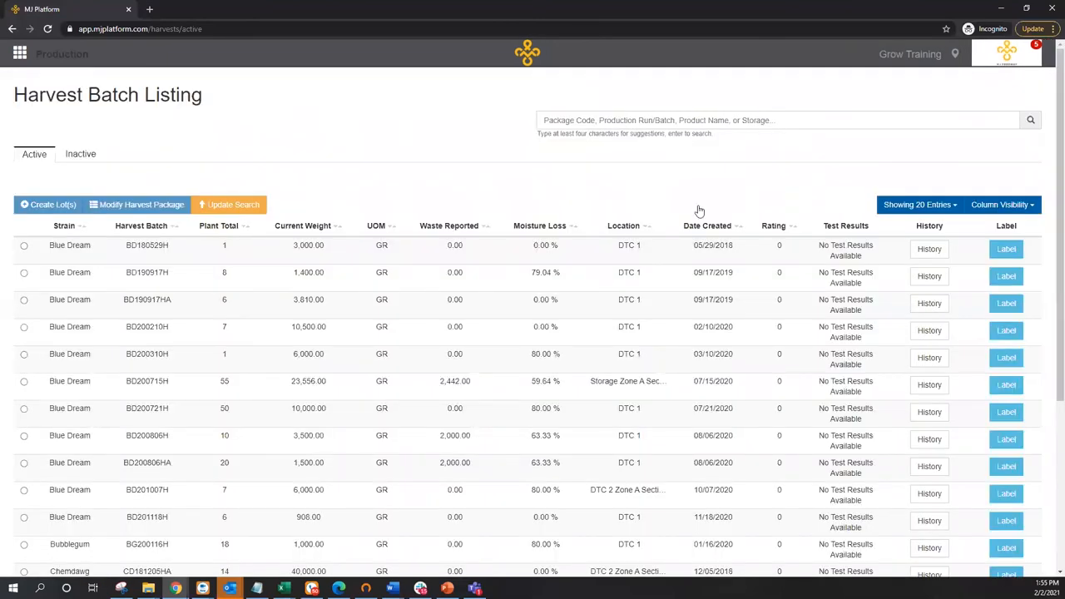
Sort batches by Date Created, pick JB1210202HA and start modifying its harvest package
click(707, 226)
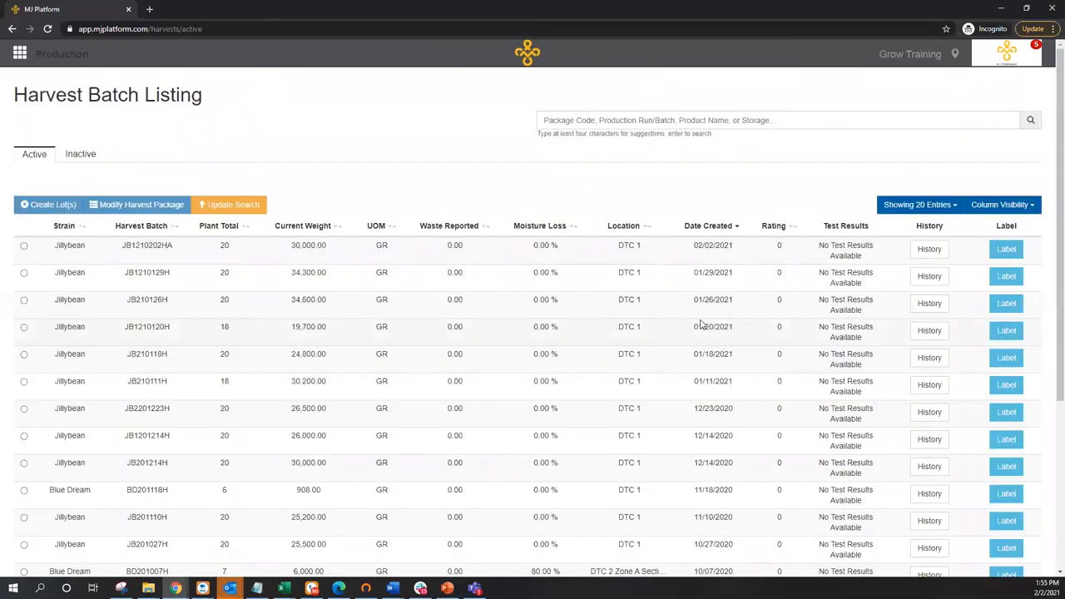
click(23, 245)
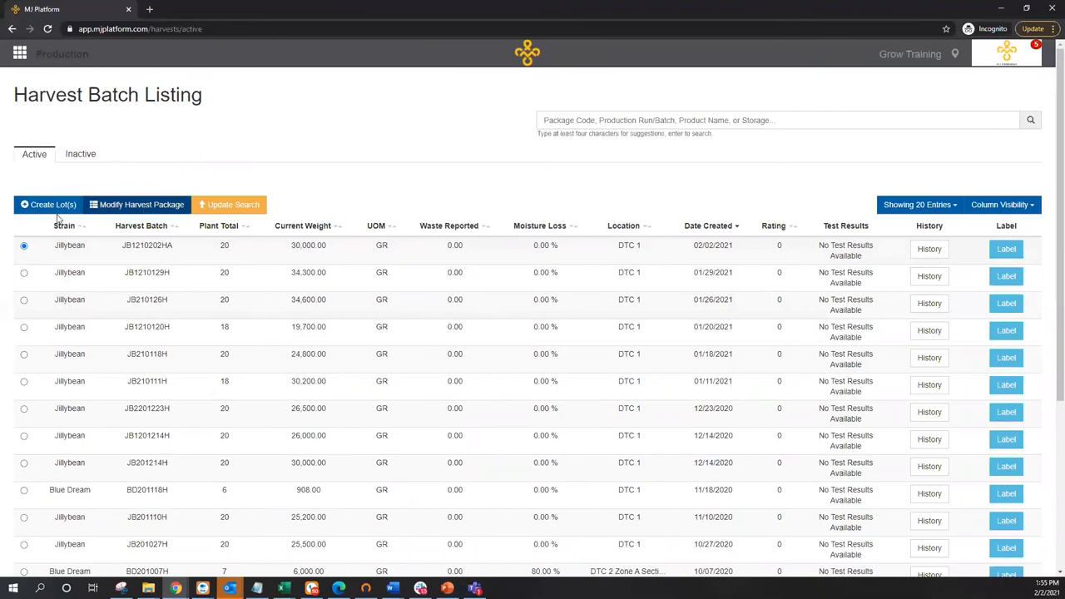
click(136, 204)
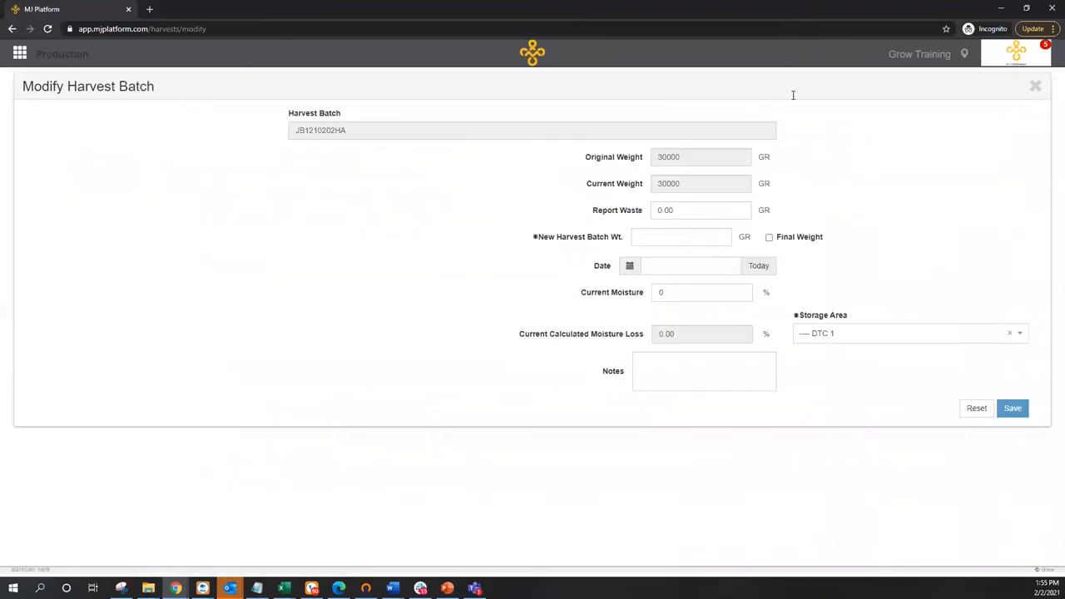
Save a new batch weight of 6000 GR marked as final weight, dated today
text(6000)
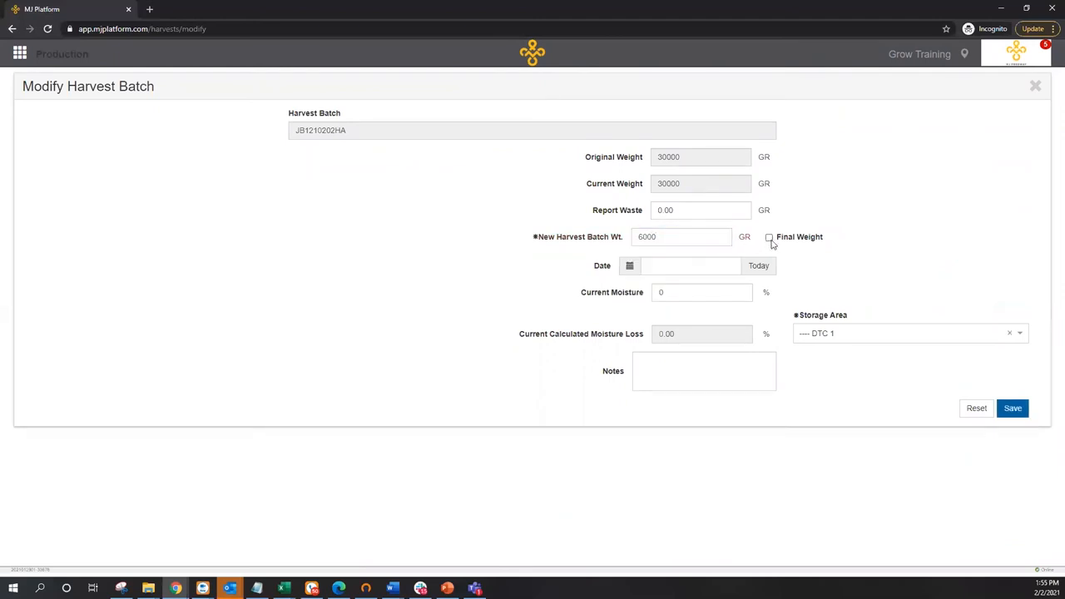
click(769, 237)
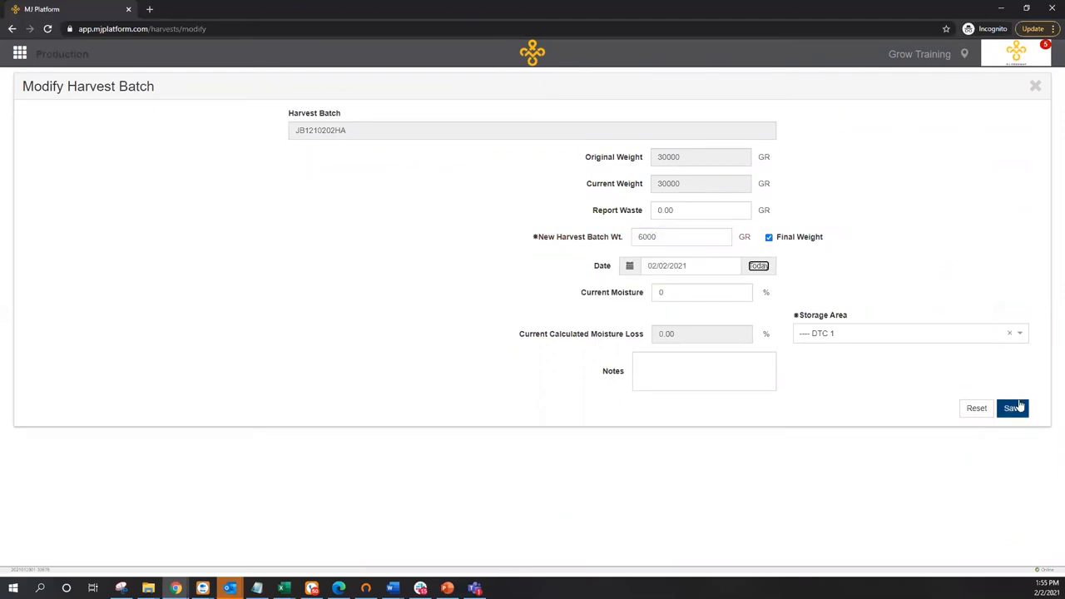
click(1012, 407)
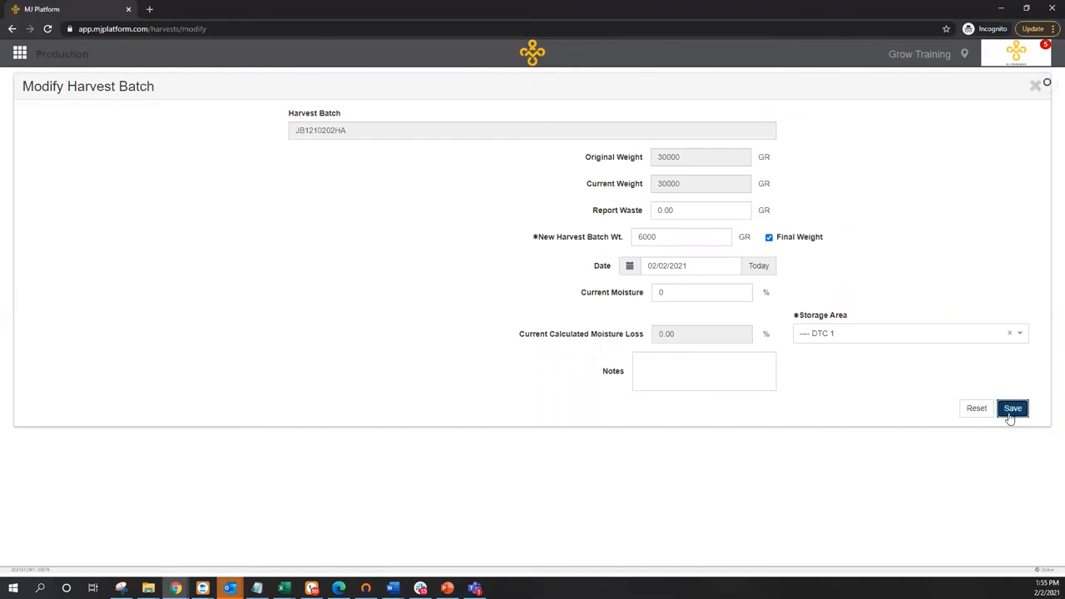
click(1013, 407)
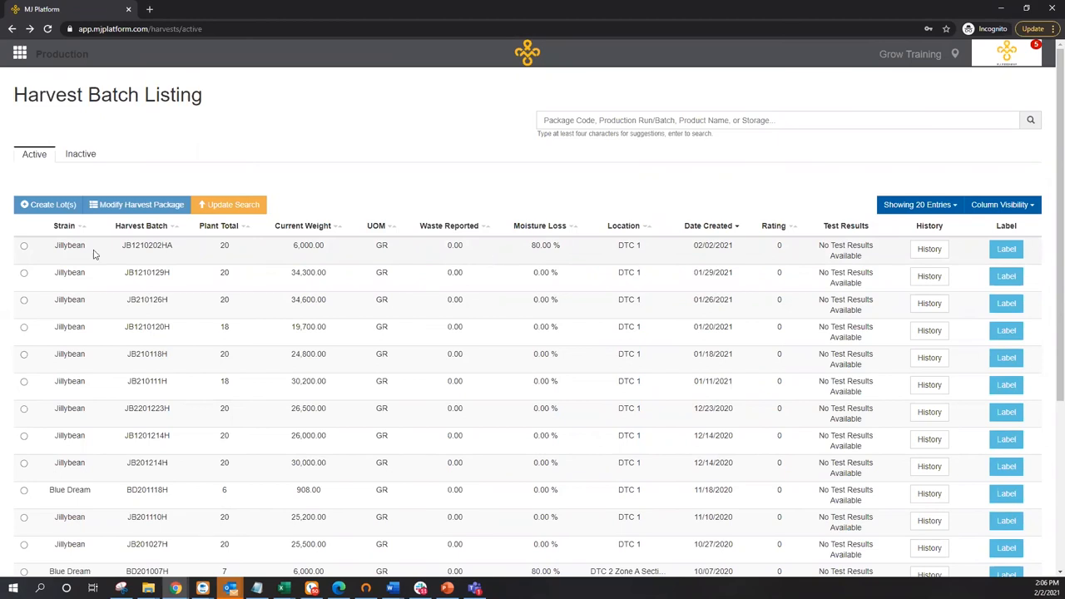
Start lots for batch JB1210202HA with Jillybean buds at 4500 GR lot weight, 6000 GR gross
click(24, 245)
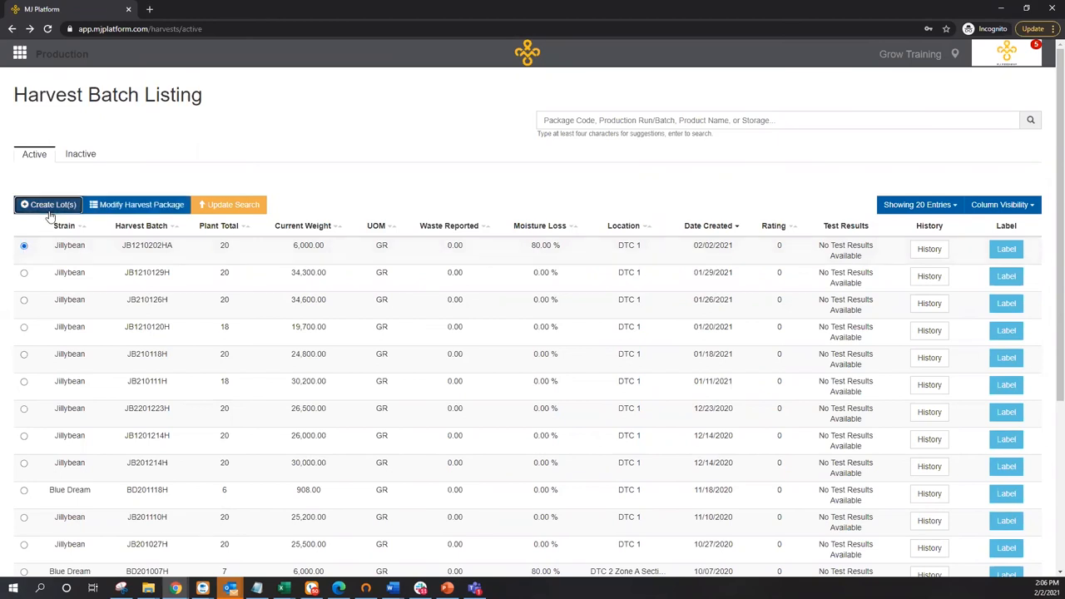
click(47, 204)
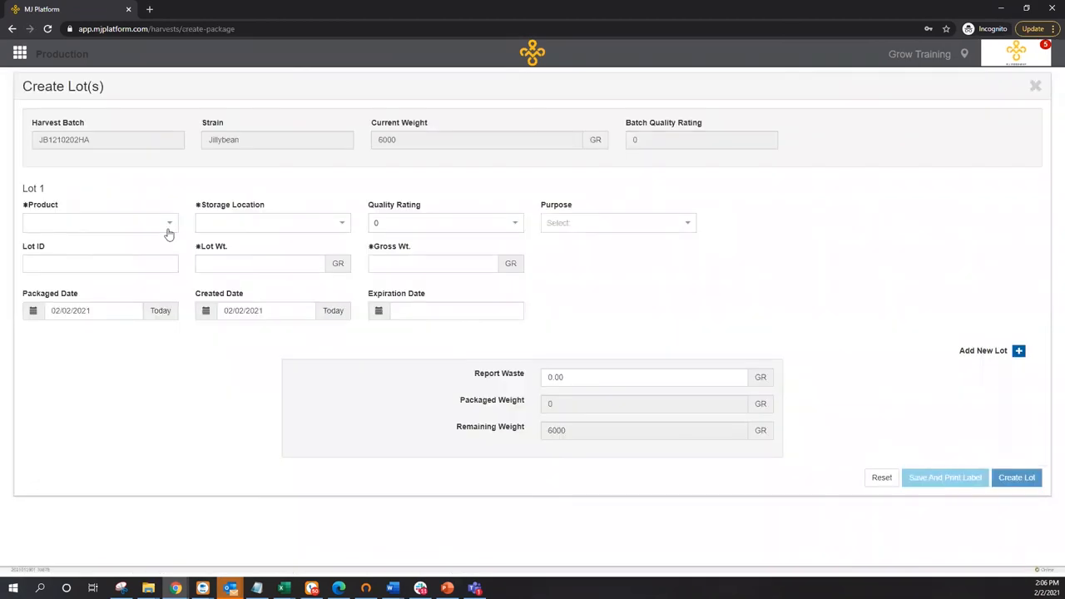
click(100, 222)
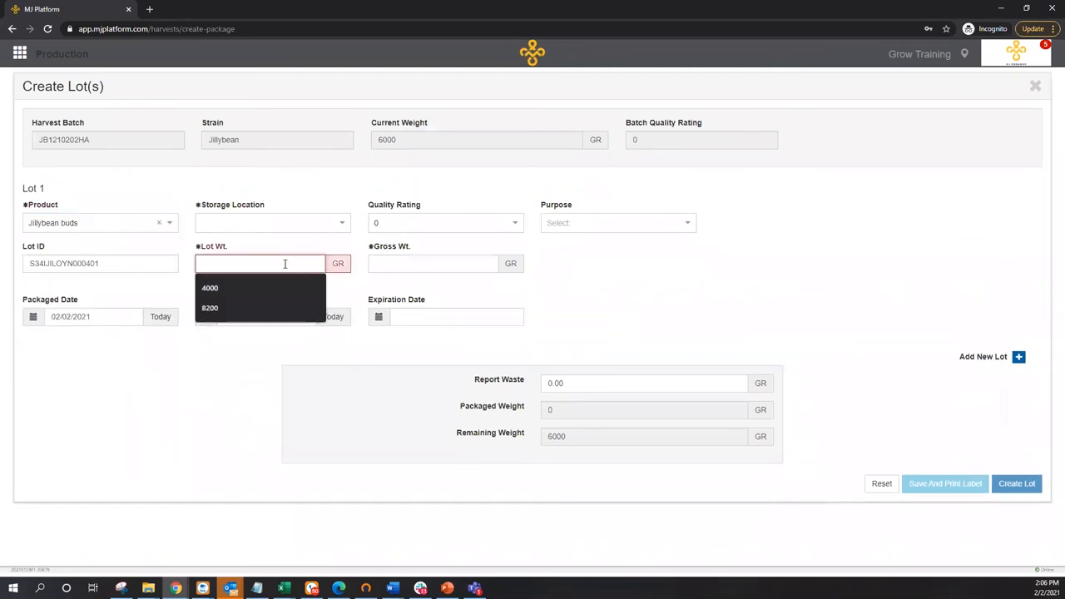
text(4500)
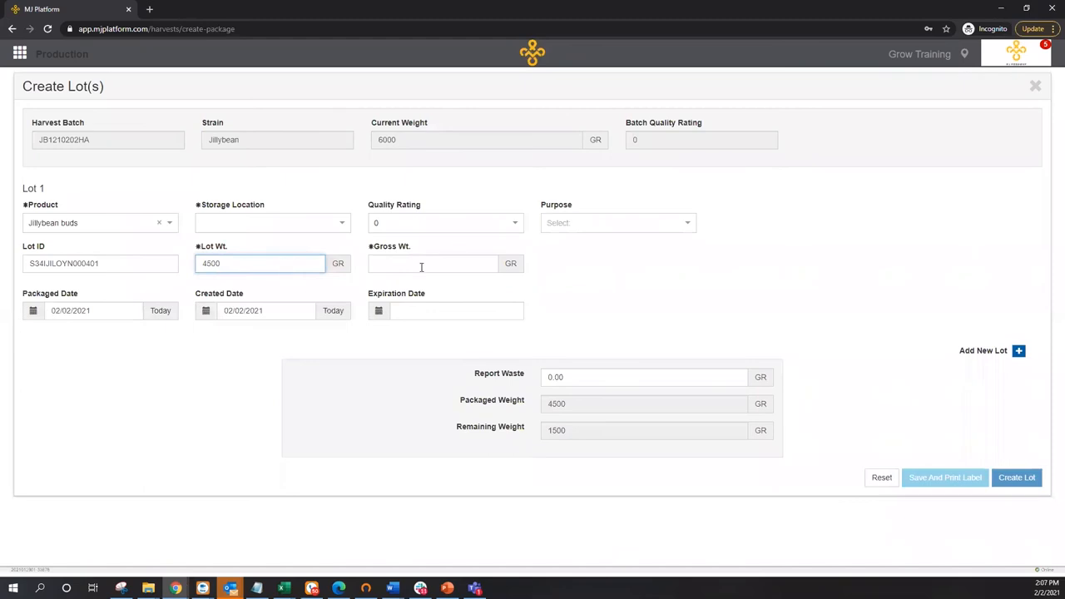
text(6000)
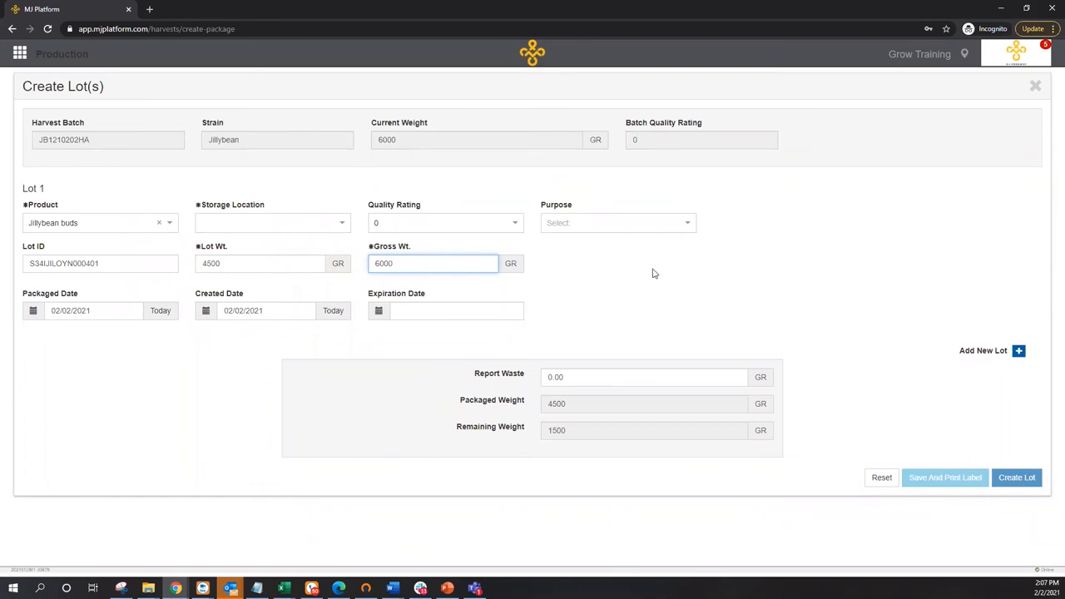
mouse_move(626, 275)
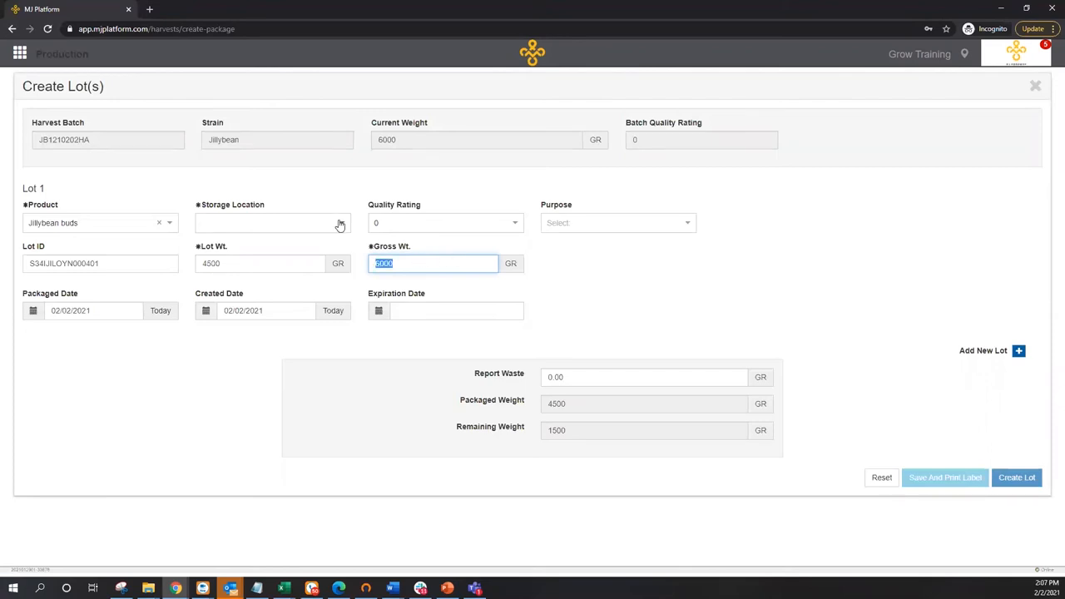
Store lot 1 in Storage Vault Left Section 1
click(273, 222)
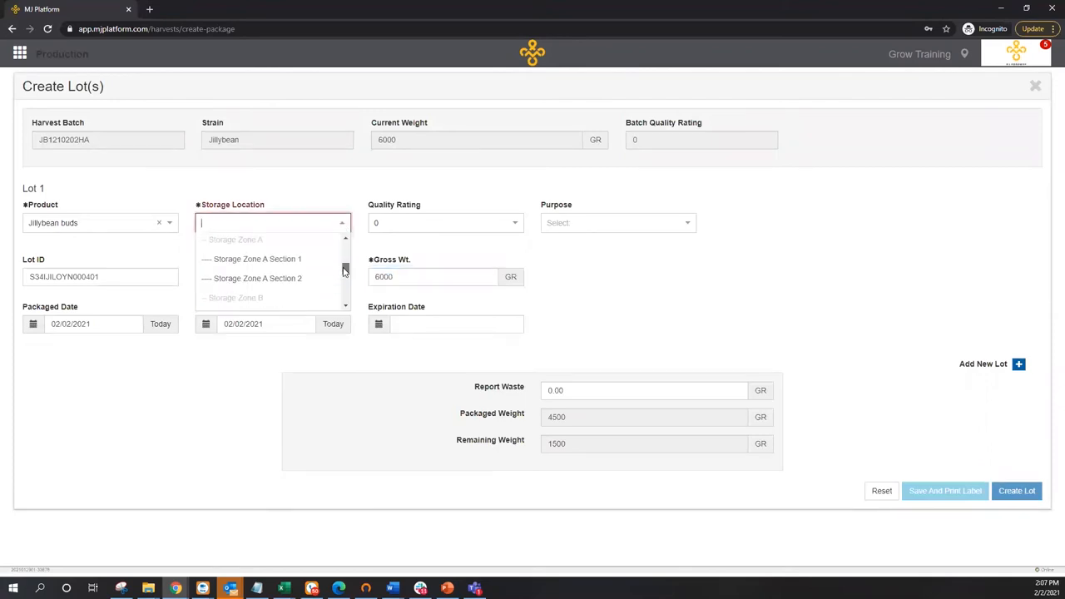
scroll(down, 3)
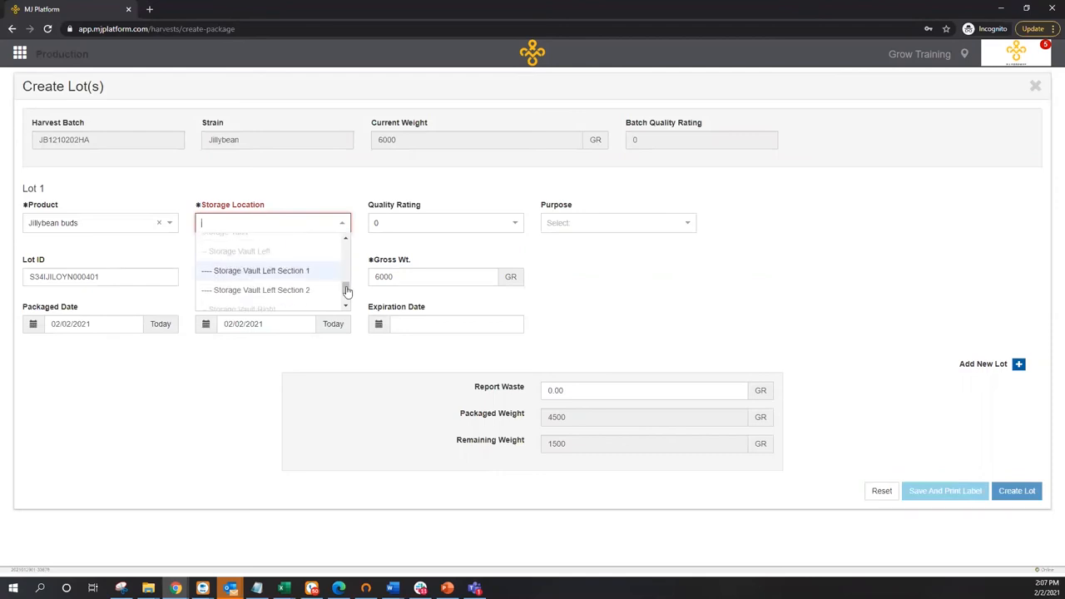
click(261, 271)
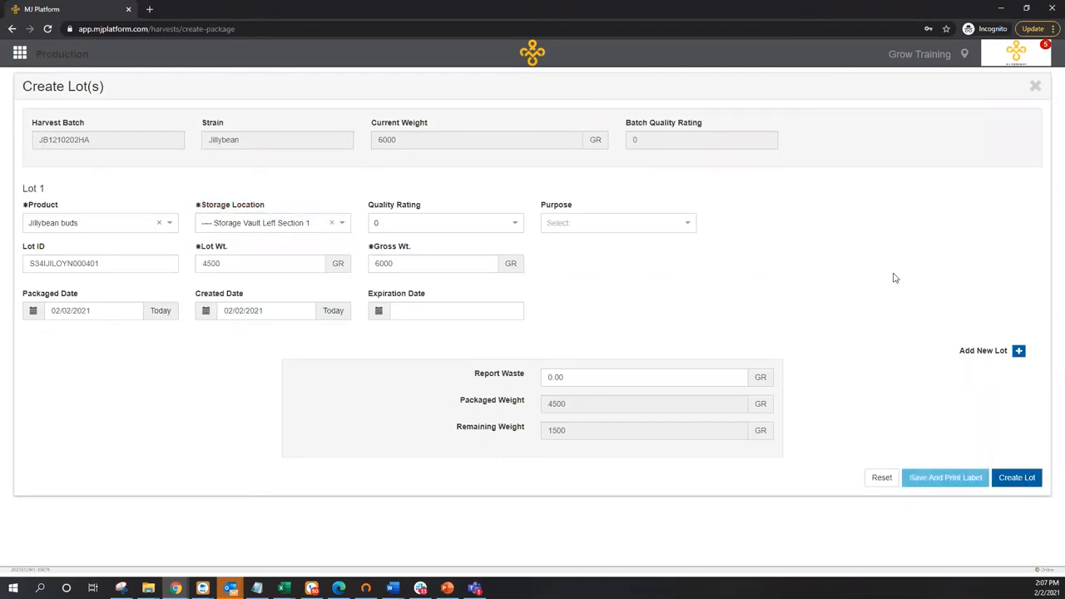
Add a second lot of Jillybean Trim with 2300 gross weight
click(1018, 350)
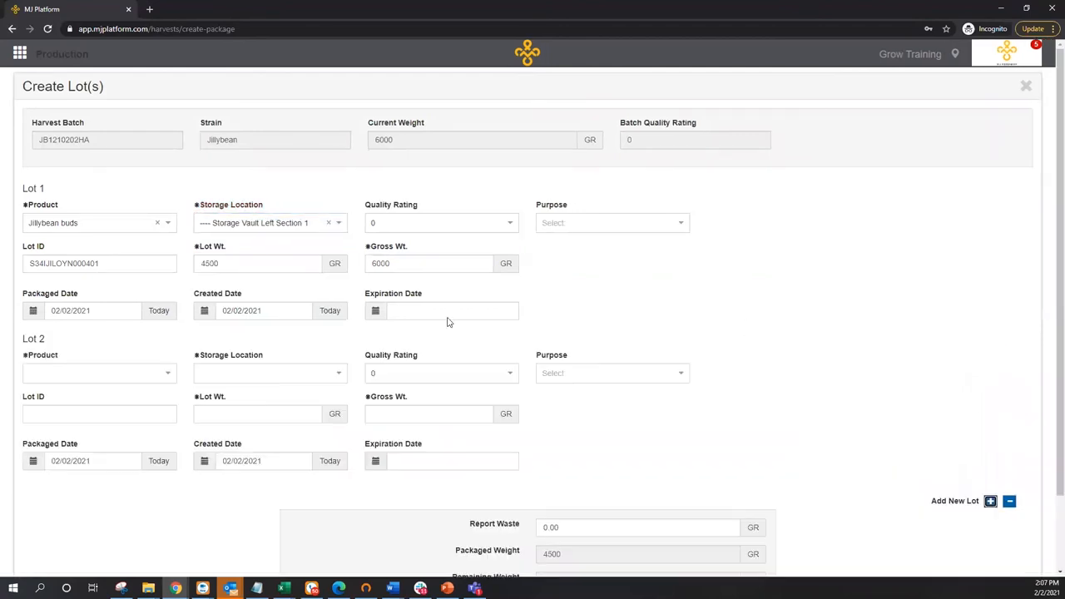
click(99, 373)
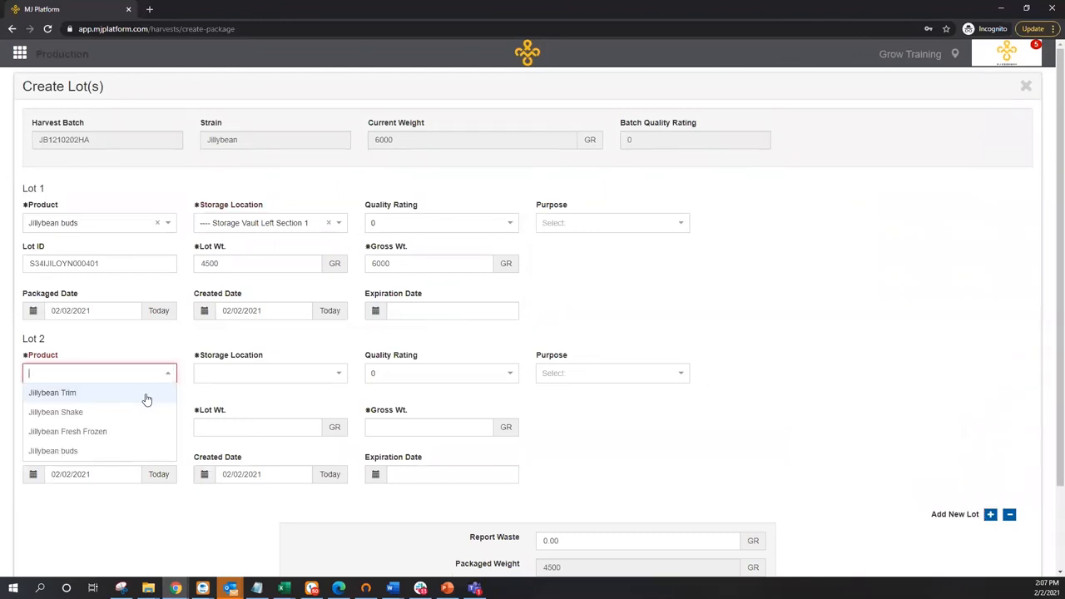
click(52, 391)
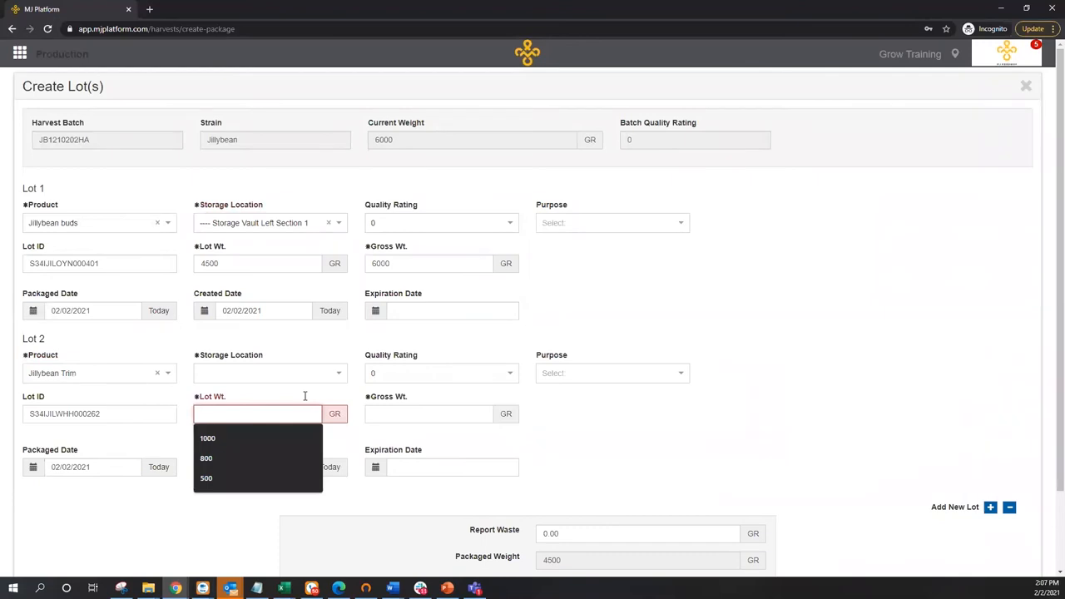
click(205, 458)
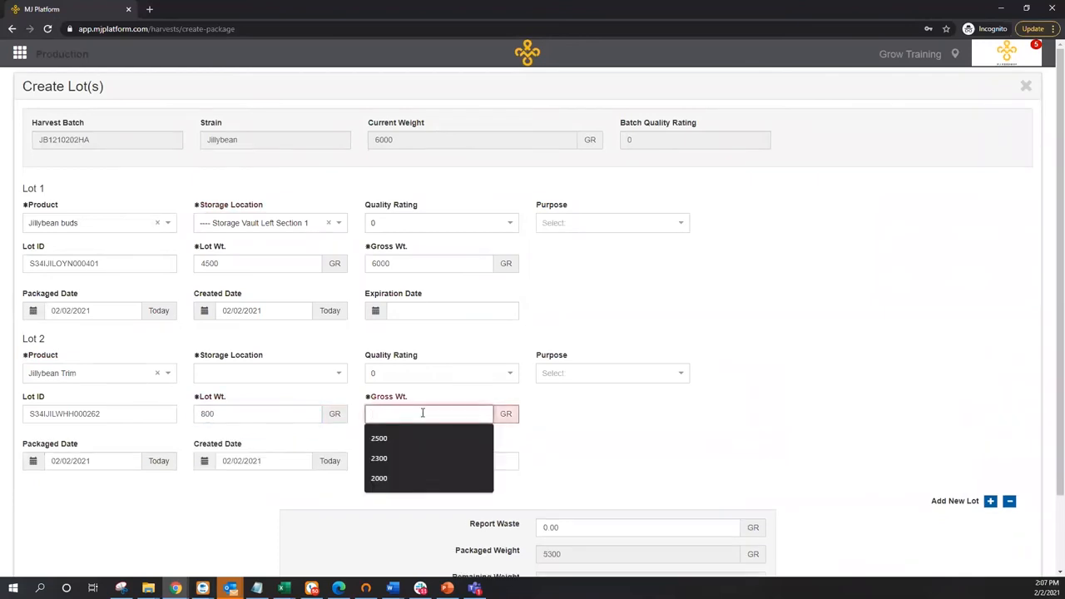
click(378, 457)
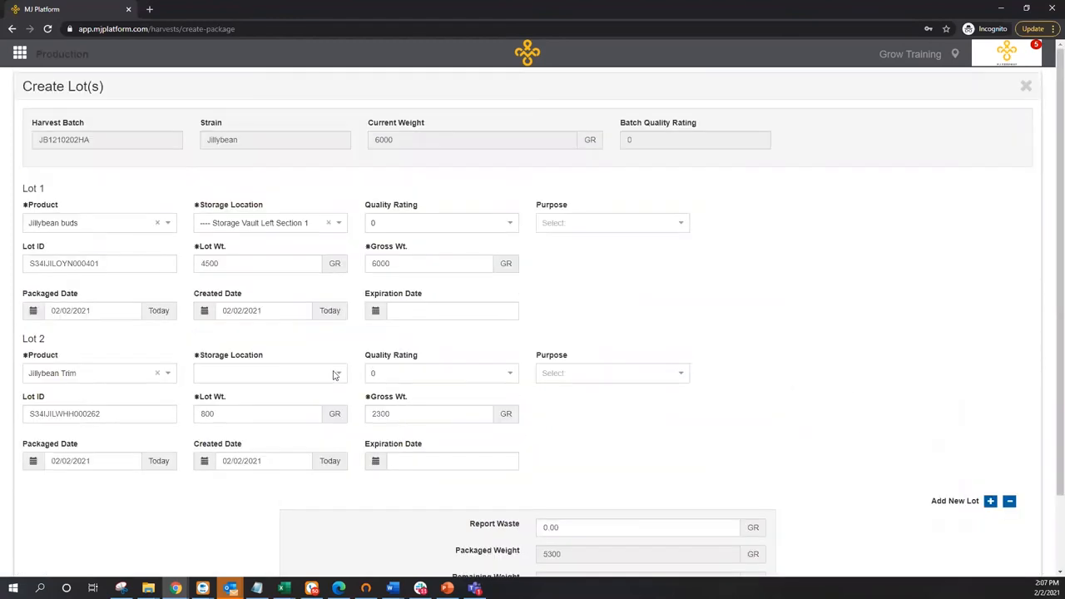
Store lot 2 in Storage Vault Left Section 2 and create both lots
click(271, 373)
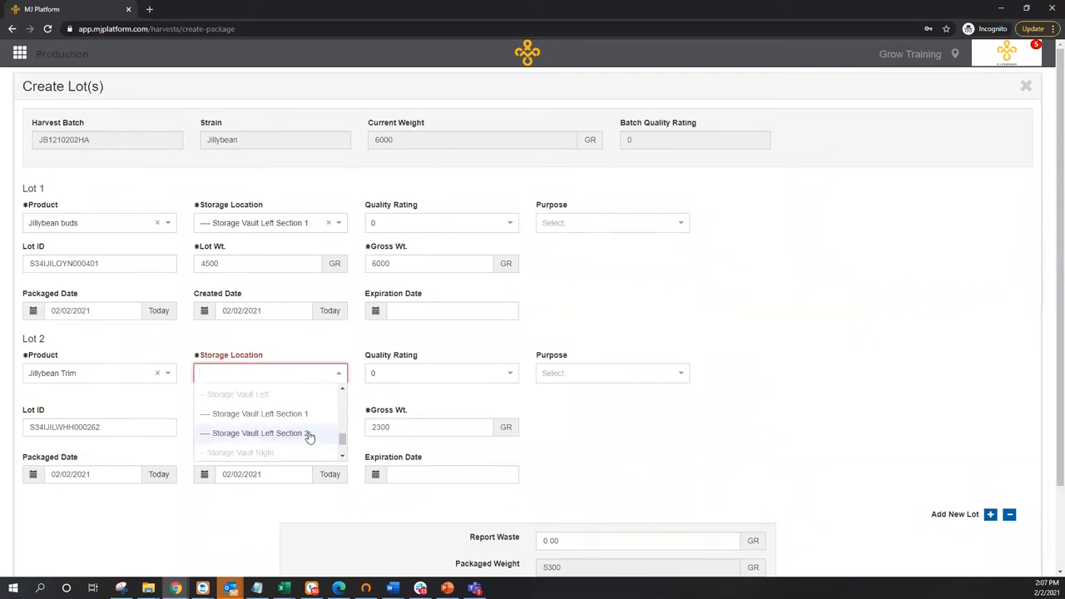
click(260, 433)
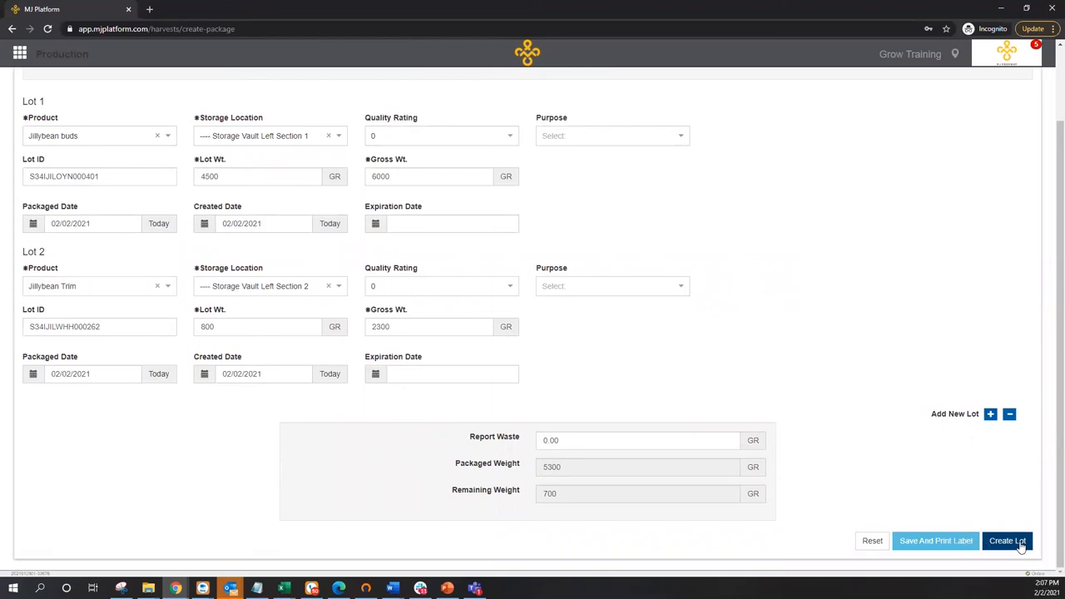
click(1007, 541)
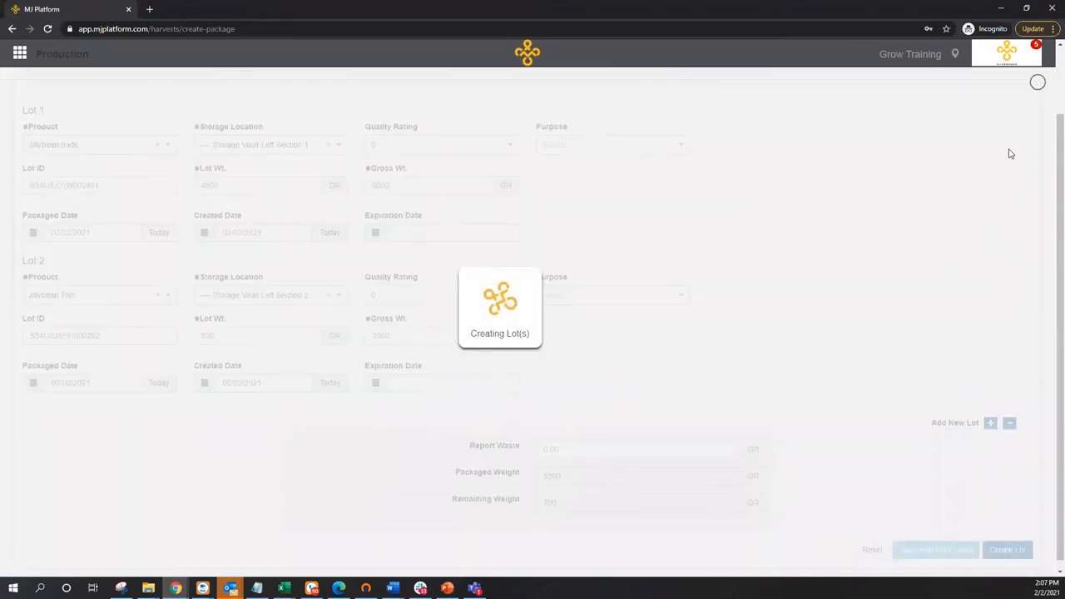
click(1007, 549)
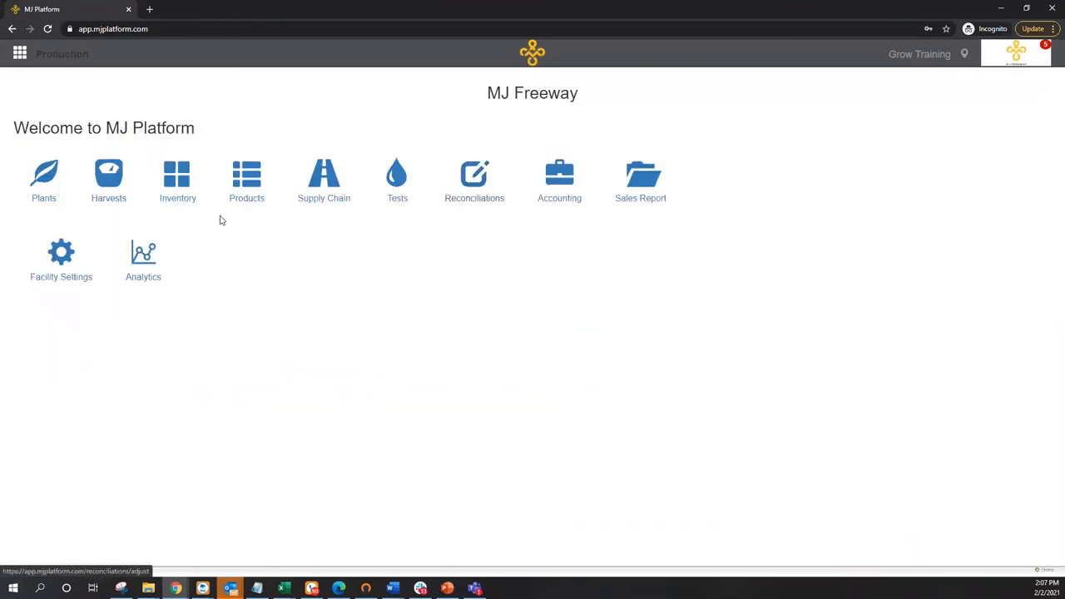
View the finished products inventory showing the new 4,500 g Jillybean buds lot
click(177, 174)
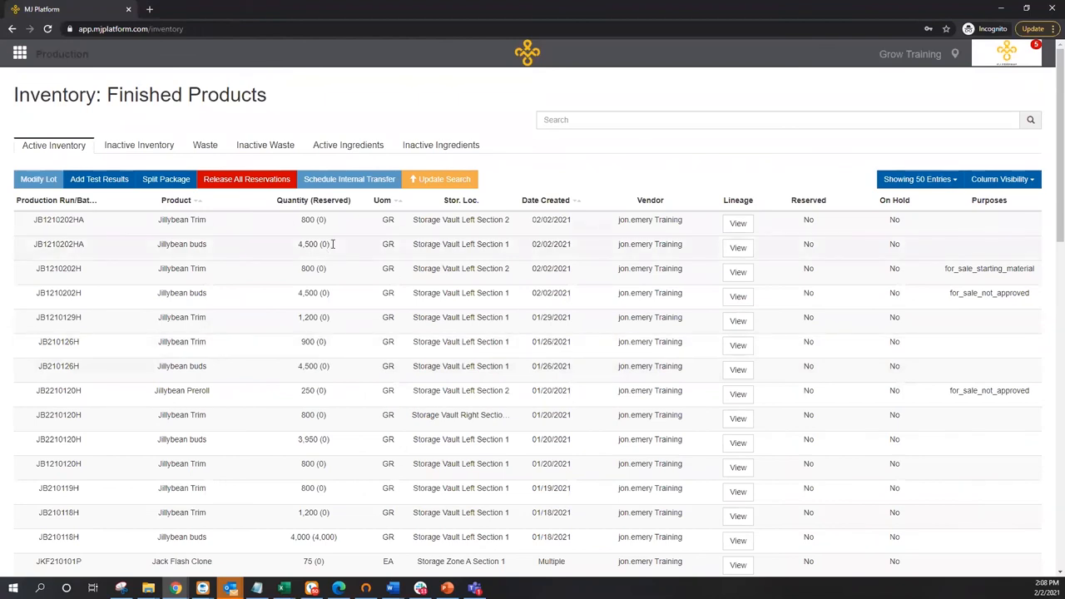
double_click(313, 244)
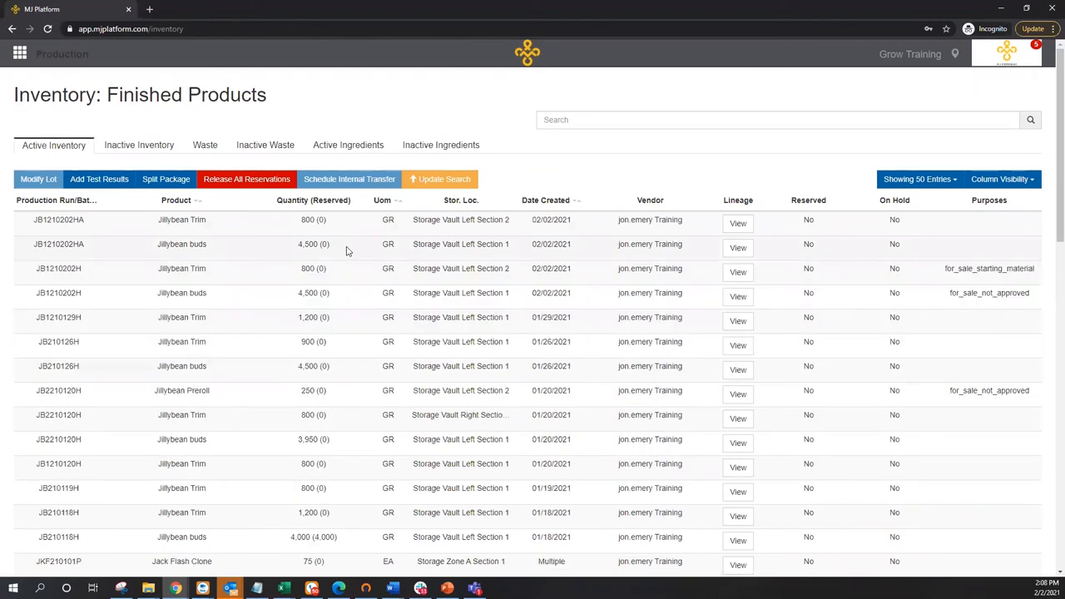
Go from the home page into Supply Chain and start a new purchase order
click(526, 52)
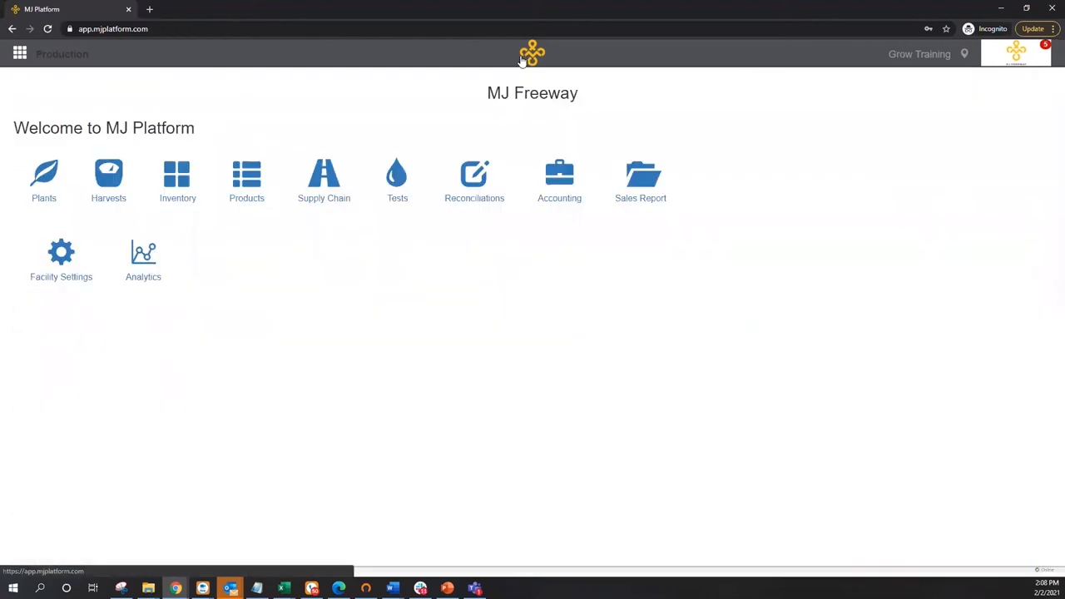
click(323, 176)
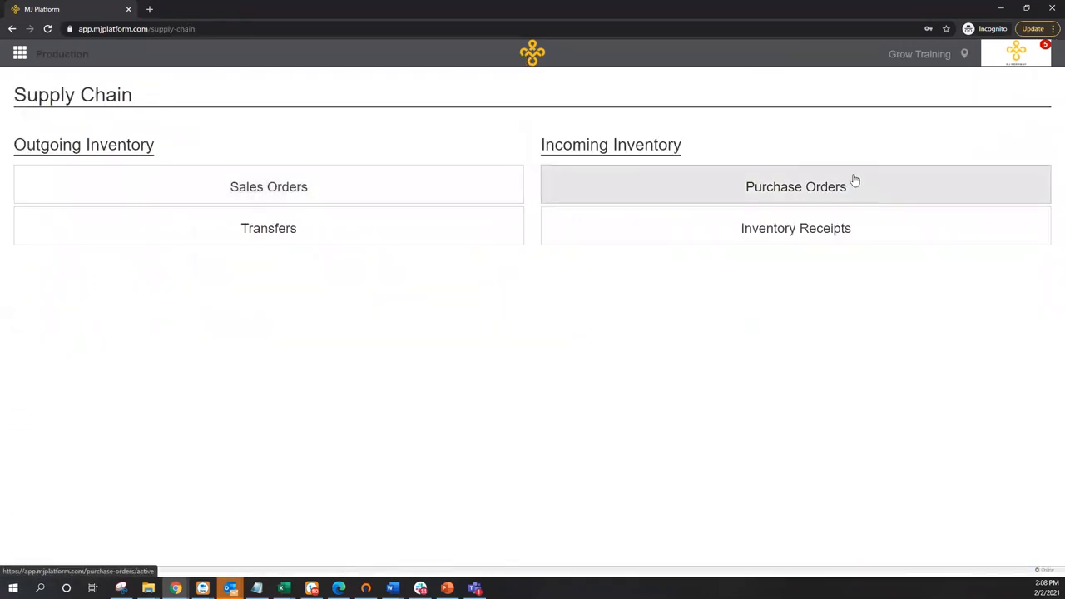
mouse_move(796, 187)
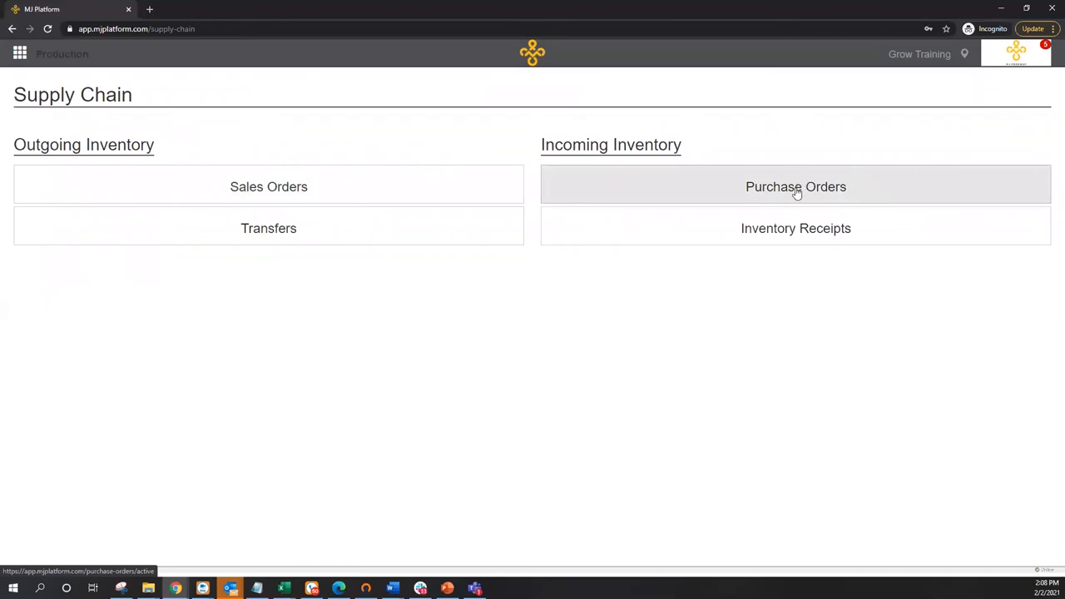
click(796, 187)
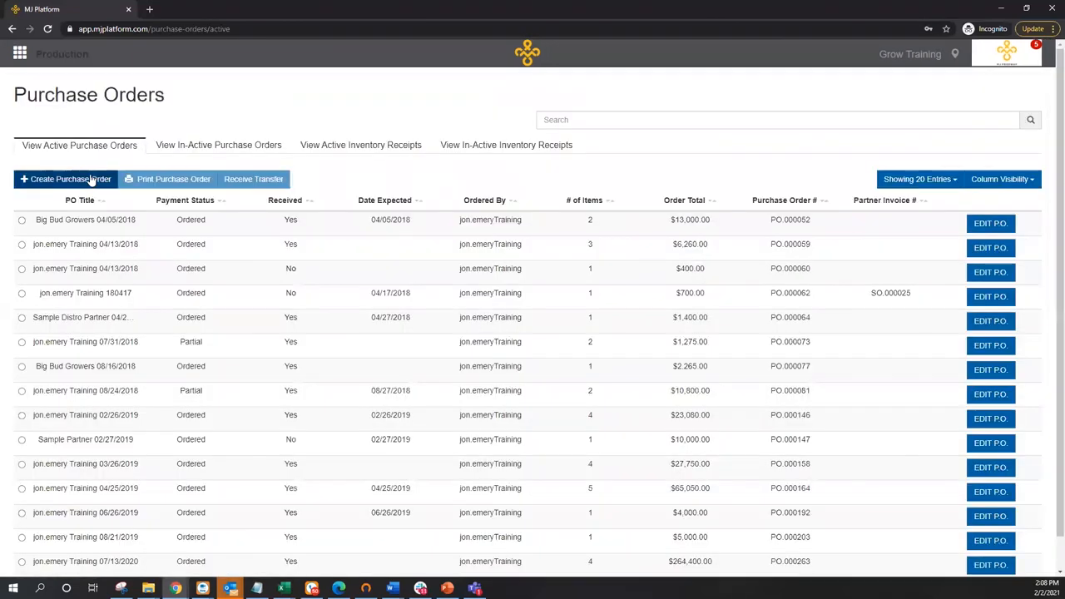
click(71, 179)
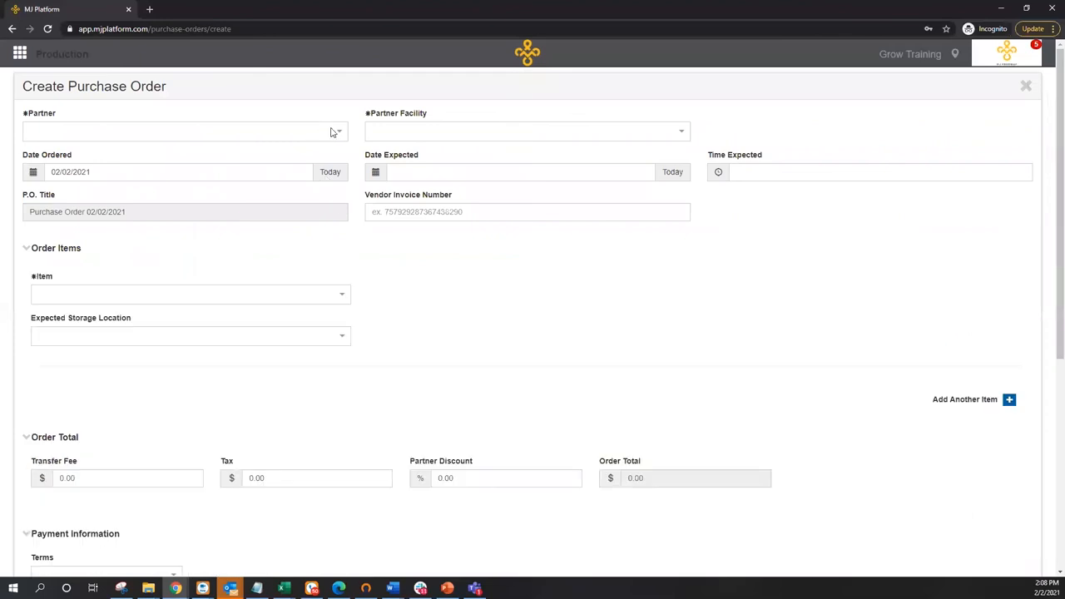
Choose Big Bud Growers as partner, then abandon the purchase order form
click(185, 131)
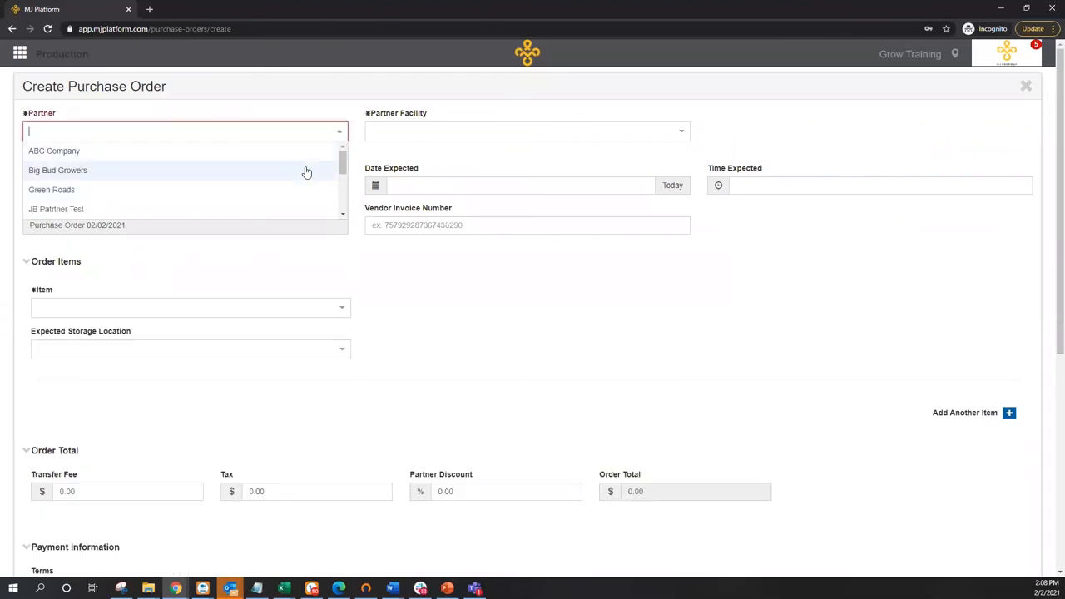
click(57, 170)
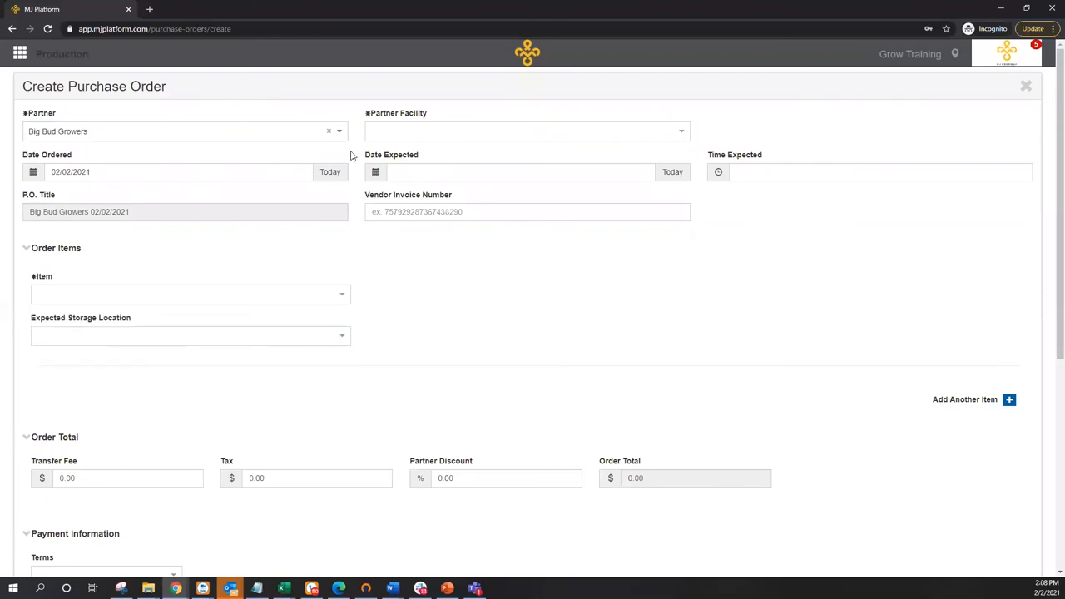
click(183, 130)
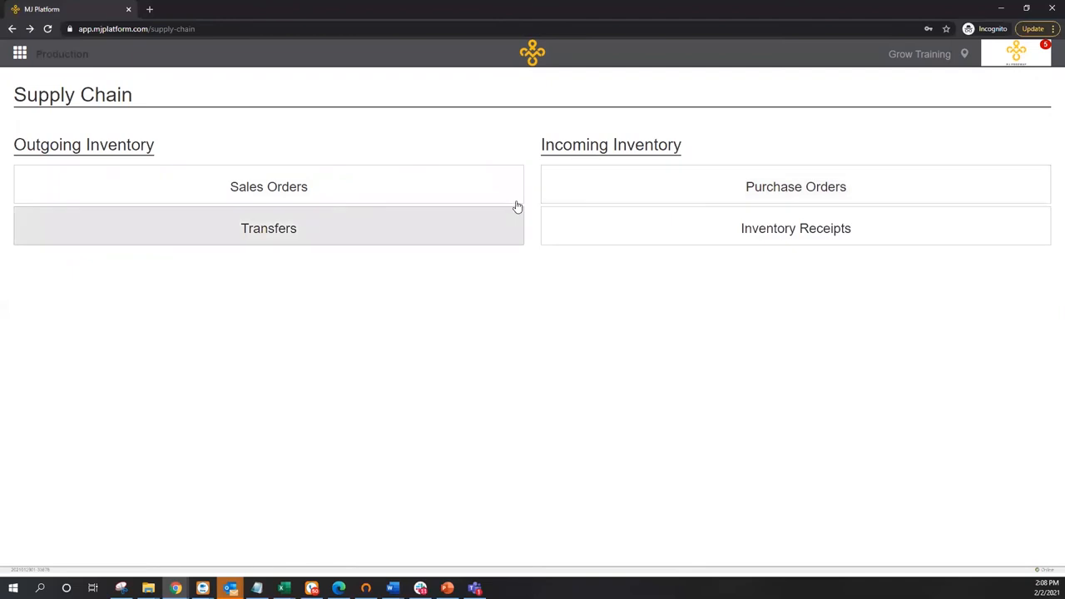
Start a new sales order for the training partner at facility E&I Training
click(268, 186)
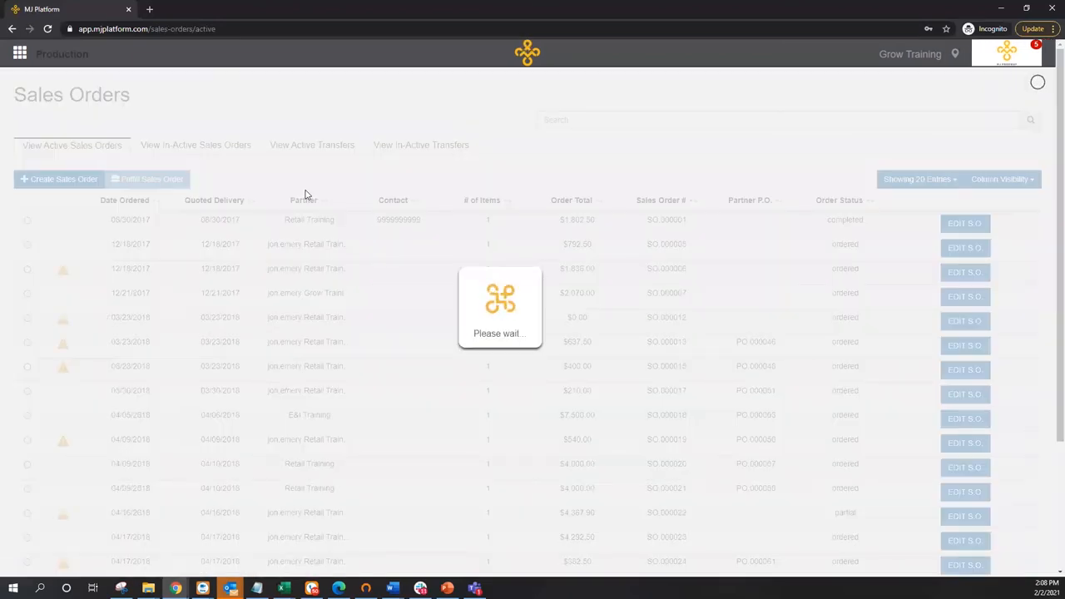
click(58, 179)
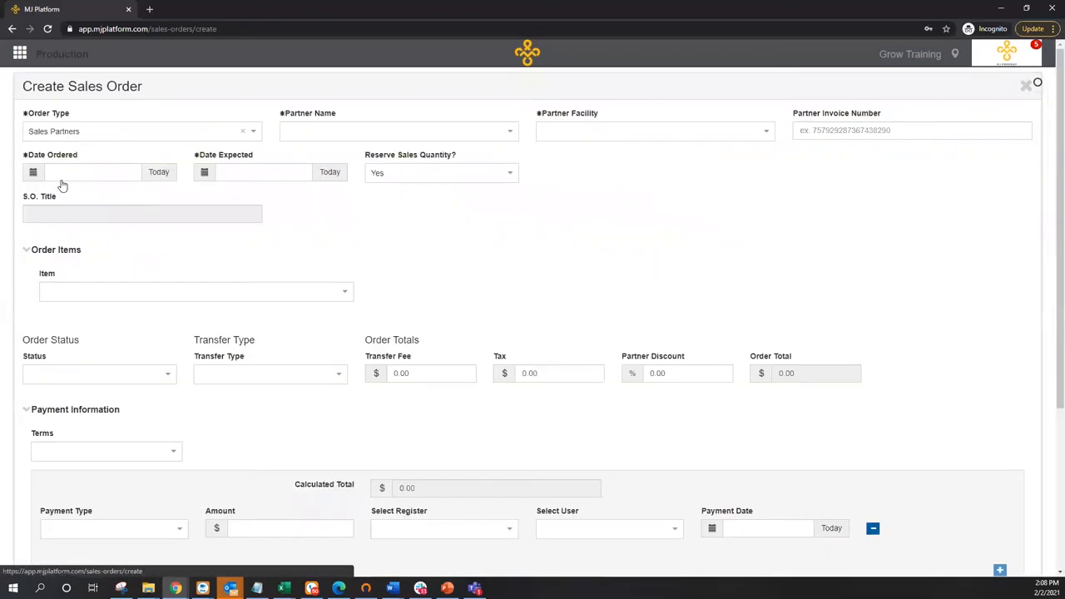
click(399, 131)
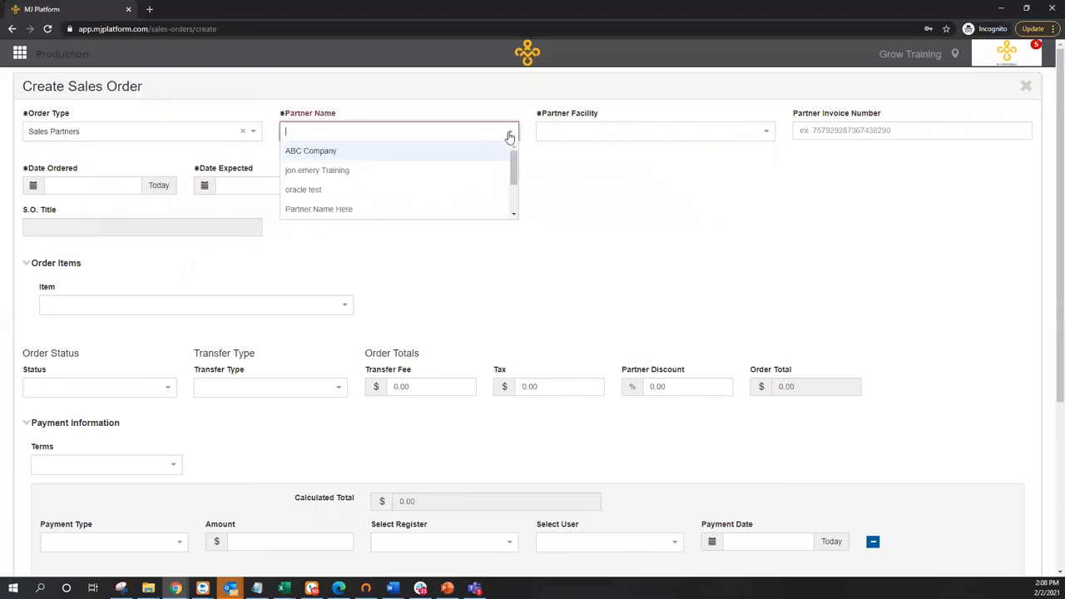
click(316, 170)
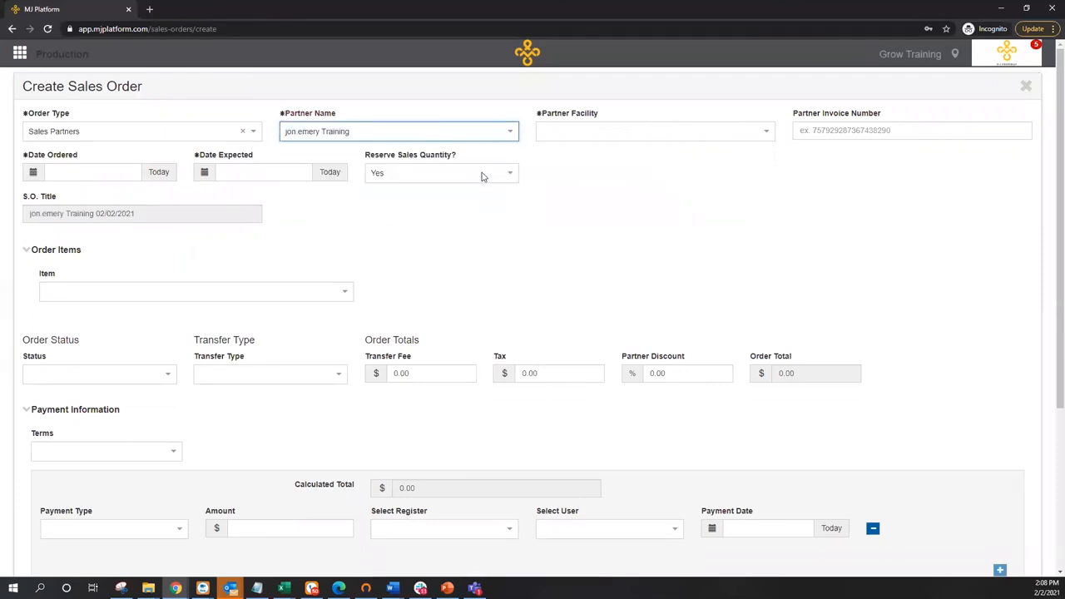
click(653, 130)
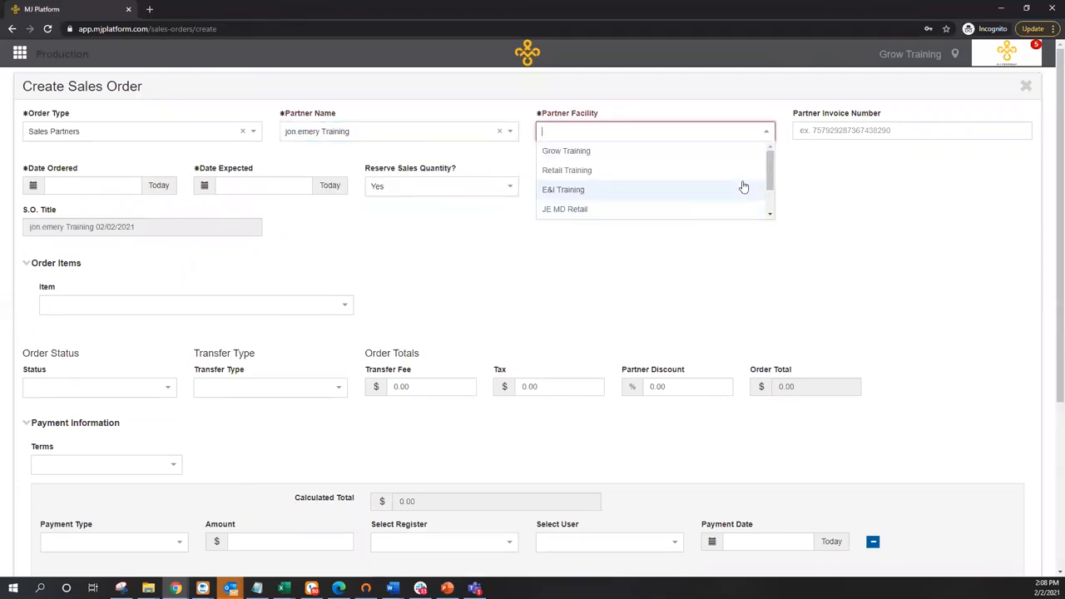
click(563, 190)
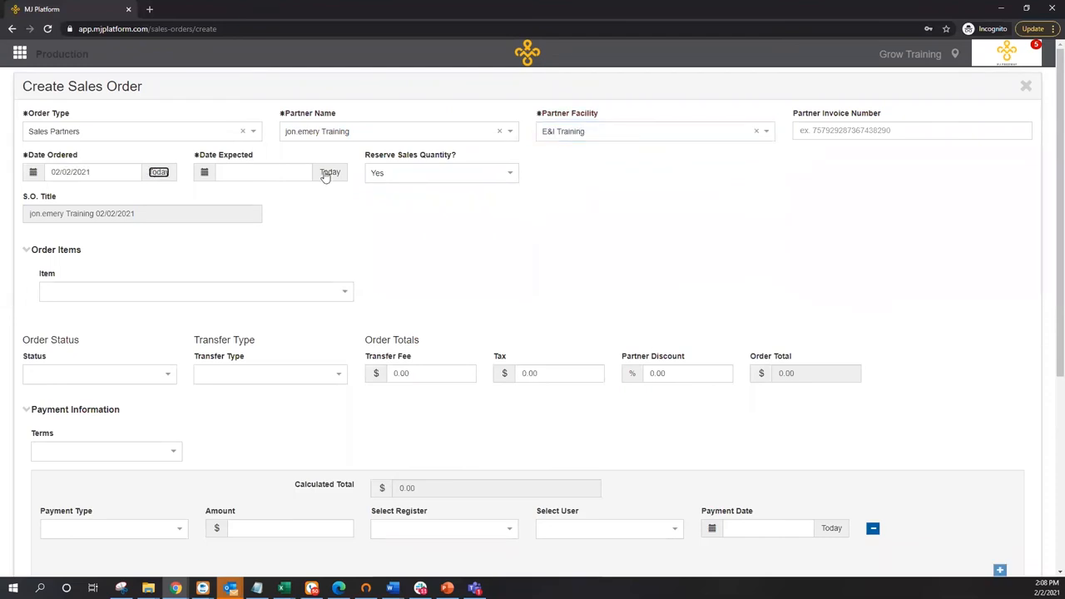
Add Jillybean buds at 4500 GR and 1.5 per gram, totalling 6750.00
text(b)
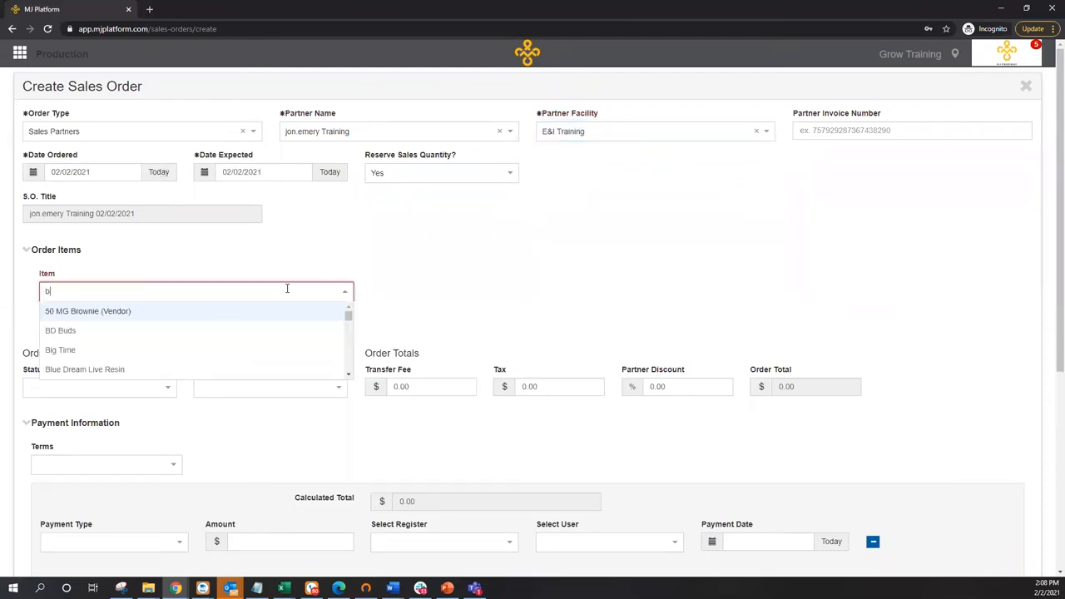
text(uds)
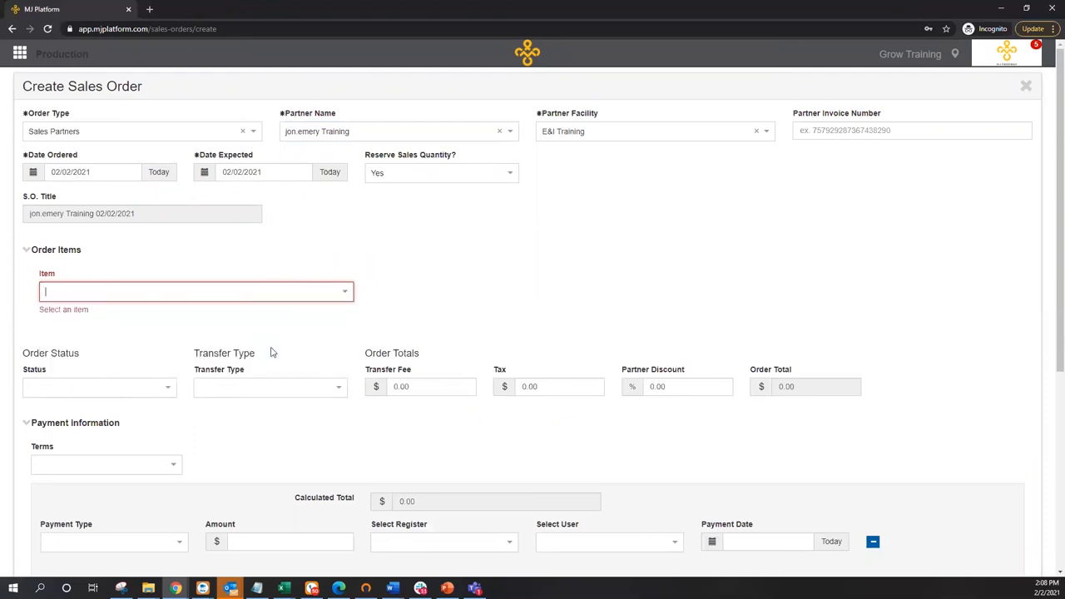
text(4)
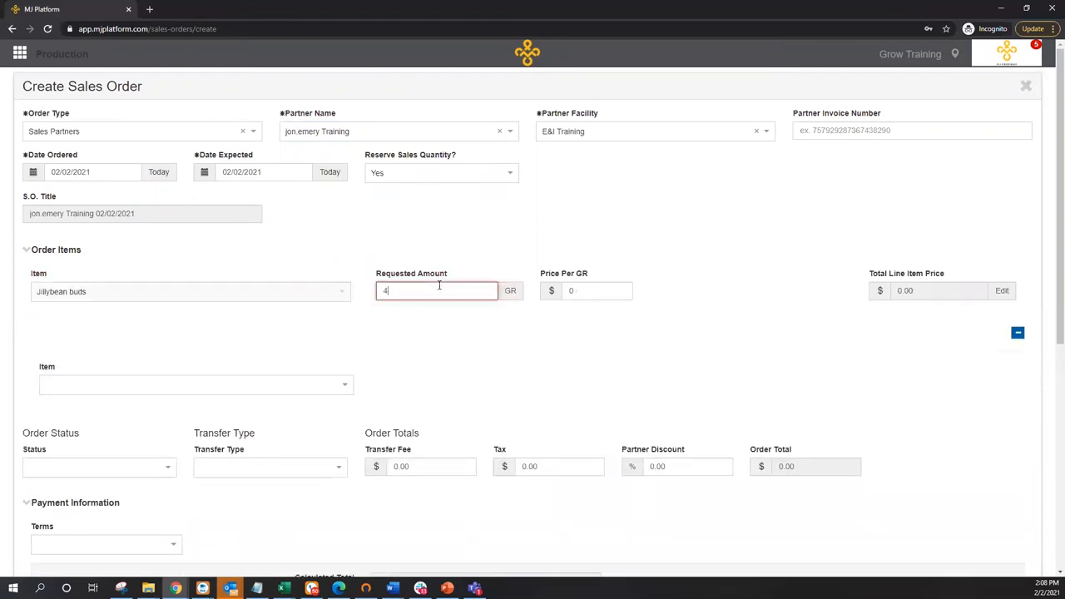
text(500)
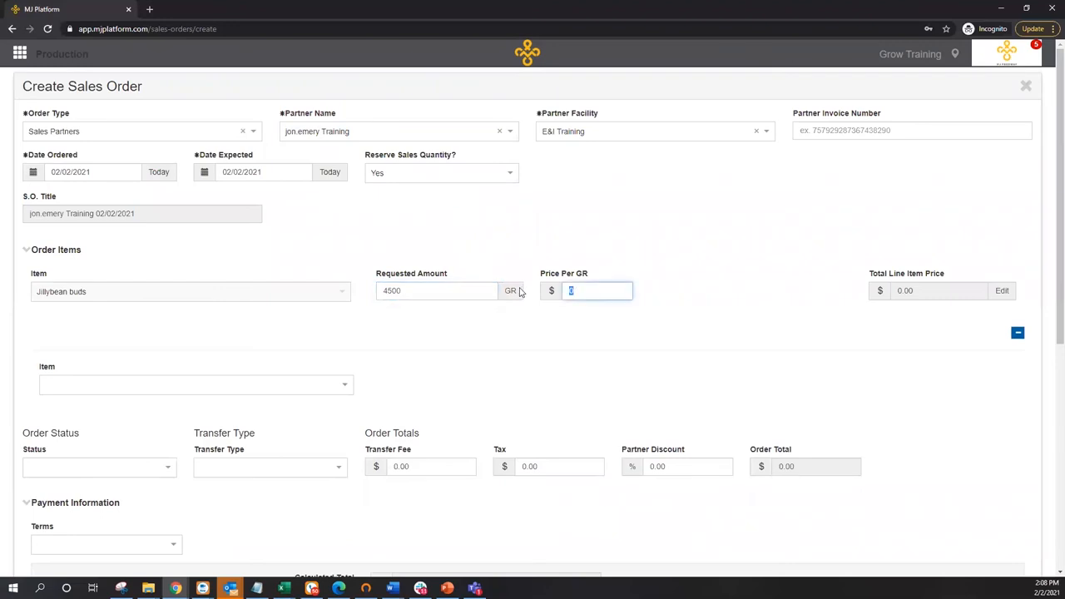
text(1.5)
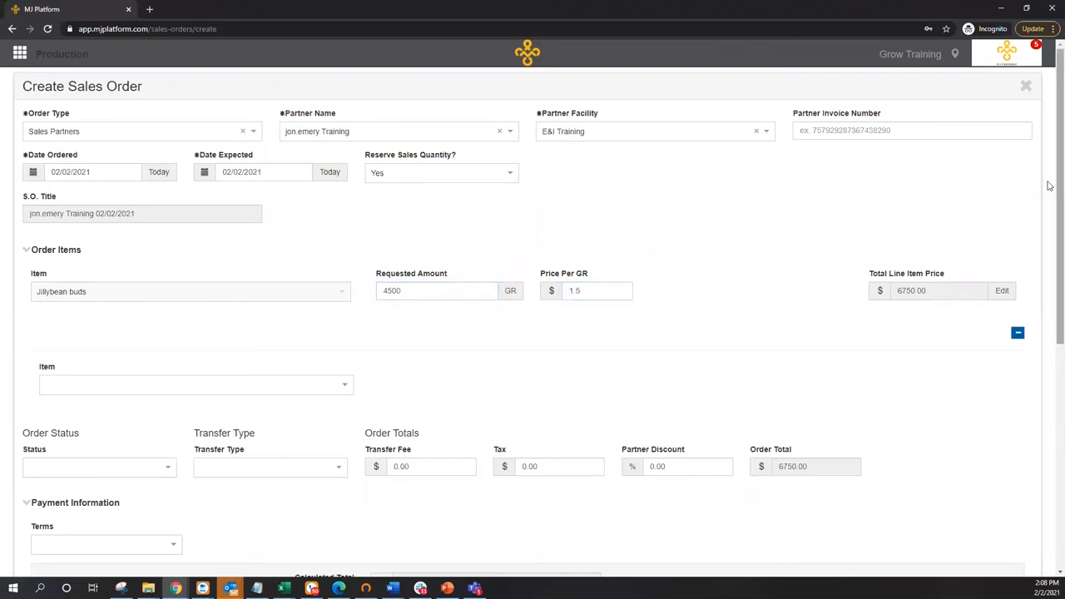
scroll(down, 3)
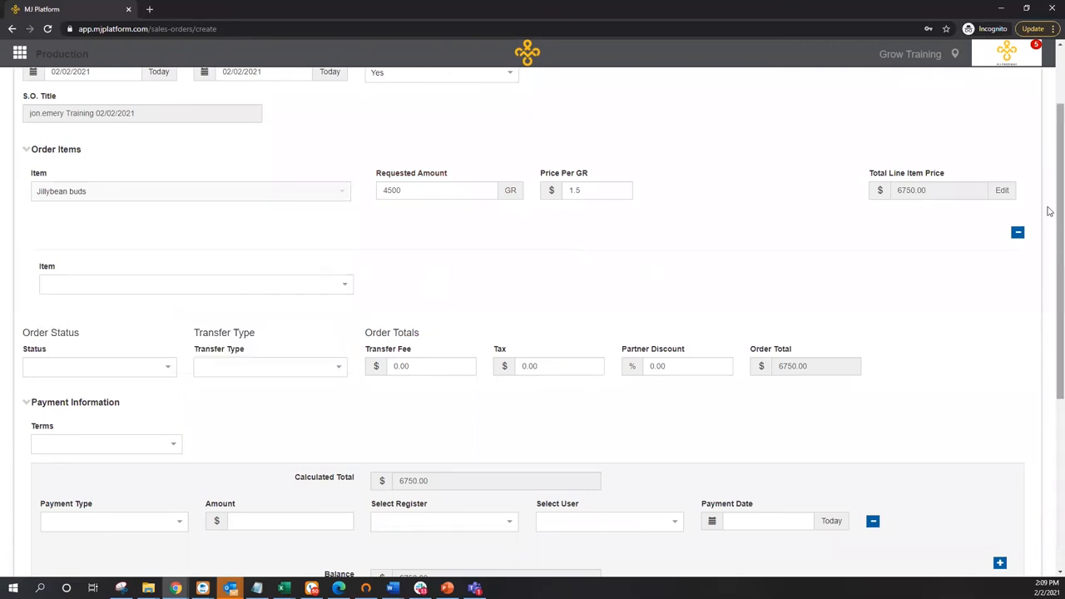
scroll(down, 3)
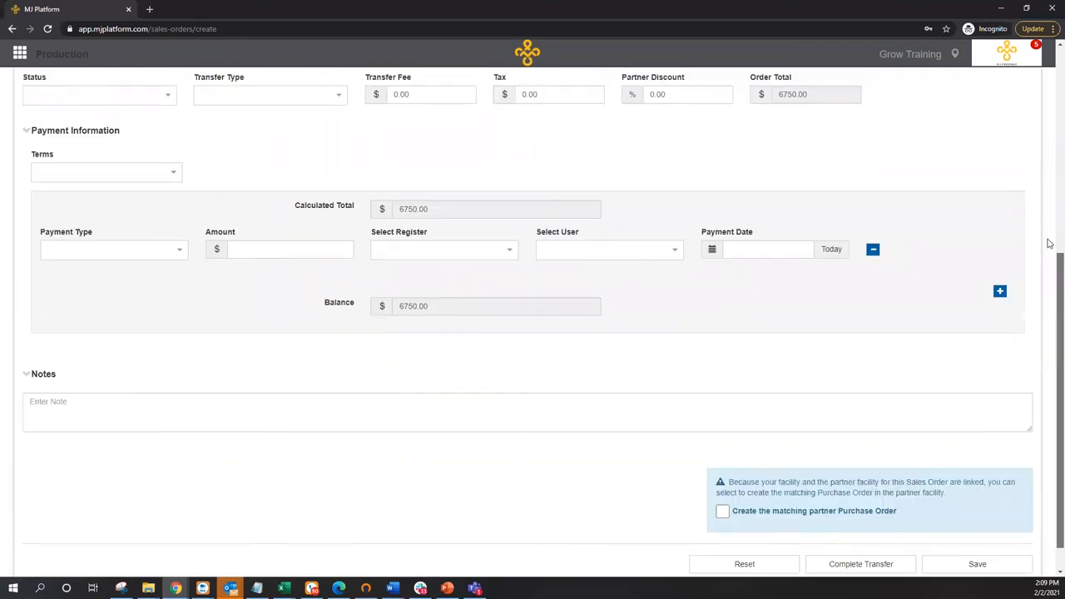
Set status Order Placed and transfer type Internal, reviewing transfer fee and tax
click(100, 214)
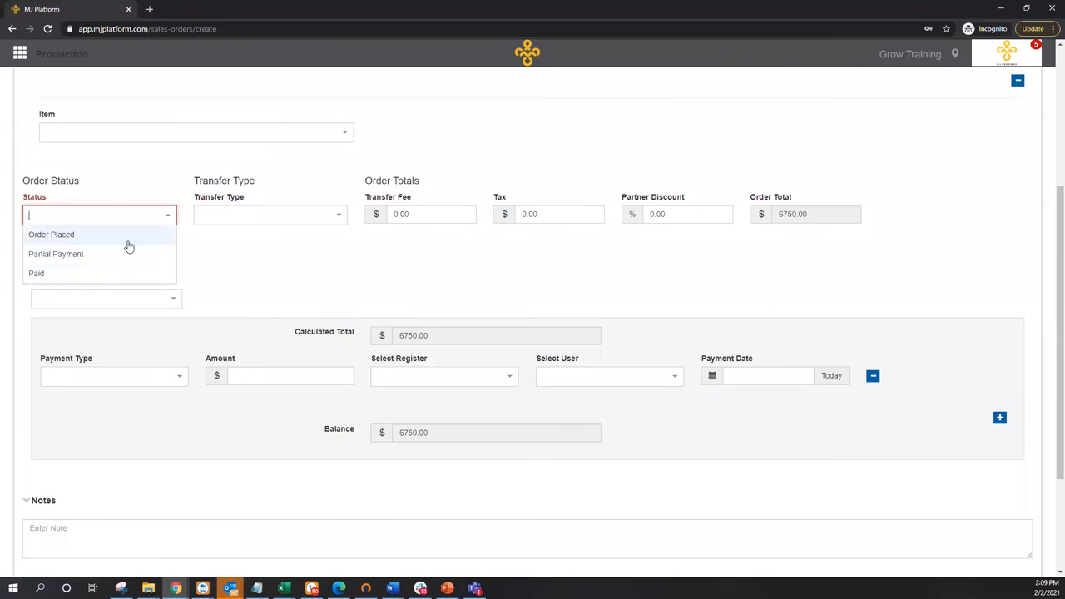
click(51, 234)
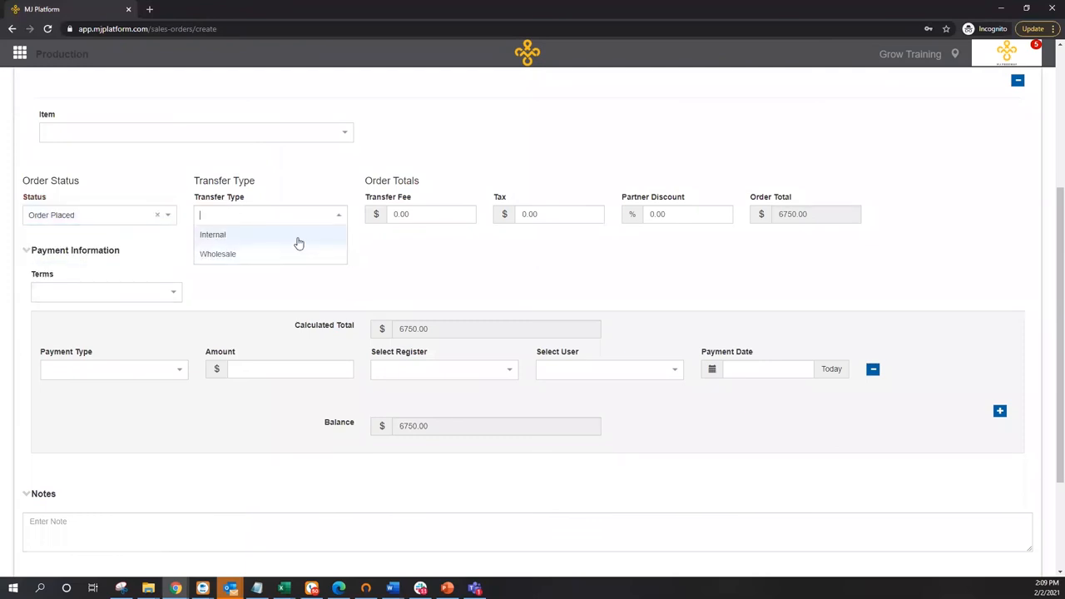
click(212, 234)
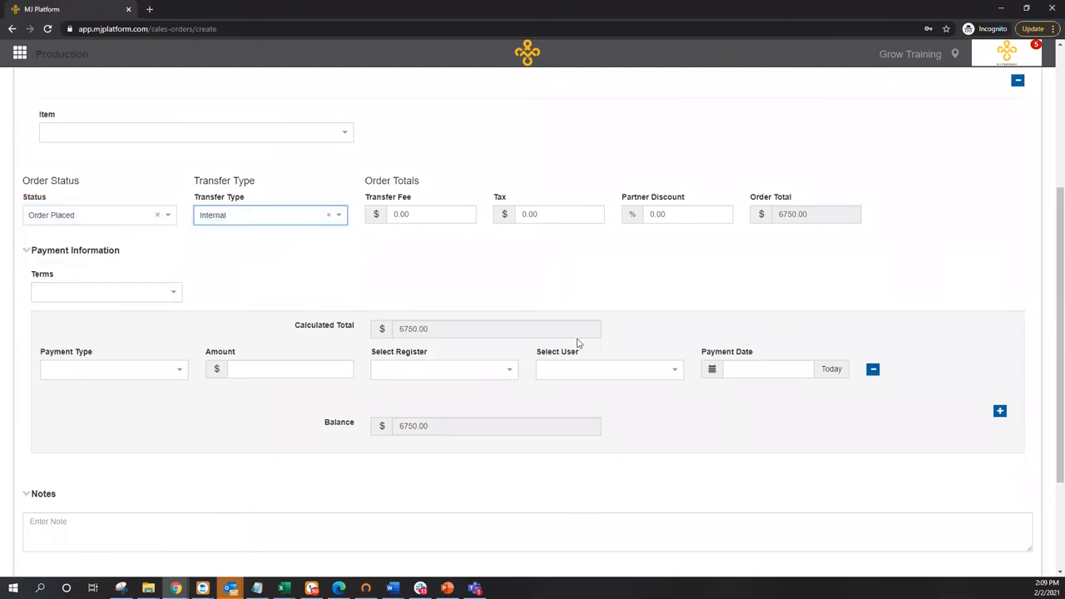
click(431, 214)
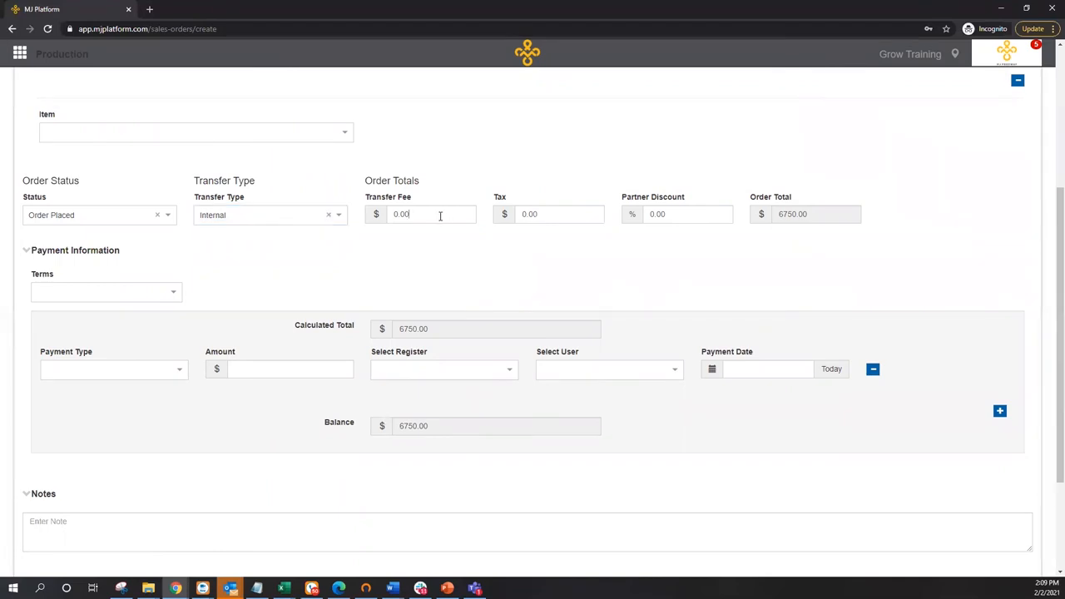
click(559, 214)
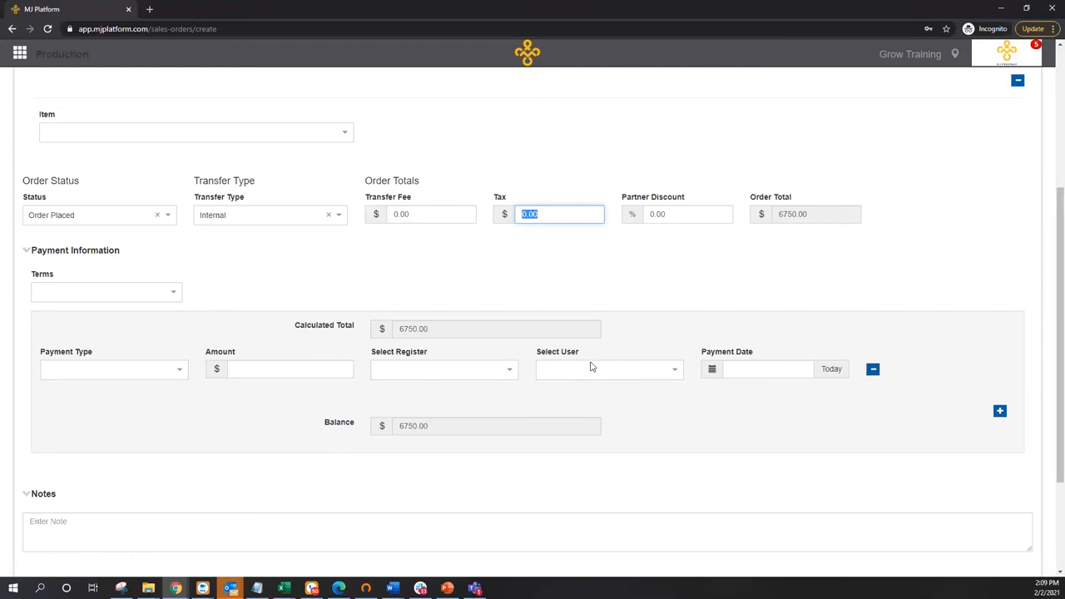
mouse_move(601, 367)
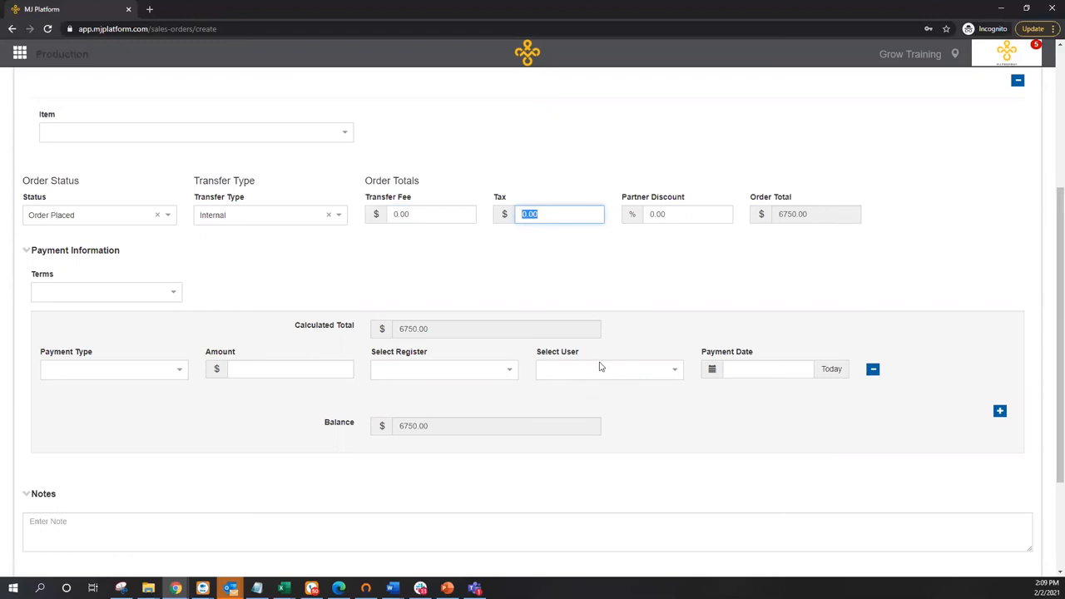
Add then remove a payment line, request the matching partner purchase order, and save
click(999, 411)
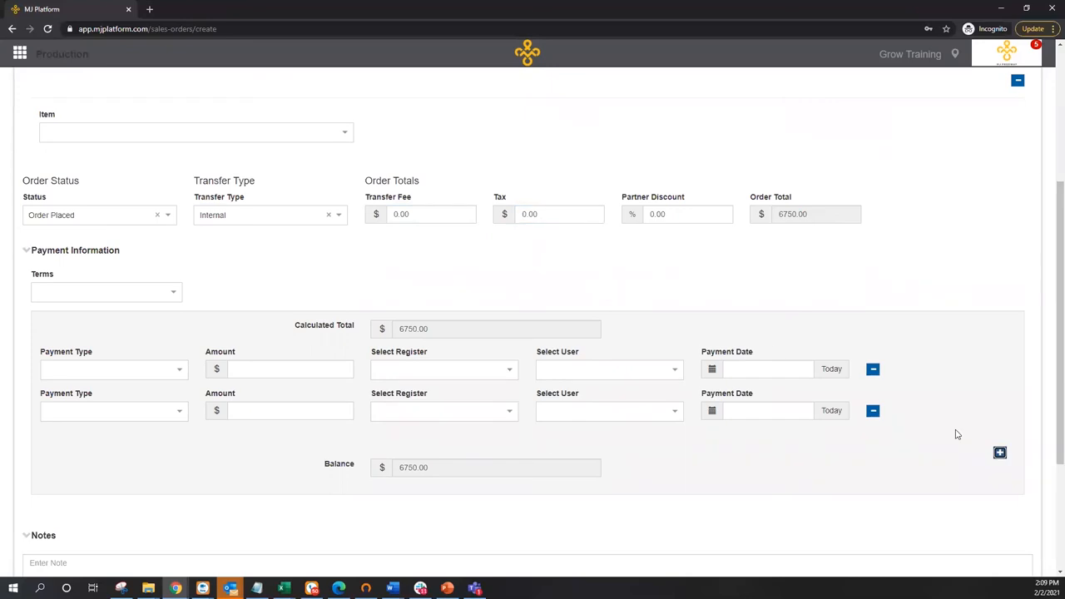
click(873, 410)
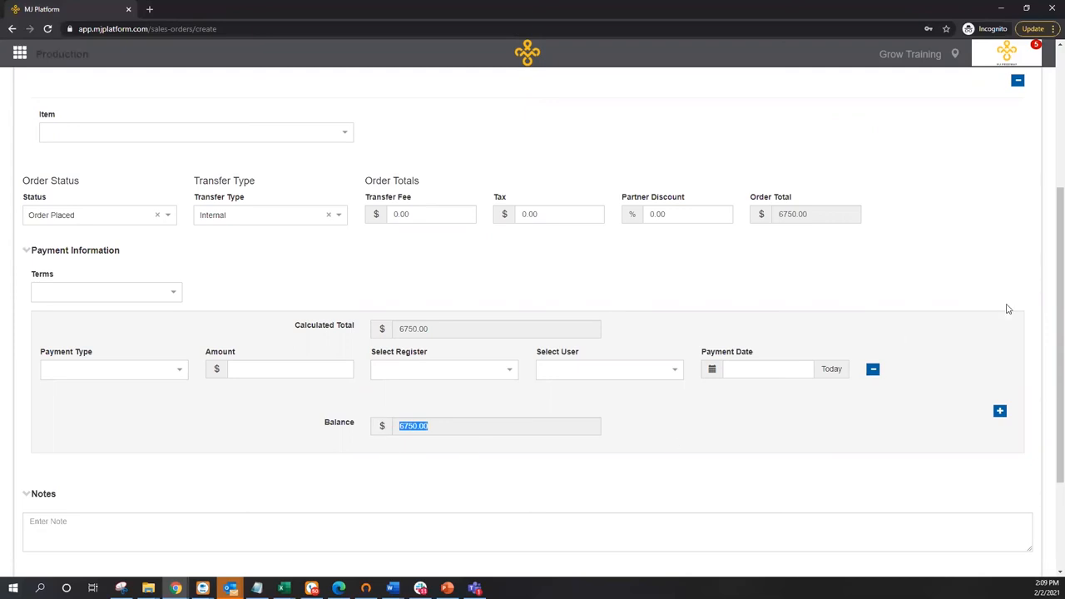
scroll(down, 3)
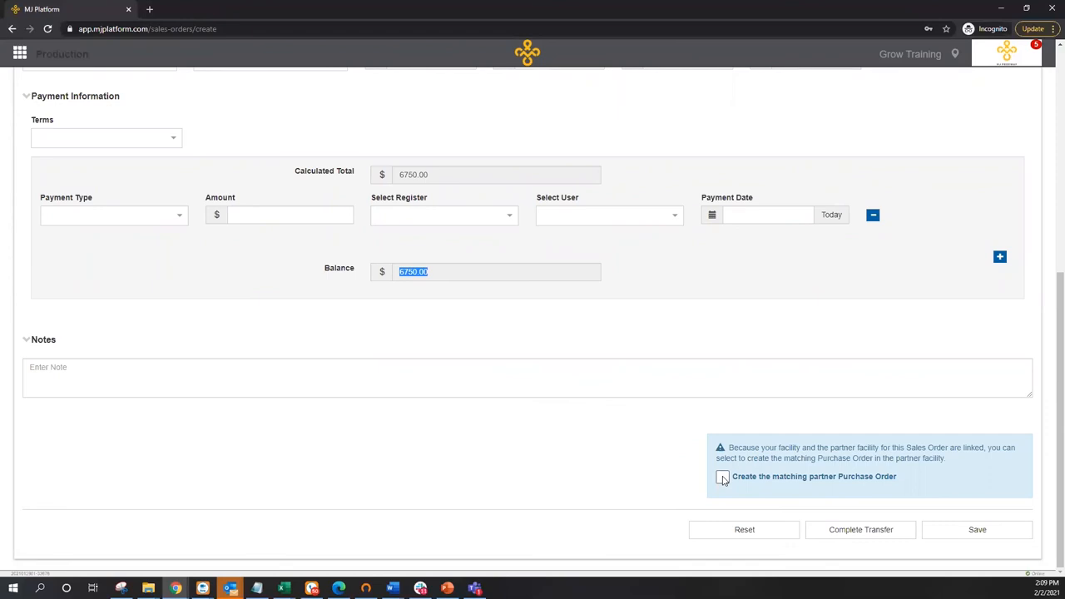
click(722, 476)
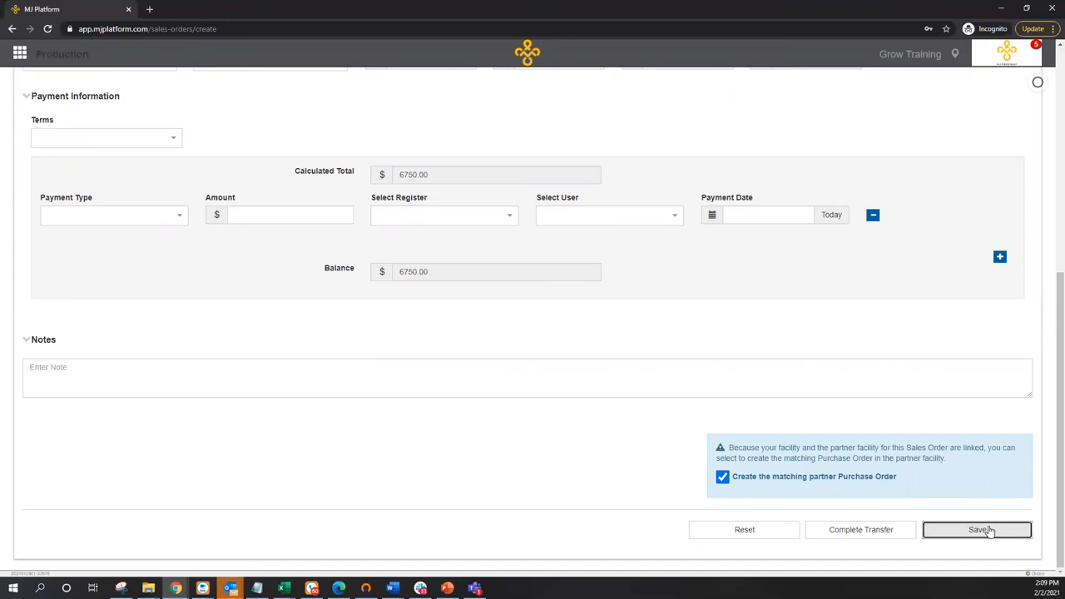
click(977, 530)
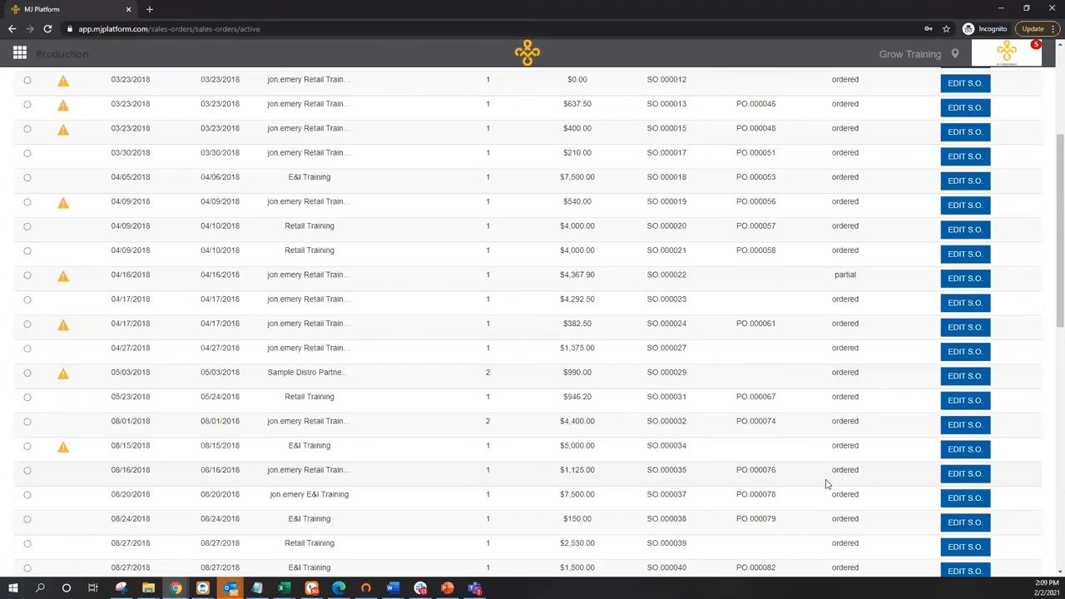
Sort the sales orders by number descending so SO.000306 is on top
scroll(up, 3)
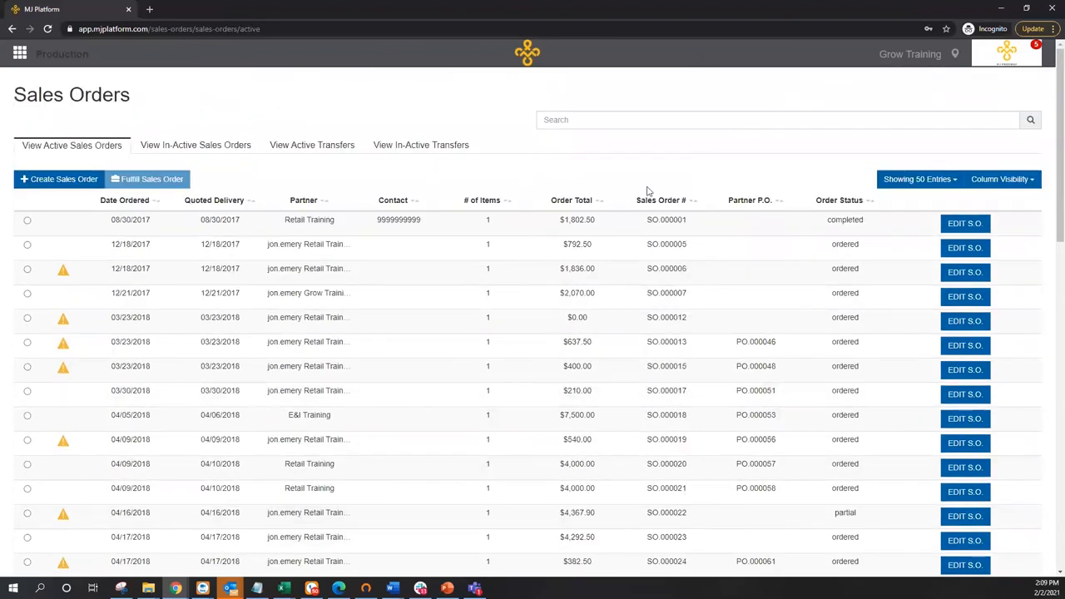
click(657, 200)
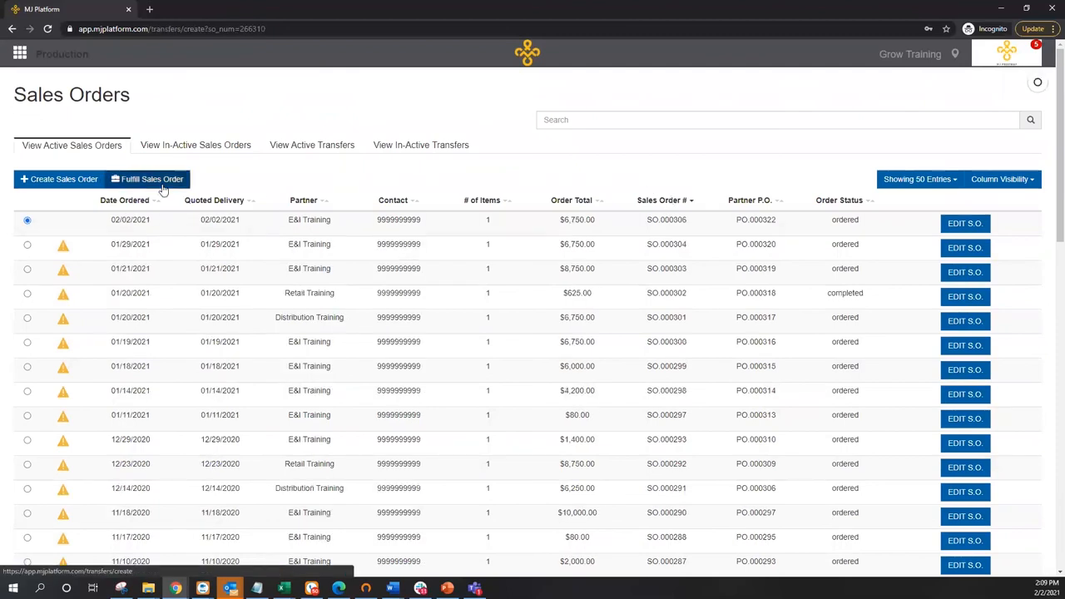
Fulfil SO.000306 as a transfer with the driver and package ending 000401
click(148, 179)
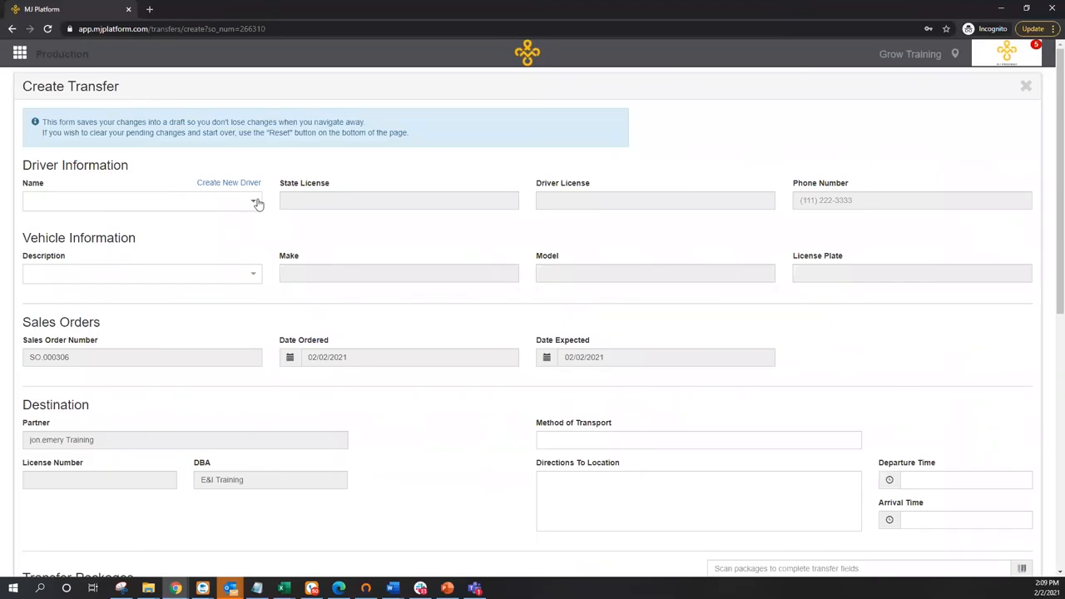
click(141, 201)
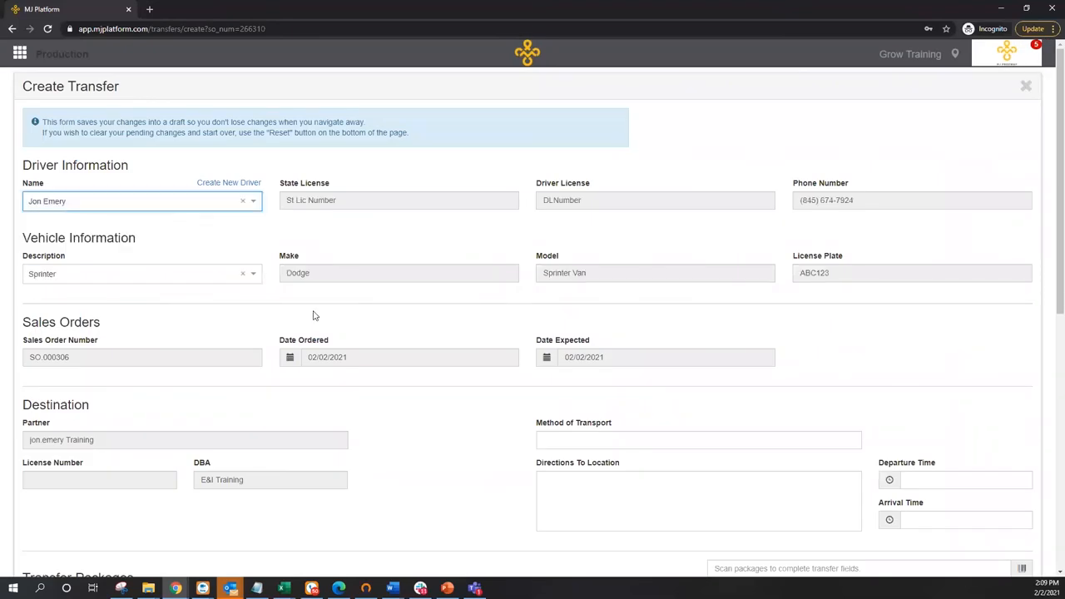
scroll(down, 3)
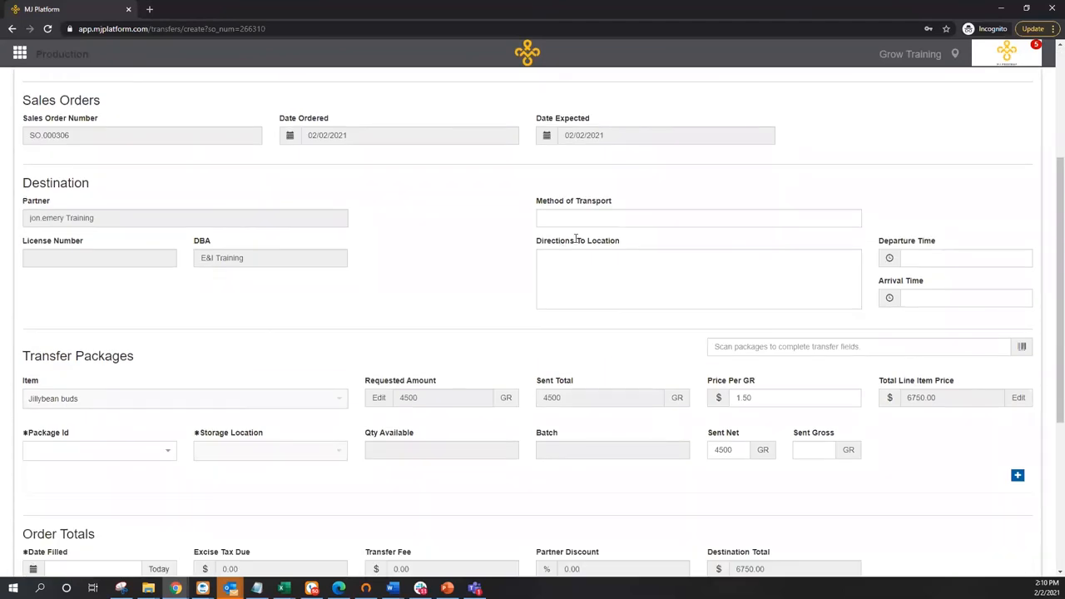
mouse_move(164, 516)
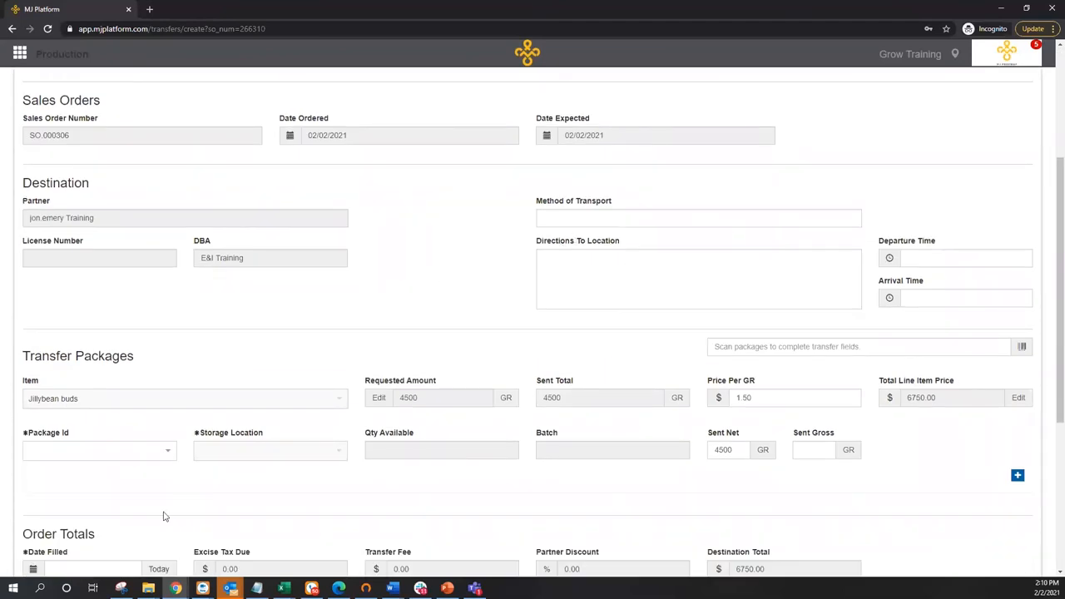
click(99, 450)
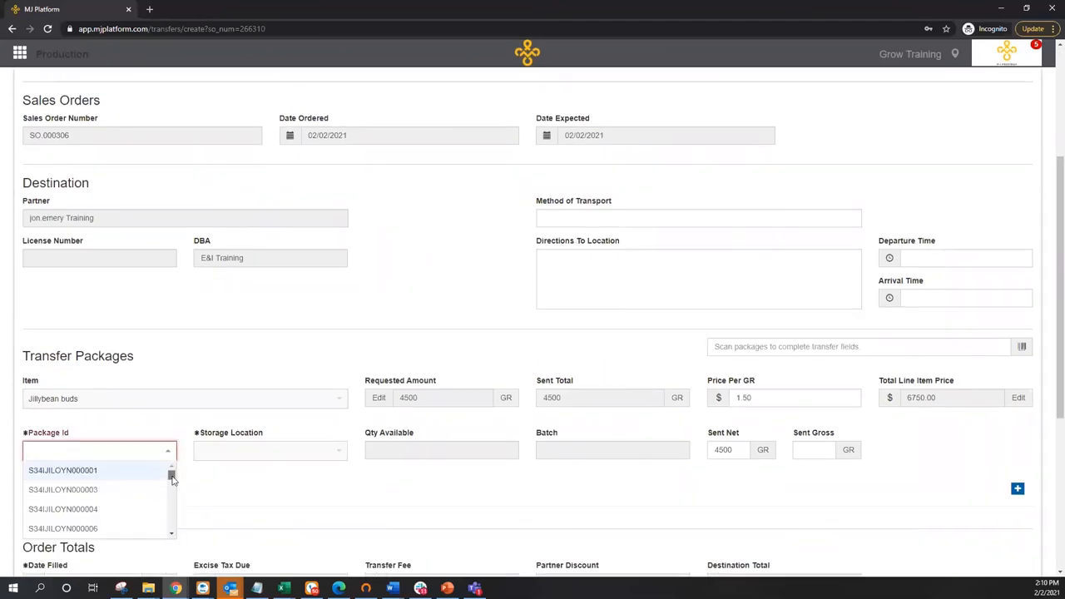
scroll(down, 3)
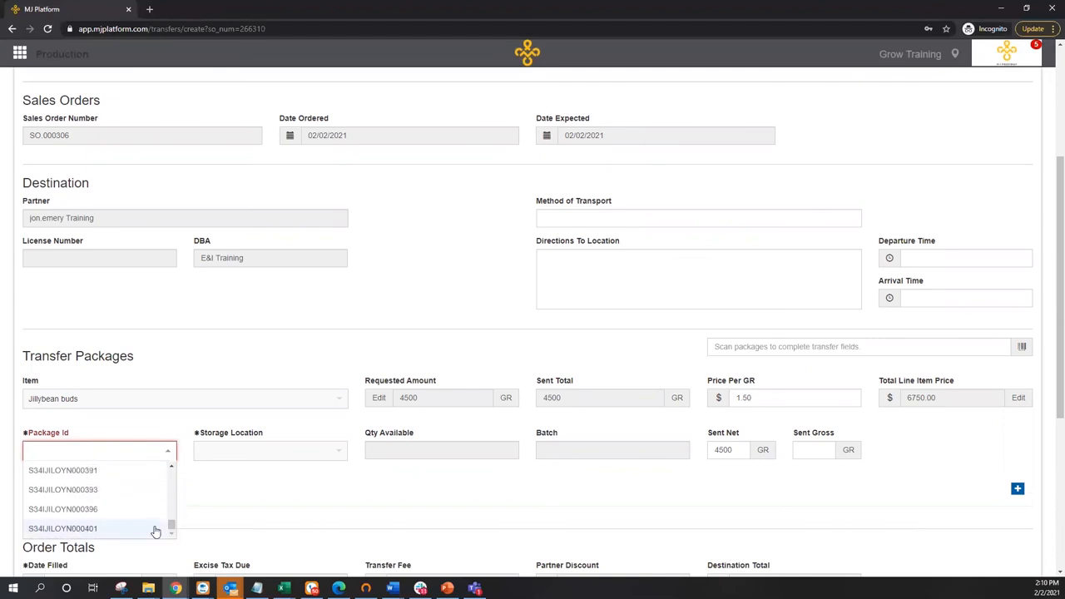
mouse_move(130, 537)
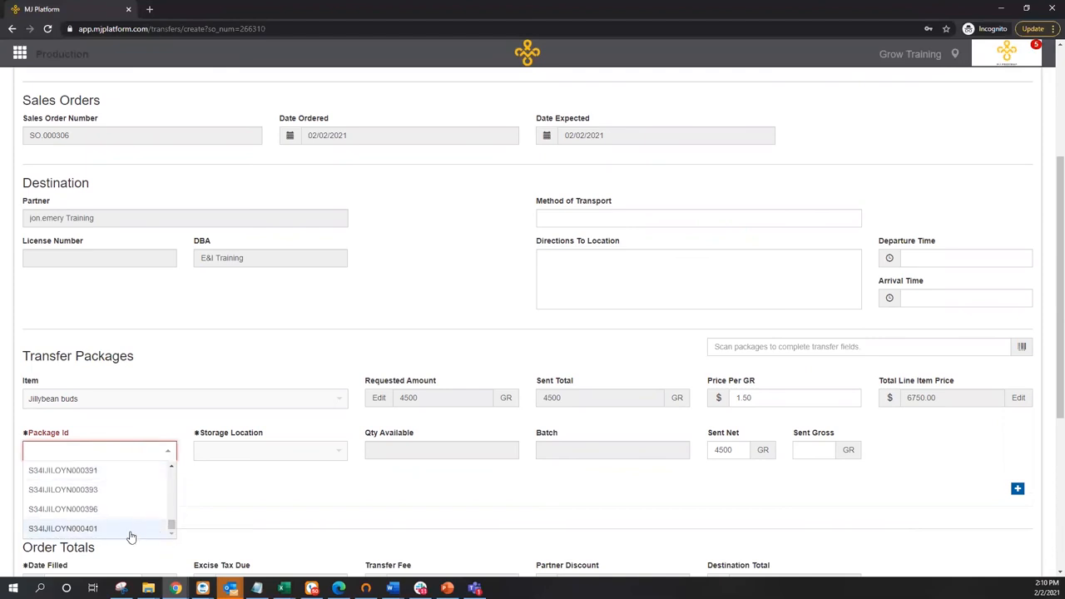
click(62, 529)
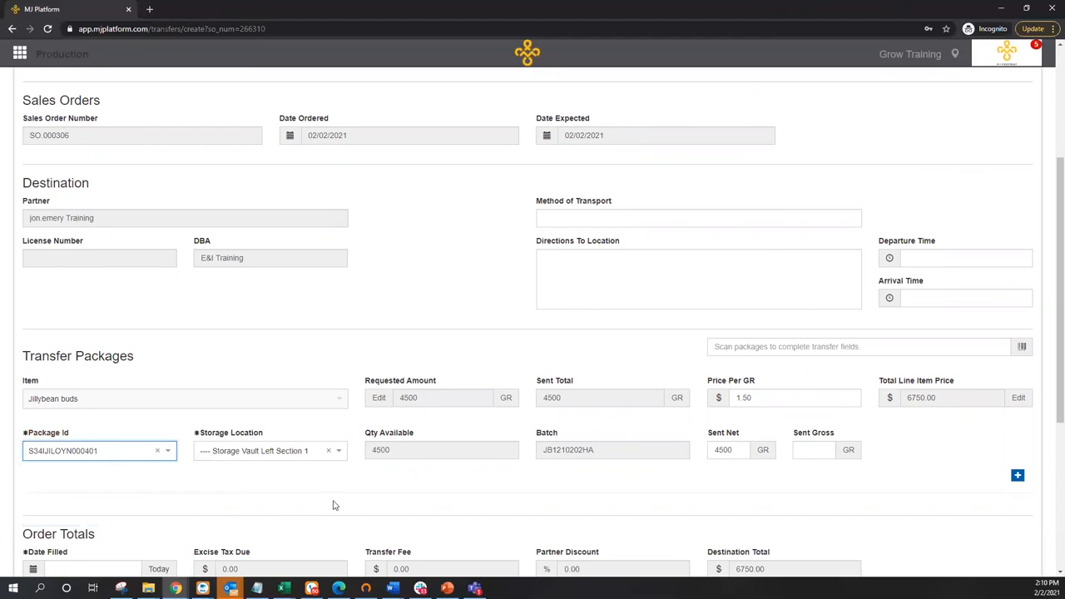
click(613, 450)
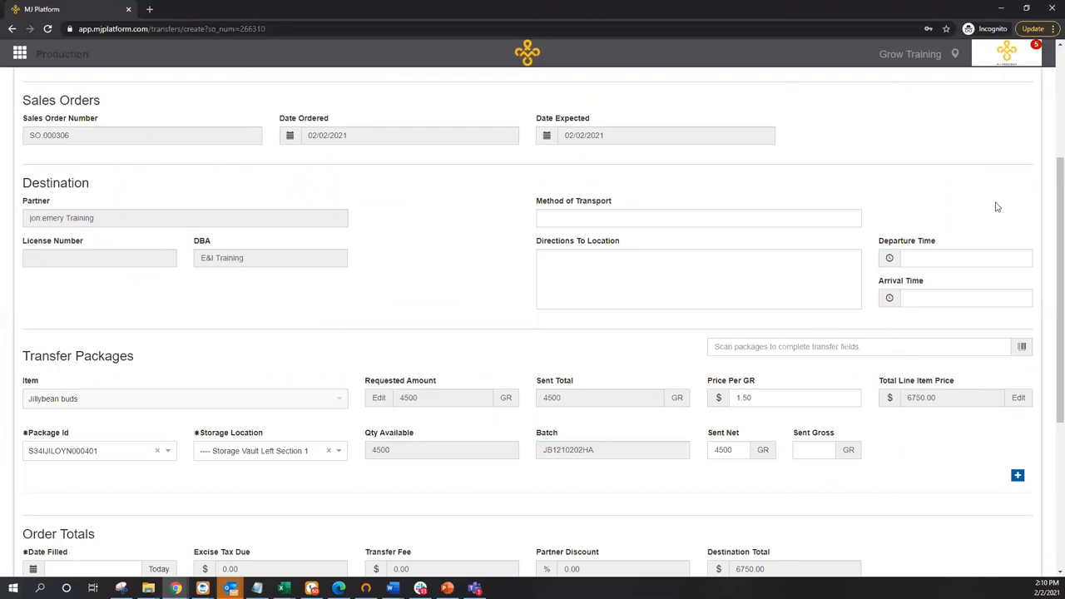
Set Date Filled to today and save the transfer
scroll(down, 3)
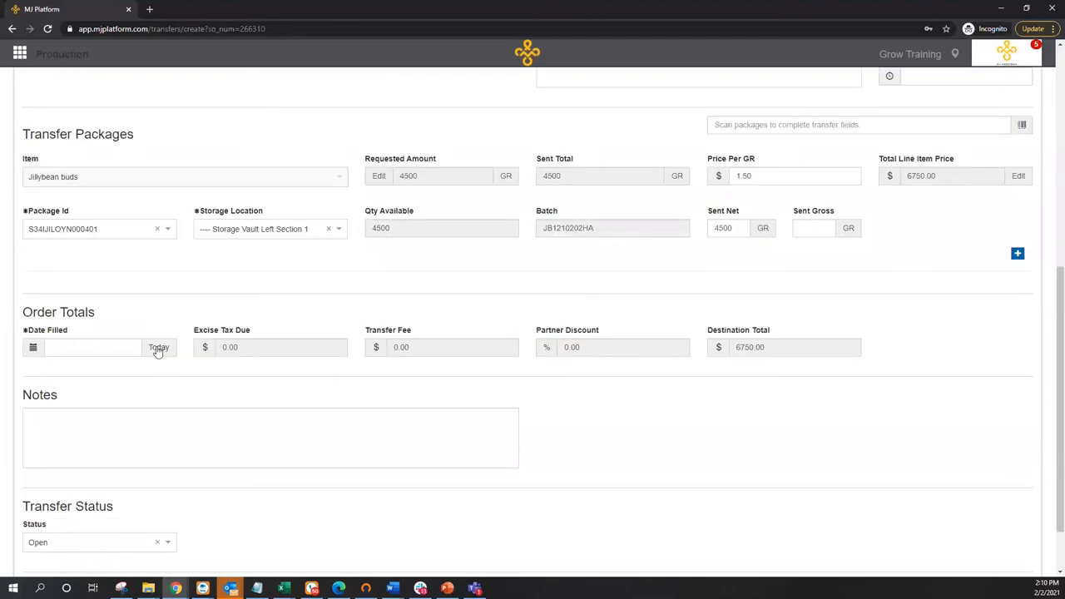
click(158, 347)
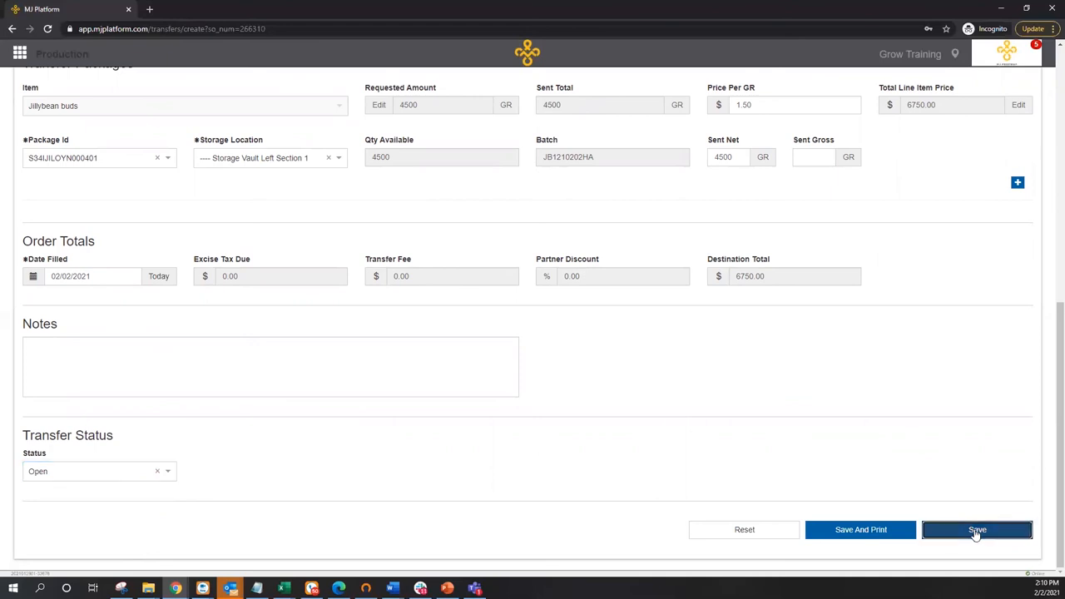
click(977, 530)
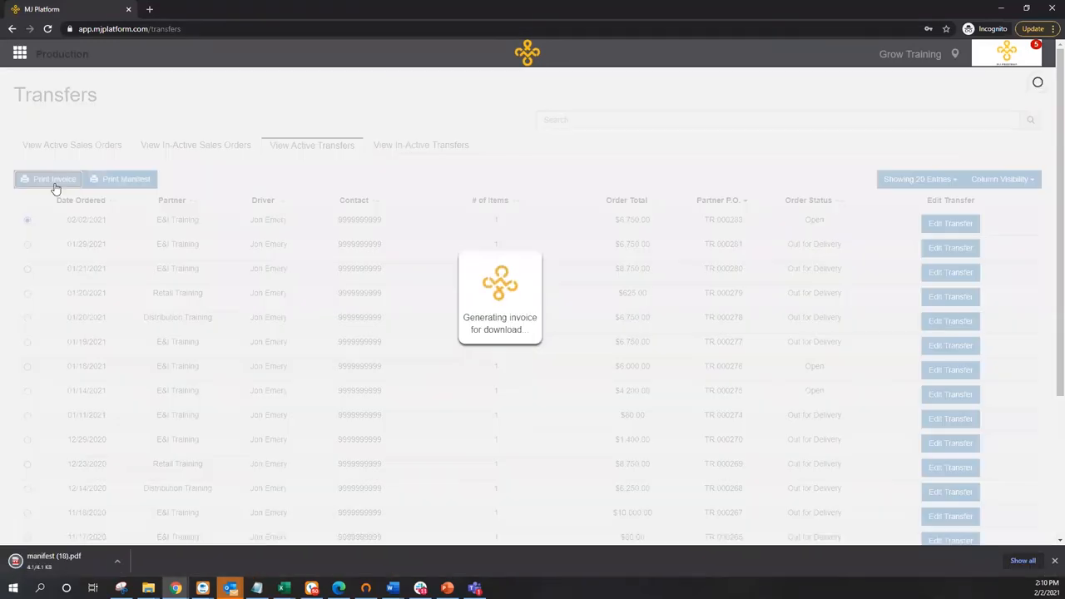
Generate the invoice PDF and view the downloaded manifest (18).pdf
click(48, 179)
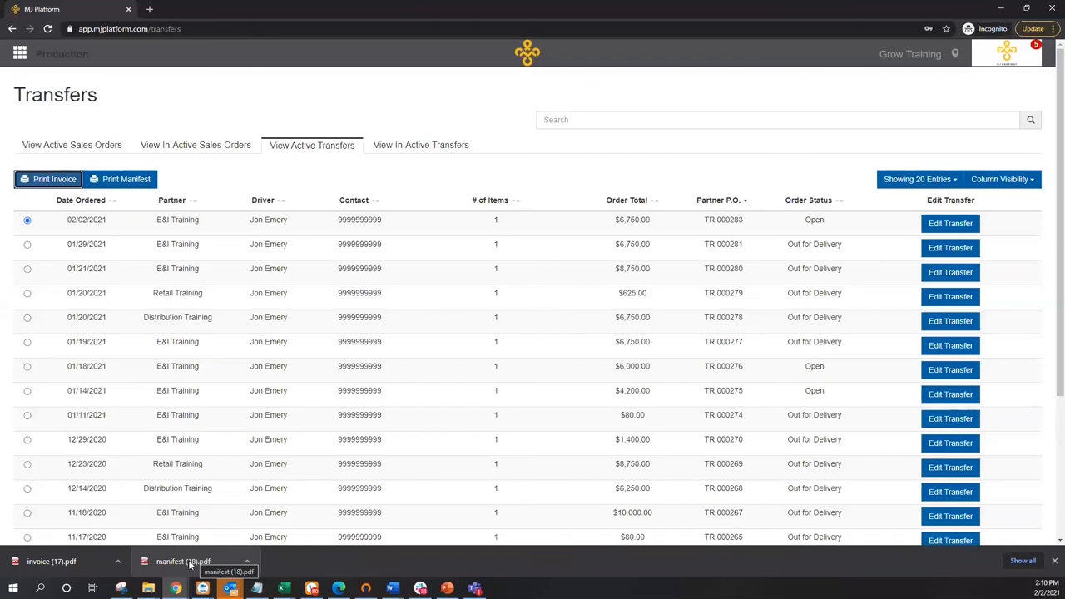
click(183, 560)
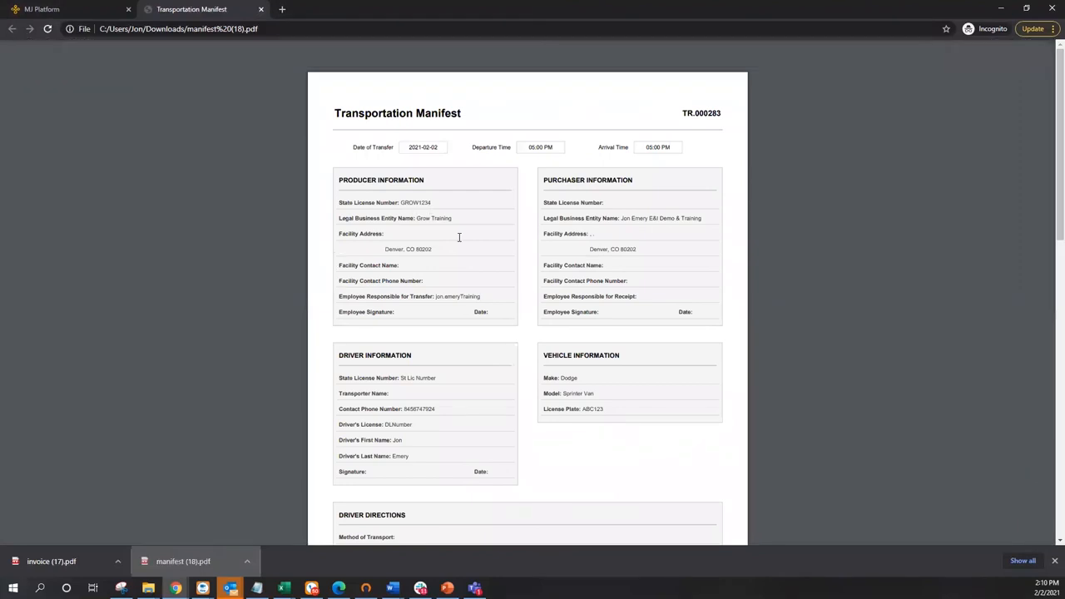
mouse_move(582, 250)
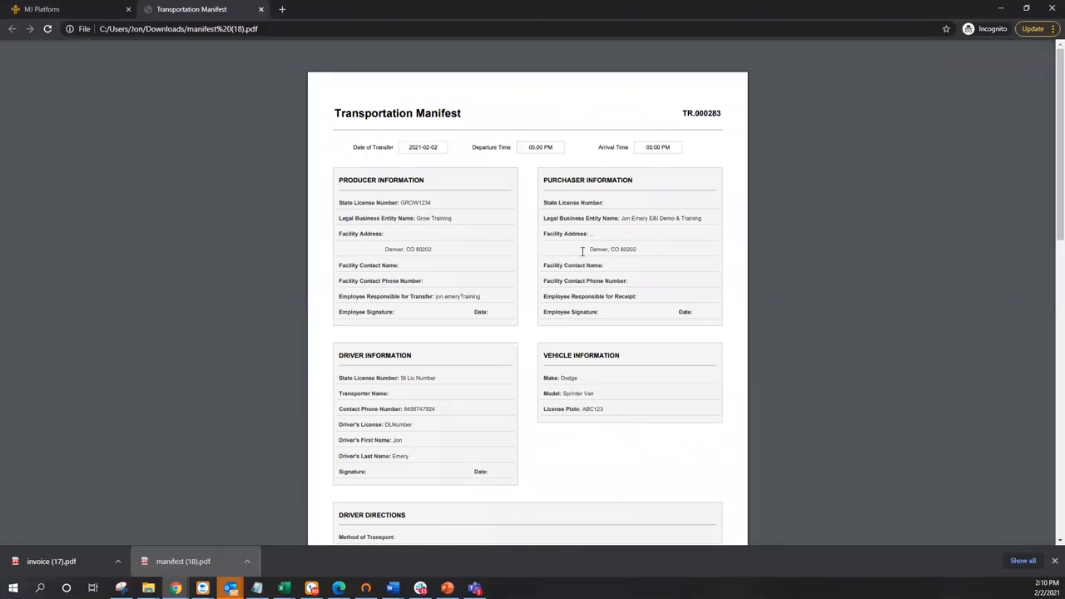
Review the TR.000283 manifest down to its Jillybean buds 4500 GR item table, then close it
scroll(down, 3)
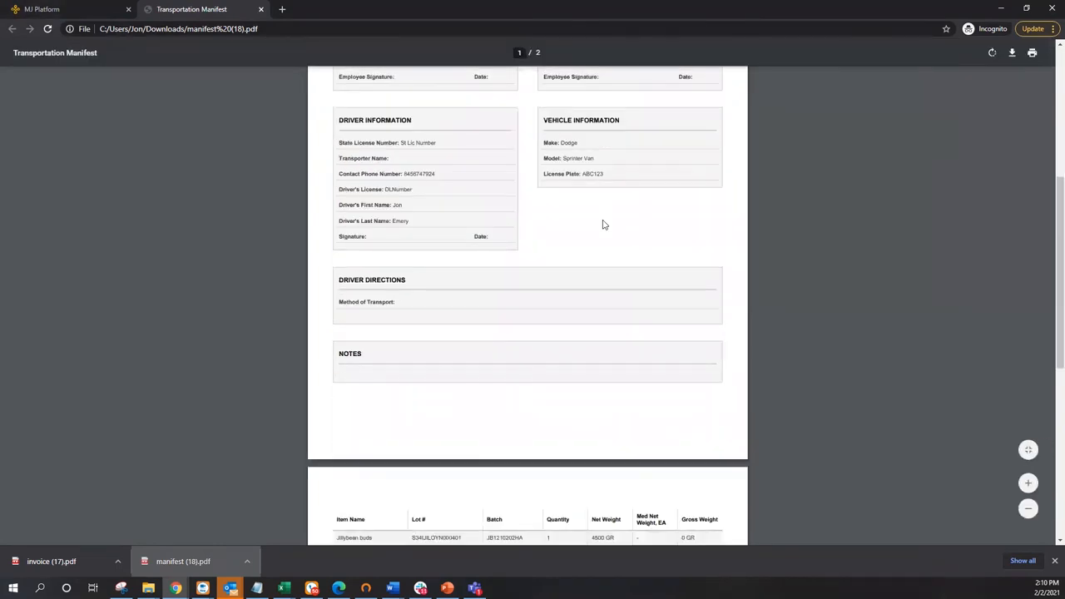
scroll(down, 3)
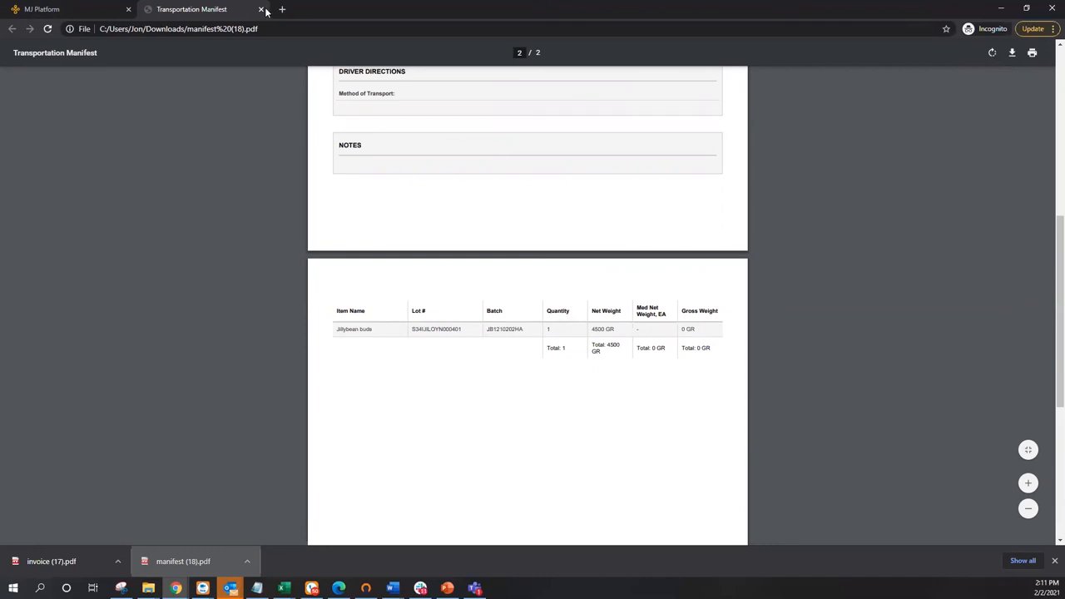
click(42, 9)
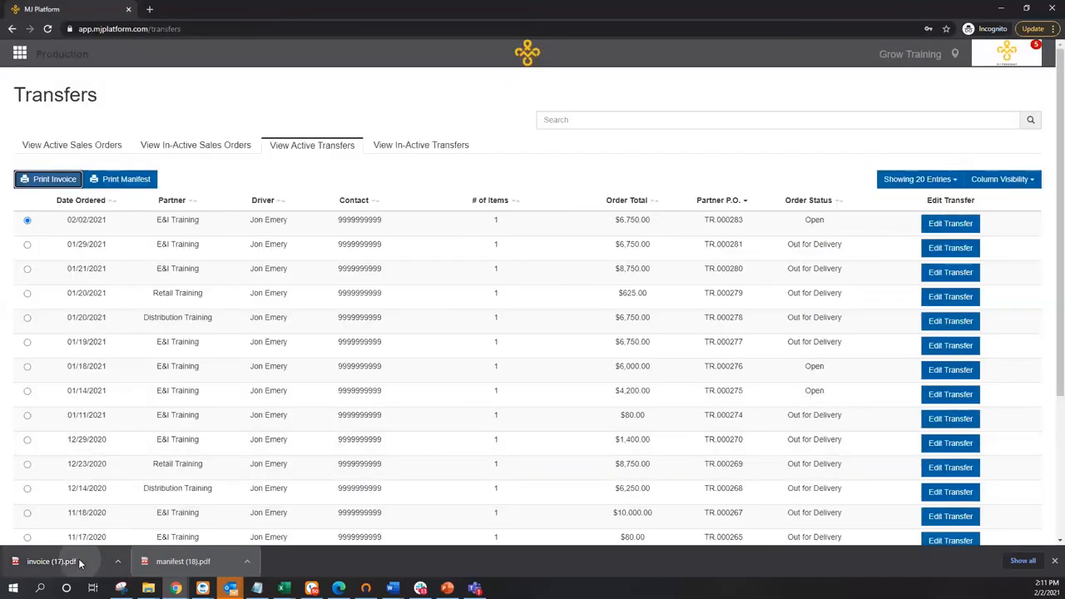
View the downloaded invoice showing Jillybean buds 4500 GR for a $6,750.00 total
click(50, 561)
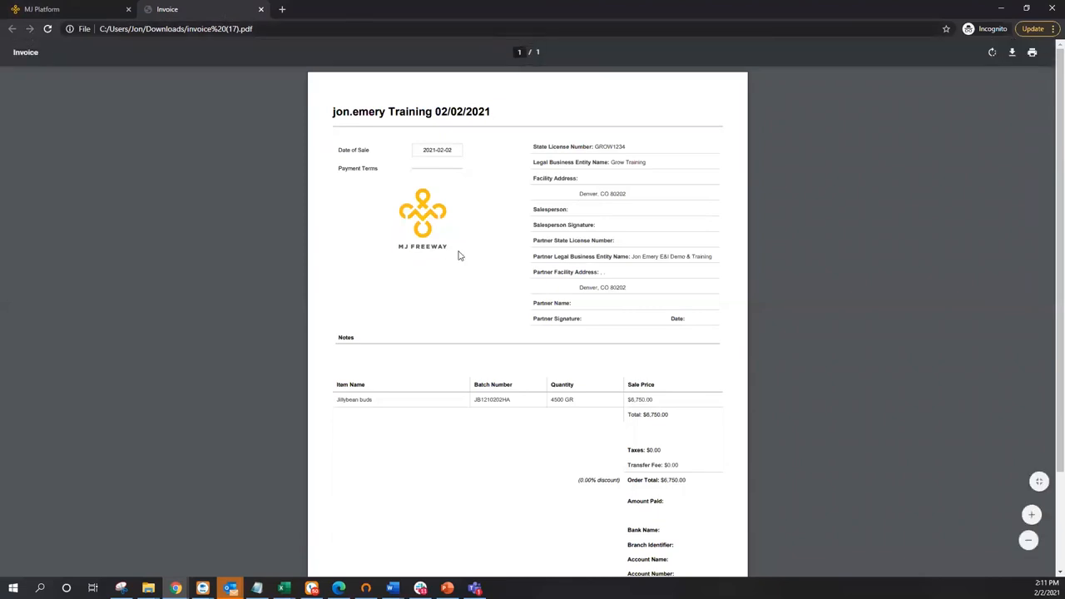
mouse_move(423, 212)
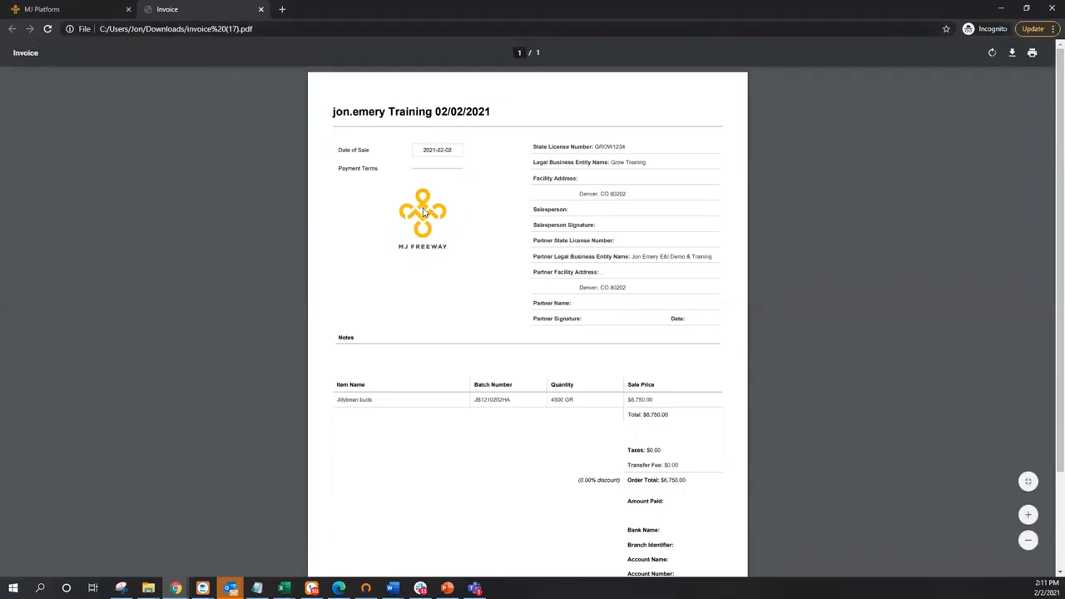